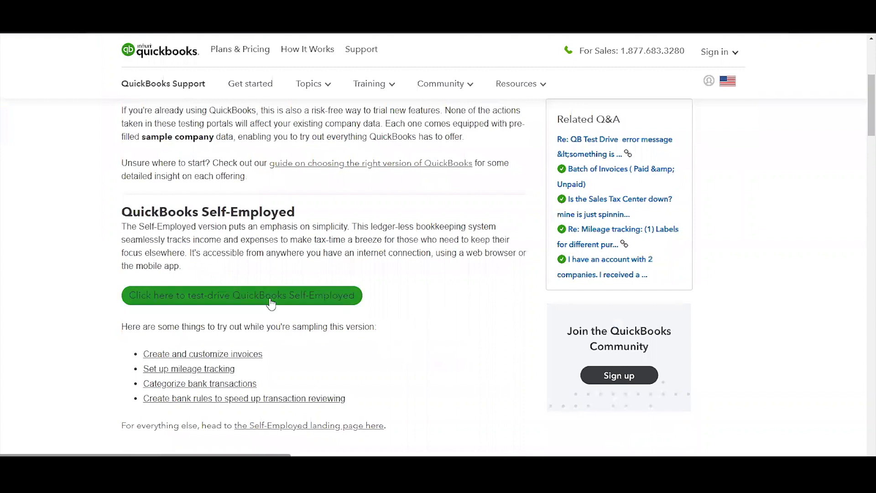
Start the QuickBooks Self-Employed test drive from the support page link
{"action": "left_click", "coordinate": [241, 294]}
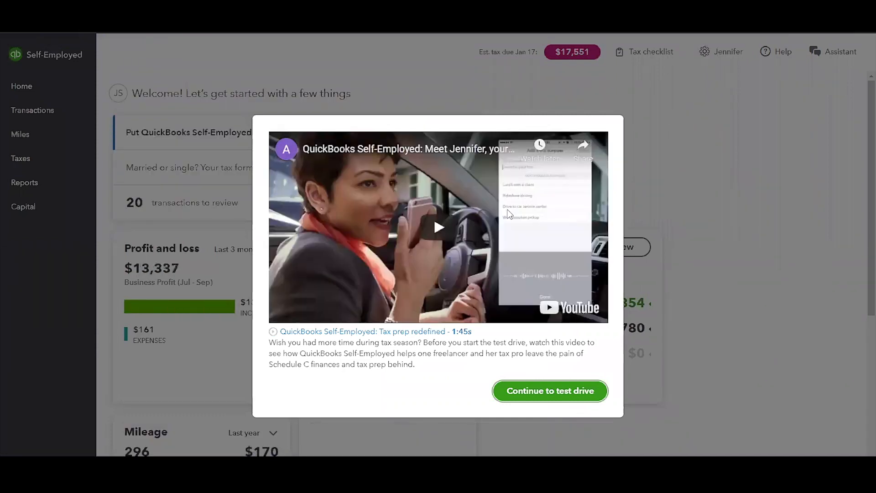
{"action": "mouse_move", "coordinate": [513, 367]}
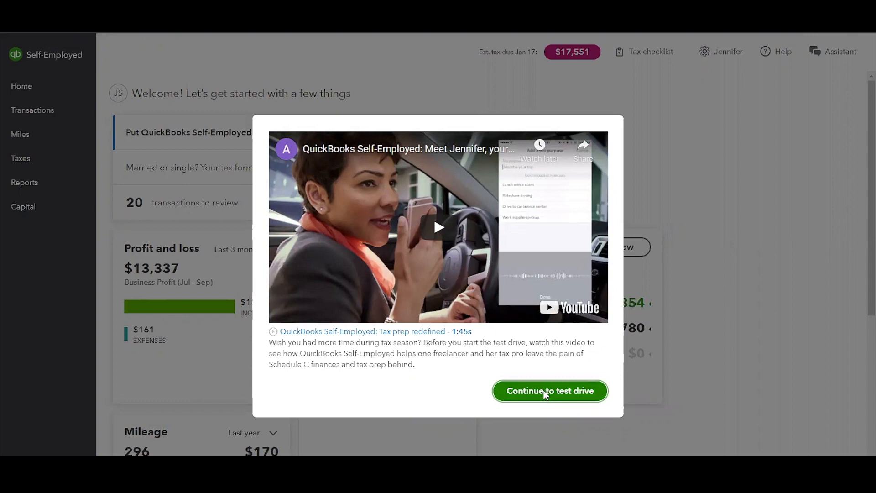
Continue past the intro video into the sample company's Home dashboard
{"action": "left_click", "coordinate": [549, 391]}
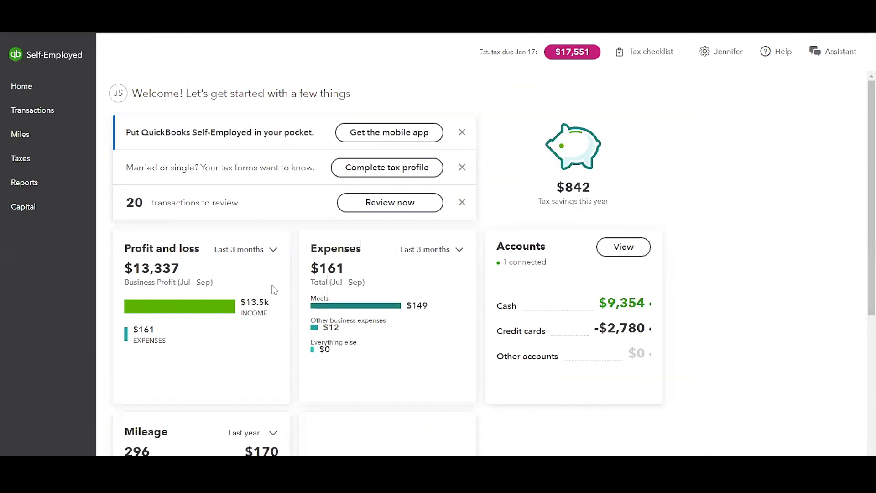
{"action": "mouse_move", "coordinate": [236, 338]}
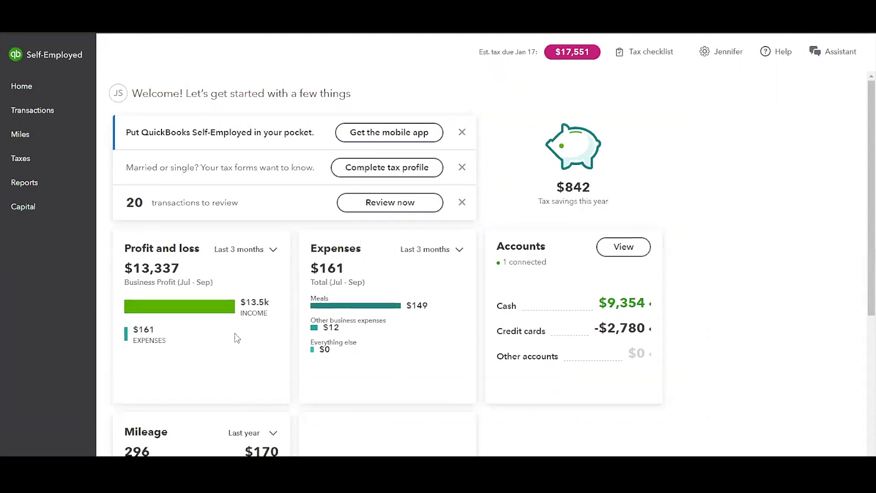
{"action": "mouse_move", "coordinate": [509, 330]}
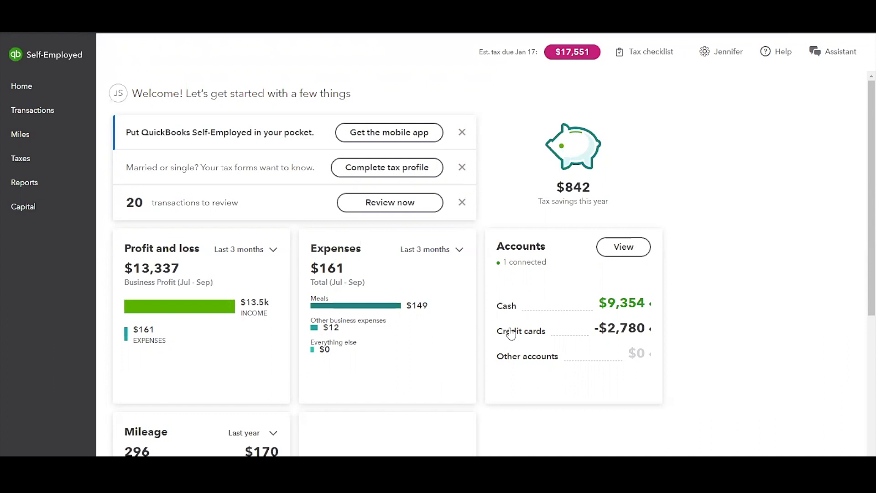
{"action": "mouse_move", "coordinate": [486, 129]}
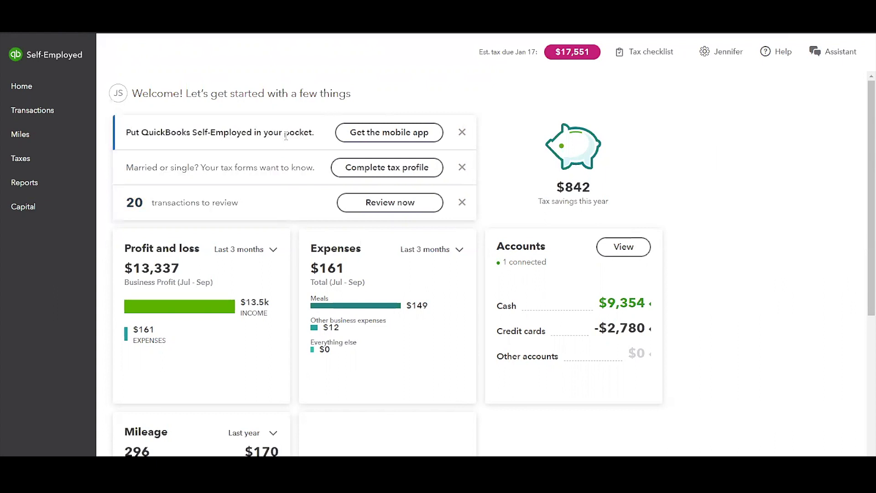
{"action": "mouse_move", "coordinate": [388, 132]}
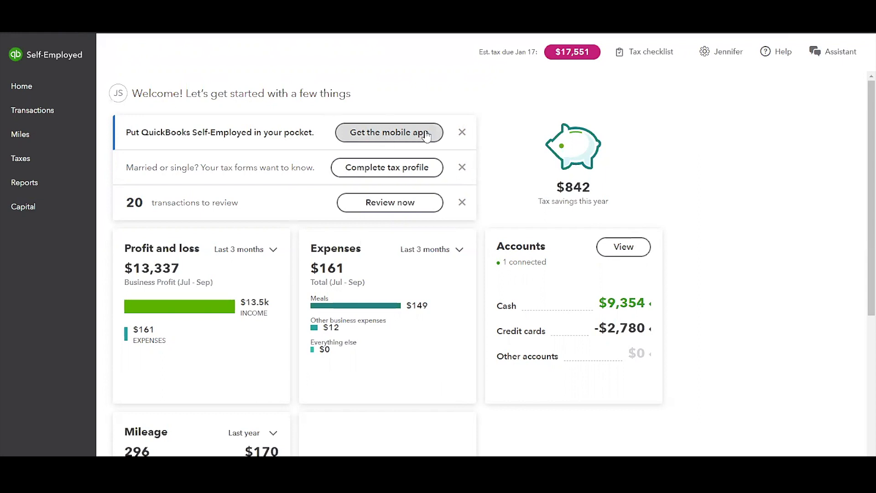
{"action": "mouse_move", "coordinate": [213, 187]}
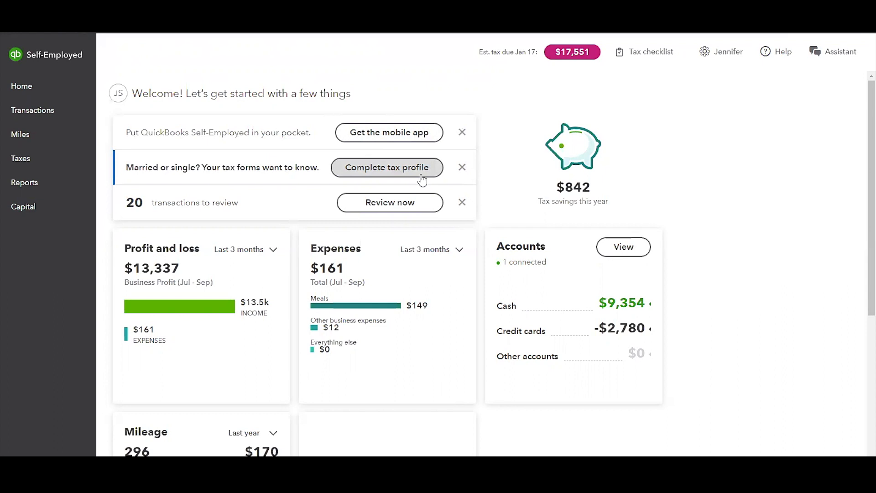
{"action": "mouse_move", "coordinate": [366, 171]}
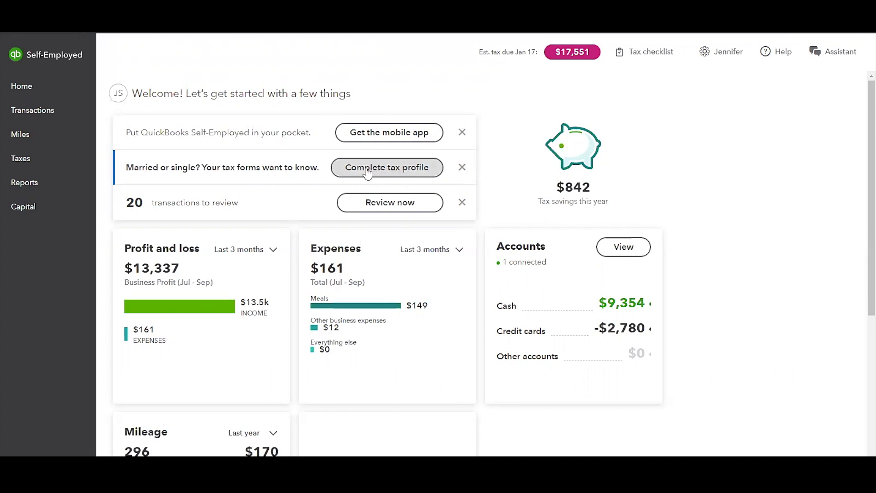
{"action": "mouse_move", "coordinate": [481, 177]}
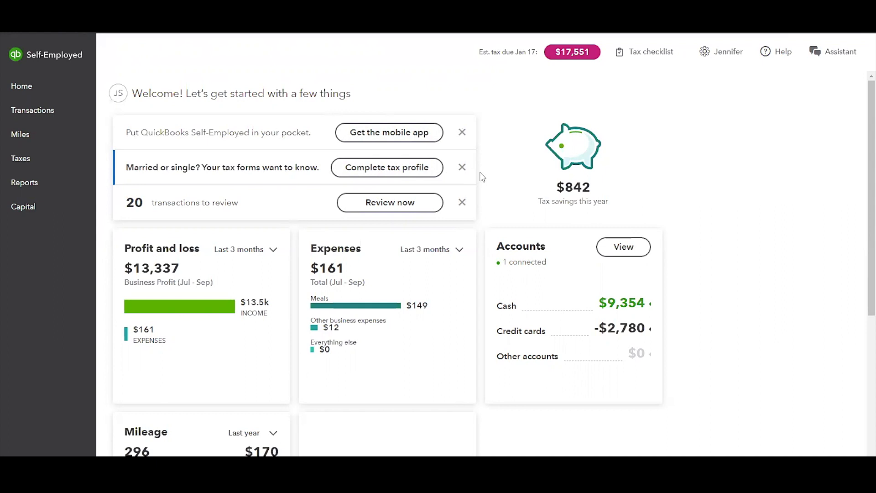
{"action": "mouse_move", "coordinate": [494, 207]}
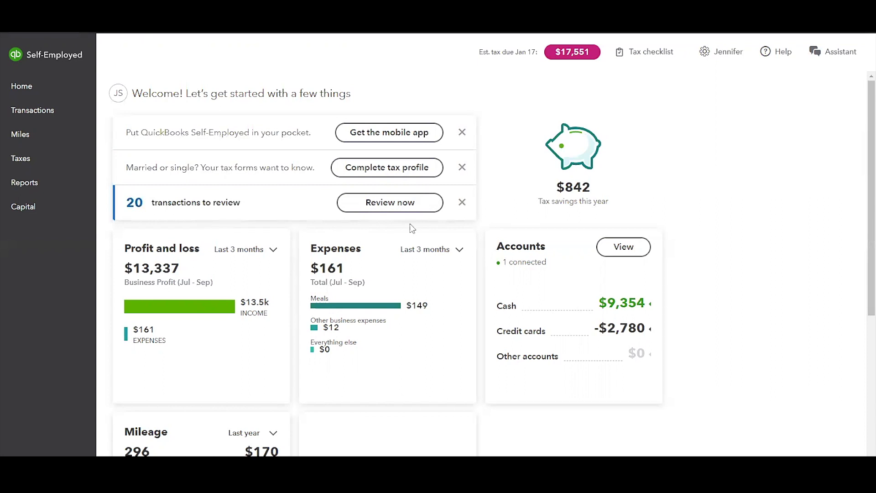
{"action": "mouse_move", "coordinate": [218, 206]}
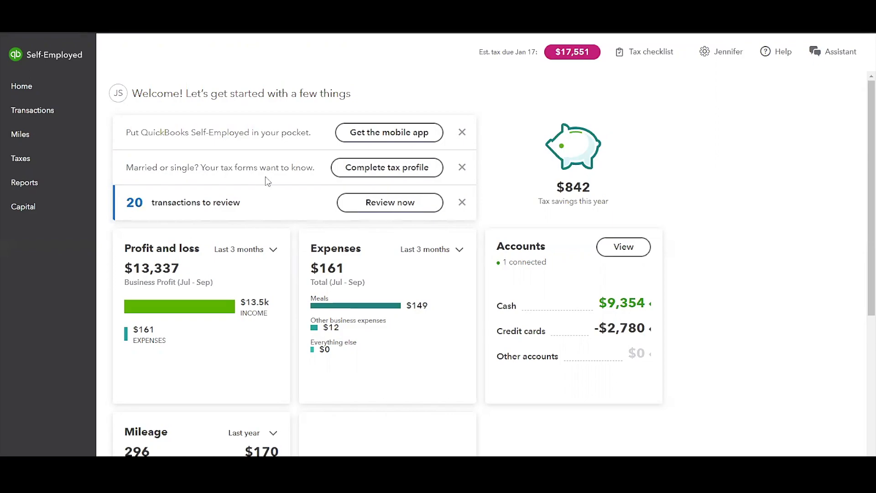
Review the 2021 Tax profile: married filing jointly, spouse income and standard deduction
{"action": "left_click", "coordinate": [387, 167]}
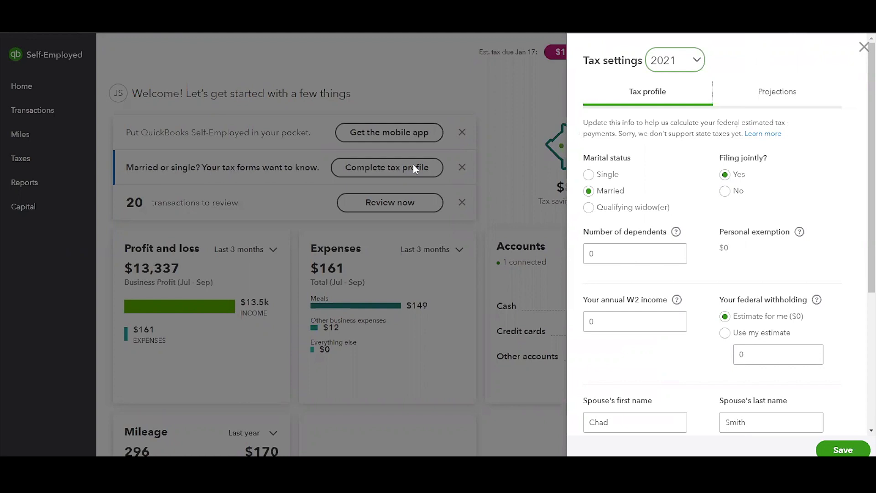
{"action": "mouse_move", "coordinate": [749, 216]}
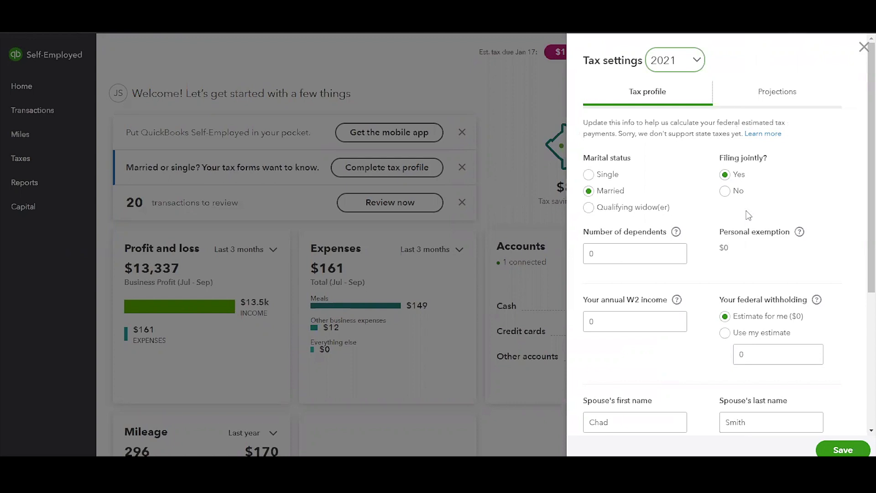
{"action": "mouse_move", "coordinate": [772, 219]}
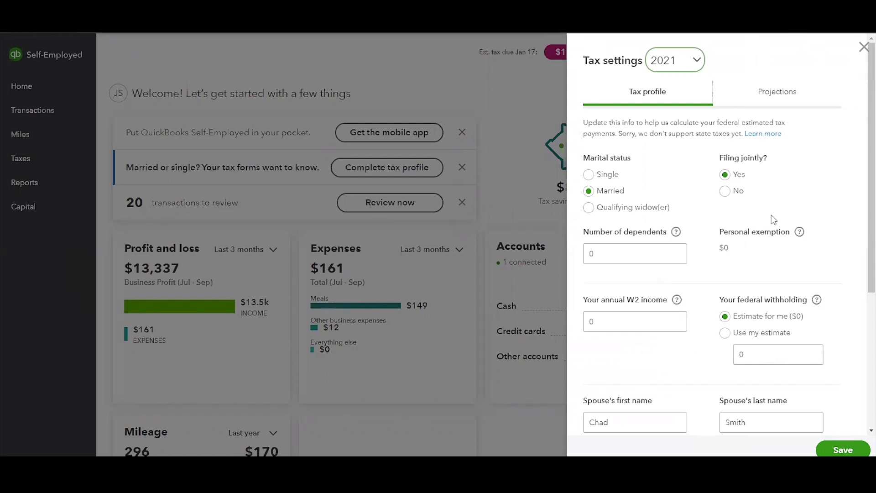
{"action": "scroll", "scroll_direction": "down", "scroll_amount": 3}
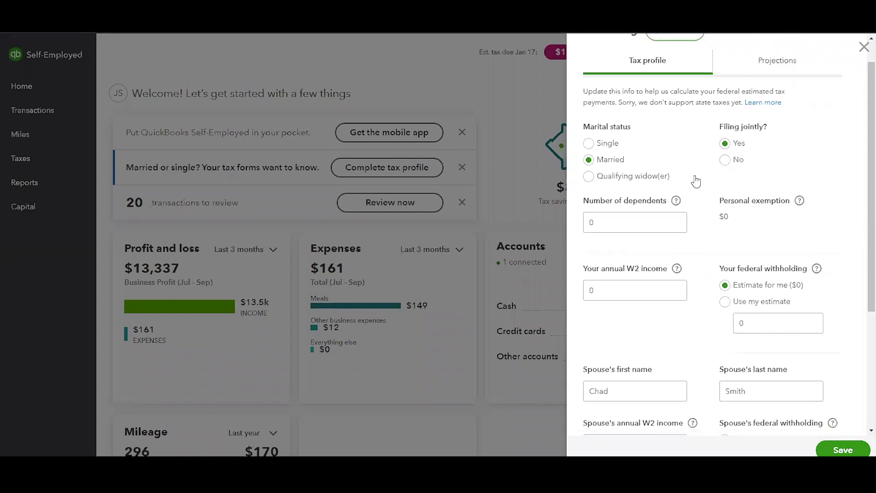
{"action": "scroll", "scroll_direction": "down", "scroll_amount": 3}
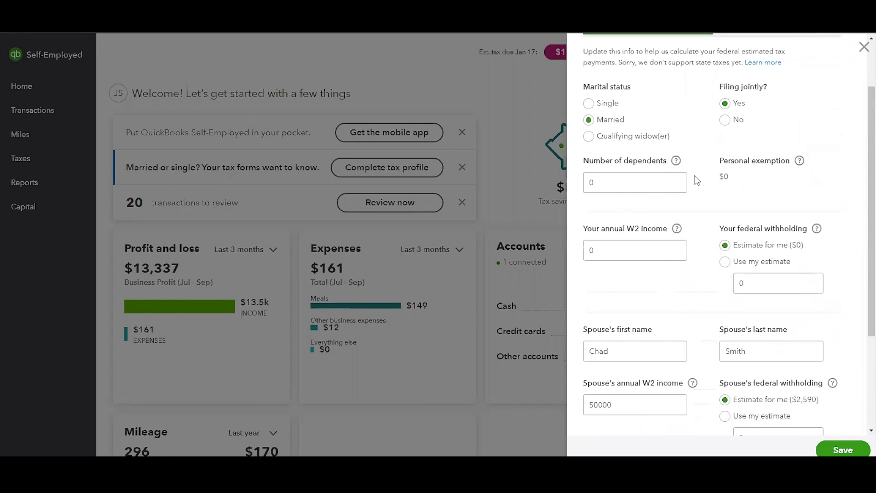
{"action": "mouse_move", "coordinate": [687, 145]}
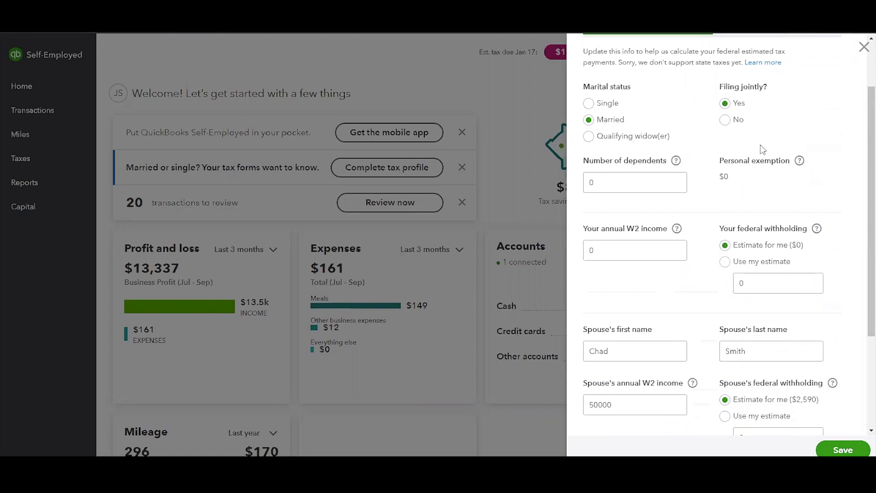
{"action": "scroll", "scroll_direction": "up", "scroll_amount": 3}
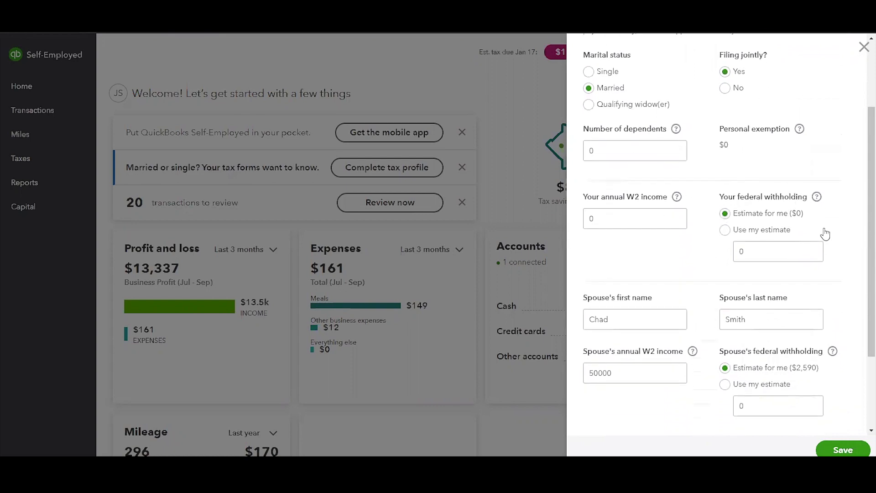
{"action": "scroll", "scroll_direction": "down", "scroll_amount": 3}
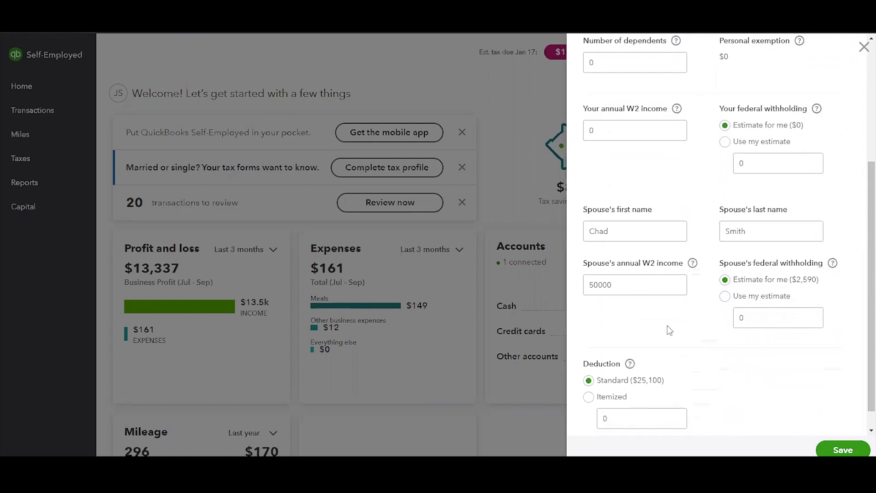
{"action": "scroll", "scroll_direction": "down", "scroll_amount": 3}
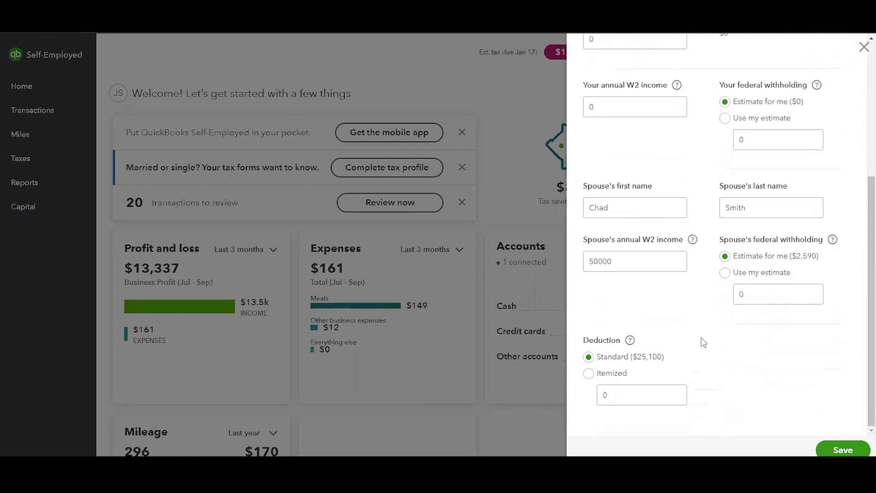
{"action": "mouse_move", "coordinate": [750, 347]}
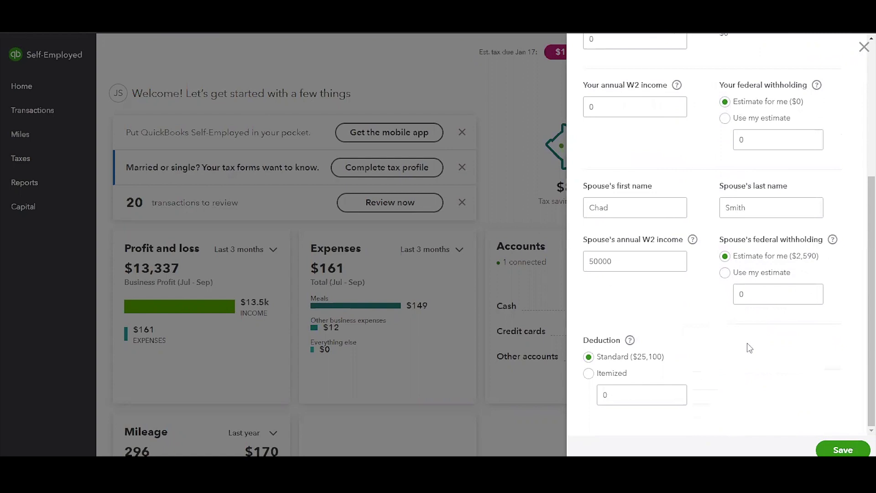
{"action": "mouse_move", "coordinate": [658, 362]}
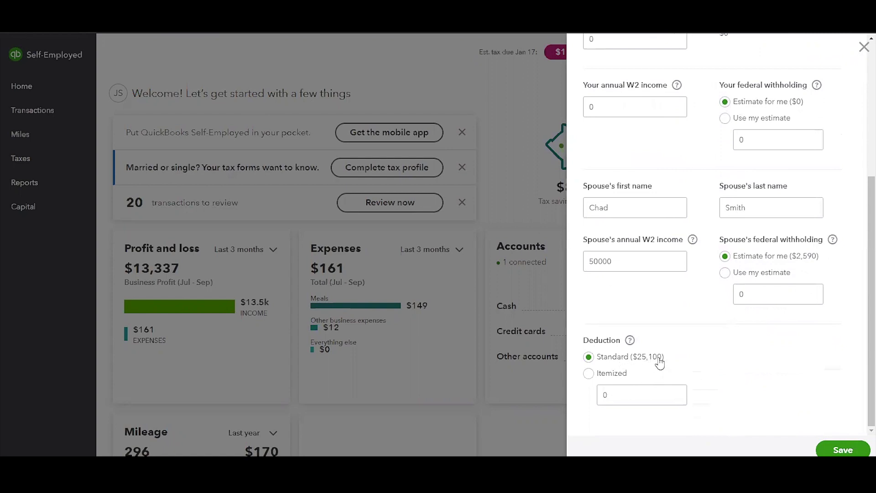
{"action": "mouse_move", "coordinate": [702, 364]}
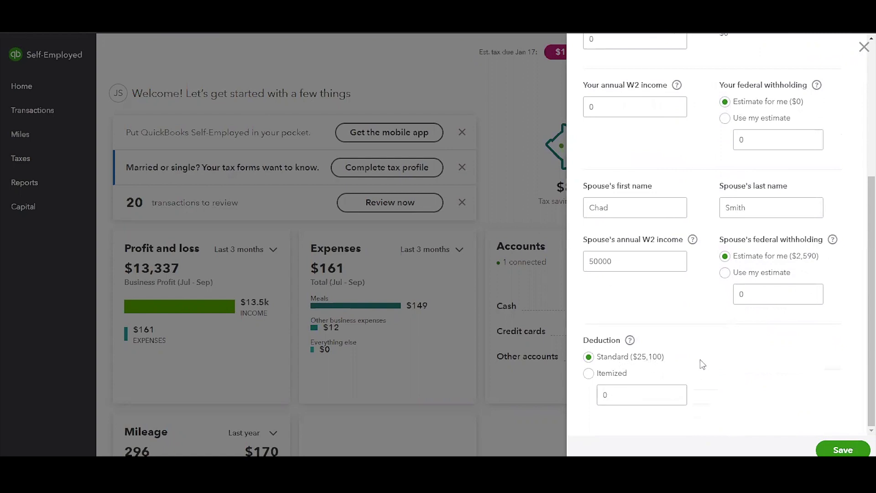
{"action": "scroll", "scroll_direction": "up", "scroll_amount": 3}
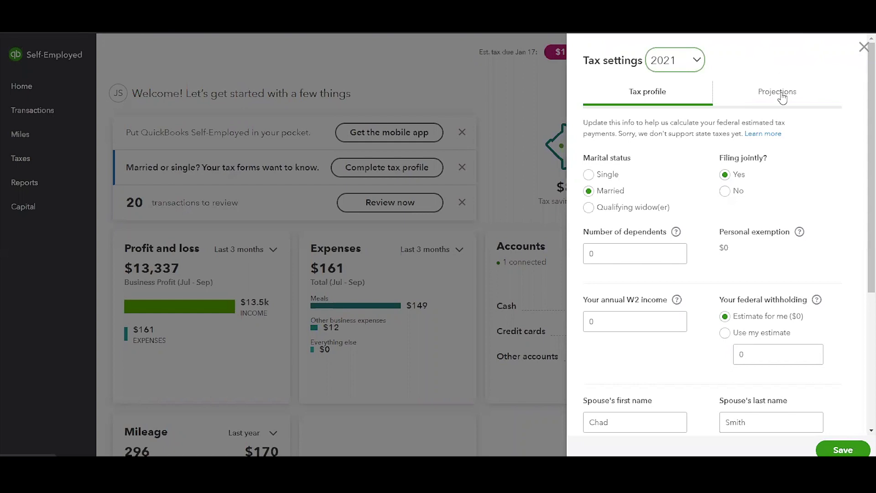
Review the Projections tab, expanding Quarter 1, another quarter and Quarter 4 monthly breakdowns
{"action": "left_click", "coordinate": [777, 91]}
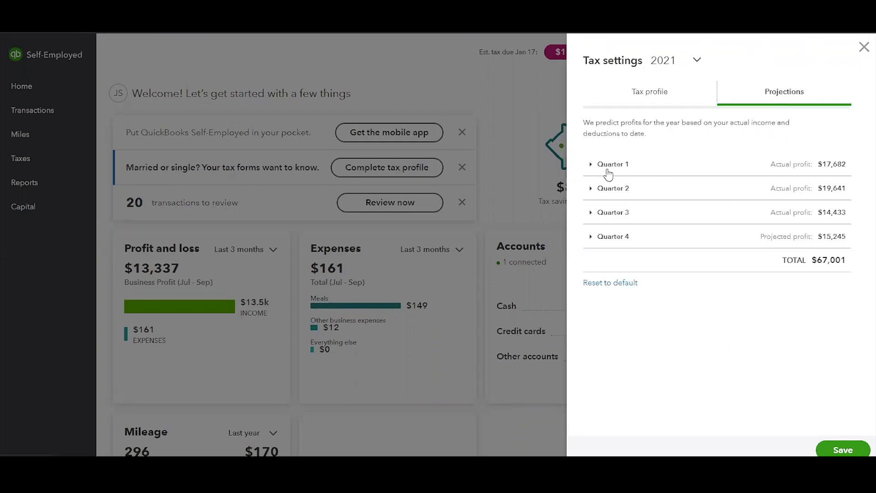
{"action": "left_click", "coordinate": [612, 164]}
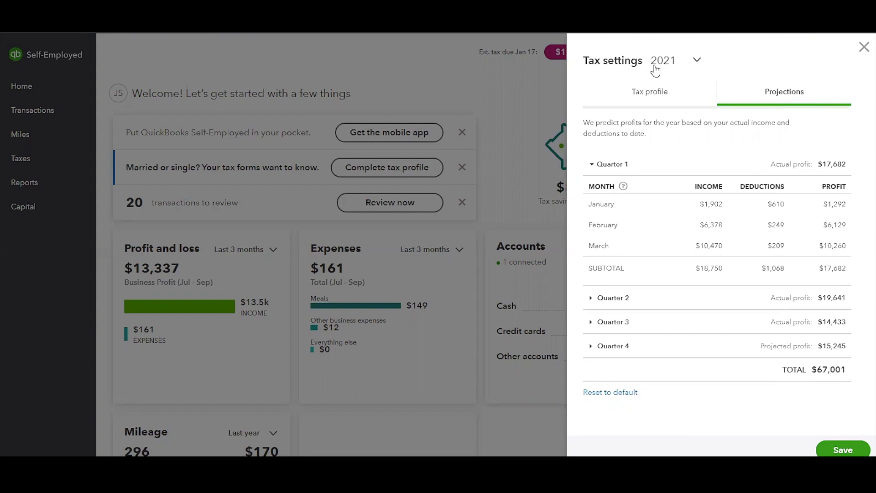
{"action": "mouse_move", "coordinate": [679, 66]}
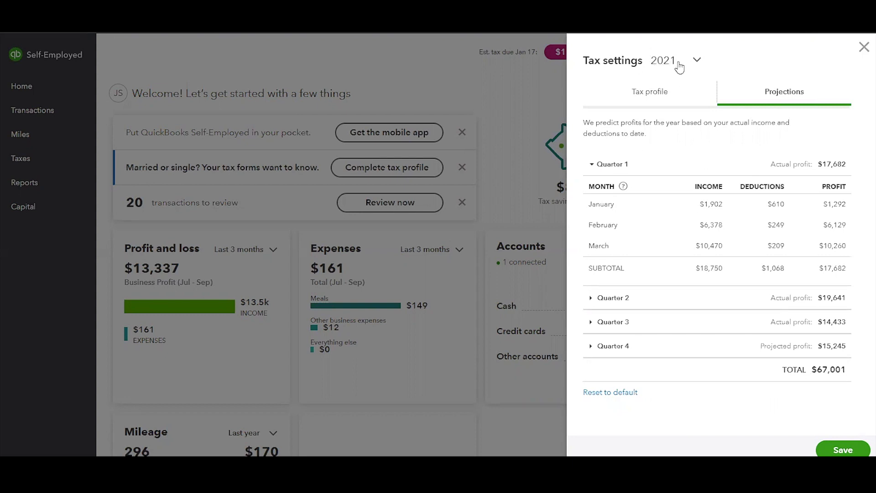
{"action": "left_click", "coordinate": [612, 298]}
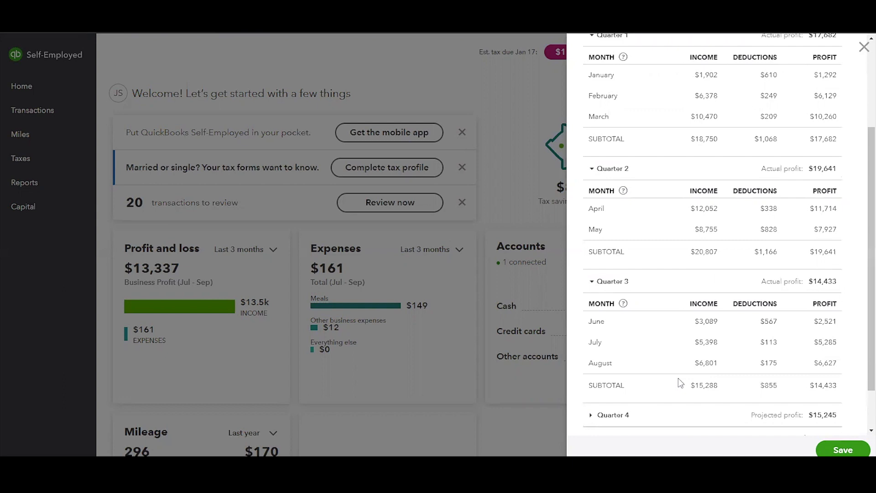
{"action": "scroll", "scroll_direction": "up", "scroll_amount": 3}
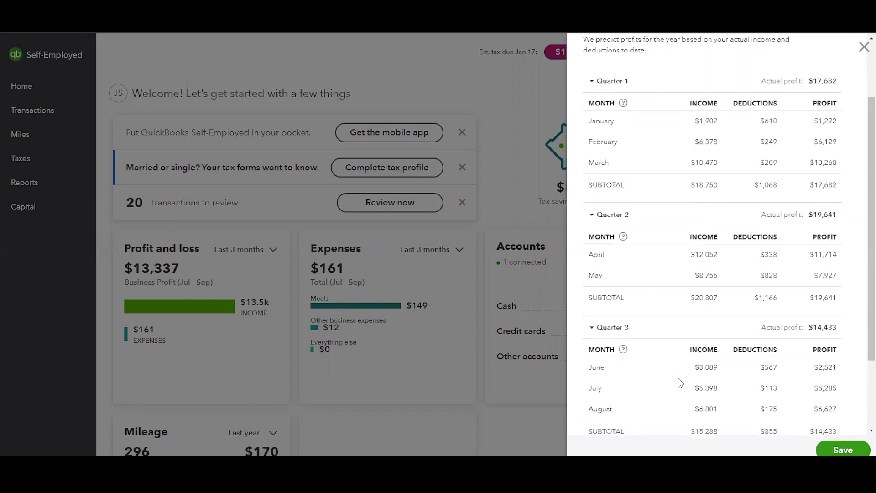
{"action": "scroll", "scroll_direction": "up", "scroll_amount": 3}
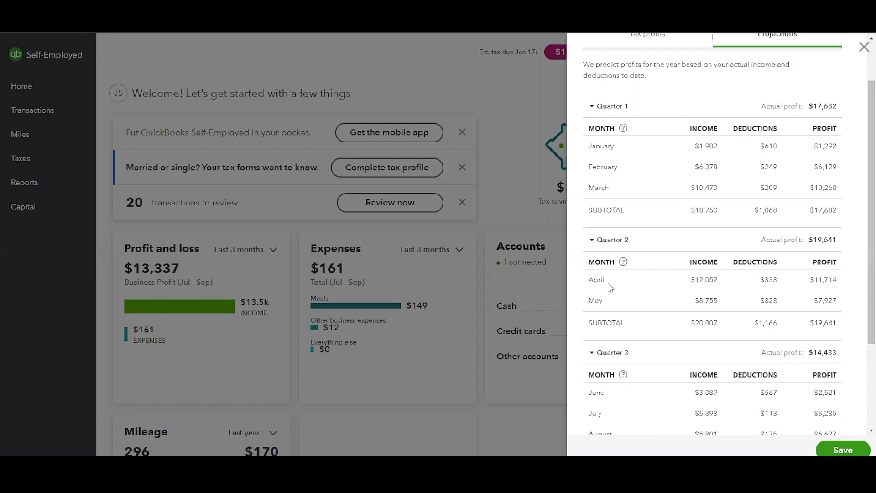
{"action": "mouse_move", "coordinate": [676, 296]}
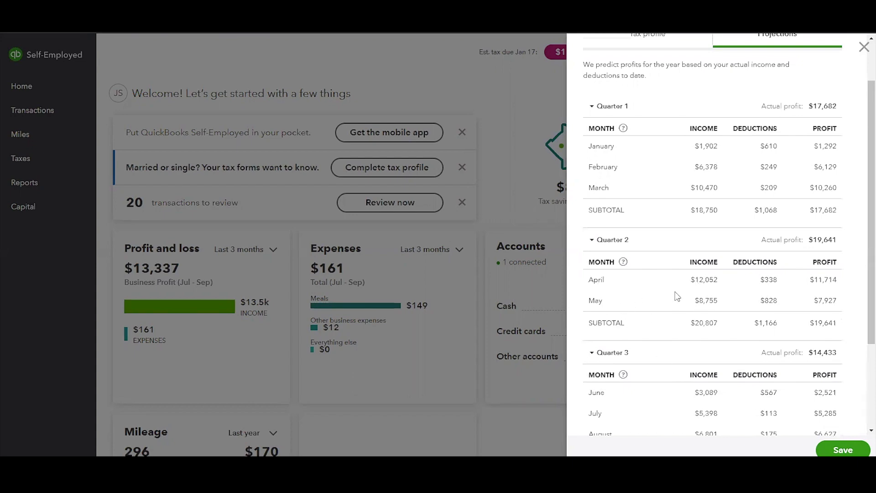
{"action": "scroll", "scroll_direction": "down", "scroll_amount": 3}
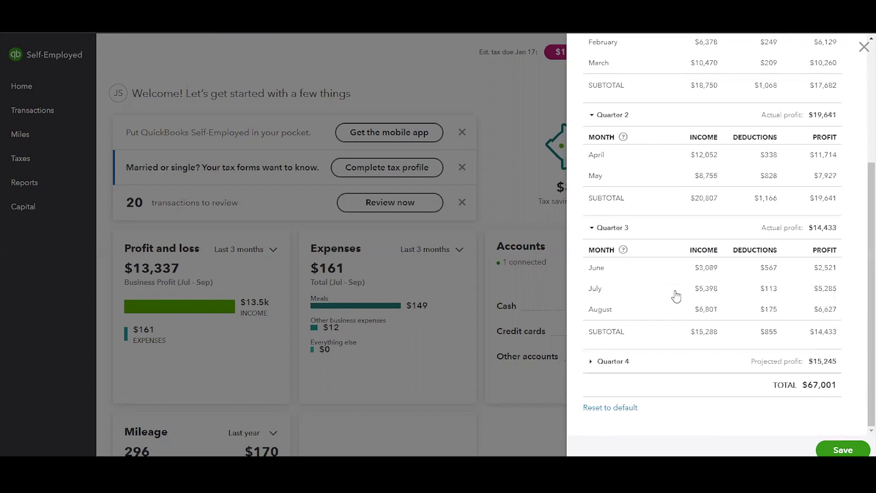
{"action": "mouse_move", "coordinate": [661, 342]}
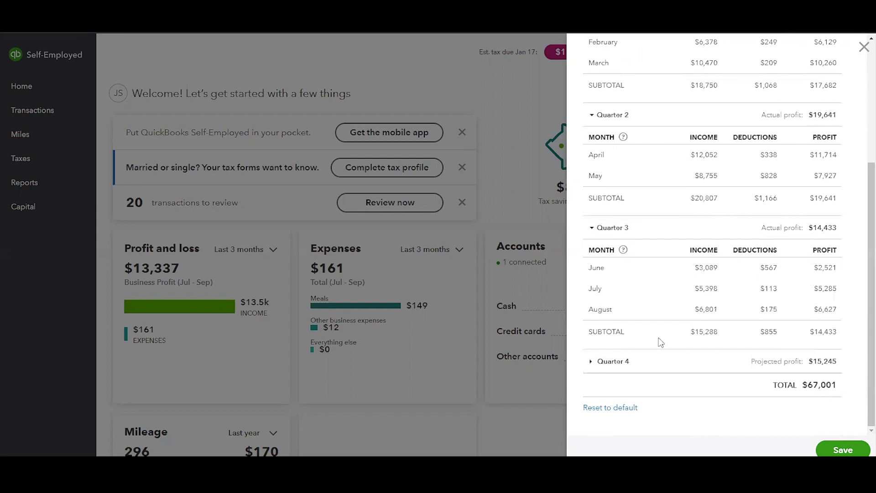
{"action": "left_click", "coordinate": [613, 361]}
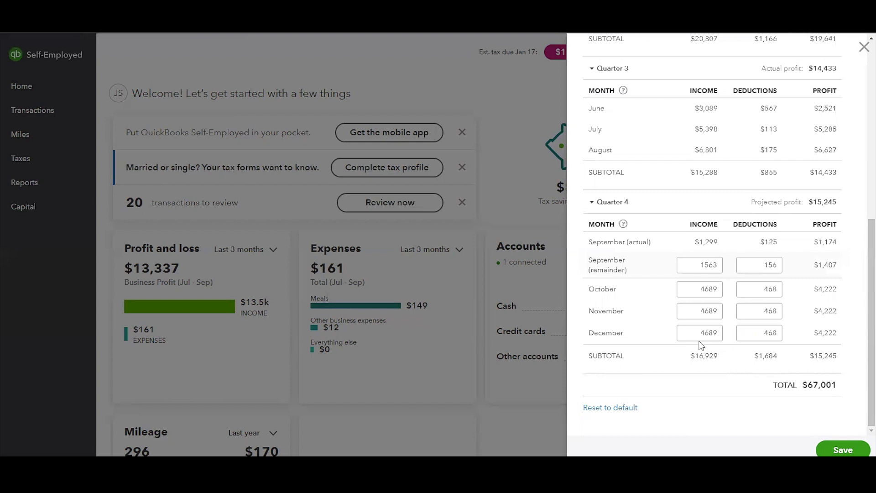
{"action": "scroll", "scroll_direction": "up", "scroll_amount": 3}
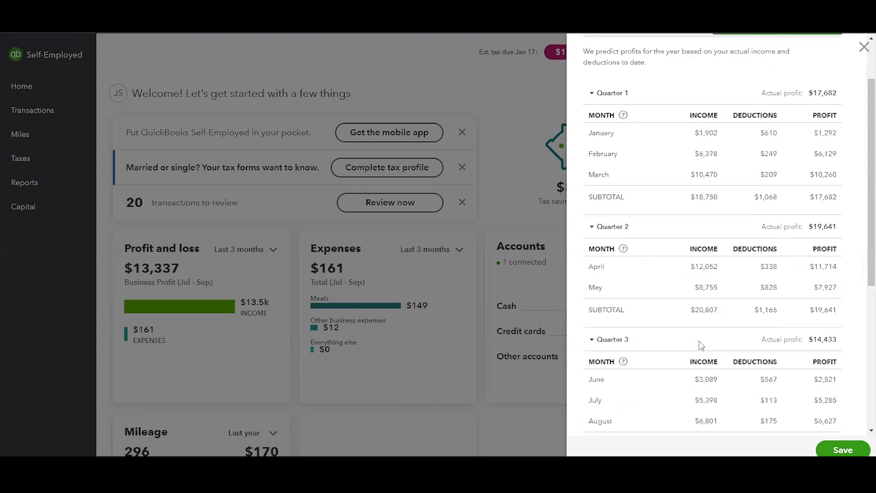
{"action": "scroll", "scroll_direction": "up", "scroll_amount": 3}
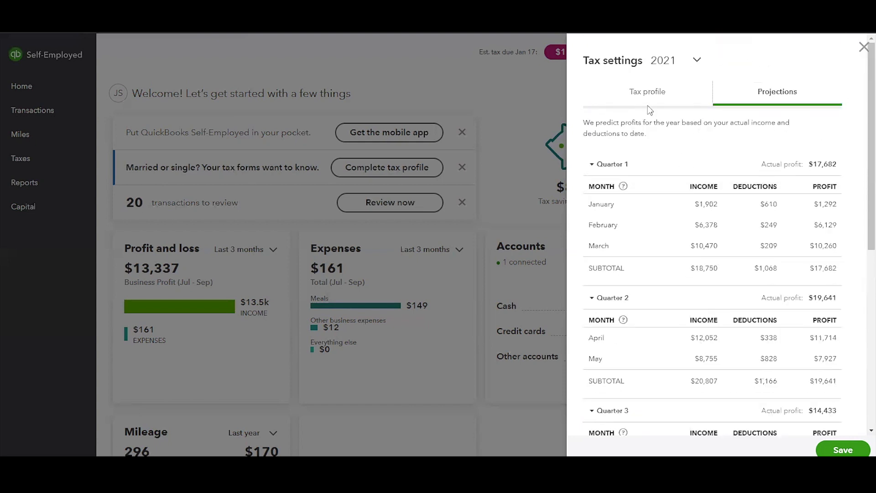
Switch to the Tax profile tab and set the year to 2020
{"action": "left_click", "coordinate": [647, 91]}
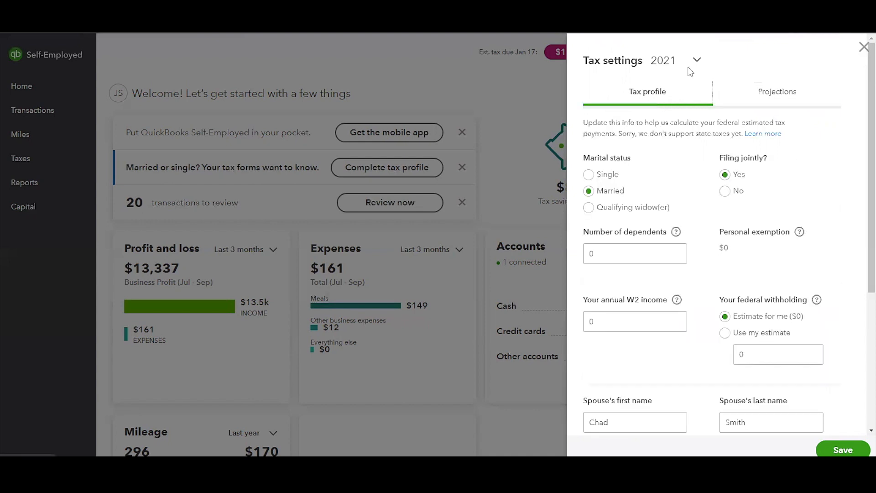
{"action": "left_click", "coordinate": [696, 60]}
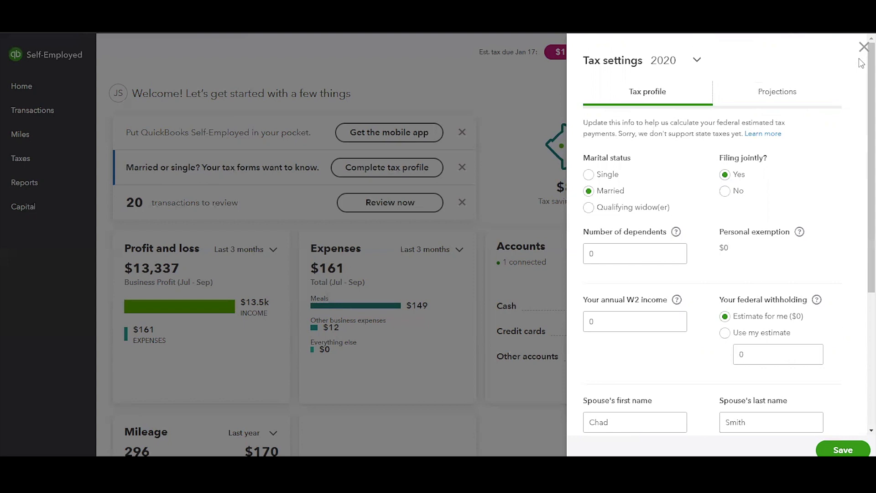
Close Tax settings and view the 2020 annual summary on the Taxes page, leaving the year unchanged
{"action": "left_click", "coordinate": [862, 46]}
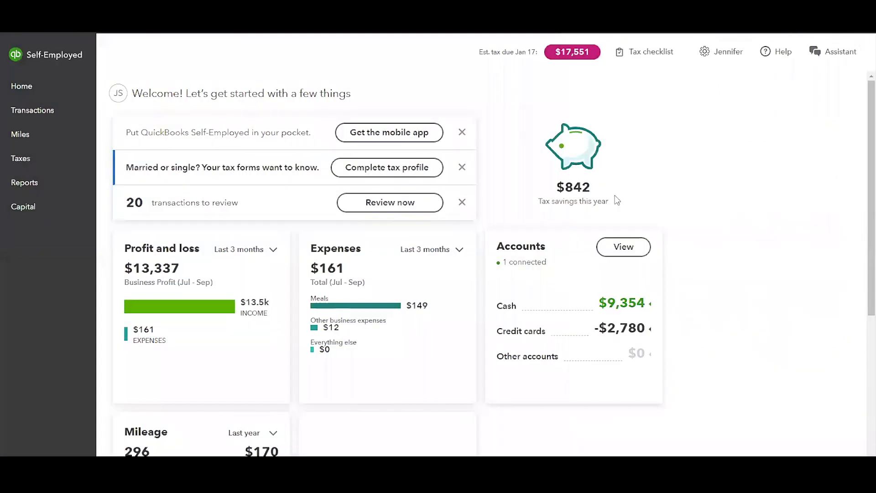
{"action": "mouse_move", "coordinate": [651, 70]}
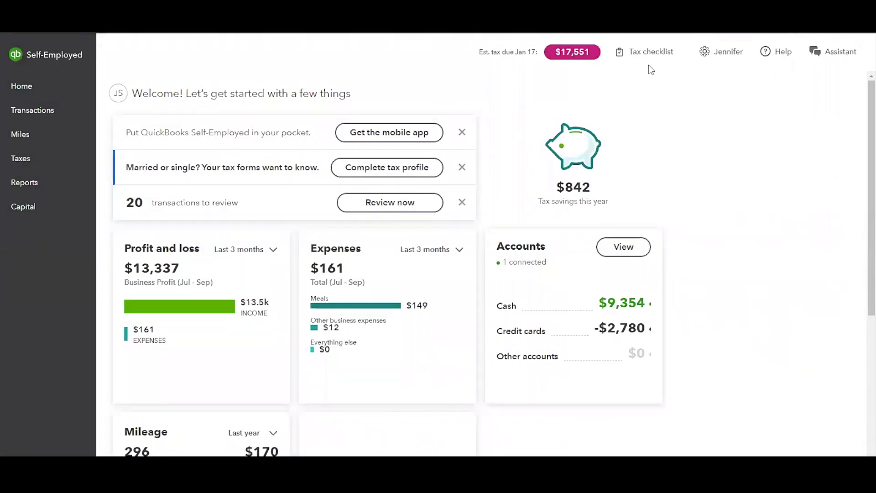
{"action": "mouse_move", "coordinate": [641, 50]}
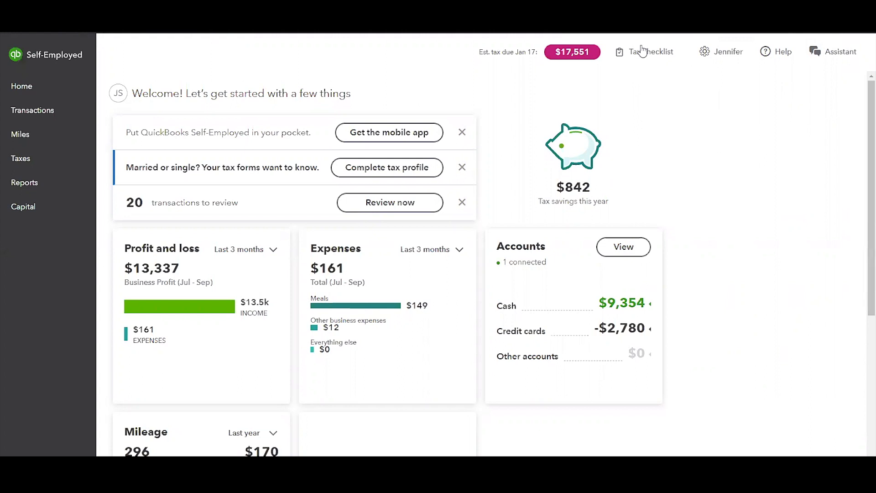
{"action": "left_click", "coordinate": [21, 157]}
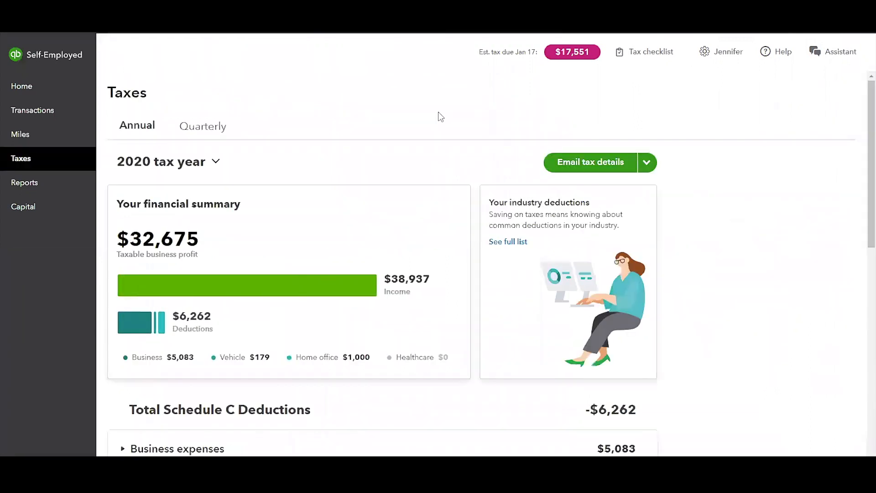
{"action": "mouse_move", "coordinate": [660, 71]}
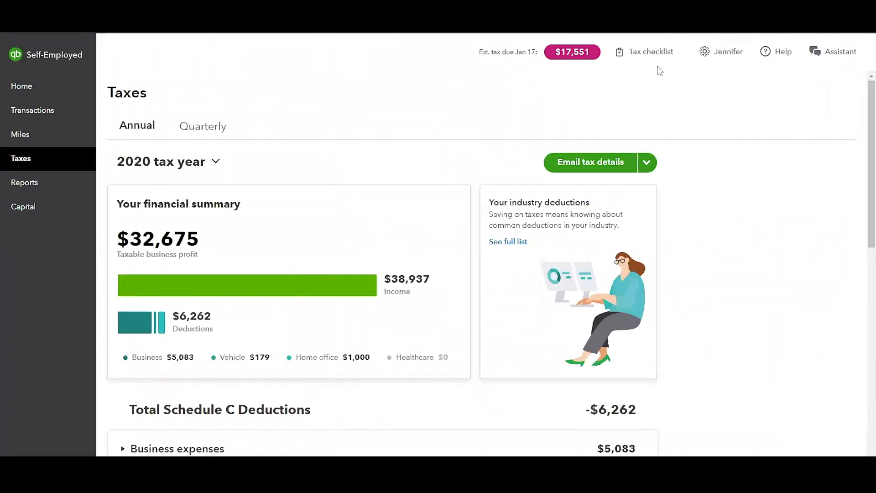
{"action": "mouse_move", "coordinate": [650, 58]}
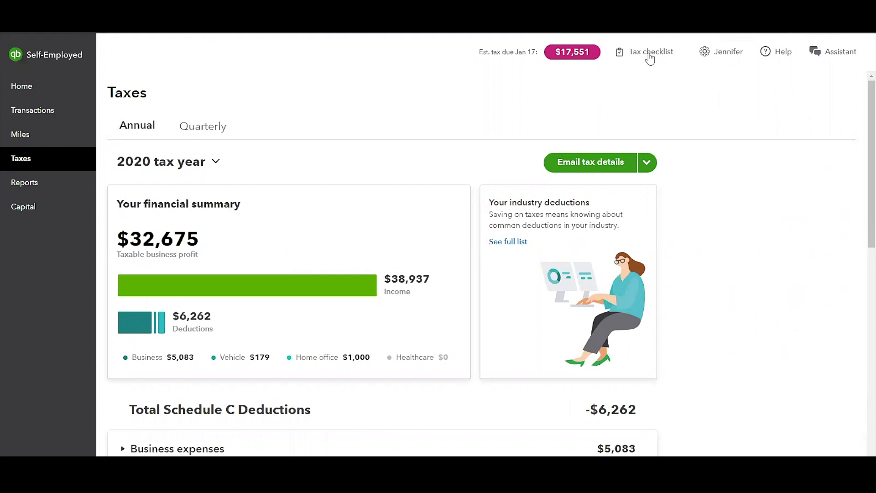
{"action": "mouse_move", "coordinate": [32, 166]}
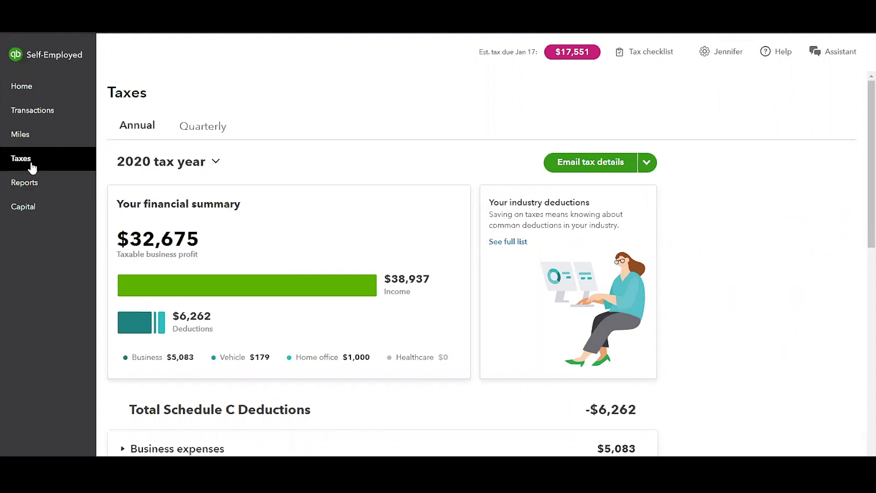
{"action": "mouse_move", "coordinate": [46, 160]}
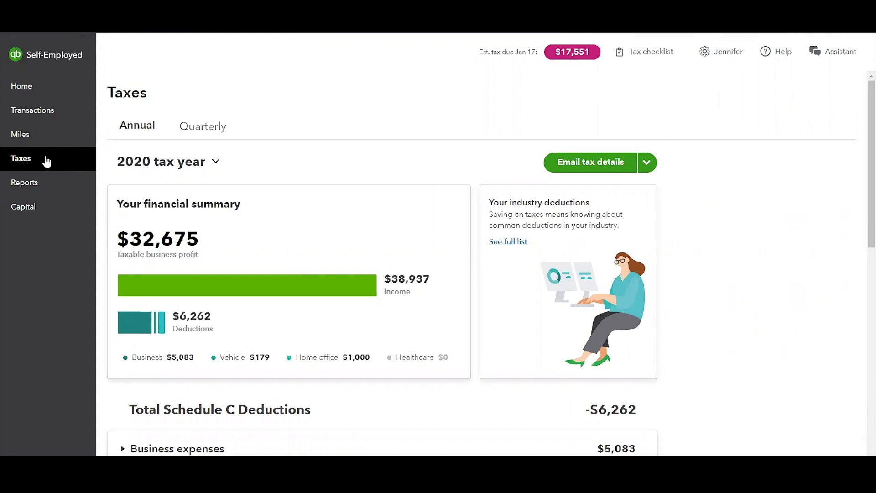
{"action": "mouse_move", "coordinate": [217, 148]}
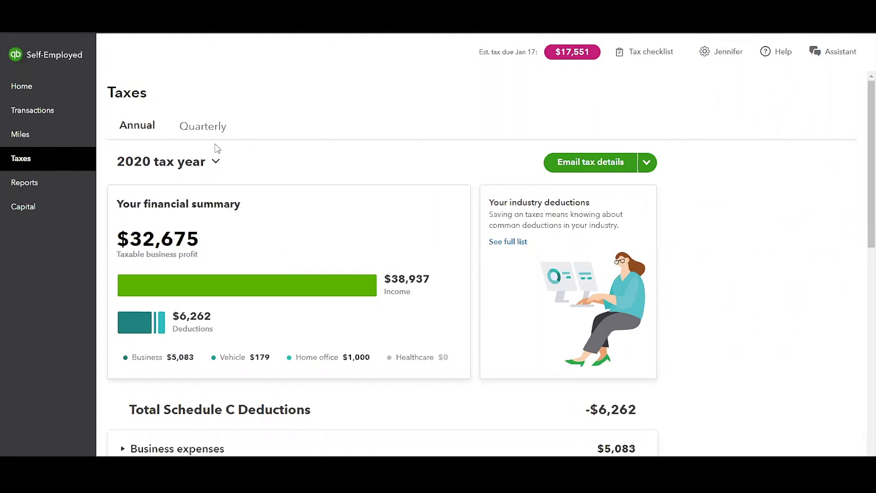
{"action": "left_click", "coordinate": [166, 161]}
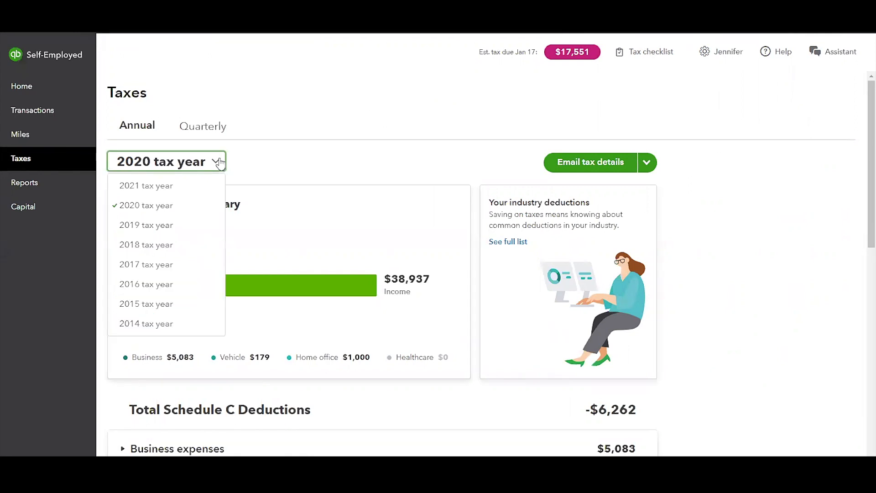
{"action": "left_click", "coordinate": [145, 206]}
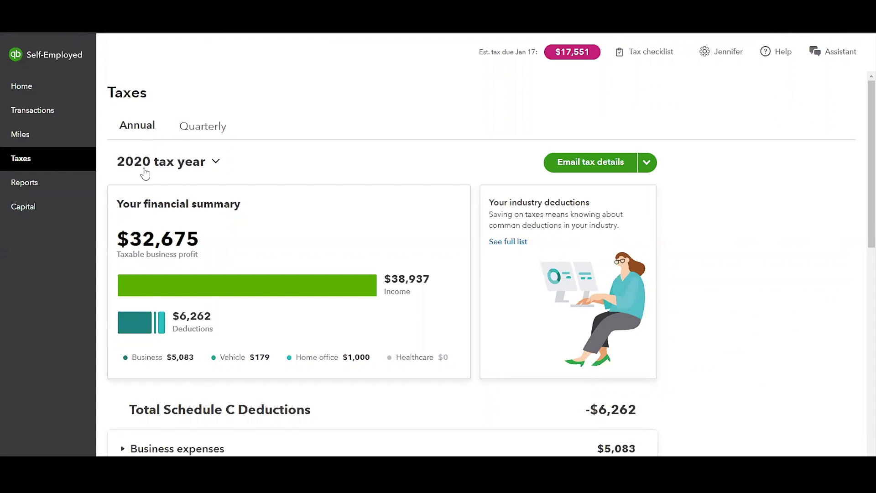
{"action": "mouse_move", "coordinate": [187, 258]}
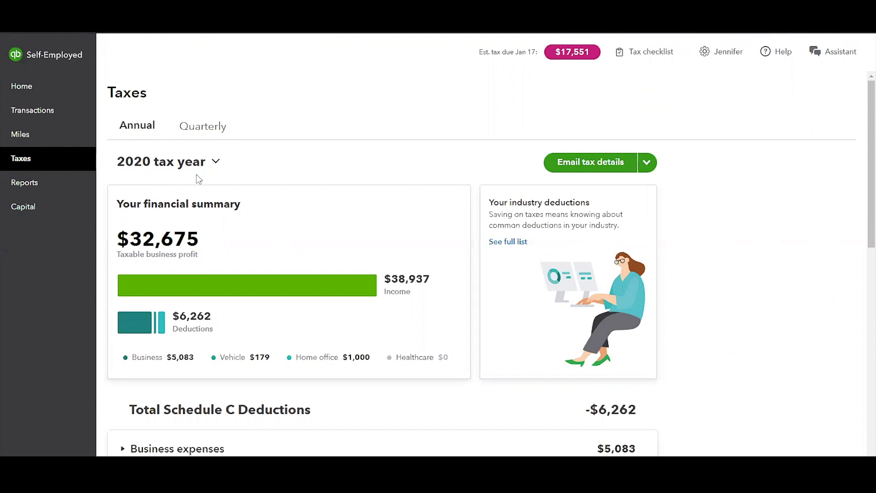
{"action": "mouse_move", "coordinate": [167, 161]}
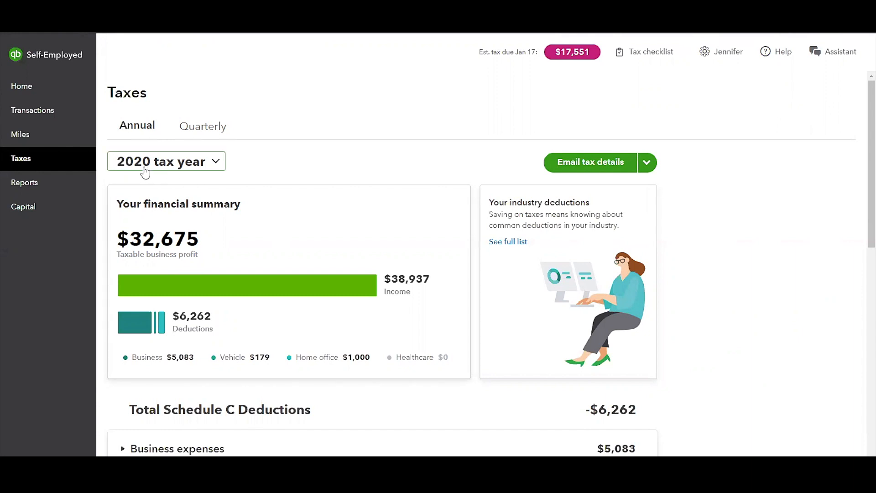
{"action": "mouse_move", "coordinate": [235, 148]}
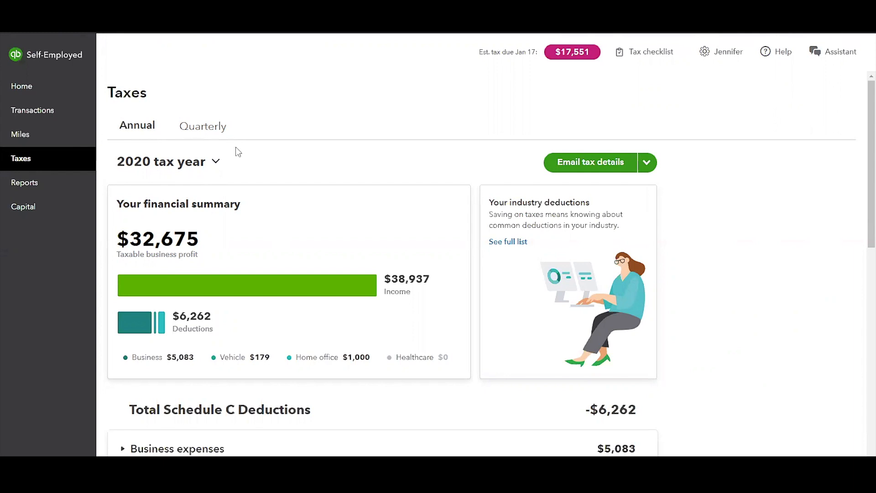
Show the Quarterly tax estimates and choose the 2021 tax year
{"action": "left_click", "coordinate": [203, 125]}
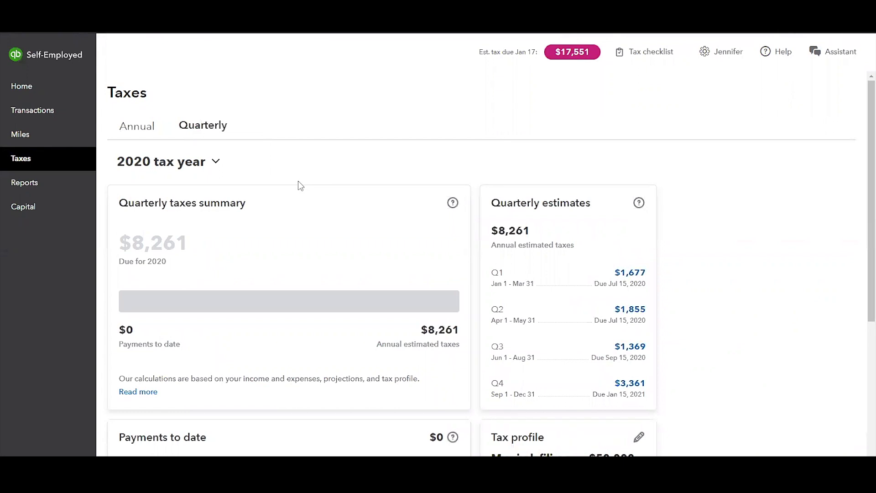
{"action": "left_click", "coordinate": [166, 161]}
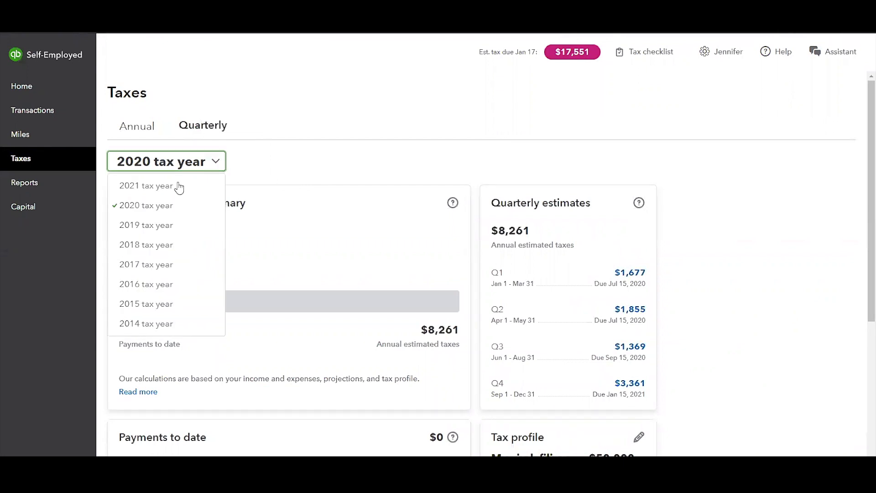
{"action": "left_click", "coordinate": [146, 186]}
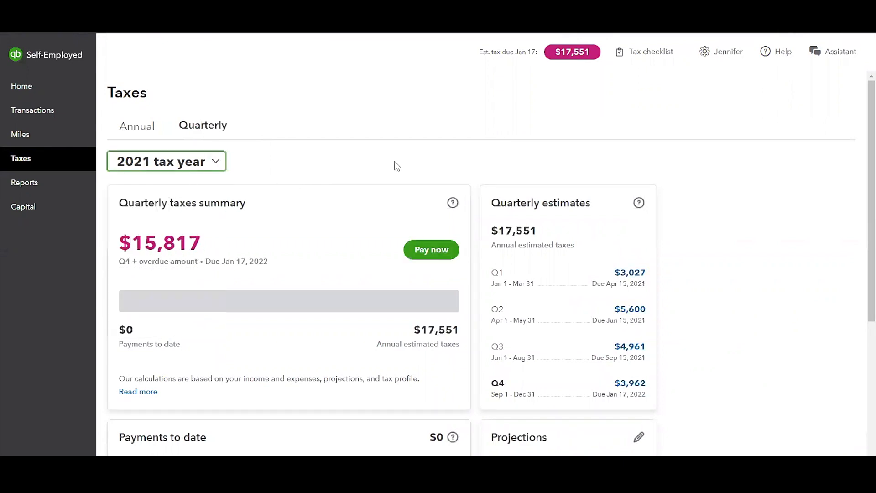
{"action": "scroll", "scroll_direction": "down", "scroll_amount": 3}
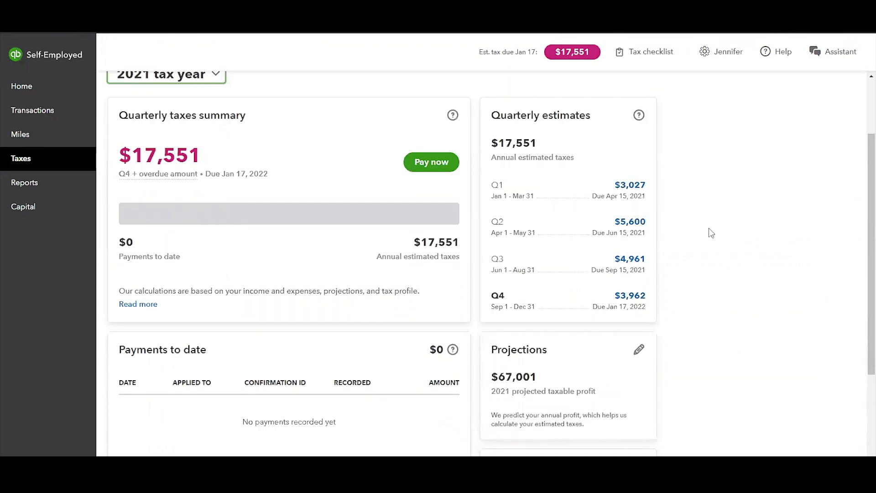
{"action": "scroll", "scroll_direction": "up", "scroll_amount": 3}
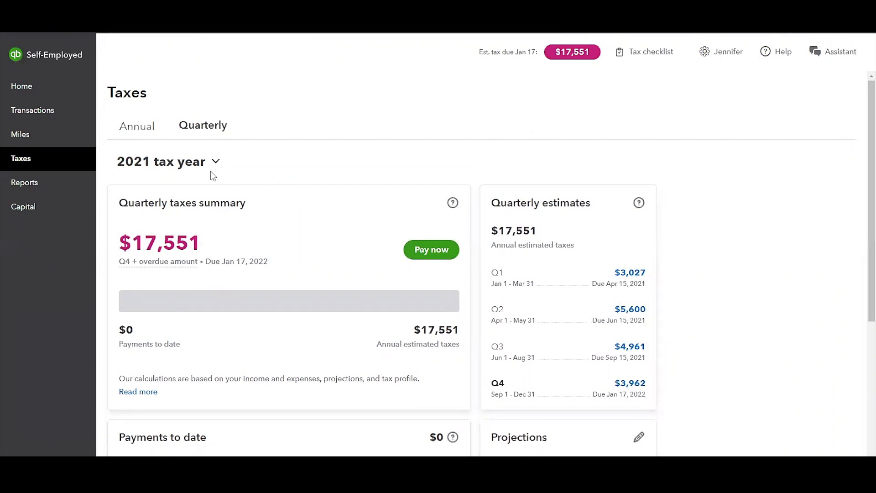
{"action": "mouse_move", "coordinate": [798, 312]}
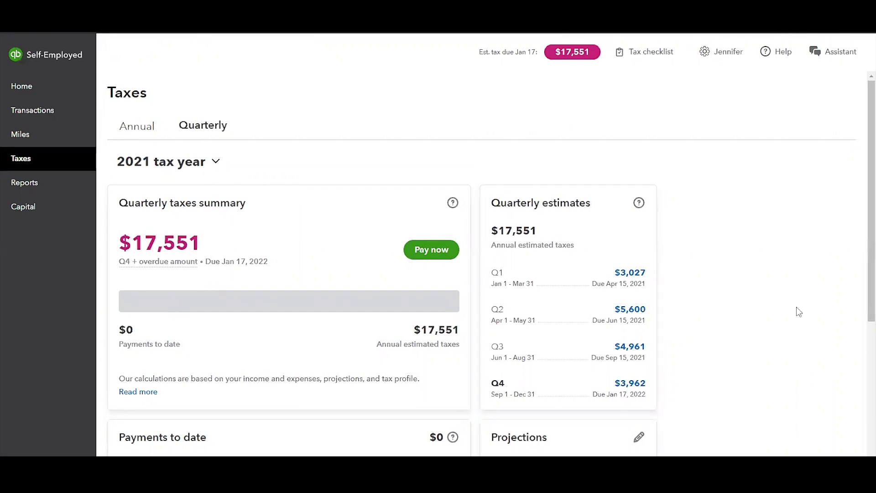
{"action": "scroll", "scroll_direction": "down", "scroll_amount": 3}
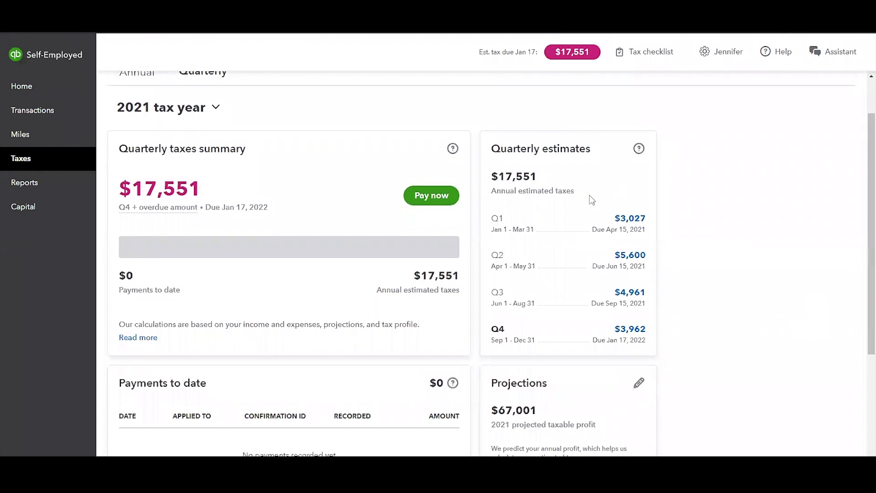
{"action": "mouse_move", "coordinate": [571, 206]}
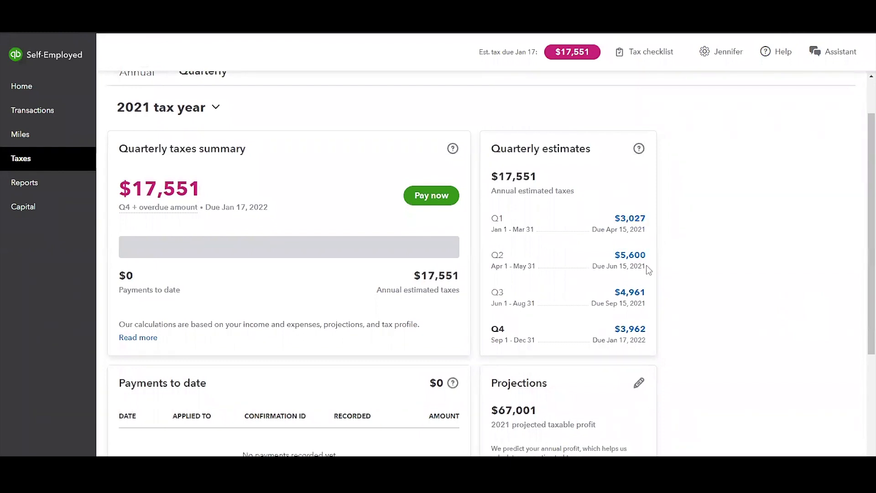
{"action": "mouse_move", "coordinate": [310, 272]}
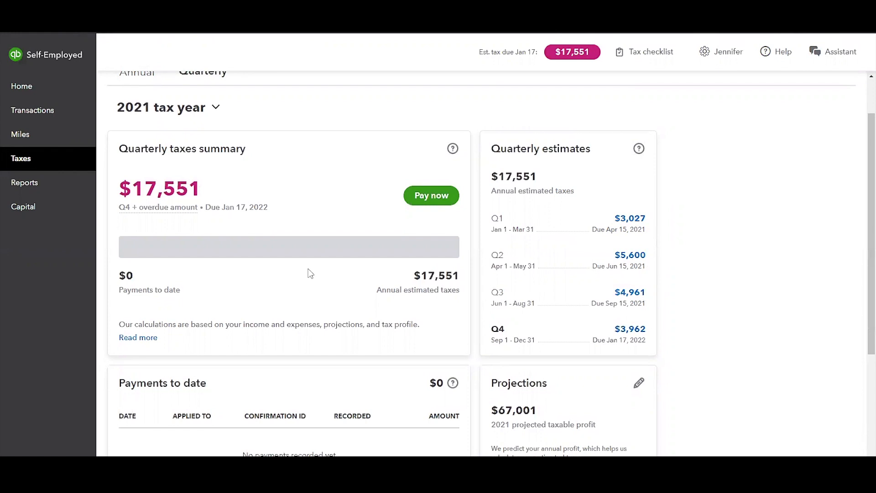
{"action": "scroll", "scroll_direction": "down", "scroll_amount": 3}
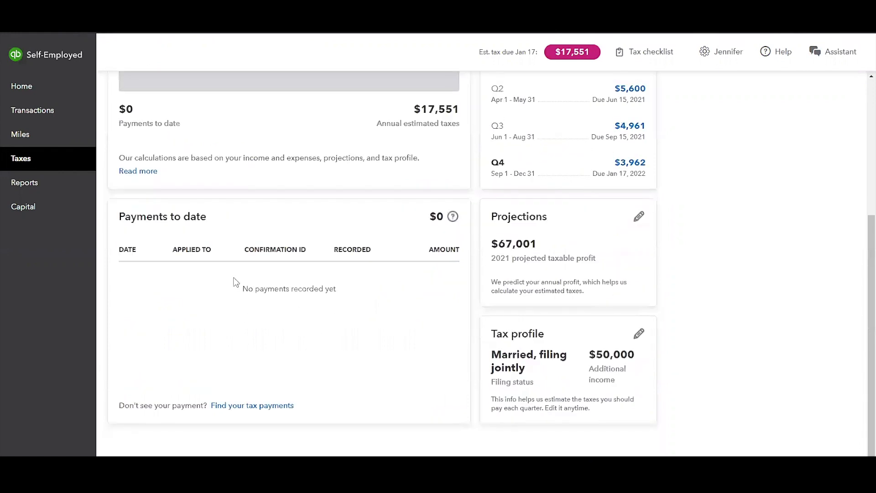
{"action": "mouse_move", "coordinate": [196, 321]}
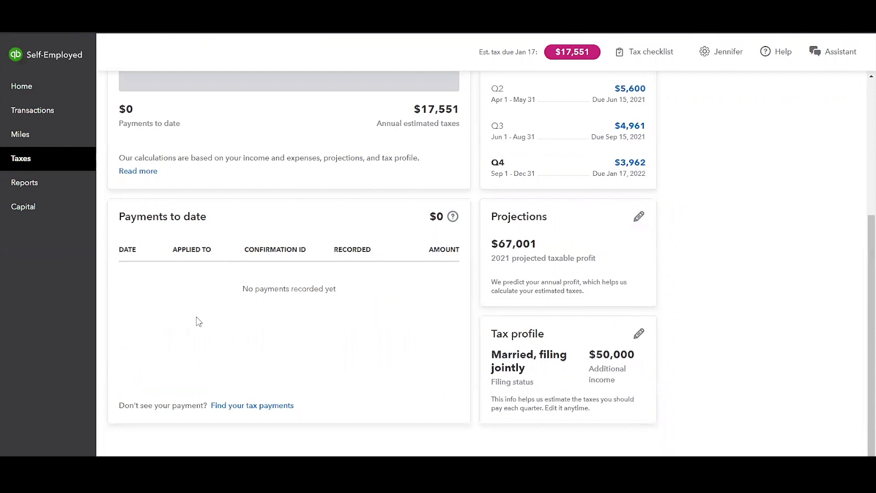
{"action": "scroll", "scroll_direction": "up", "scroll_amount": 3}
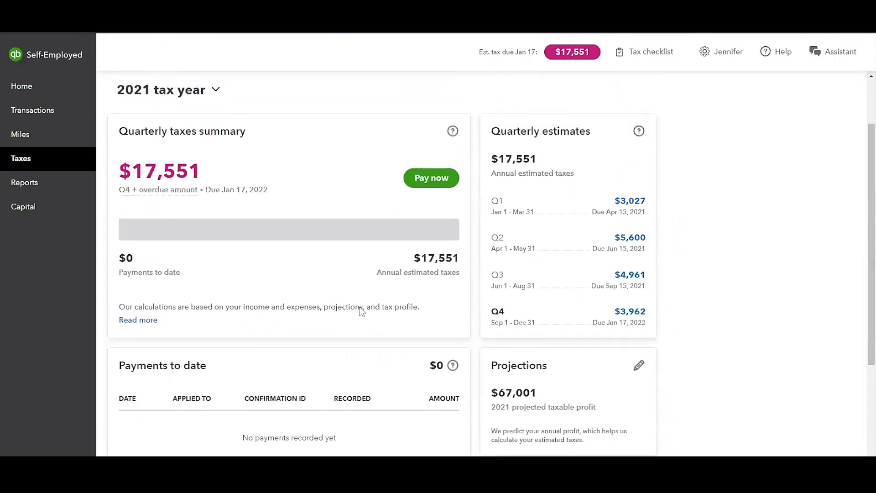
{"action": "scroll", "scroll_direction": "down", "scroll_amount": 3}
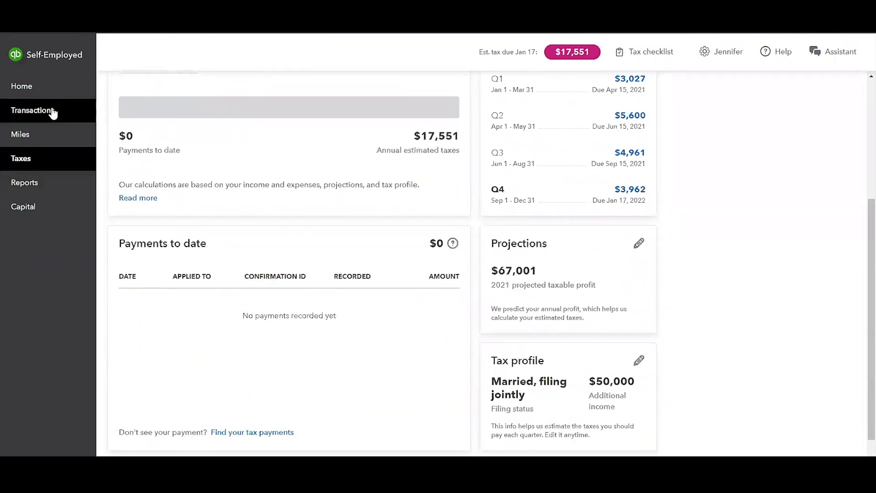
{"action": "mouse_move", "coordinate": [290, 285]}
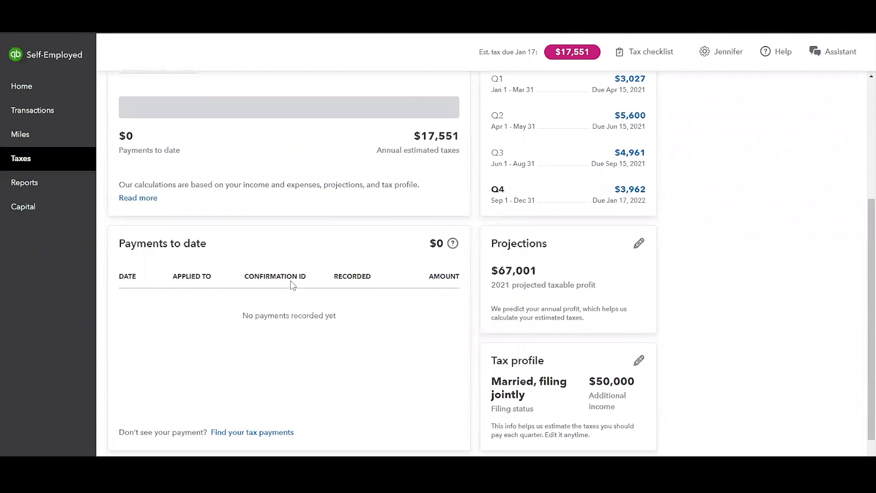
{"action": "mouse_move", "coordinate": [374, 309]}
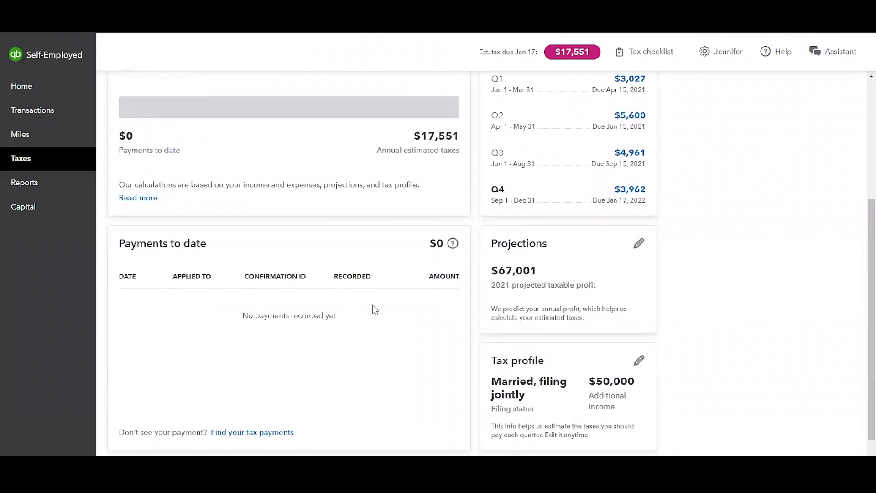
{"action": "scroll", "scroll_direction": "up", "scroll_amount": 3}
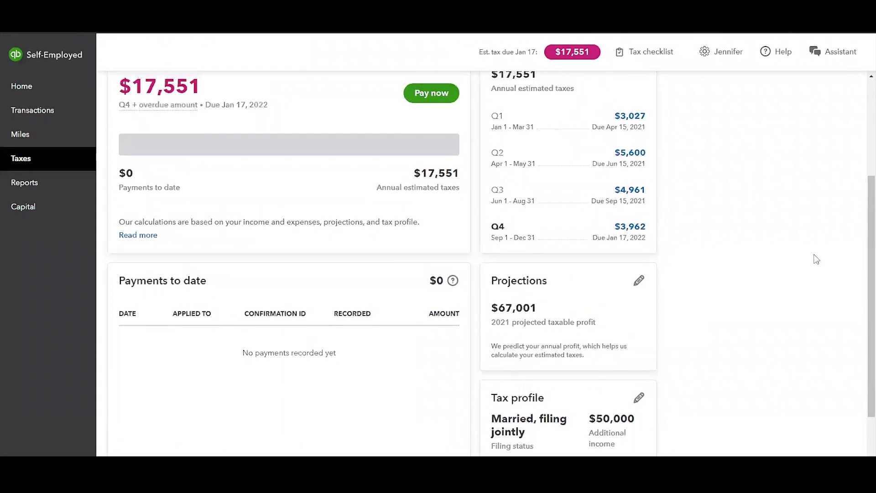
{"action": "mouse_move", "coordinate": [571, 124]}
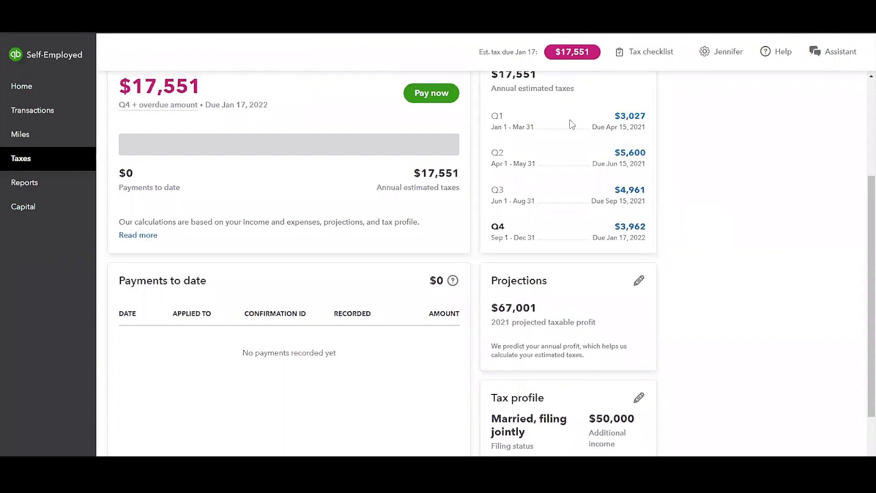
{"action": "mouse_move", "coordinate": [219, 380]}
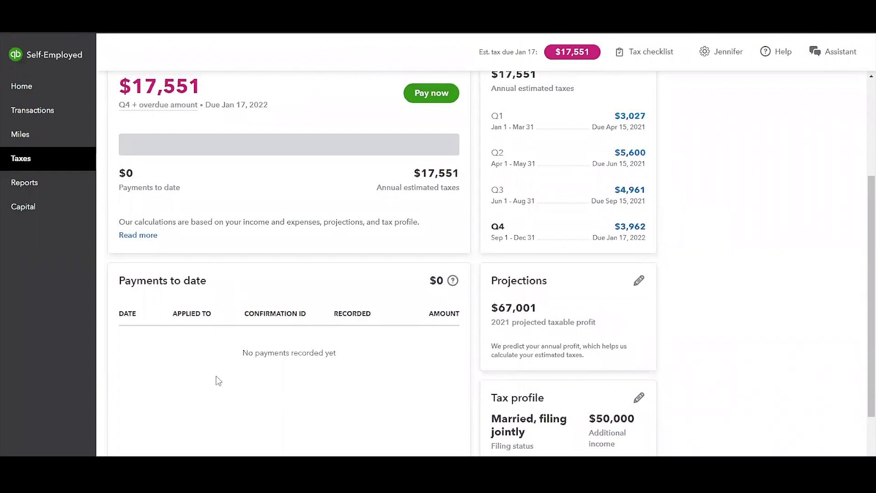
{"action": "scroll", "scroll_direction": "up", "scroll_amount": 3}
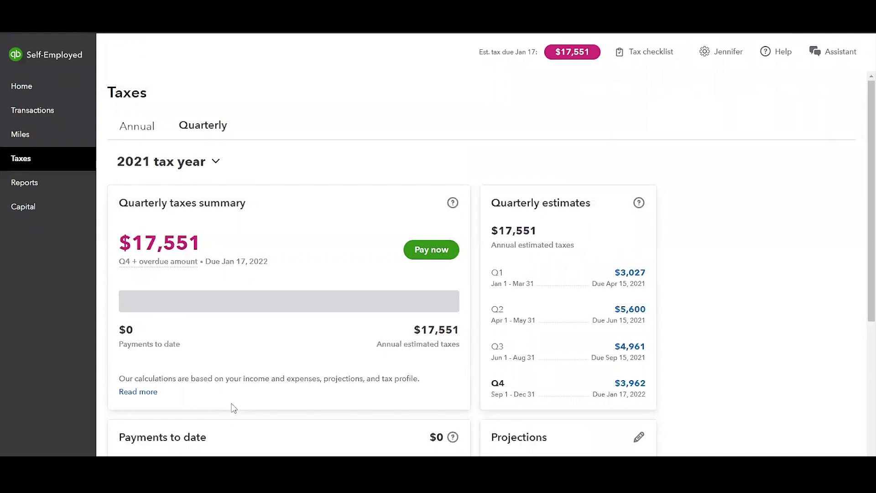
{"action": "mouse_move", "coordinate": [690, 265]}
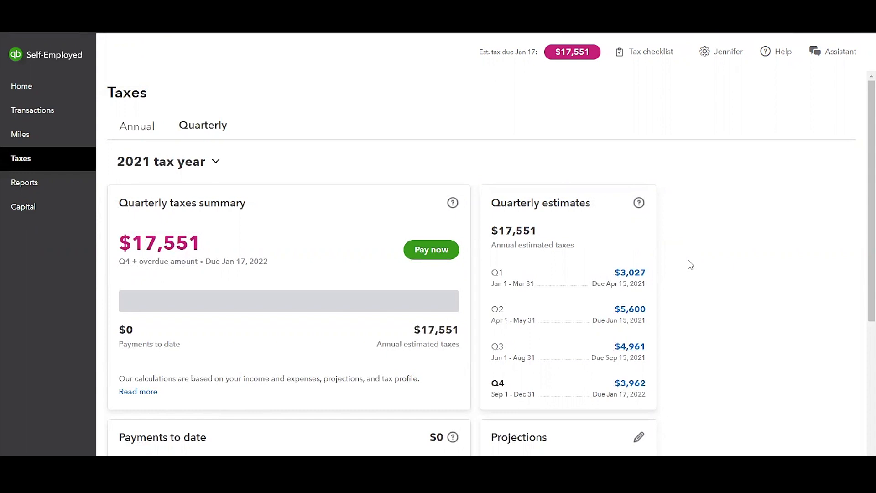
{"action": "scroll", "scroll_direction": "down", "scroll_amount": 3}
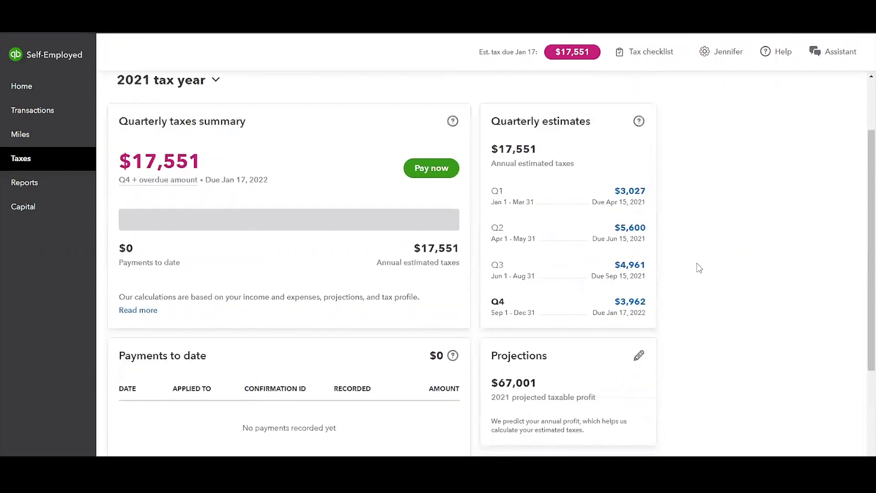
{"action": "scroll", "scroll_direction": "down", "scroll_amount": 3}
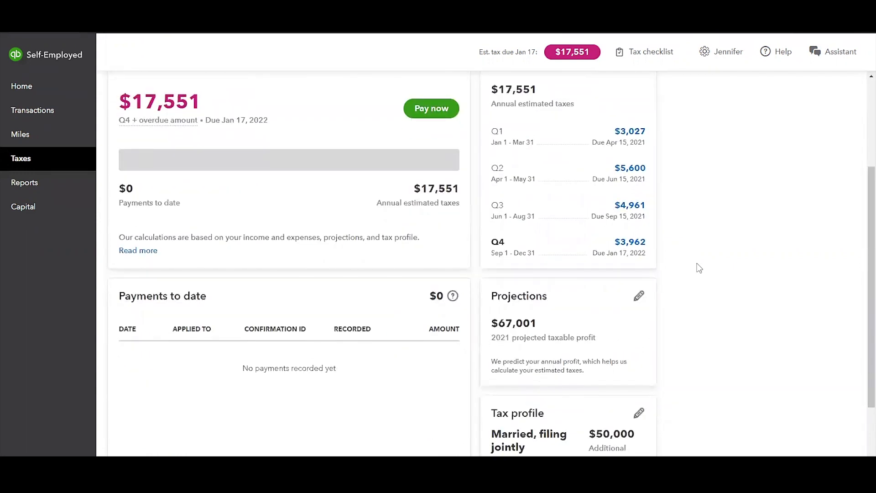
{"action": "mouse_move", "coordinate": [579, 263]}
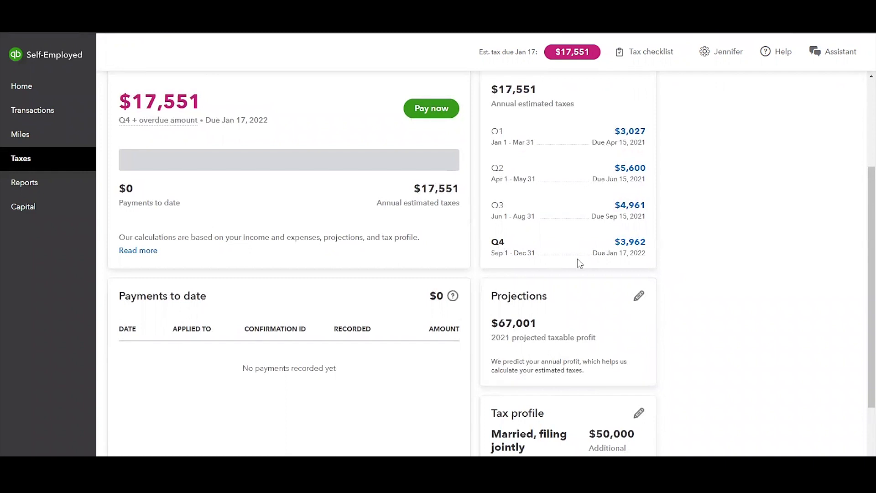
{"action": "mouse_move", "coordinate": [625, 259]}
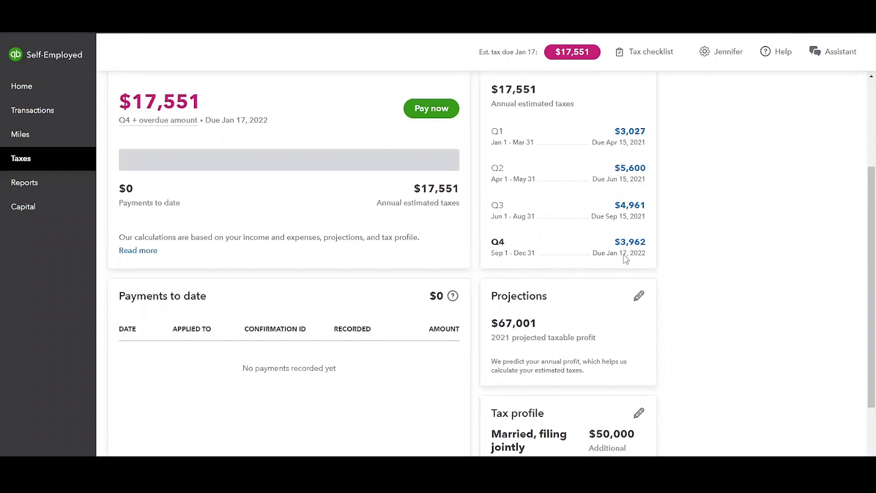
{"action": "mouse_move", "coordinate": [645, 263]}
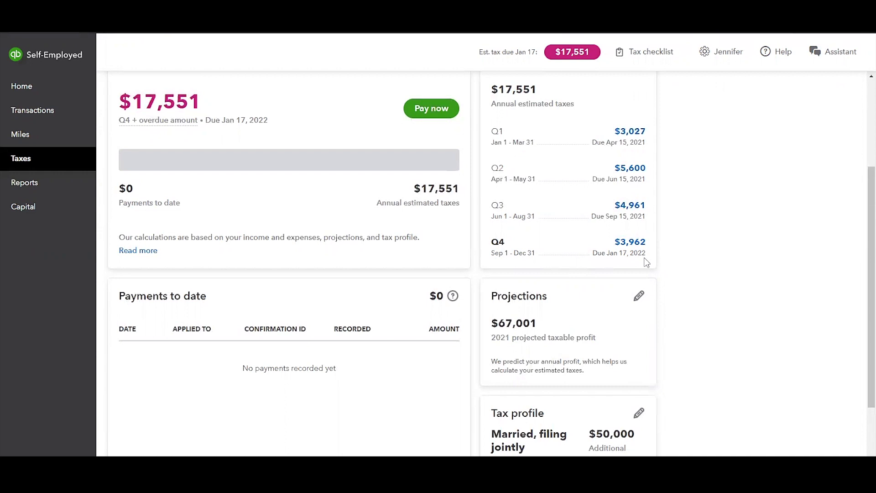
{"action": "scroll", "scroll_direction": "down", "scroll_amount": 3}
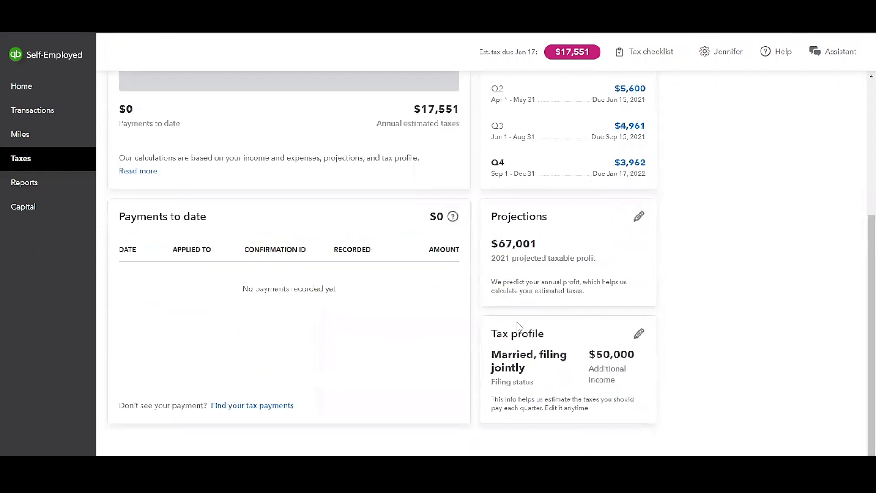
{"action": "mouse_move", "coordinate": [650, 341]}
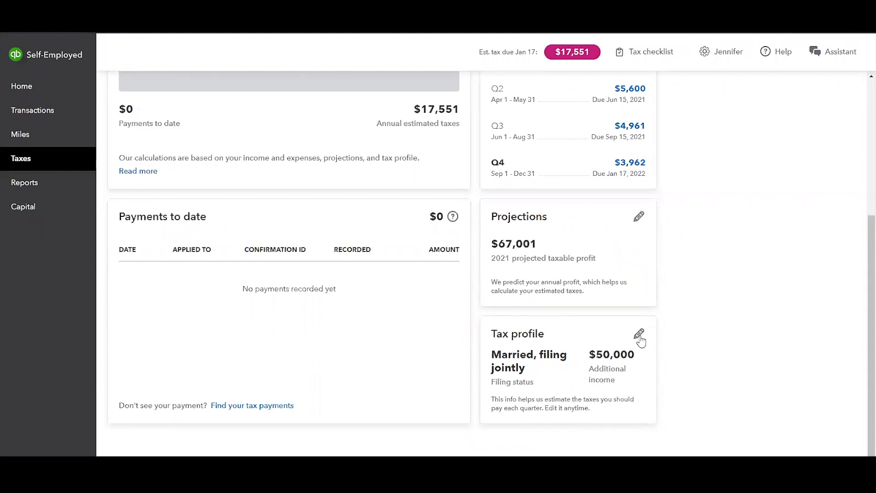
{"action": "mouse_move", "coordinate": [531, 245]}
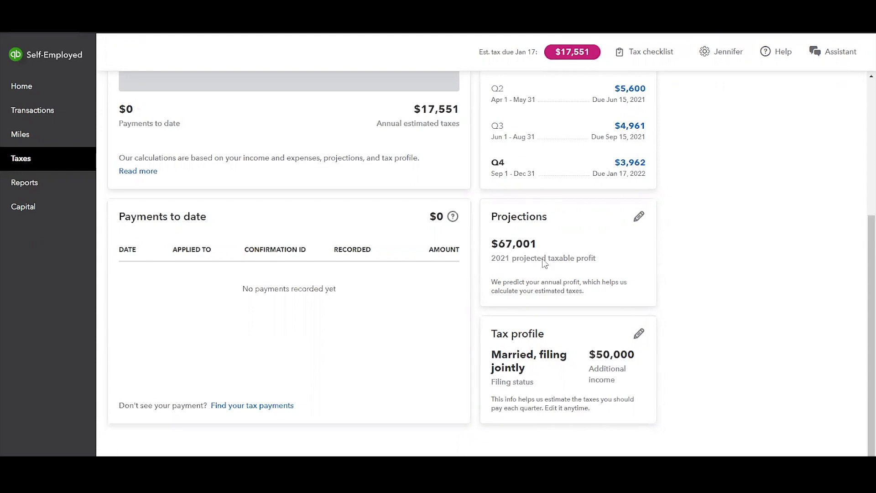
{"action": "scroll", "scroll_direction": "up", "scroll_amount": 3}
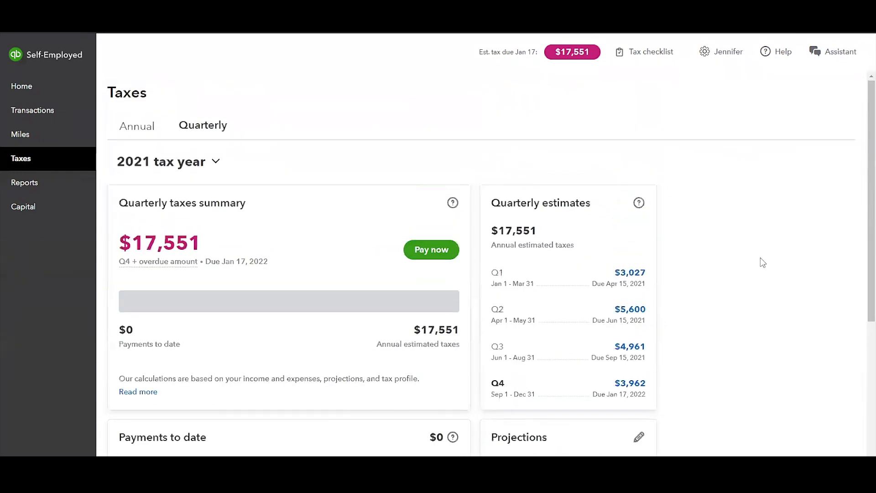
Switch to the Annual view and scroll through the 2020 Schedule C deductions
{"action": "left_click", "coordinate": [137, 125]}
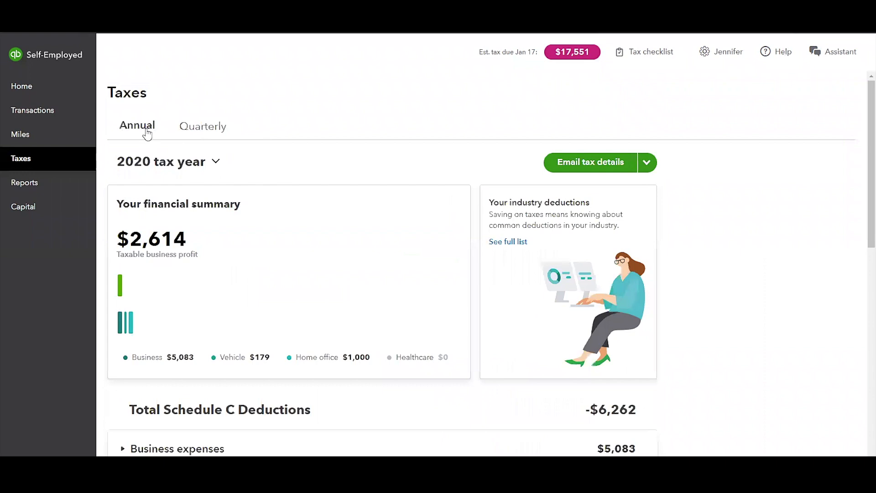
{"action": "scroll", "scroll_direction": "down", "scroll_amount": 3}
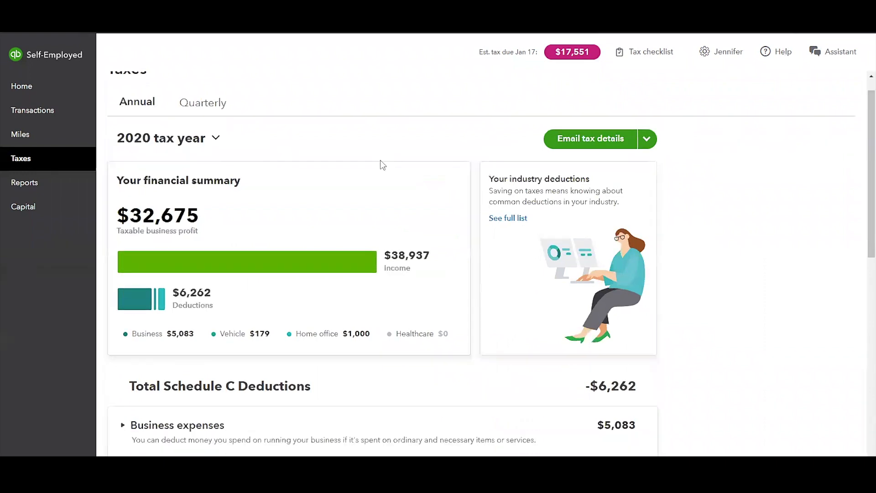
{"action": "scroll", "scroll_direction": "down", "scroll_amount": 3}
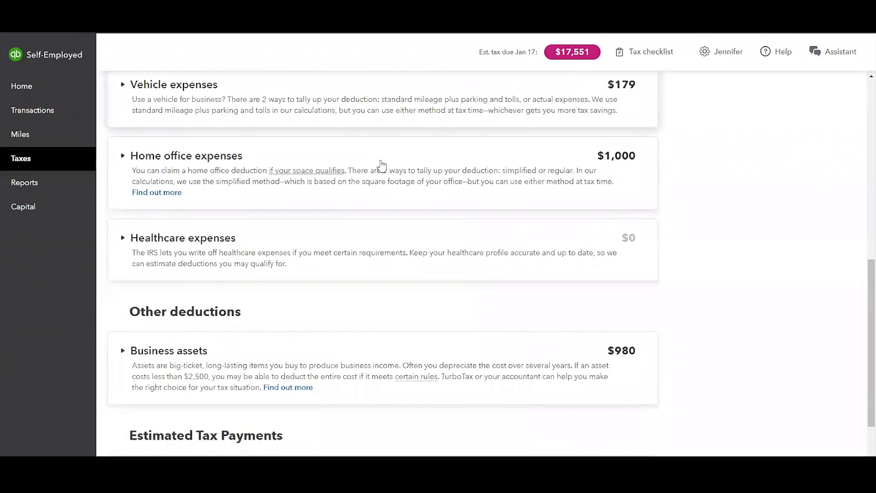
{"action": "scroll", "scroll_direction": "up", "scroll_amount": 3}
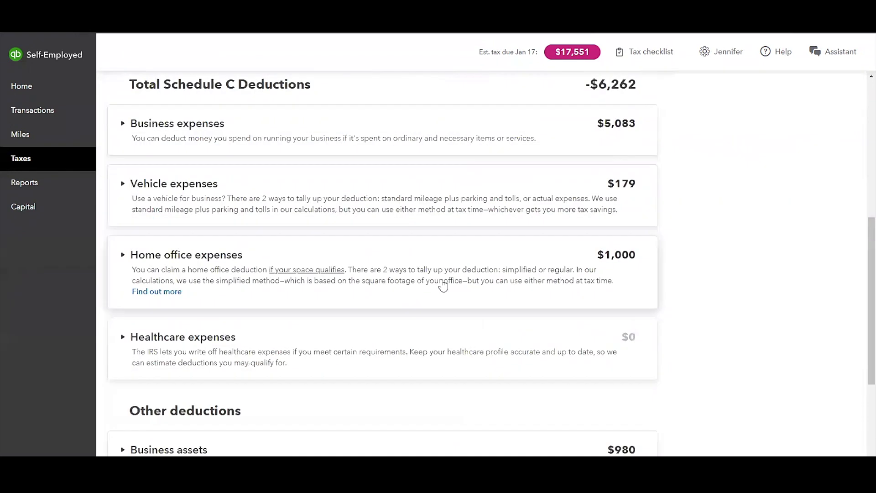
{"action": "scroll", "scroll_direction": "up", "scroll_amount": 3}
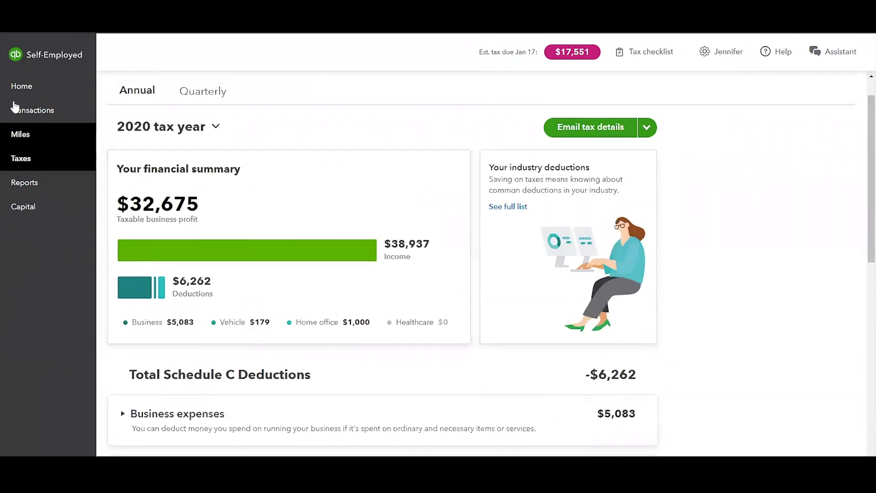
Return to Home, then go to the Transactions list
{"action": "left_click", "coordinate": [22, 85]}
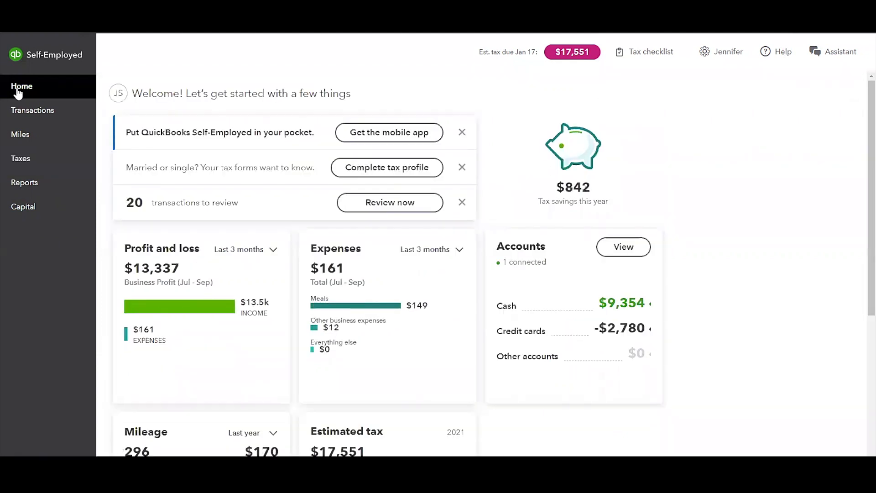
{"action": "mouse_move", "coordinate": [39, 111]}
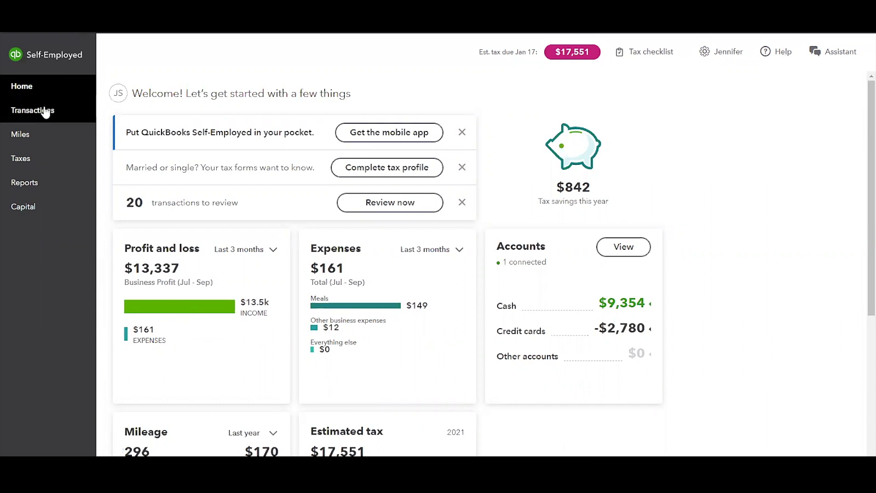
{"action": "mouse_move", "coordinate": [423, 138]}
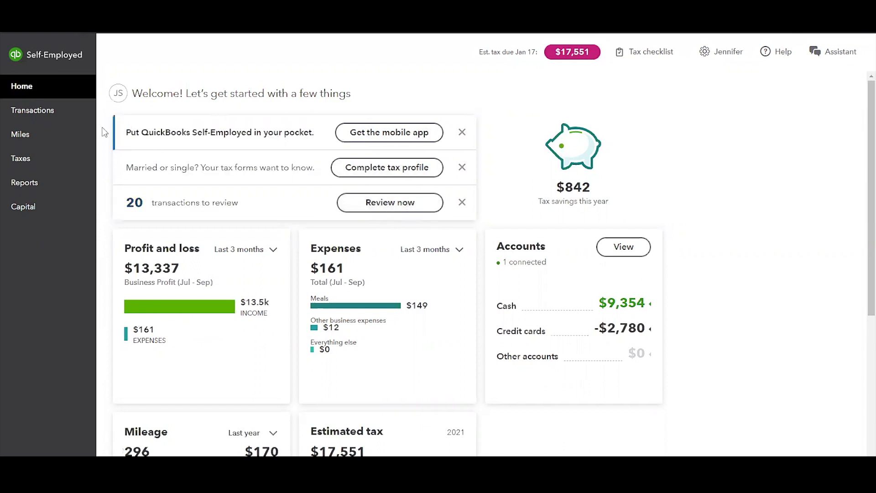
{"action": "mouse_move", "coordinate": [33, 110]}
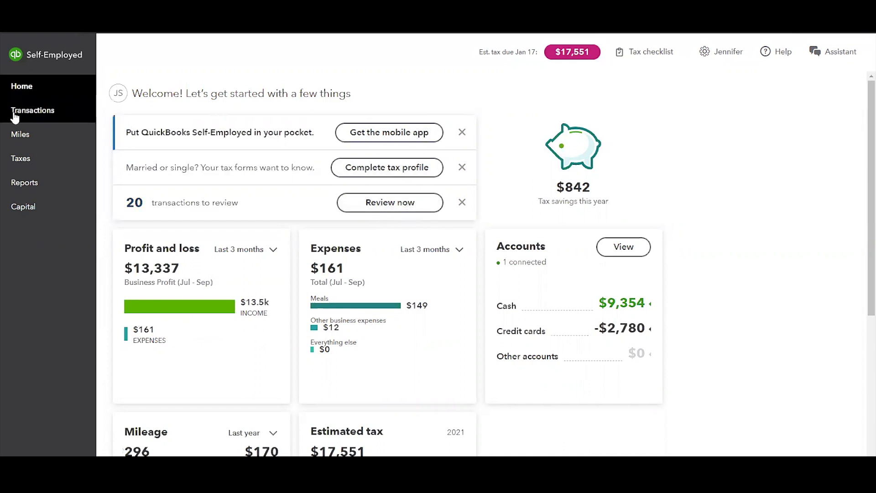
{"action": "left_click", "coordinate": [33, 110]}
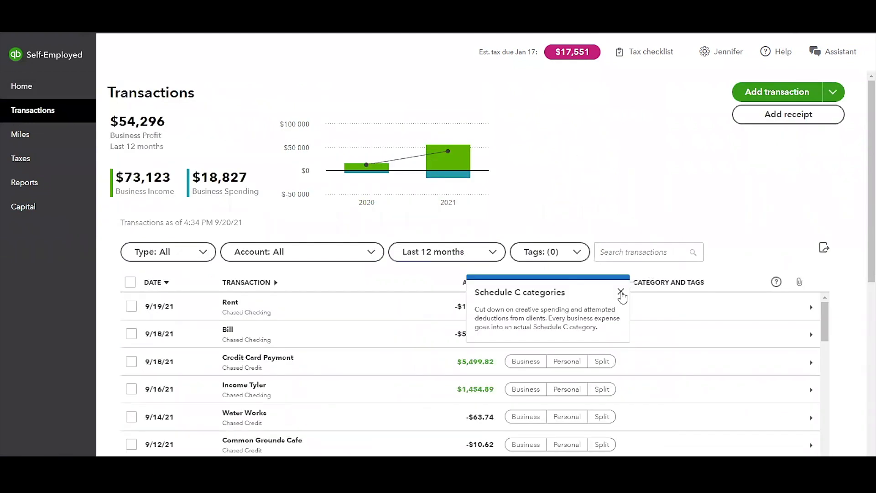
{"action": "left_click", "coordinate": [620, 292]}
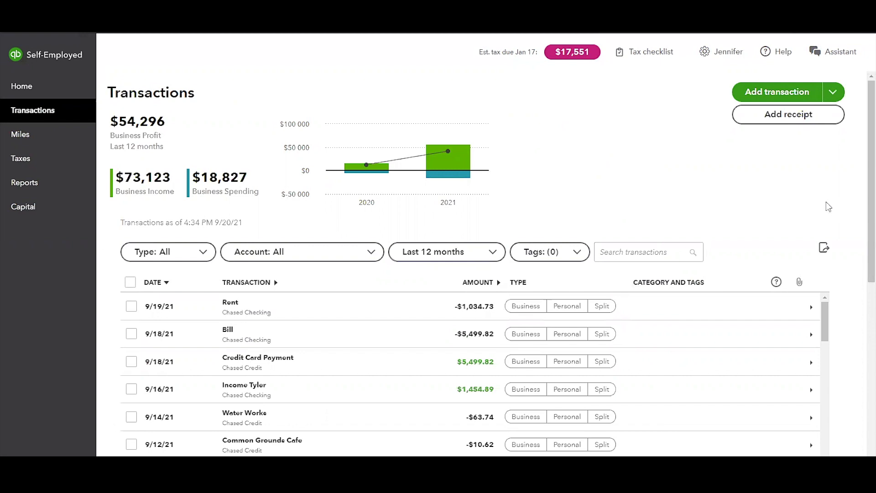
{"action": "scroll", "scroll_direction": "down", "scroll_amount": 3}
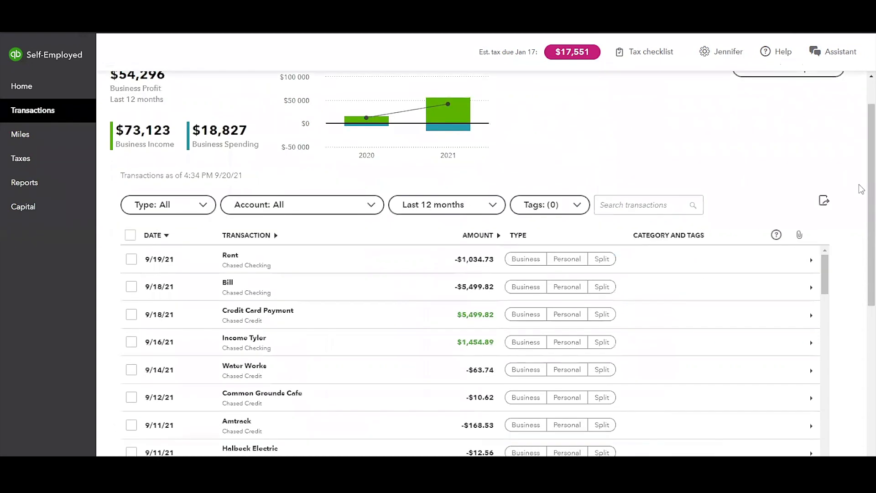
{"action": "scroll", "scroll_direction": "down", "scroll_amount": 3}
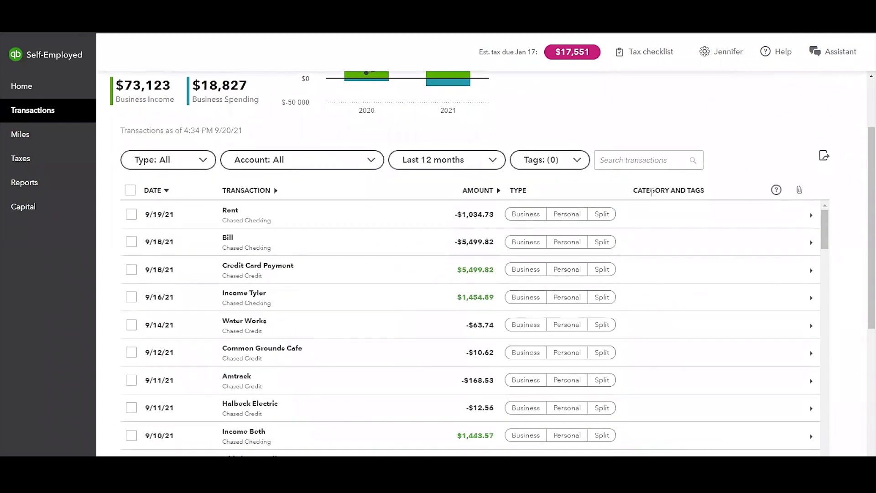
{"action": "mouse_move", "coordinate": [722, 194]}
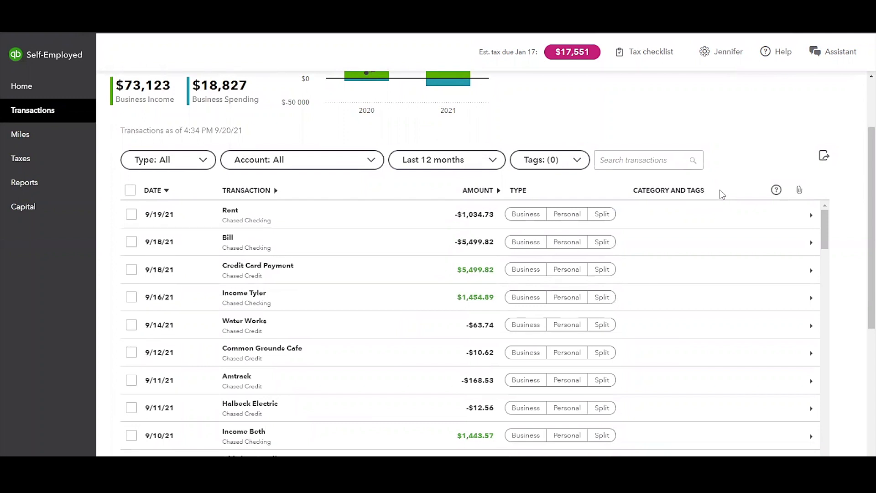
{"action": "mouse_move", "coordinate": [699, 183]}
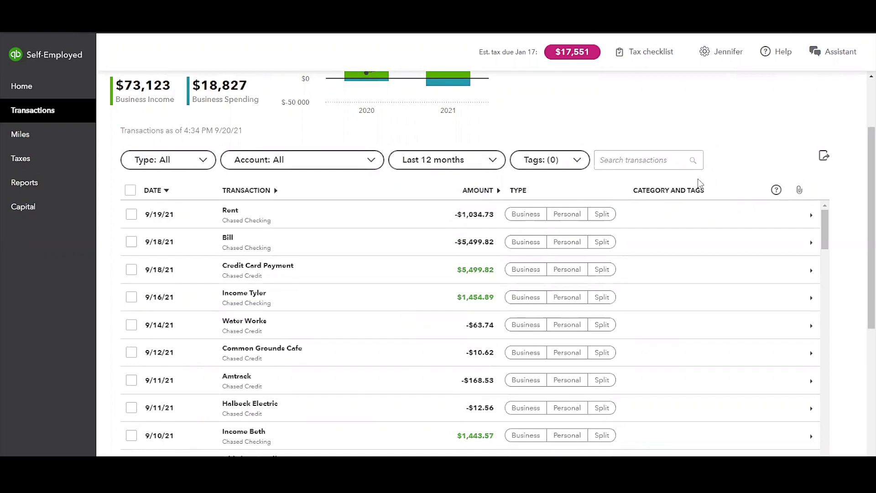
{"action": "mouse_move", "coordinate": [860, 223]}
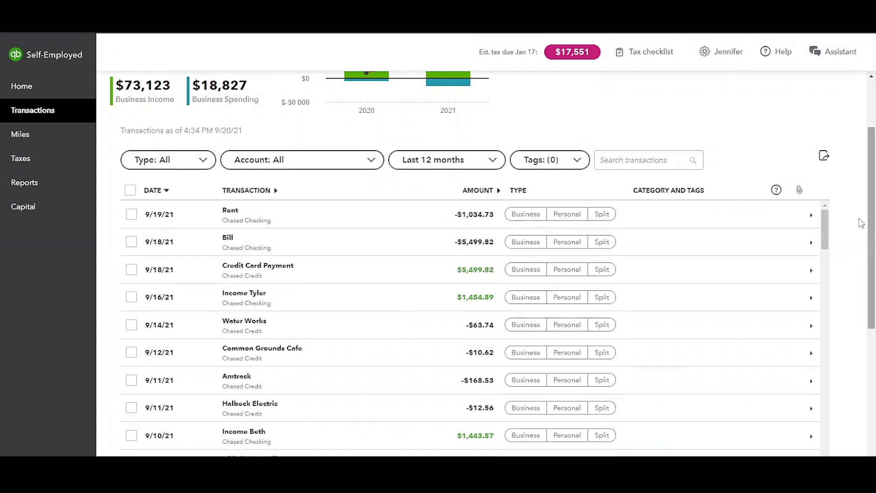
{"action": "scroll", "scroll_direction": "down", "scroll_amount": 3}
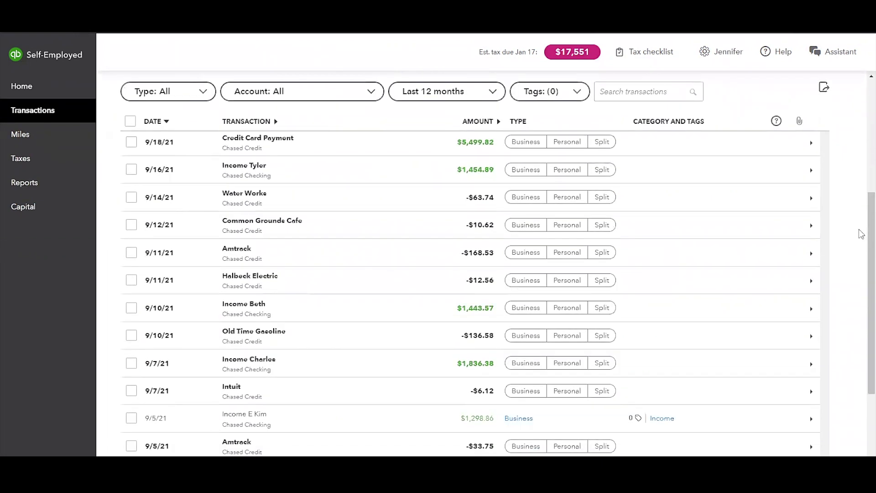
{"action": "scroll", "scroll_direction": "down", "scroll_amount": 3}
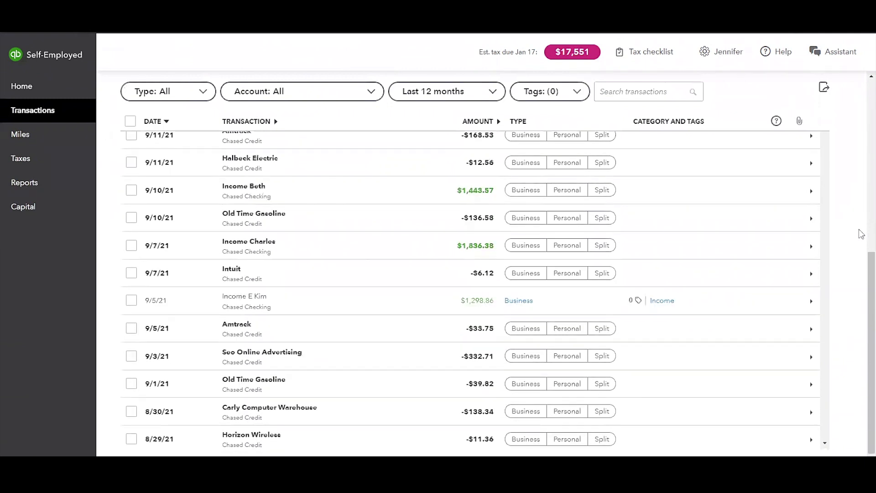
{"action": "scroll", "scroll_direction": "up", "scroll_amount": 3}
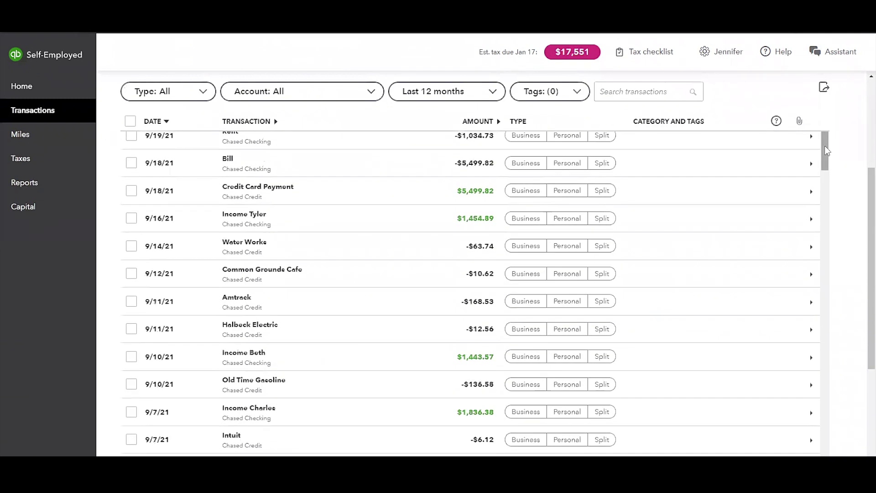
{"action": "scroll", "scroll_direction": "down", "scroll_amount": 3}
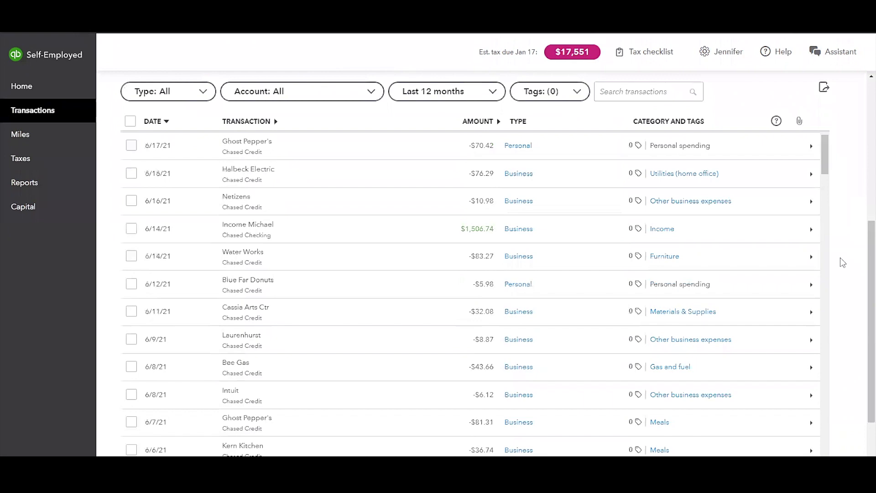
{"action": "scroll", "scroll_direction": "up", "scroll_amount": 3}
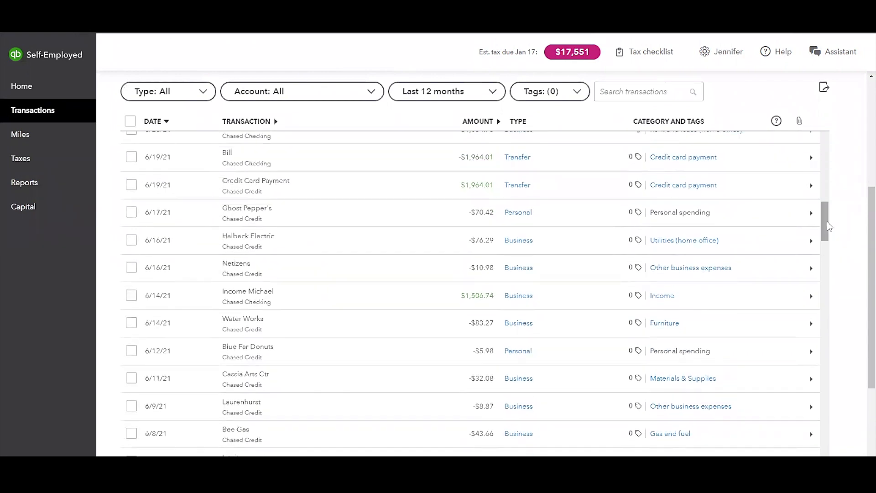
{"action": "scroll", "scroll_direction": "down", "scroll_amount": 3}
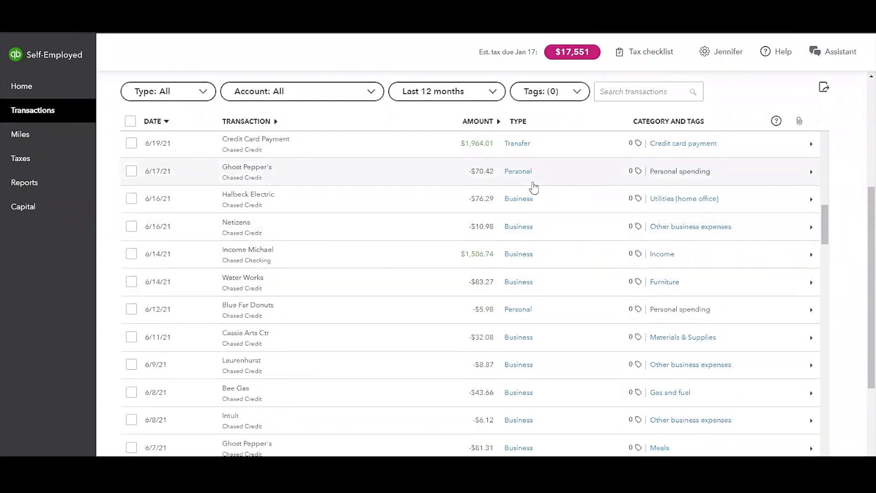
{"action": "mouse_move", "coordinate": [557, 258]}
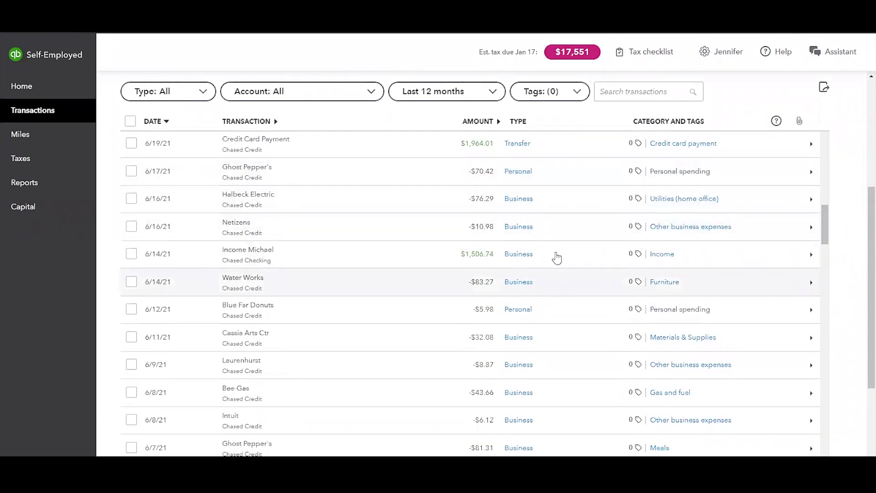
{"action": "scroll", "scroll_direction": "up", "scroll_amount": 3}
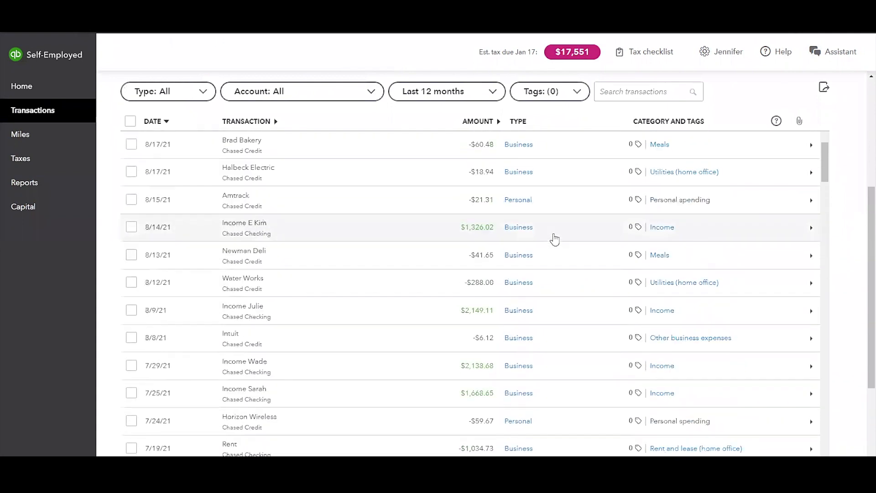
{"action": "scroll", "scroll_direction": "up", "scroll_amount": 3}
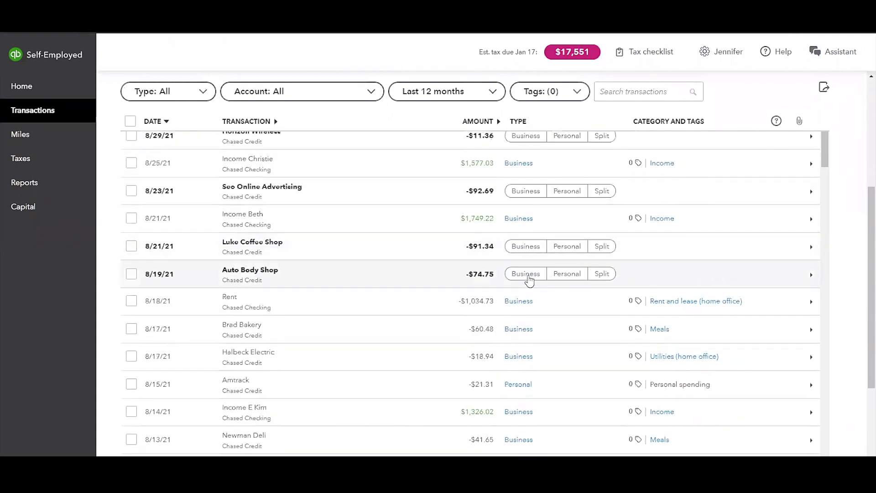
{"action": "mouse_move", "coordinate": [561, 279]}
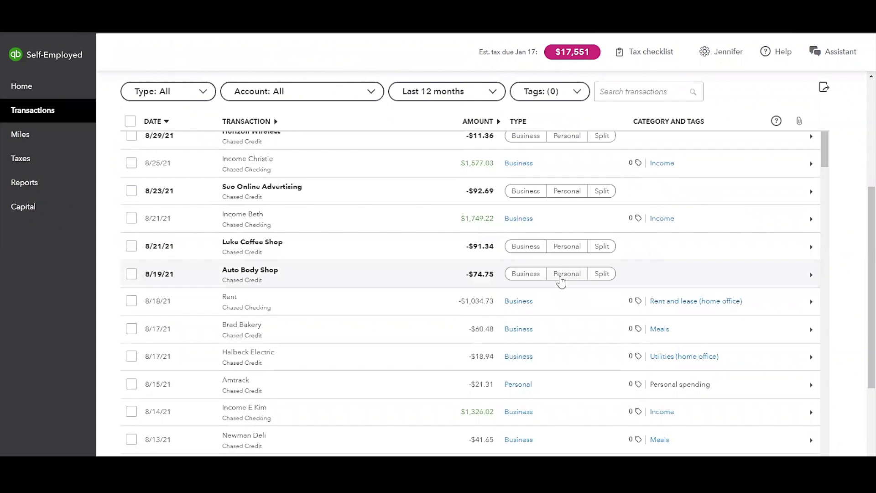
{"action": "mouse_move", "coordinate": [597, 279]}
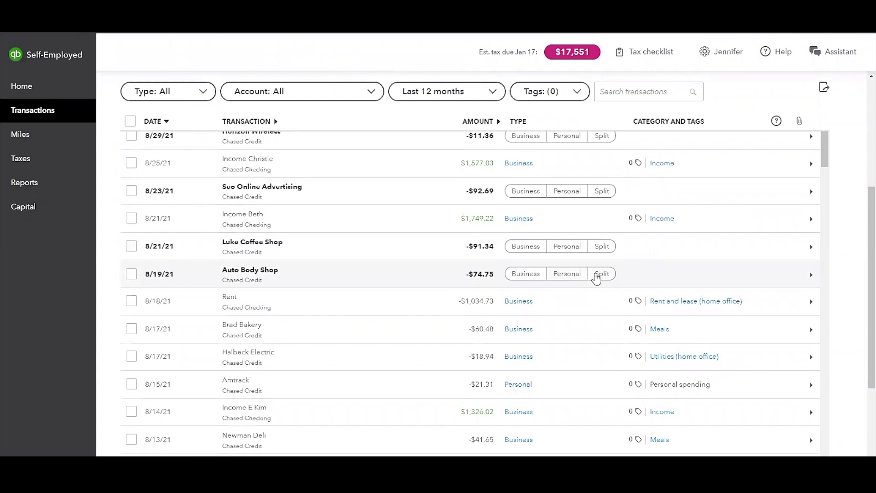
{"action": "left_click", "coordinate": [601, 274]}
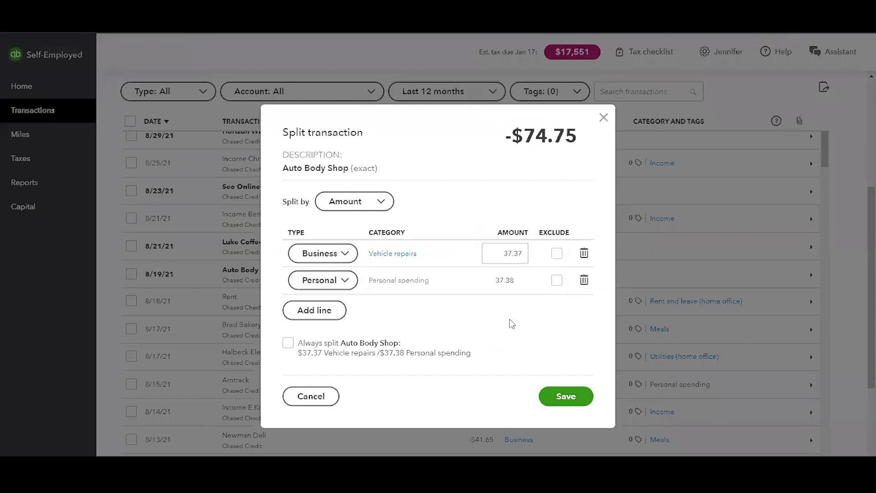
{"action": "mouse_move", "coordinate": [354, 201]}
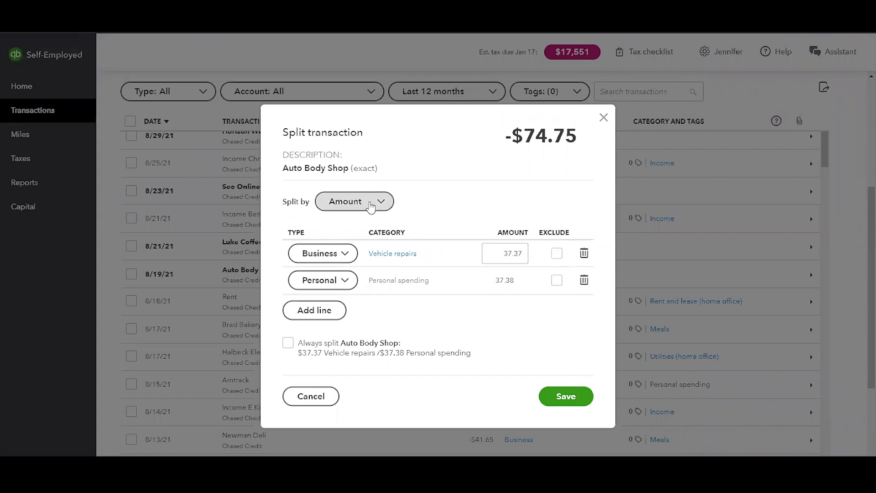
{"action": "left_click", "coordinate": [354, 201]}
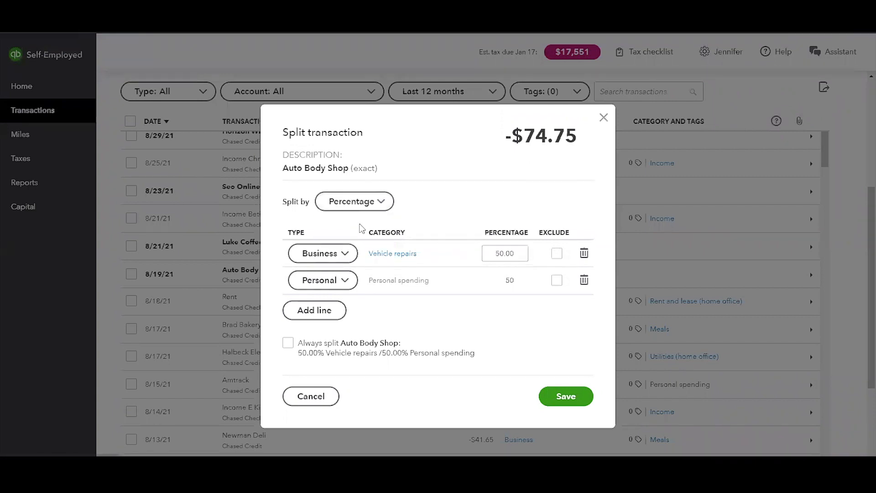
{"action": "mouse_move", "coordinate": [363, 240]}
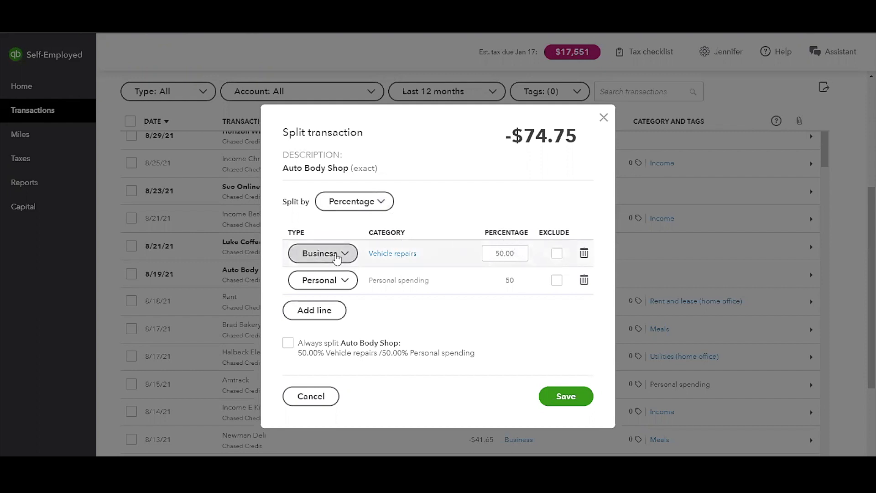
{"action": "mouse_move", "coordinate": [332, 285]}
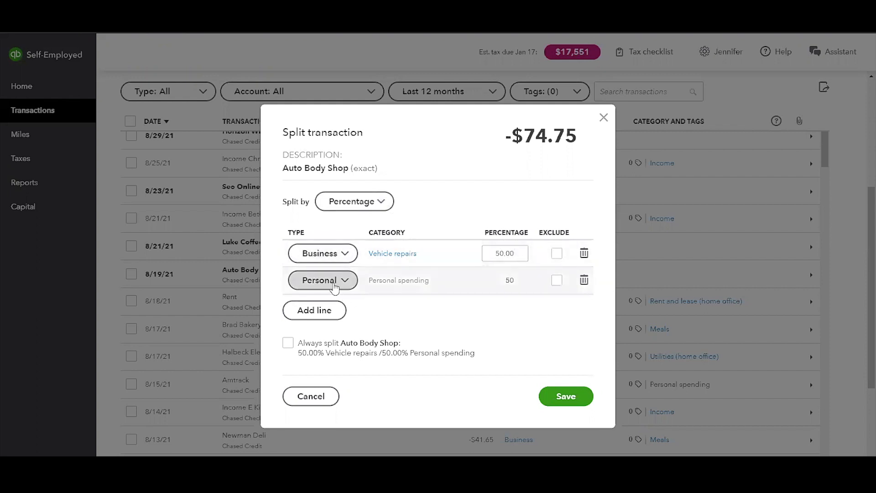
{"action": "mouse_move", "coordinate": [371, 398]}
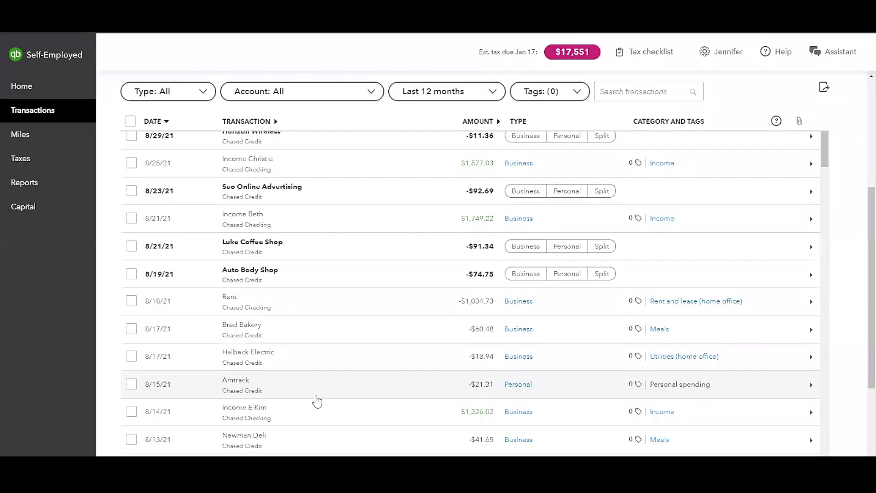
Mark the $91.34 Luke Coffee Shop charge as Business and bring up its category choices for Meals
{"action": "left_click", "coordinate": [524, 245]}
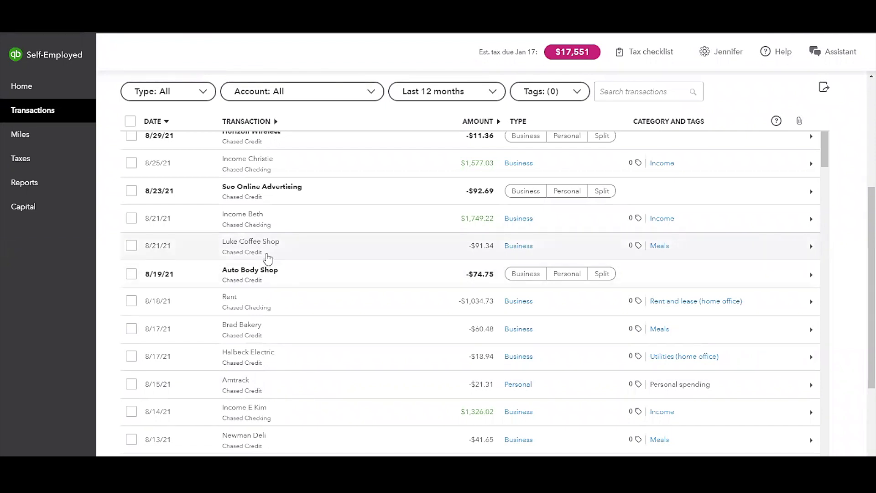
{"action": "mouse_move", "coordinate": [440, 278]}
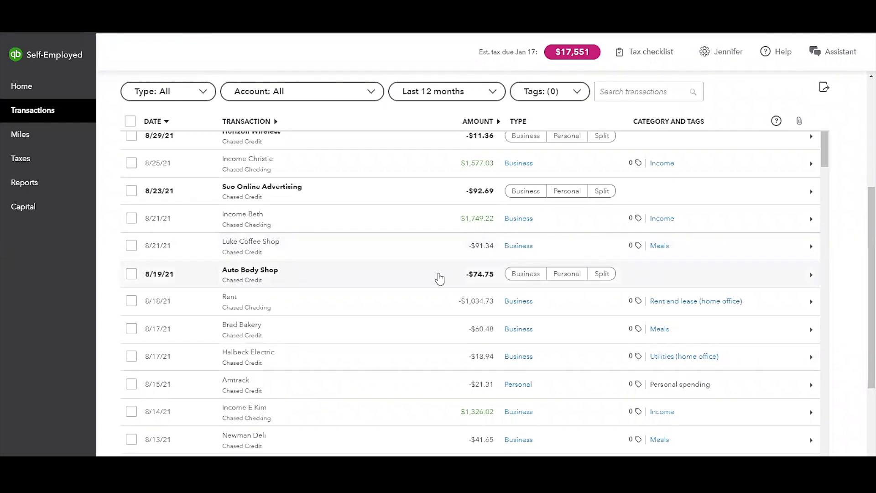
{"action": "mouse_move", "coordinate": [349, 262]}
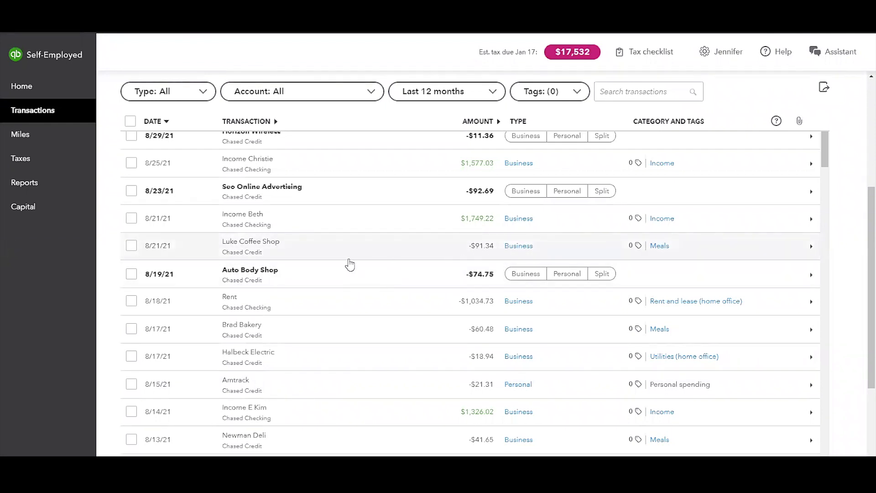
{"action": "mouse_move", "coordinate": [339, 248]}
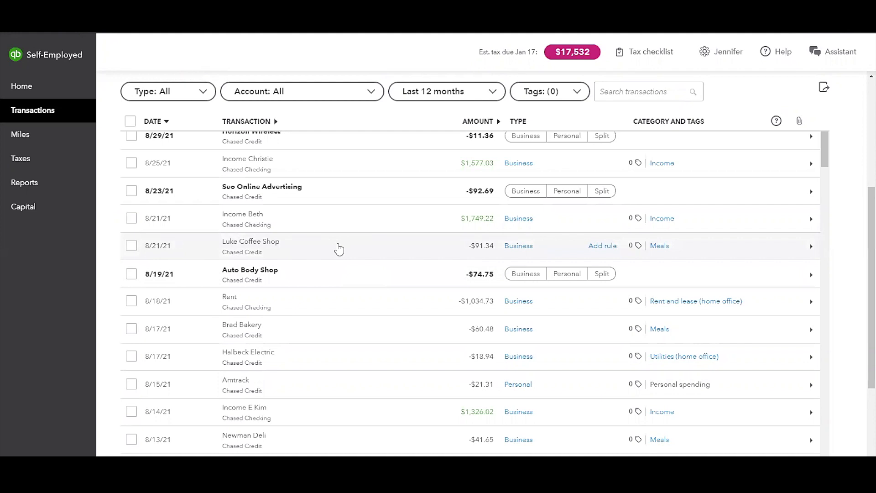
{"action": "mouse_move", "coordinate": [523, 213]}
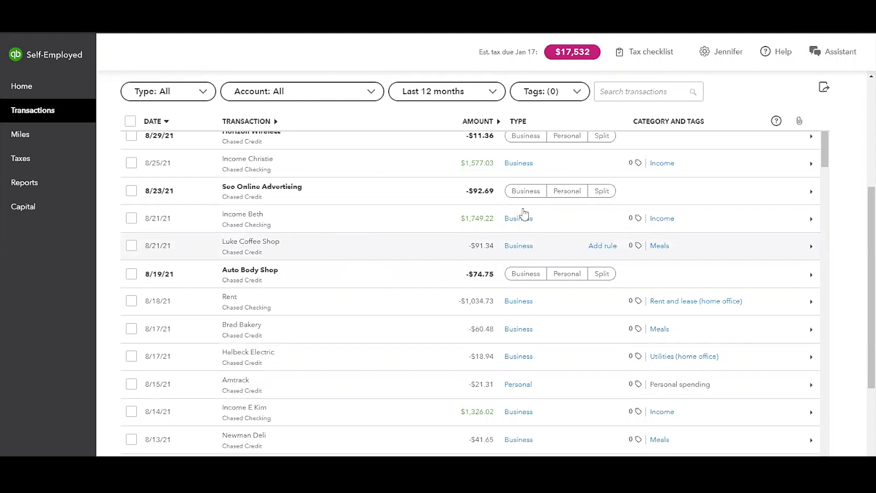
{"action": "mouse_move", "coordinate": [495, 257]}
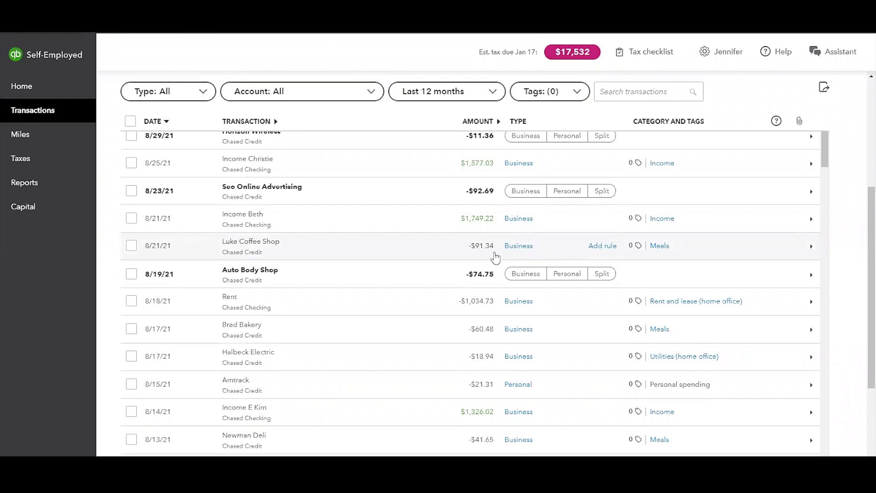
{"action": "mouse_move", "coordinate": [659, 245]}
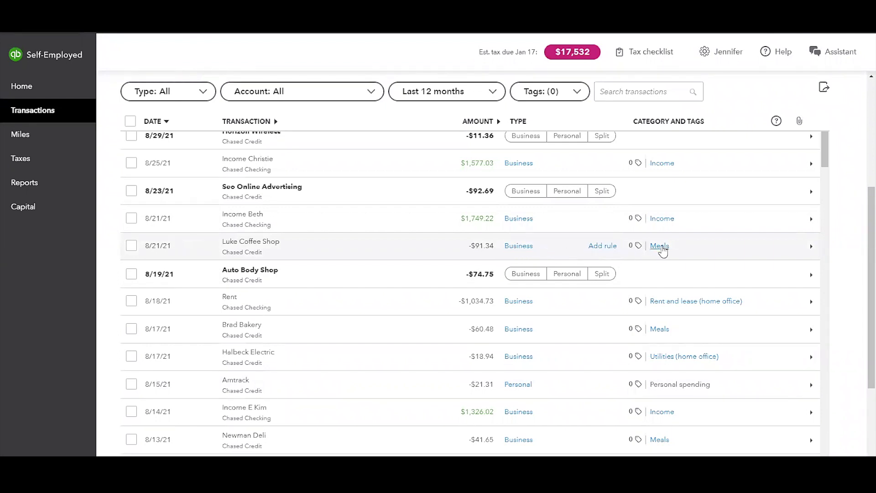
{"action": "left_click", "coordinate": [659, 245]}
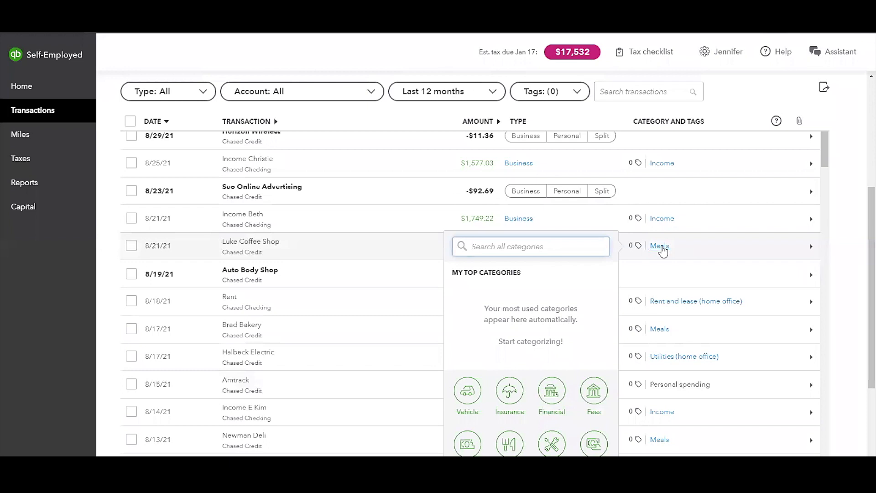
{"action": "mouse_move", "coordinate": [673, 252]}
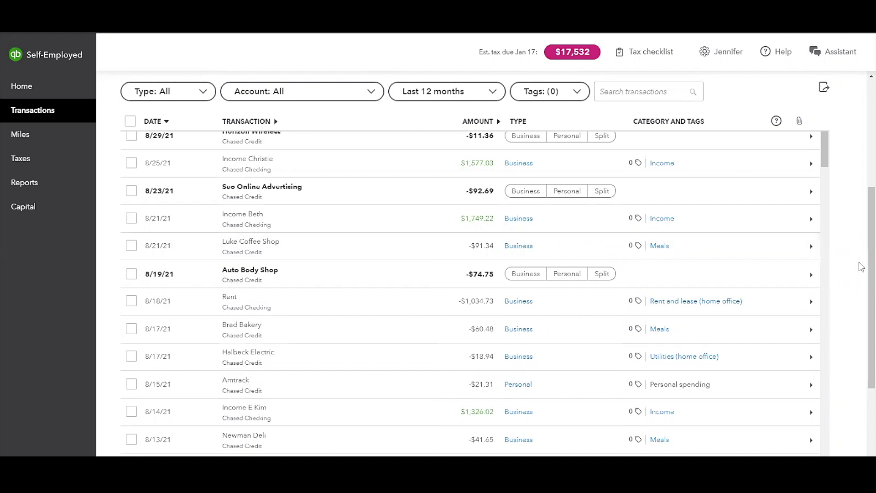
{"action": "mouse_move", "coordinate": [659, 245]}
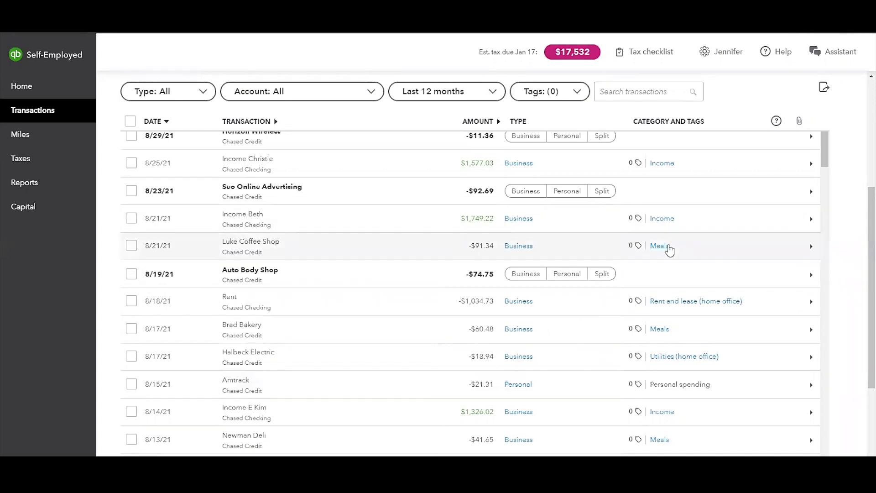
{"action": "mouse_move", "coordinate": [534, 250]}
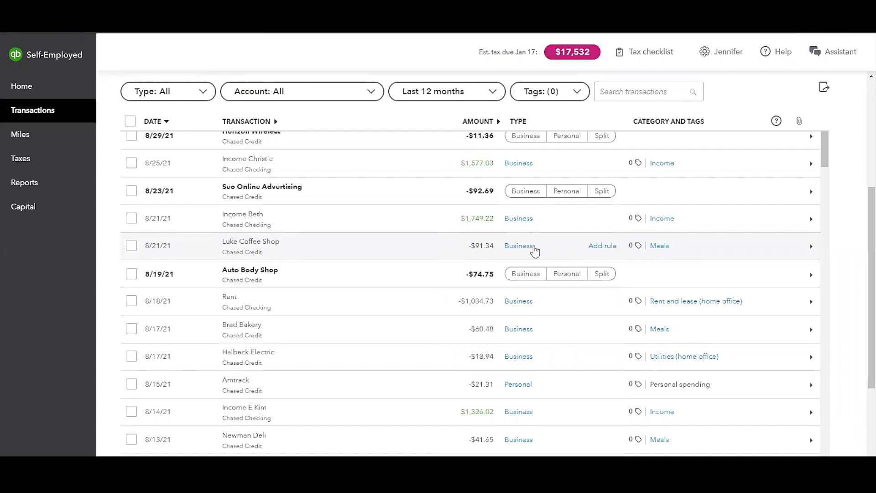
{"action": "mouse_move", "coordinate": [696, 249]}
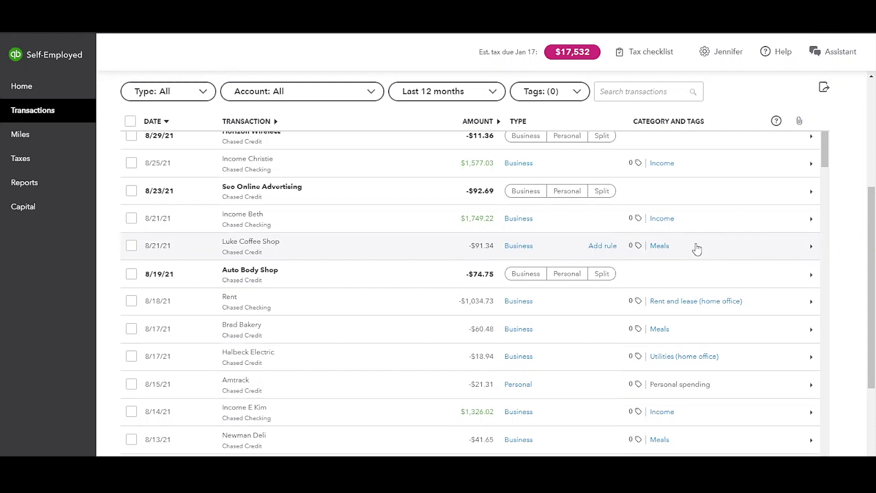
{"action": "mouse_move", "coordinate": [713, 239]}
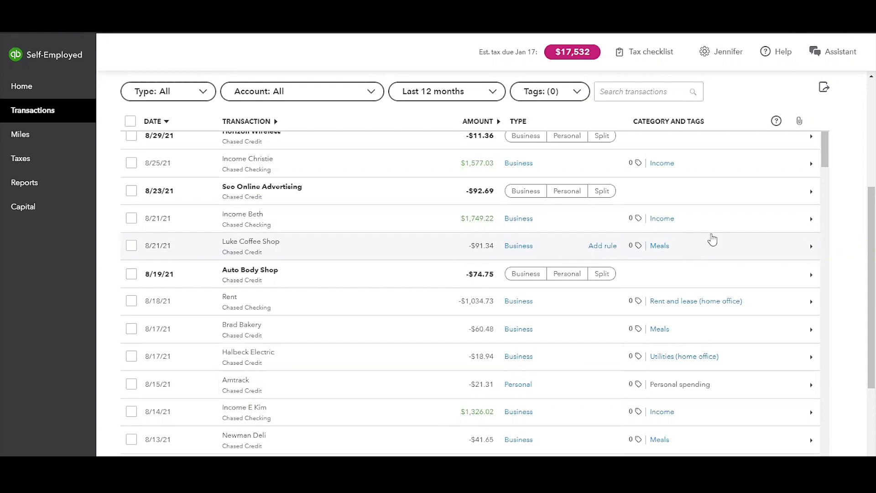
{"action": "mouse_move", "coordinate": [651, 263]}
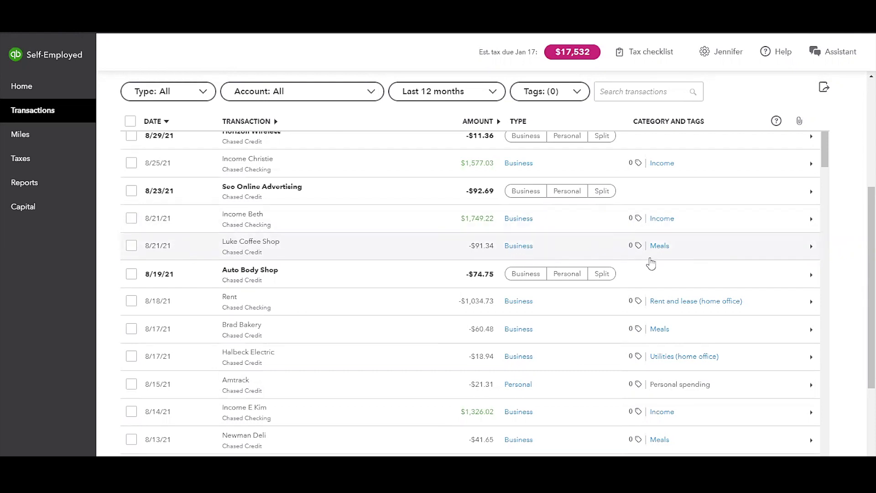
{"action": "mouse_move", "coordinate": [580, 300]}
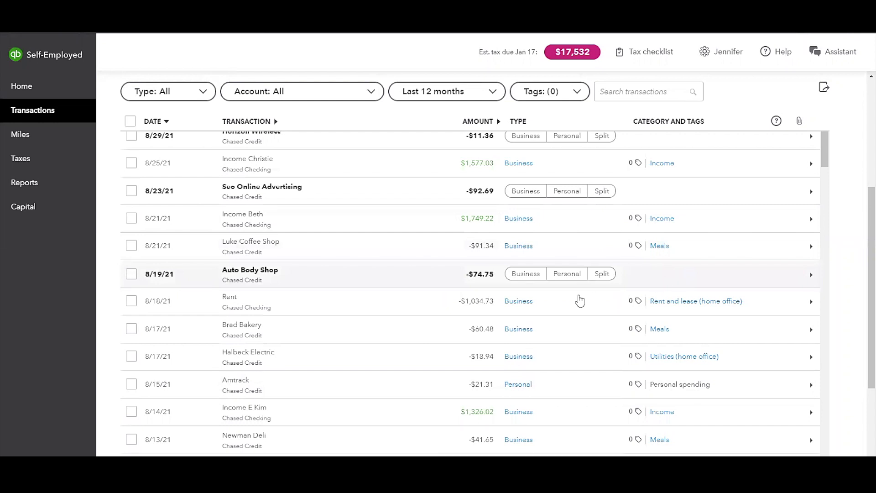
Mark the Auto Body Shop charge as Business so it's categorized as Vehicle repairs
{"action": "left_click", "coordinate": [524, 272]}
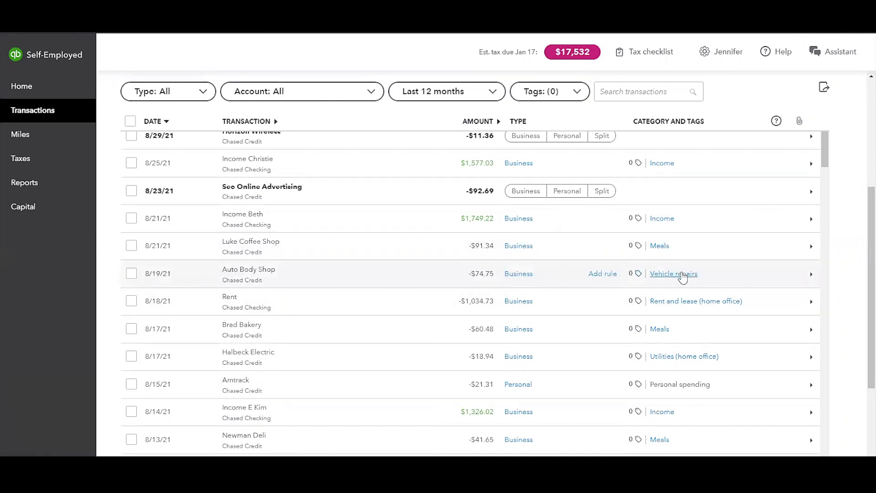
{"action": "scroll", "scroll_direction": "up", "scroll_amount": 3}
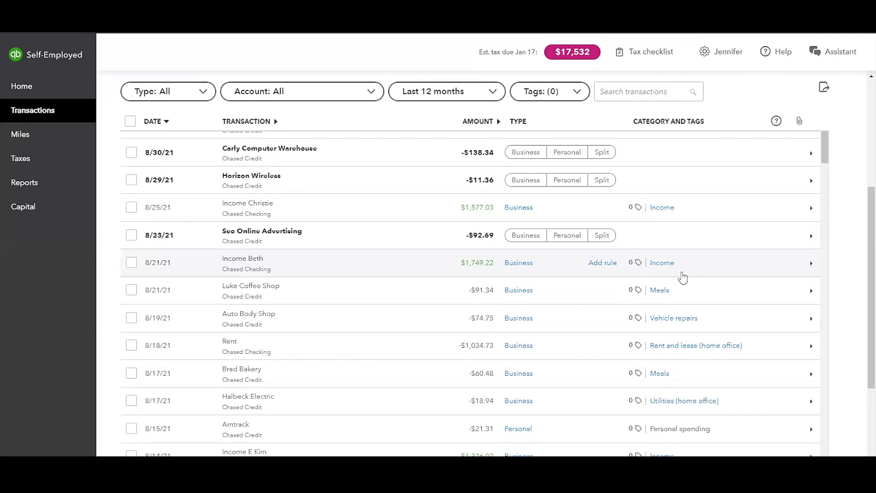
{"action": "mouse_move", "coordinate": [542, 263]}
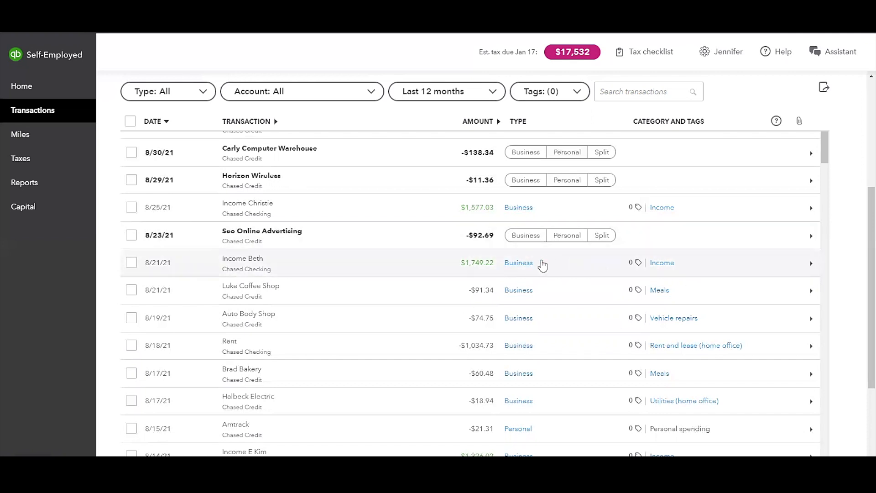
{"action": "mouse_move", "coordinate": [684, 268]}
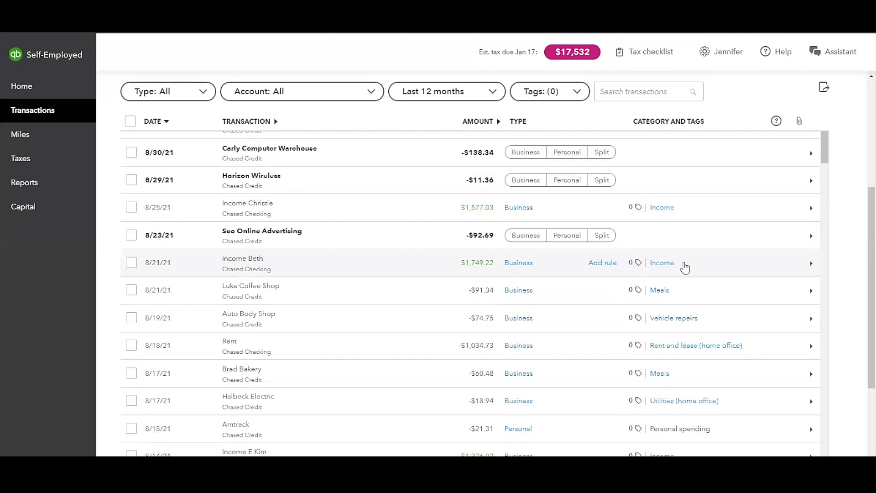
{"action": "mouse_move", "coordinate": [815, 270]}
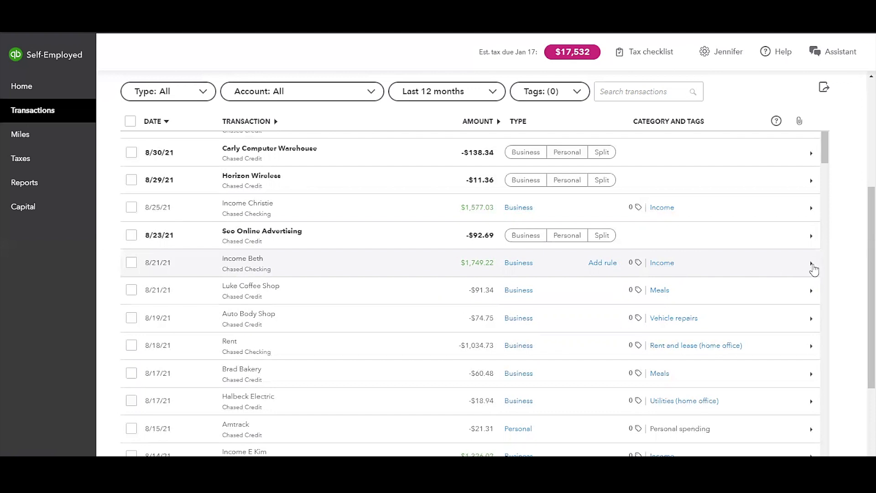
Add a new teal 'Project Beth' tag to the Income Beth deposit and save it
{"action": "left_click", "coordinate": [812, 262]}
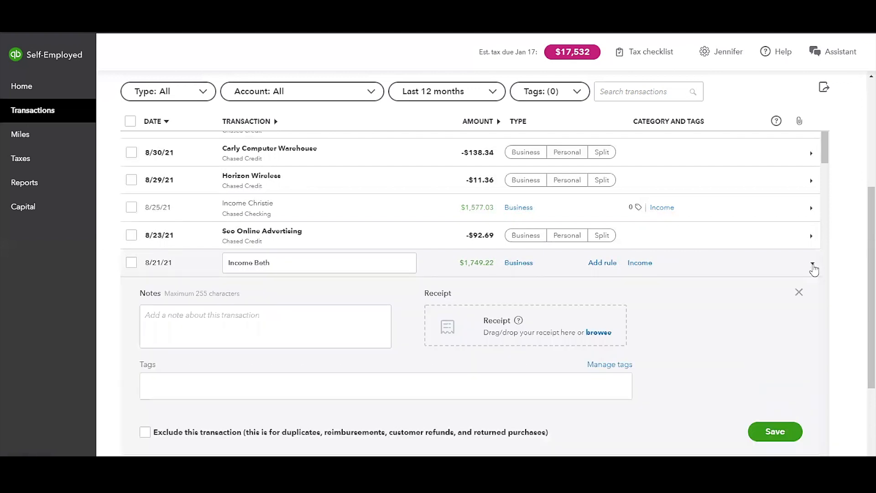
{"action": "scroll", "scroll_direction": "down", "scroll_amount": 3}
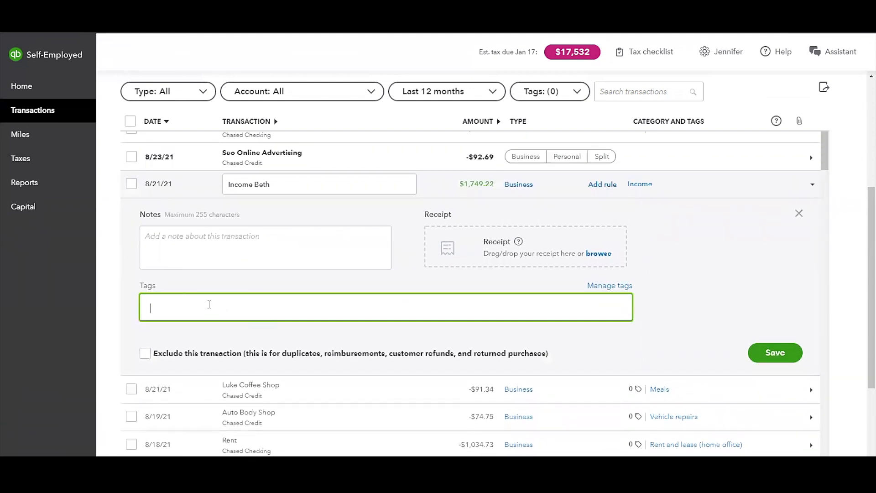
{"action": "type", "text": "P"}
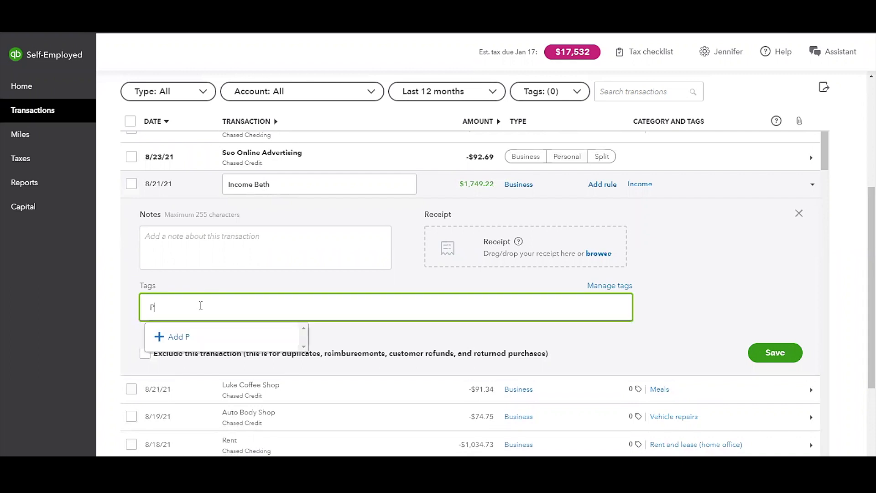
{"action": "type", "text": "roject Beth"}
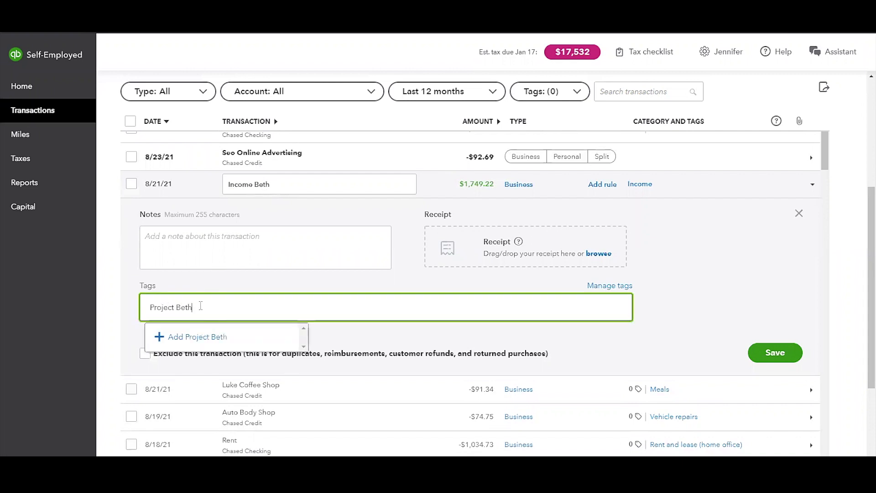
{"action": "mouse_move", "coordinate": [211, 339]}
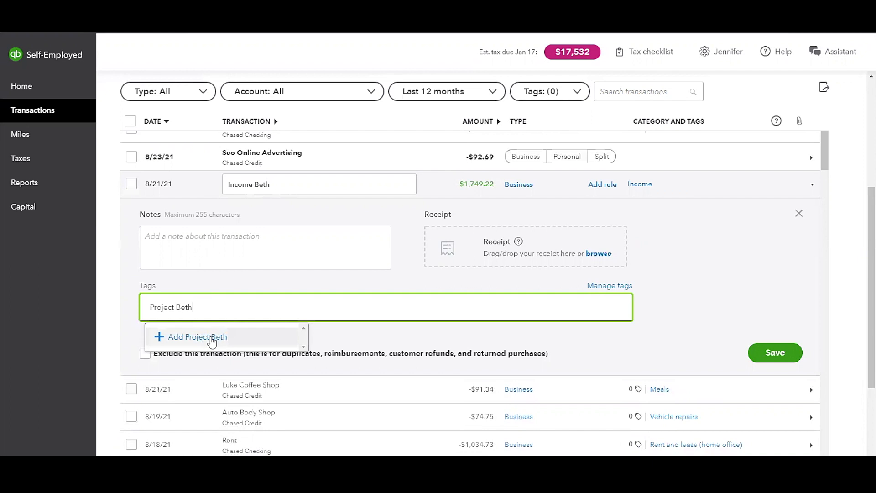
{"action": "left_click", "coordinate": [195, 336]}
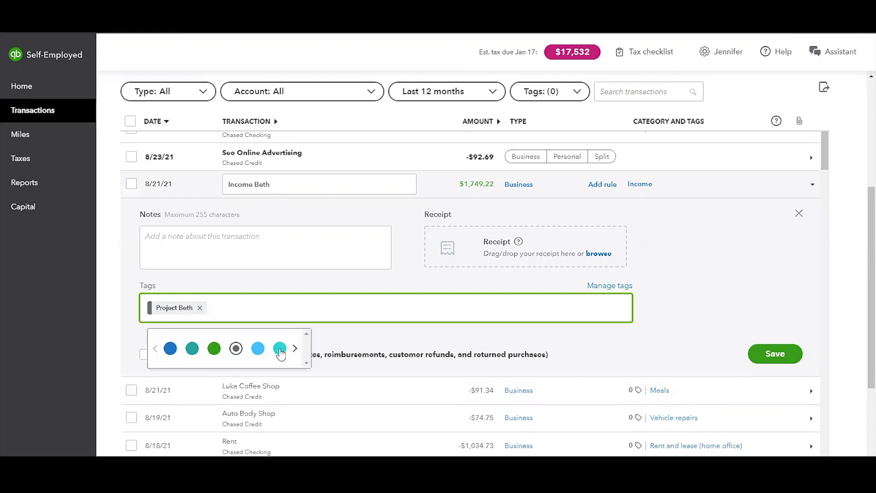
{"action": "left_click", "coordinate": [279, 347]}
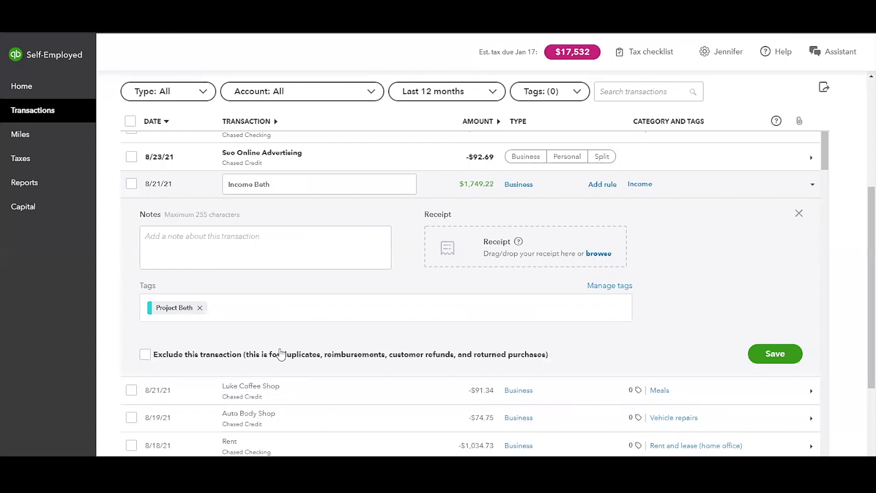
{"action": "mouse_move", "coordinate": [762, 326]}
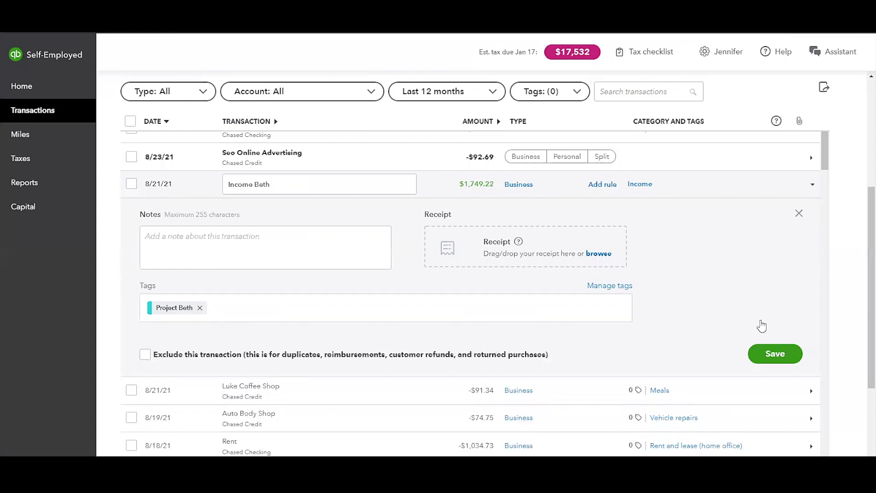
{"action": "left_click", "coordinate": [774, 354]}
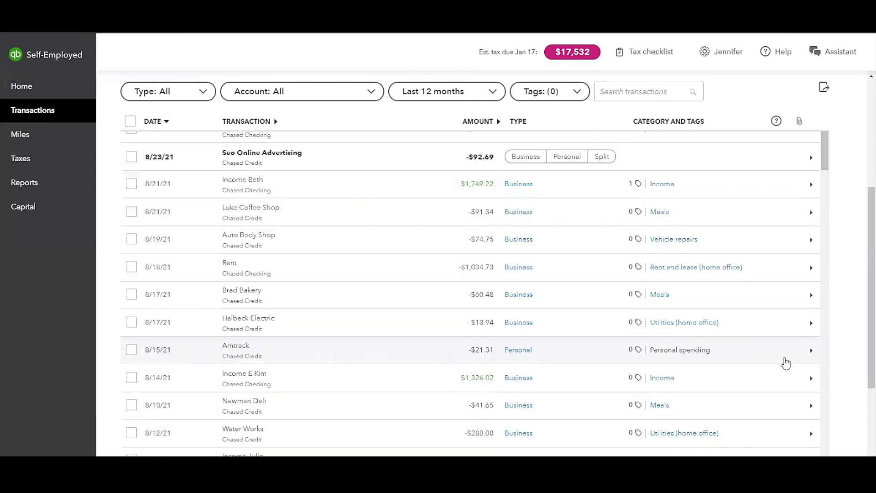
{"action": "mouse_move", "coordinate": [639, 187]}
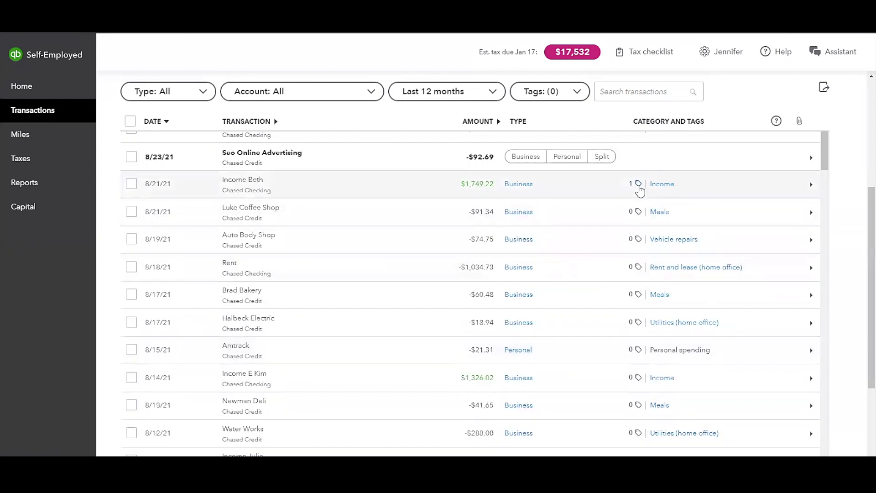
{"action": "mouse_move", "coordinate": [638, 187]}
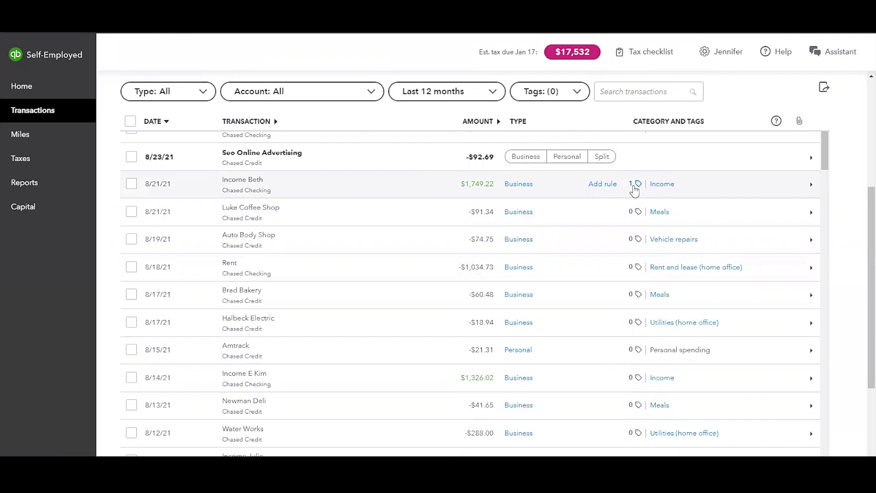
{"action": "mouse_move", "coordinate": [635, 272]}
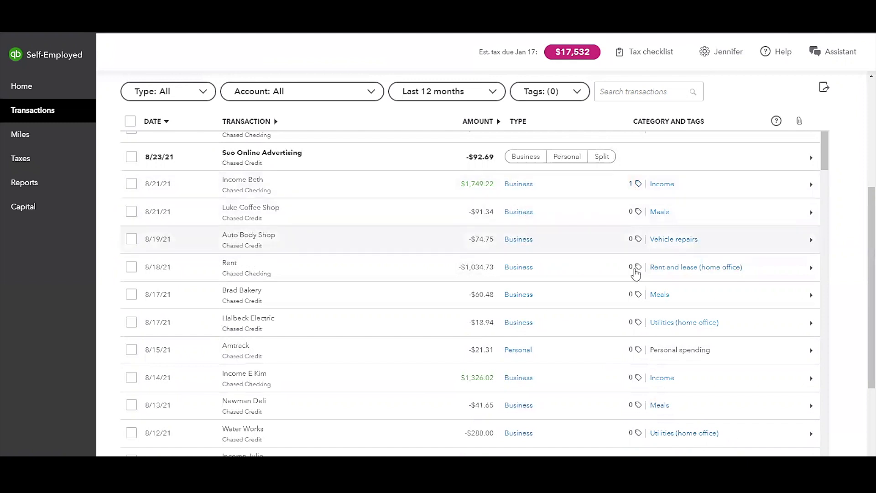
{"action": "mouse_move", "coordinate": [637, 421]}
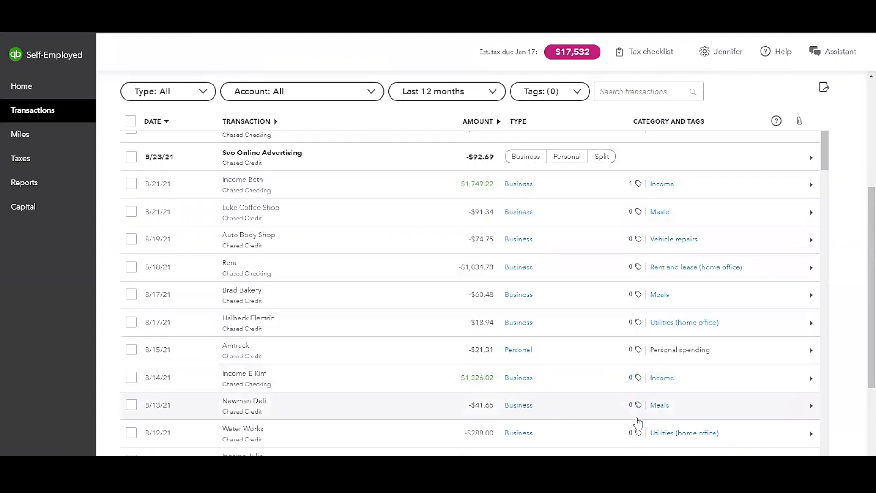
{"action": "mouse_move", "coordinate": [630, 197]}
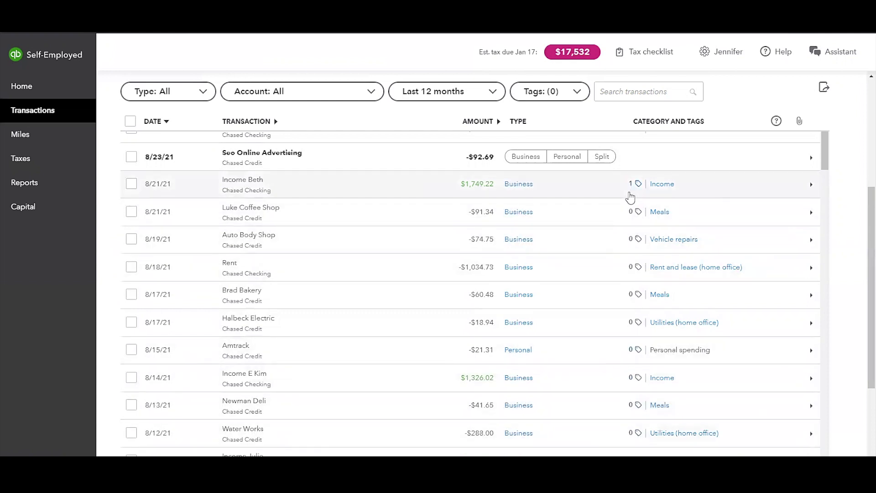
{"action": "mouse_move", "coordinate": [636, 368]}
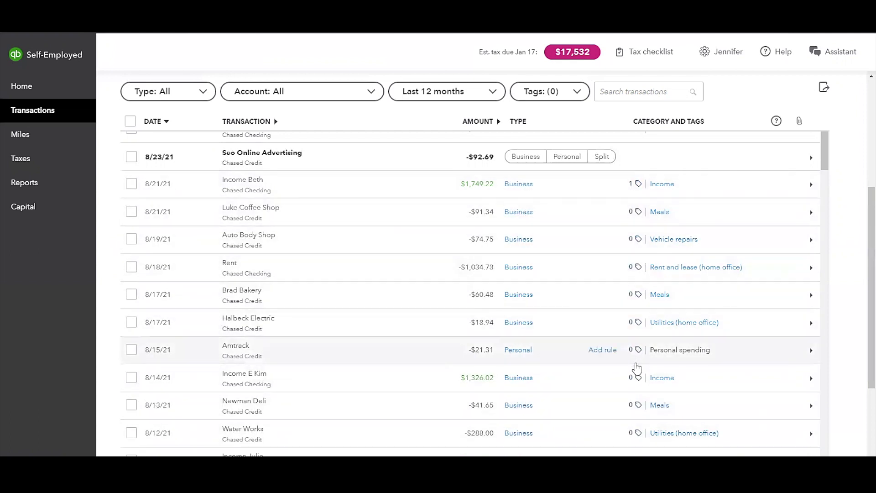
{"action": "scroll", "scroll_direction": "up", "scroll_amount": 3}
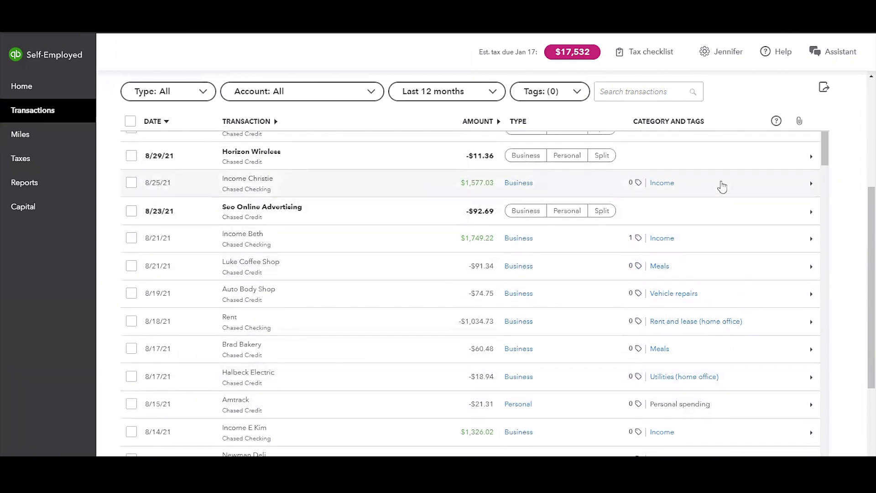
Give the $1,577.03 Income Christie deposit a green Project Christie tag and save it
{"action": "left_click", "coordinate": [810, 183]}
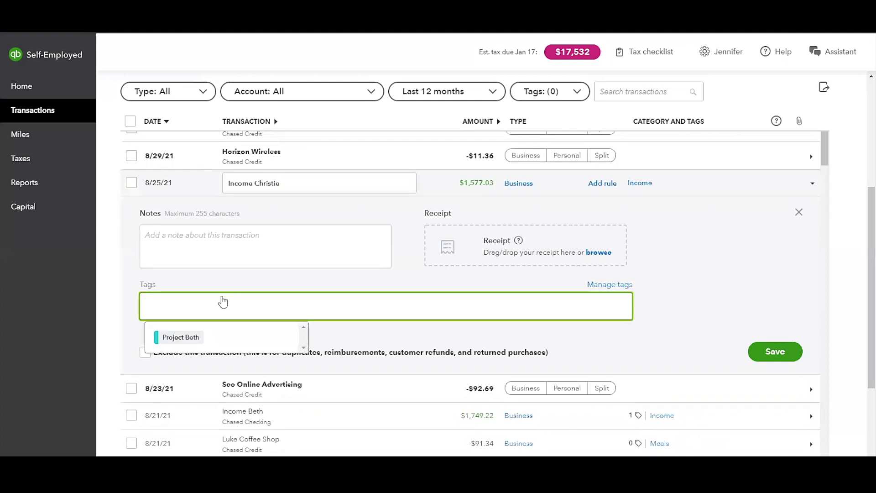
{"action": "mouse_move", "coordinate": [188, 302]}
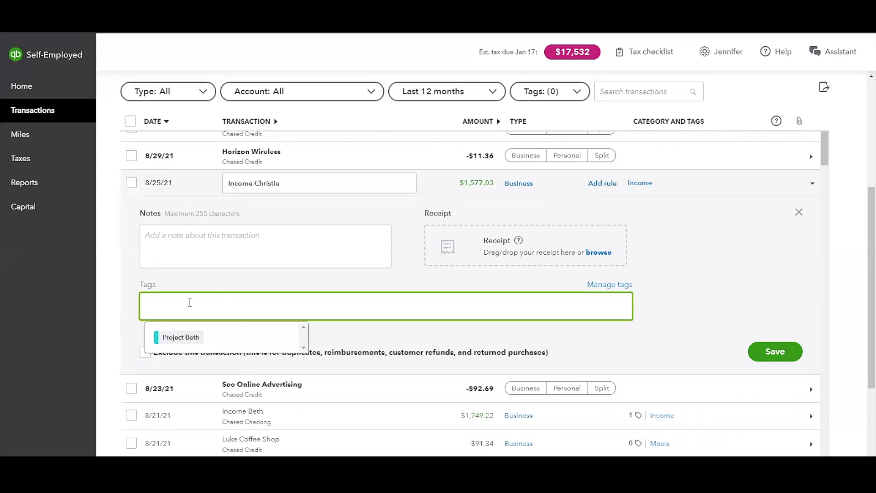
{"action": "type", "text": "Project Christie"}
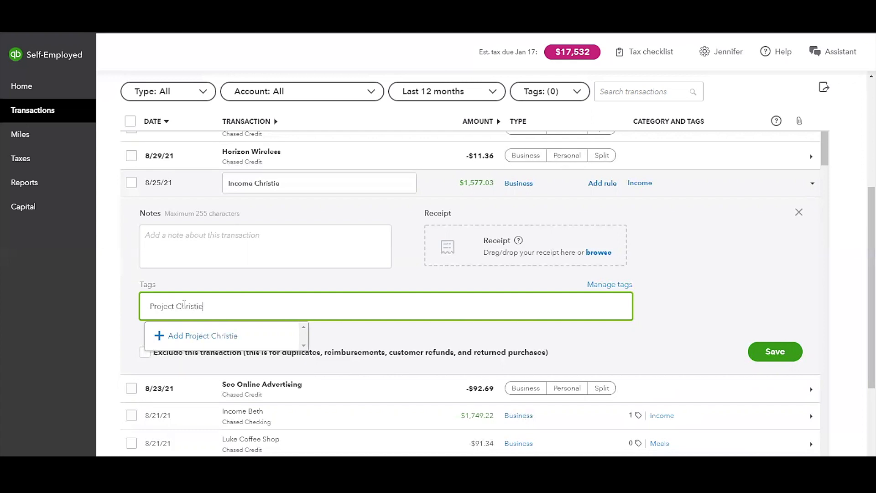
{"action": "left_click", "coordinate": [201, 335]}
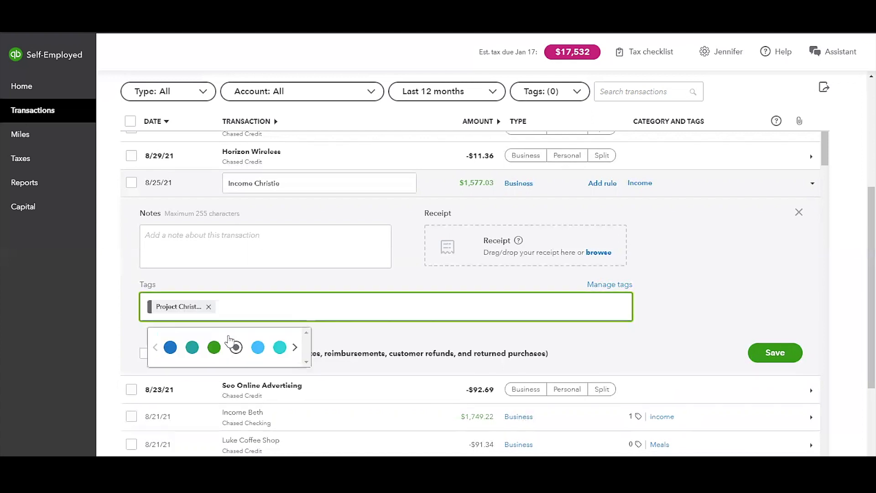
{"action": "left_click", "coordinate": [212, 347]}
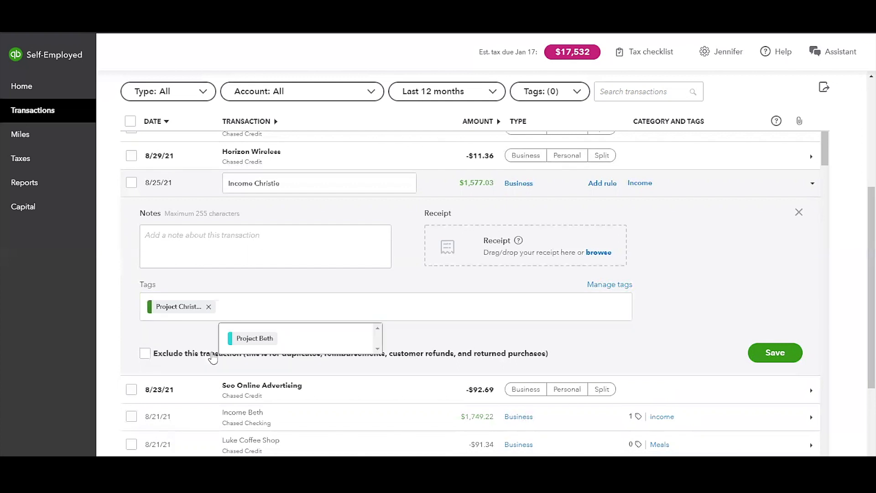
{"action": "mouse_move", "coordinate": [723, 318]}
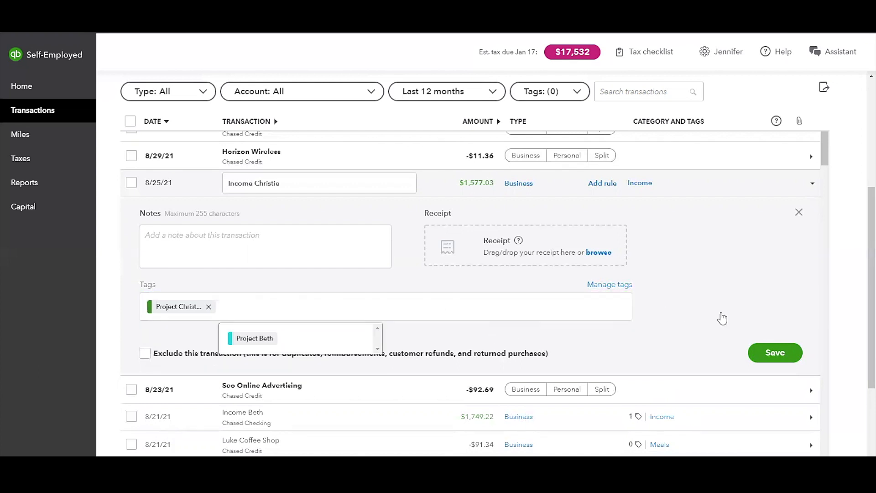
{"action": "left_click", "coordinate": [775, 353]}
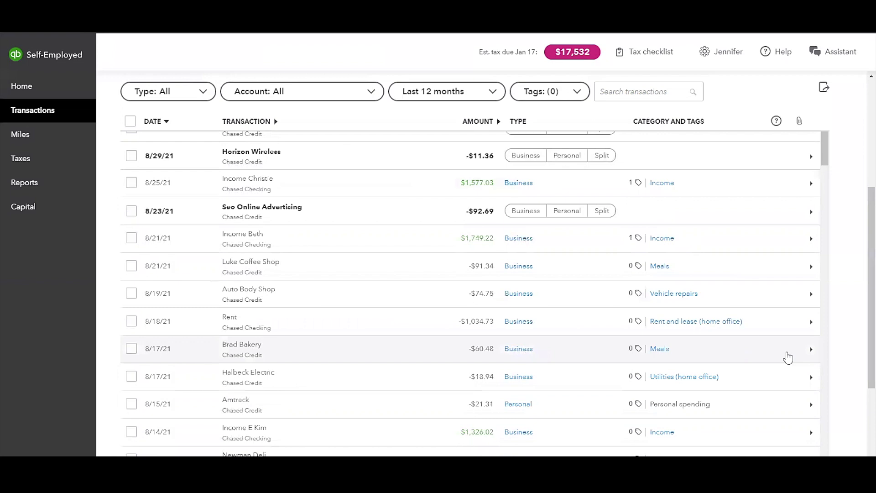
{"action": "scroll", "scroll_direction": "up", "scroll_amount": 3}
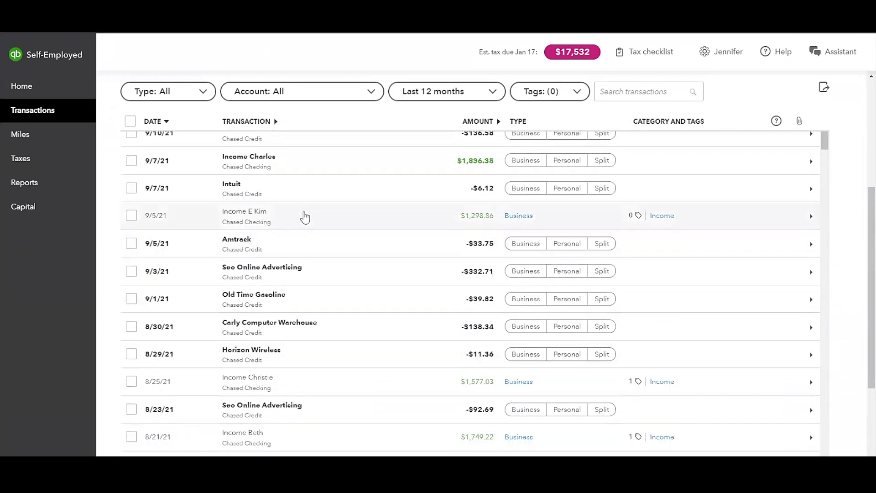
Add a new pink 'Project E Kim' tag to the 9/5/21 Income E Kim deposit and save it
{"action": "left_click", "coordinate": [307, 215]}
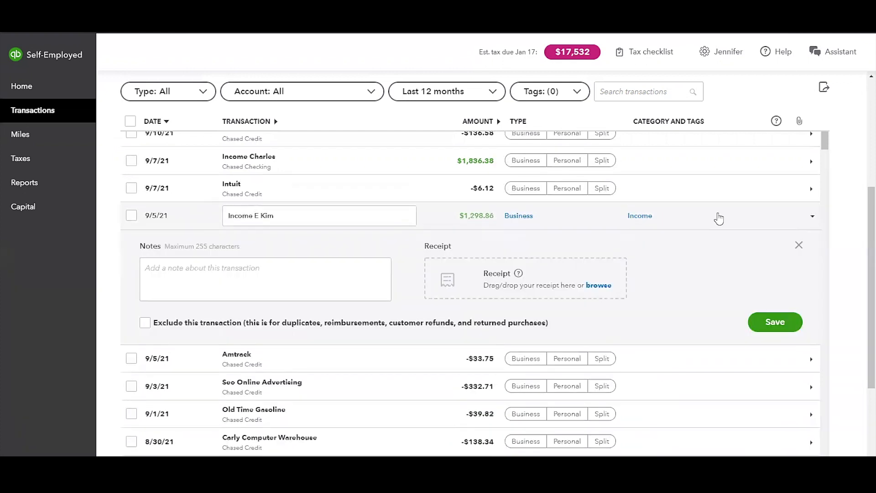
{"action": "type", "text": "Pr"}
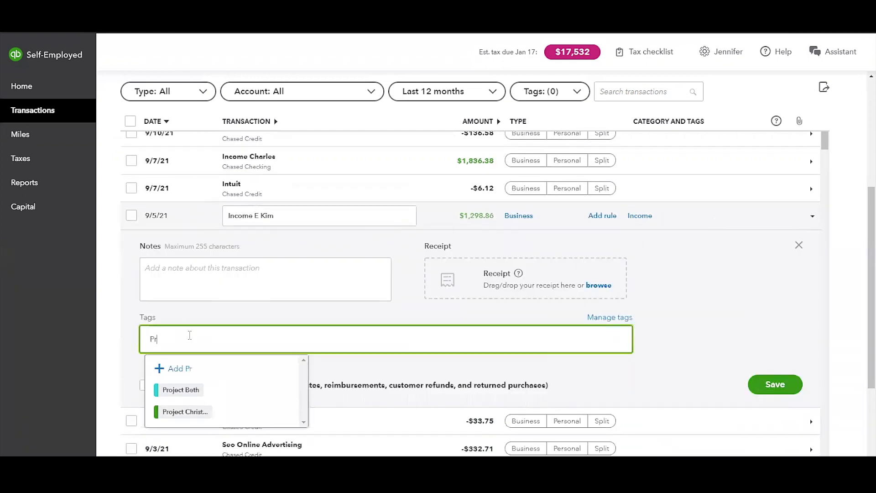
{"action": "type", "text": "oject"}
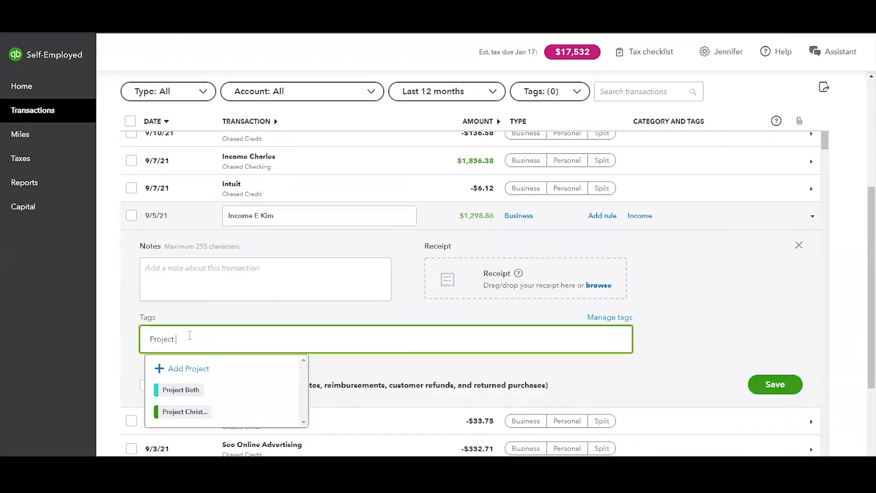
{"action": "type", "text": "E Kim"}
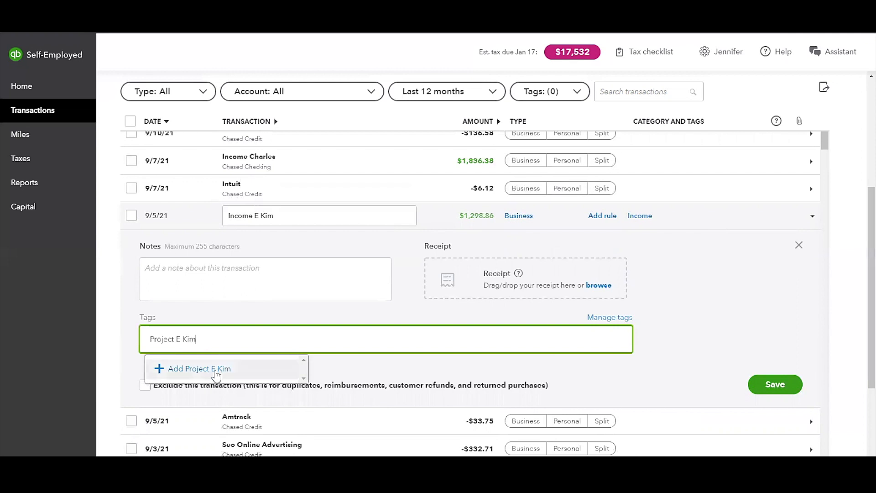
{"action": "left_click", "coordinate": [197, 368]}
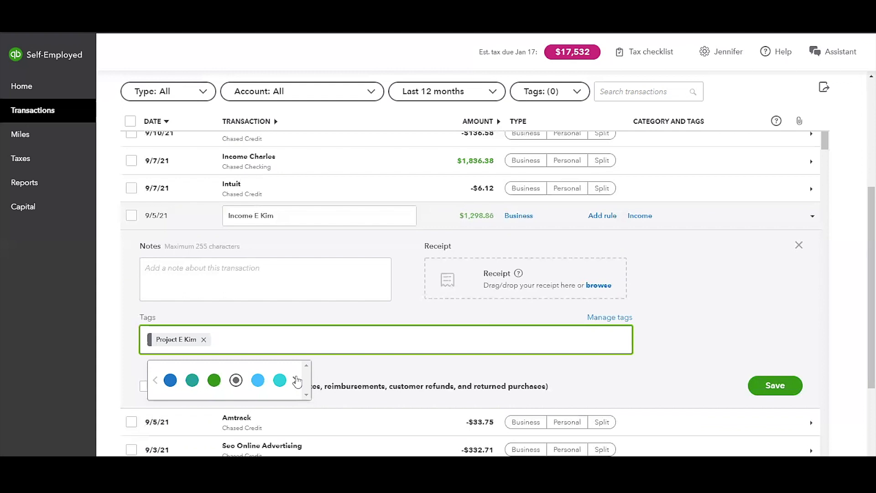
{"action": "left_click", "coordinate": [297, 381]}
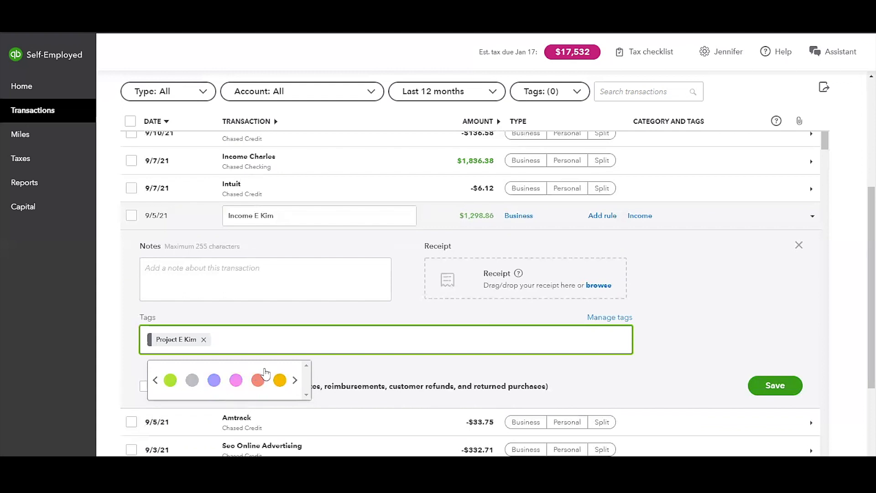
{"action": "left_click", "coordinate": [236, 379]}
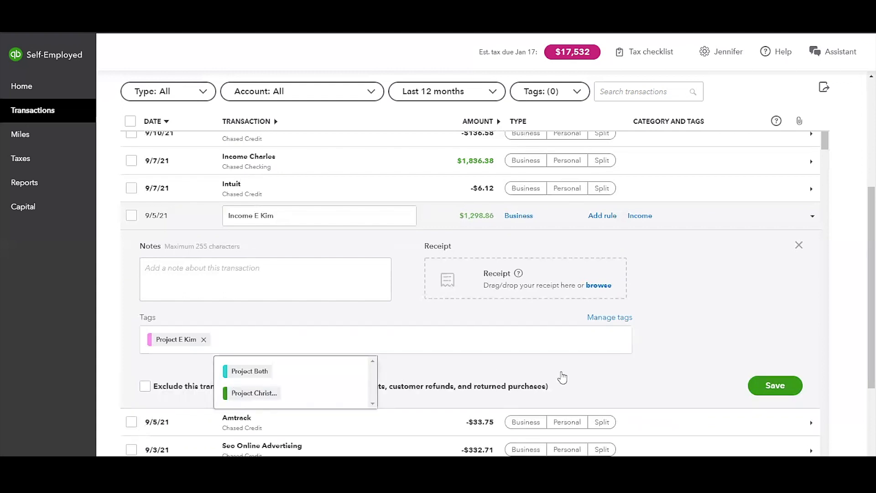
{"action": "left_click", "coordinate": [775, 385]}
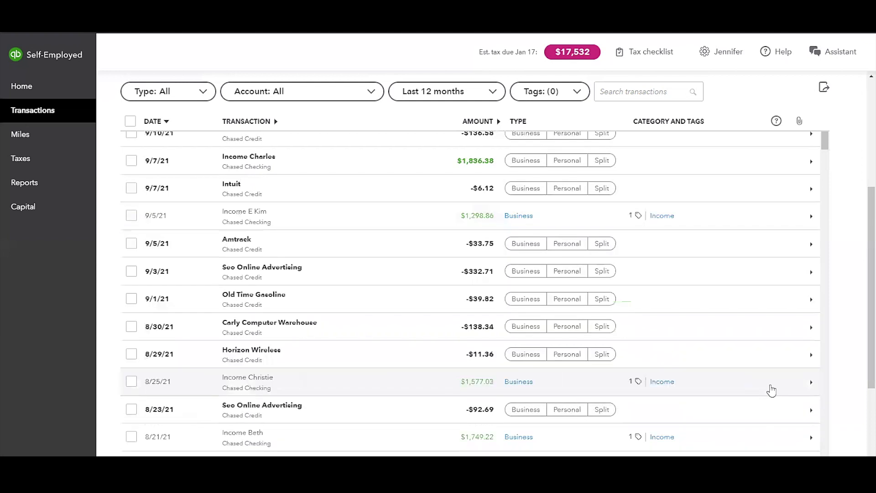
{"action": "mouse_move", "coordinate": [747, 277]}
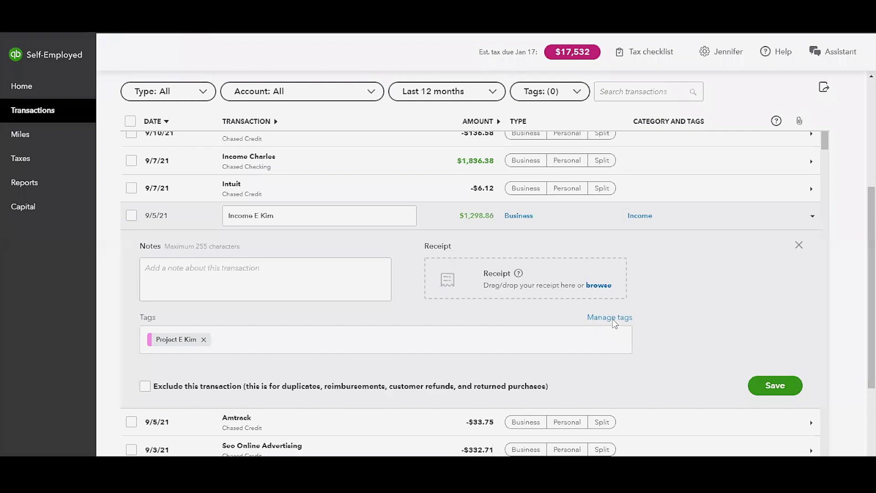
In Manage tags, rename 'Project E Kim' to 'Project Kim', save, and close the panel
{"action": "left_click", "coordinate": [609, 317]}
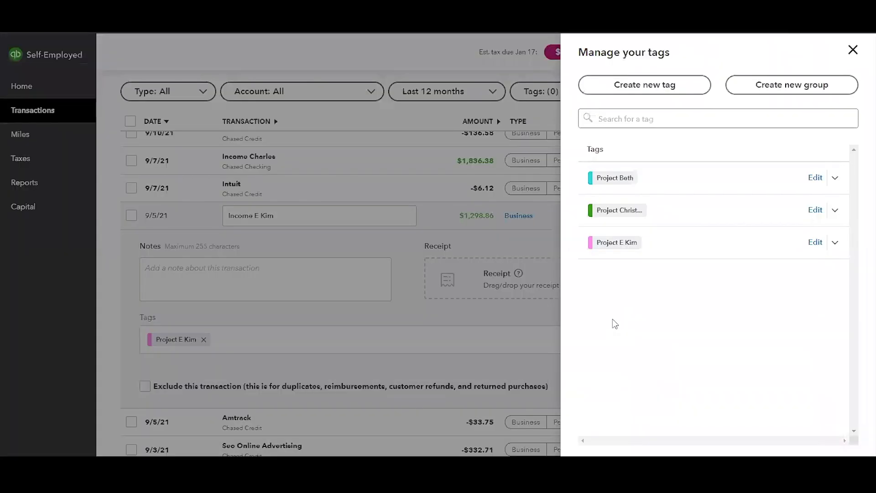
{"action": "mouse_move", "coordinate": [815, 178]}
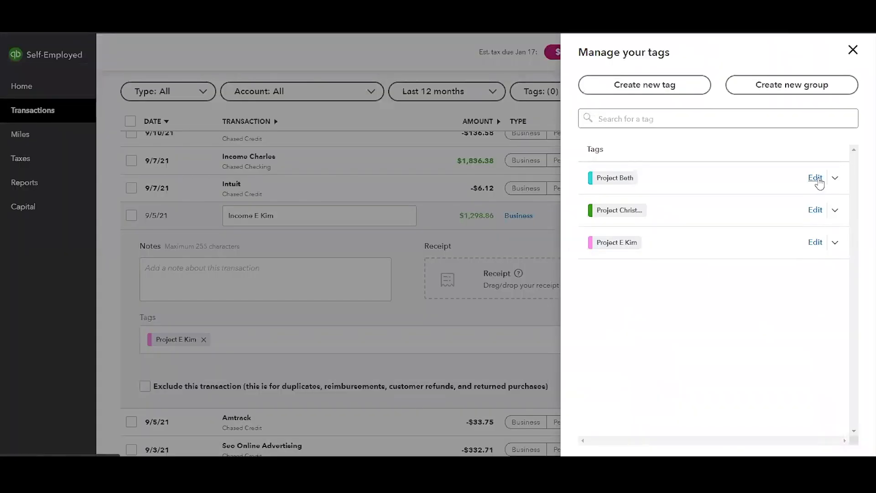
{"action": "left_click", "coordinate": [814, 242]}
{"action": "type", "text": "Project Kim"}
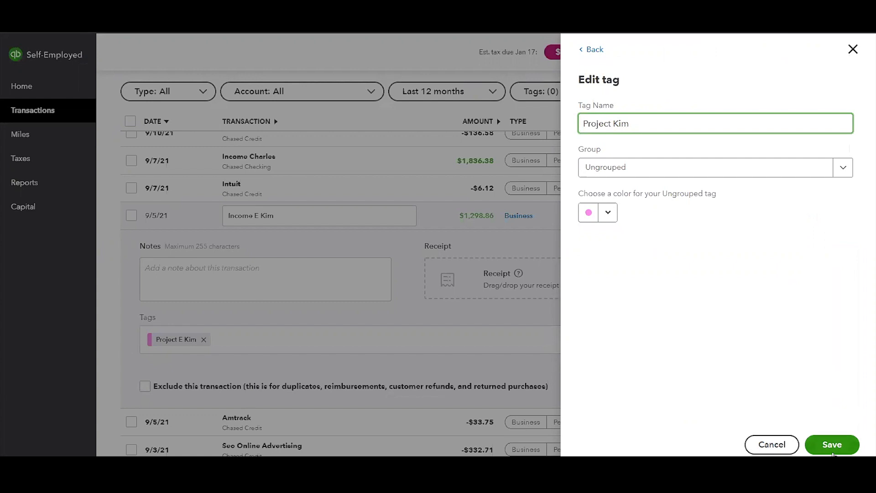
{"action": "left_click", "coordinate": [831, 444]}
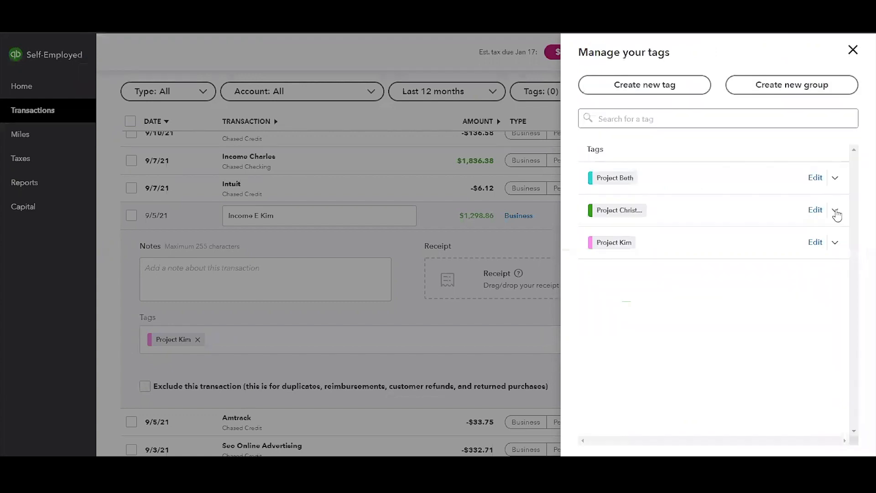
{"action": "left_click", "coordinate": [836, 210]}
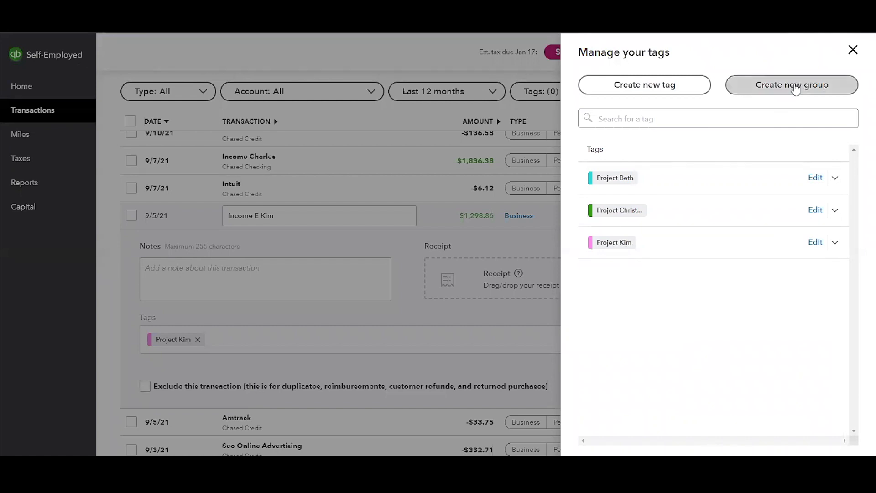
{"action": "mouse_move", "coordinate": [632, 323]}
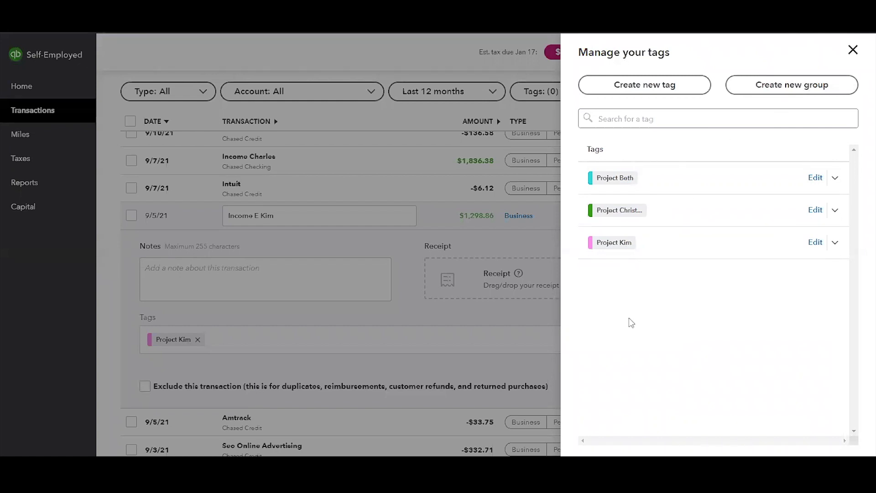
{"action": "mouse_move", "coordinate": [853, 60]}
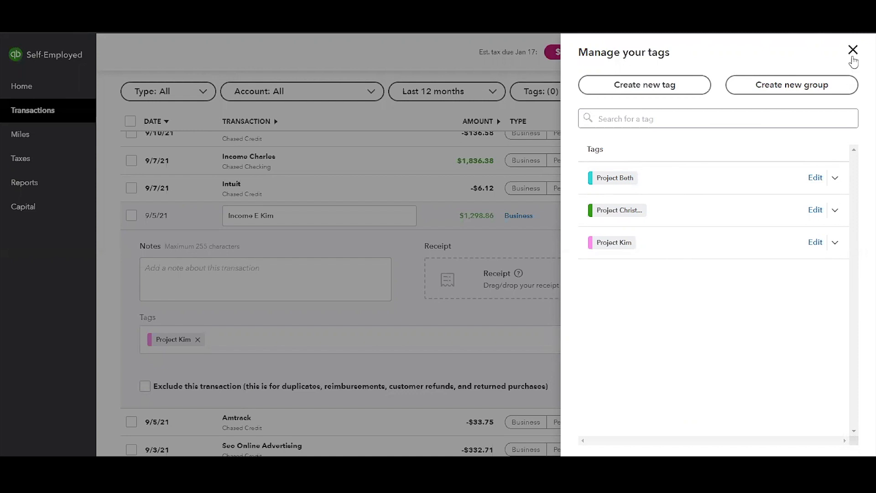
{"action": "left_click", "coordinate": [853, 50]}
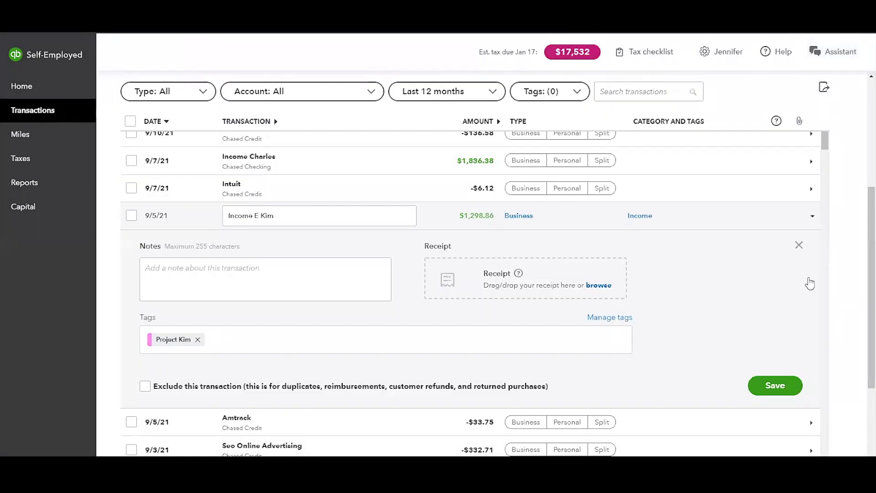
Collapse the Income E Kim row, leaving it saved with one tag under Income
{"action": "left_click", "coordinate": [775, 385]}
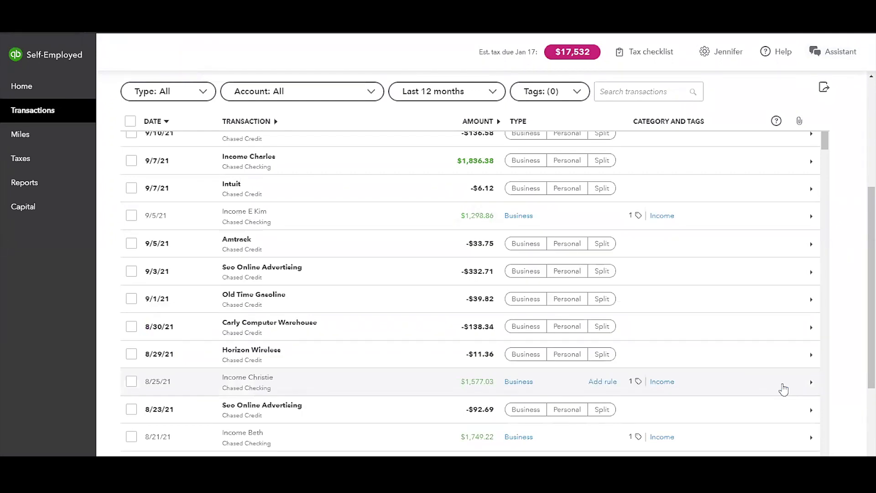
{"action": "mouse_move", "coordinate": [143, 227]}
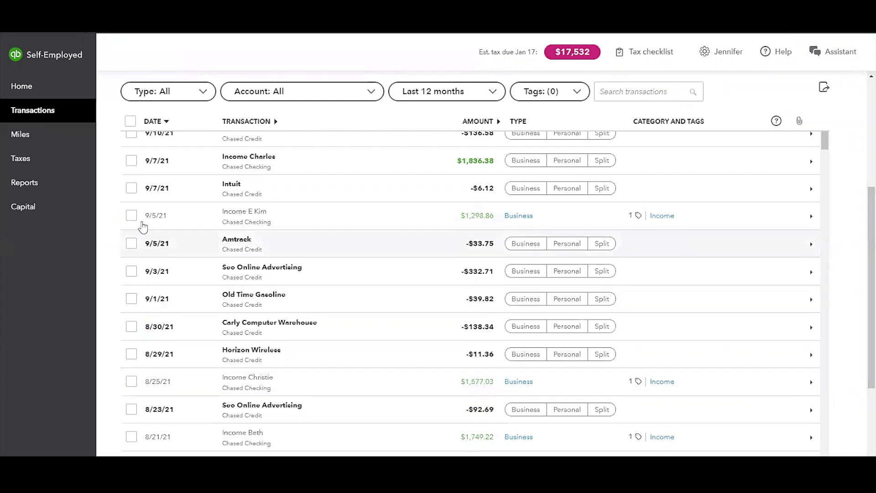
{"action": "mouse_move", "coordinate": [25, 182]}
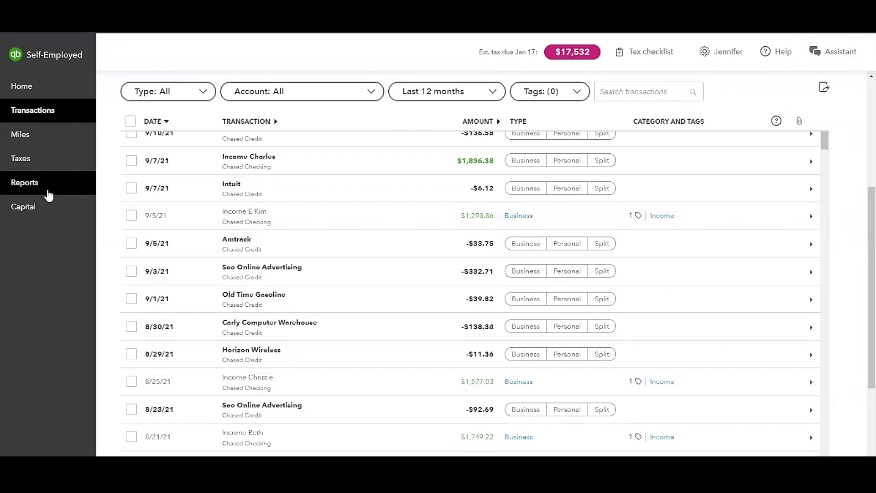
Go to the Reports page listing Mileage log, Profit and loss, Receipts, Tag Totals and Tax summary
{"action": "left_click", "coordinate": [25, 183]}
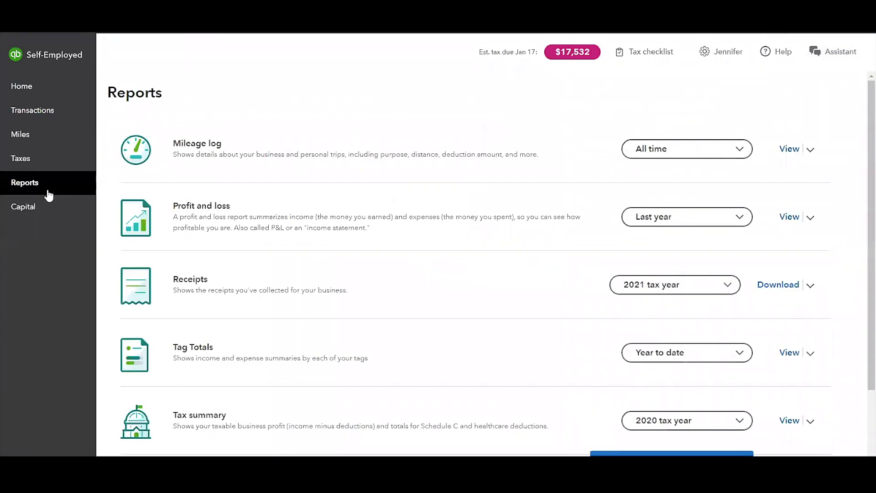
{"action": "mouse_move", "coordinate": [353, 262]}
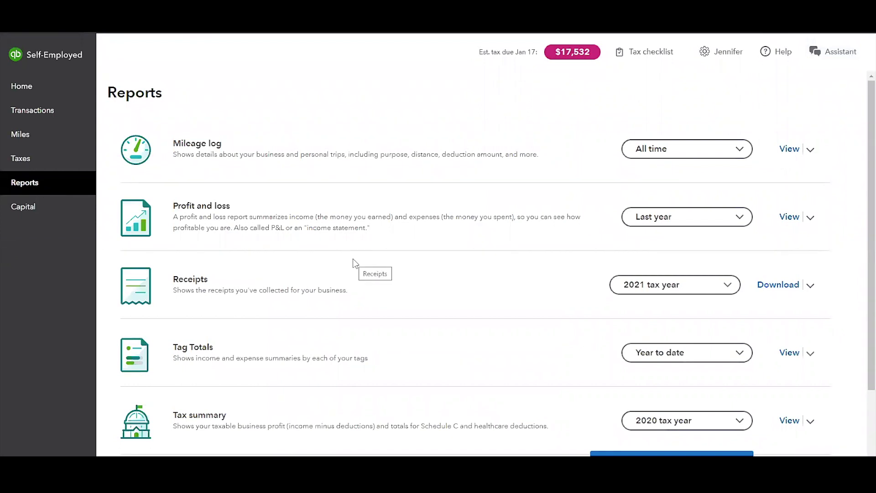
{"action": "mouse_move", "coordinate": [198, 358]}
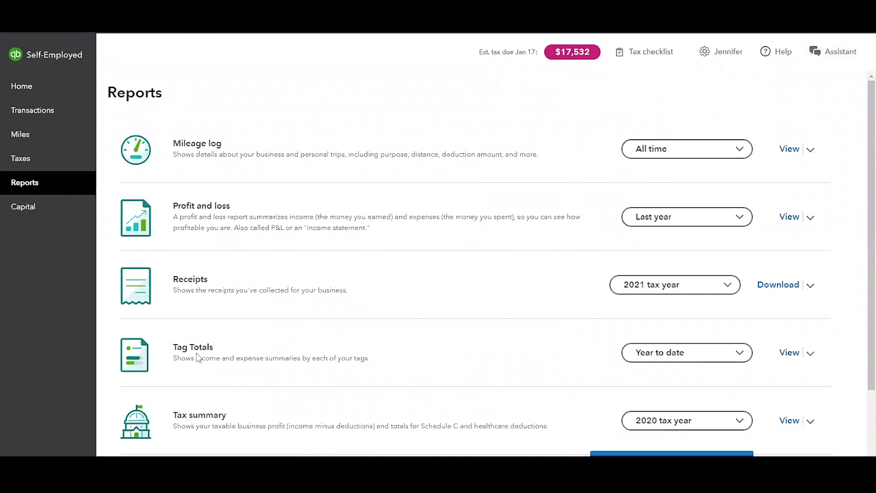
{"action": "mouse_move", "coordinate": [513, 354]}
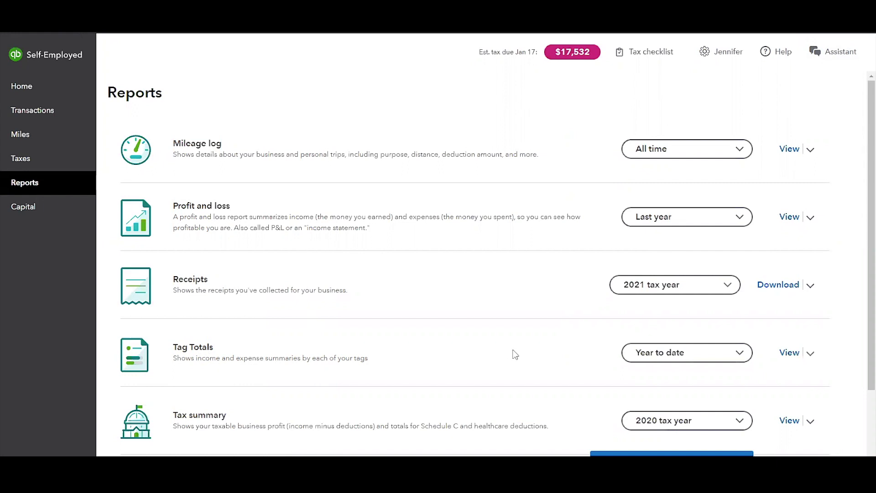
{"action": "mouse_move", "coordinate": [69, 178]}
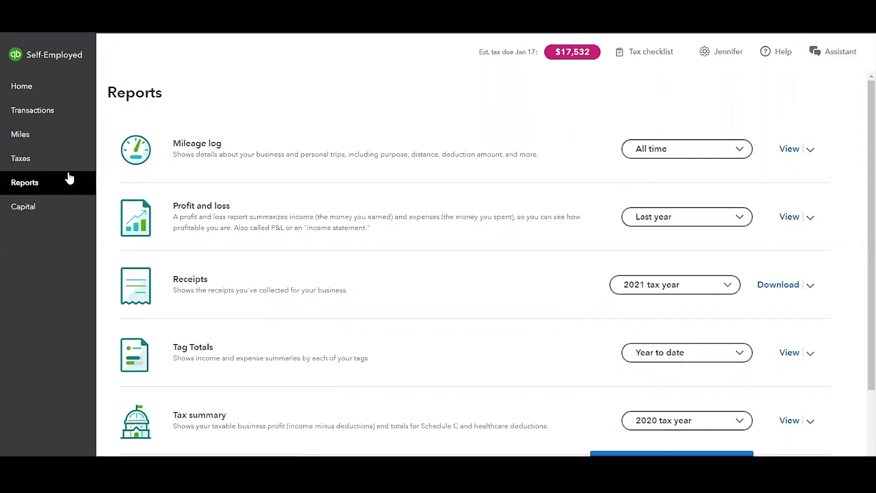
{"action": "mouse_move", "coordinate": [772, 331]}
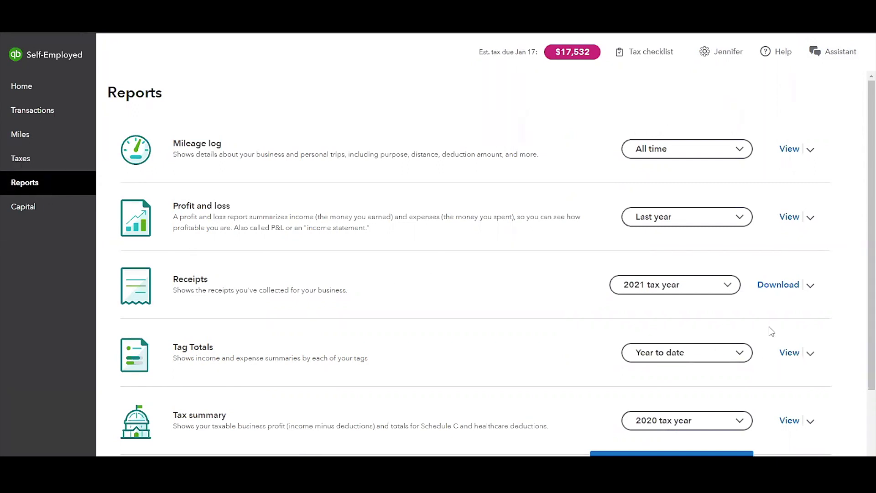
{"action": "left_click", "coordinate": [788, 352]}
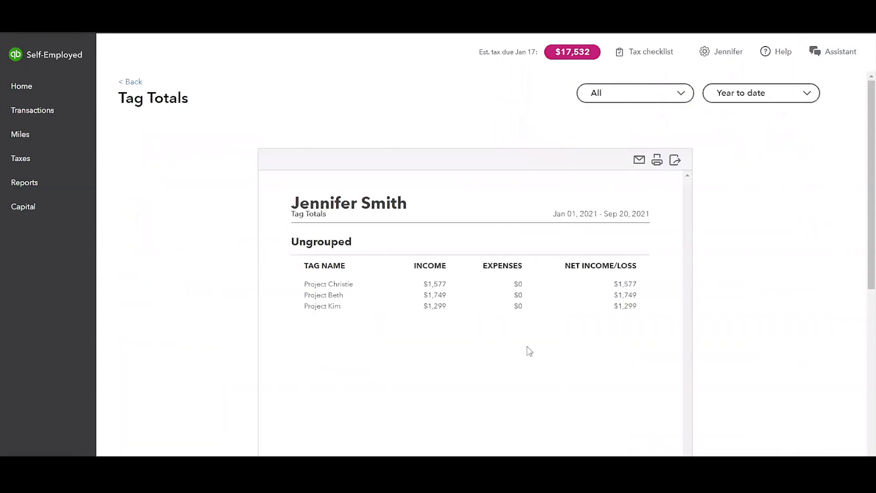
{"action": "mouse_move", "coordinate": [350, 281]}
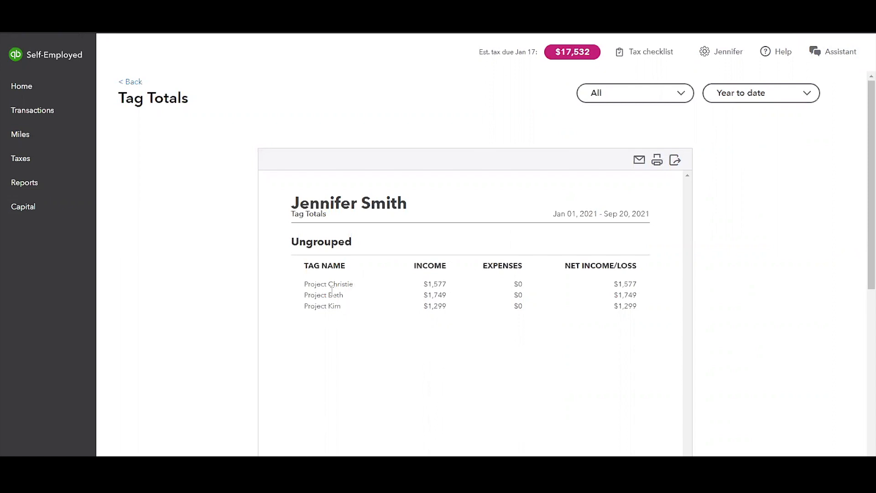
{"action": "mouse_move", "coordinate": [350, 296]}
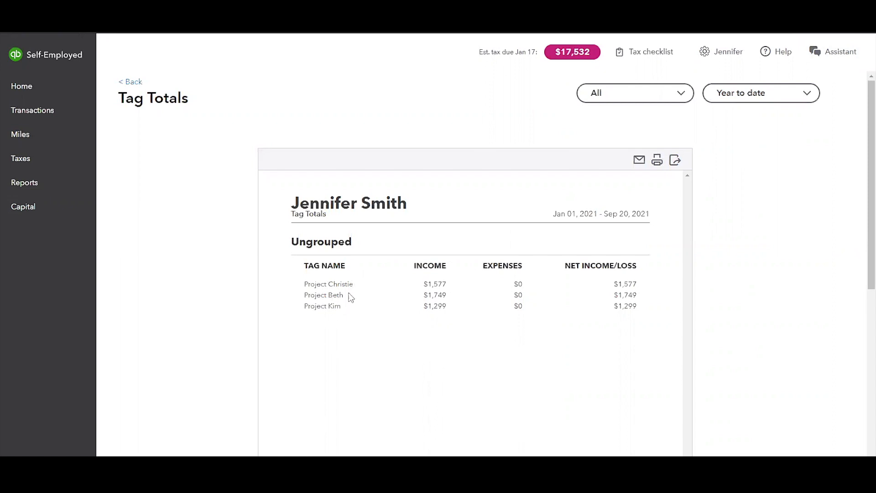
{"action": "mouse_move", "coordinate": [521, 280]}
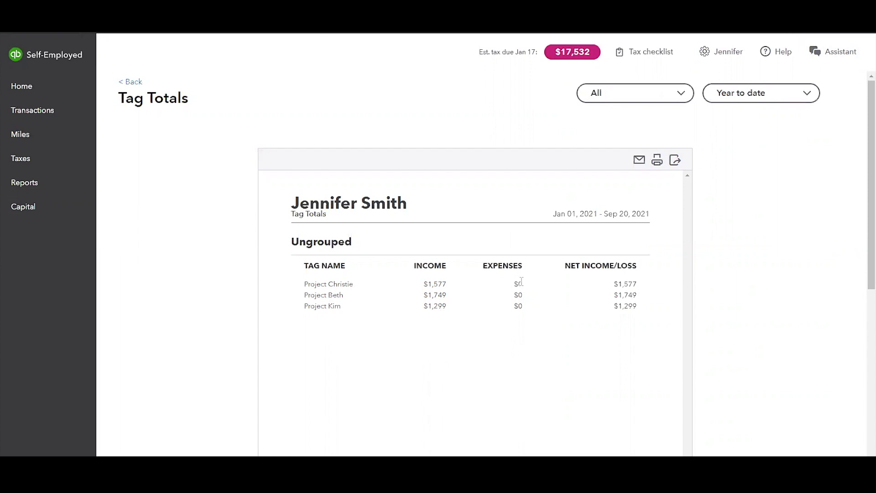
{"action": "mouse_move", "coordinate": [545, 338]}
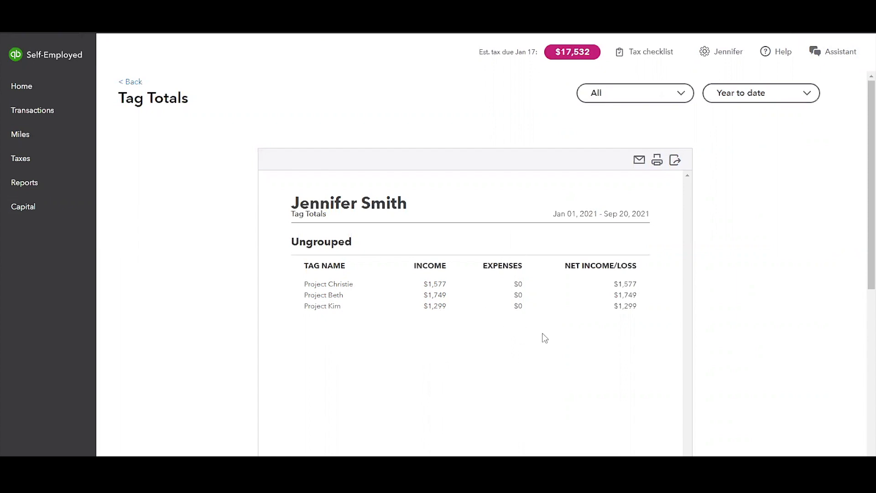
{"action": "mouse_move", "coordinate": [632, 320]}
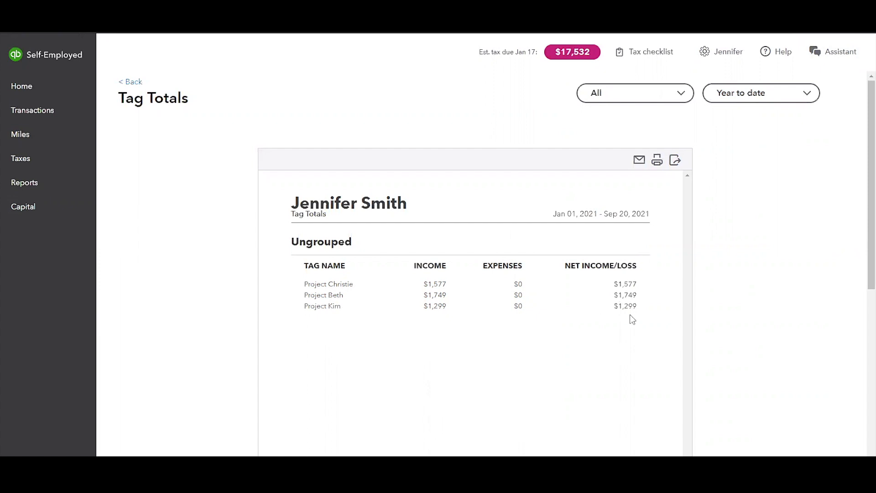
{"action": "mouse_move", "coordinate": [637, 343]}
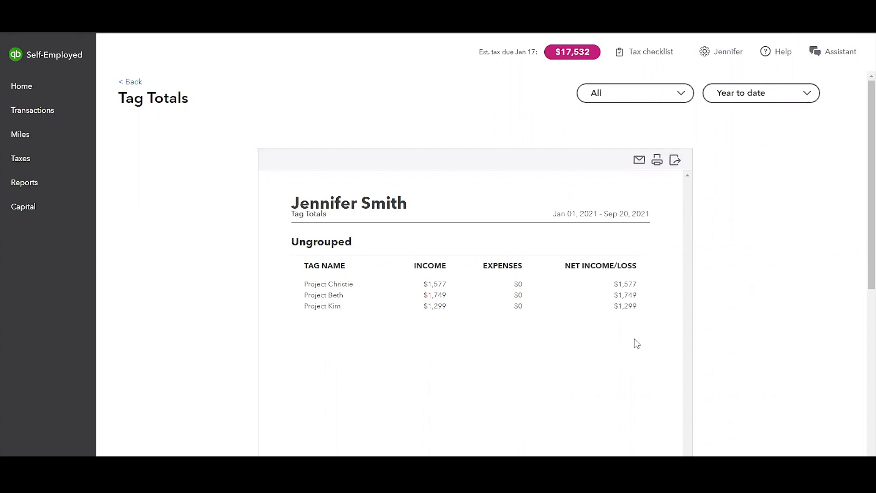
{"action": "mouse_move", "coordinate": [628, 327]}
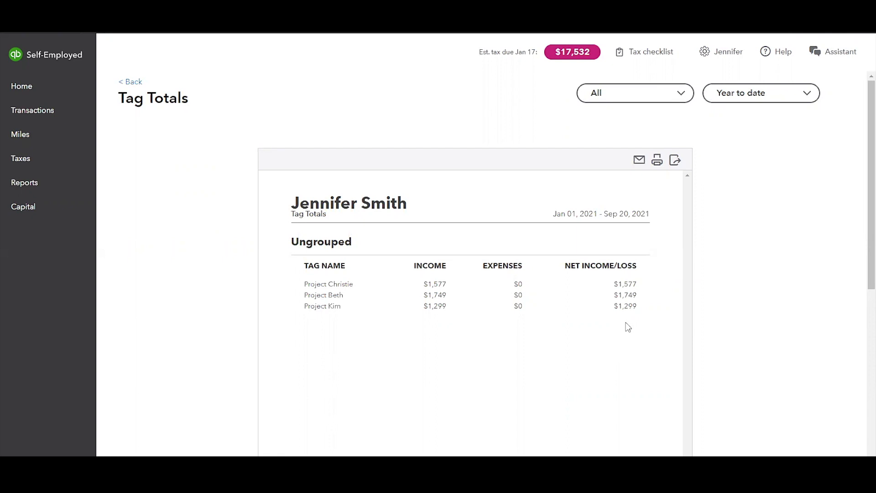
{"action": "mouse_move", "coordinate": [514, 286]}
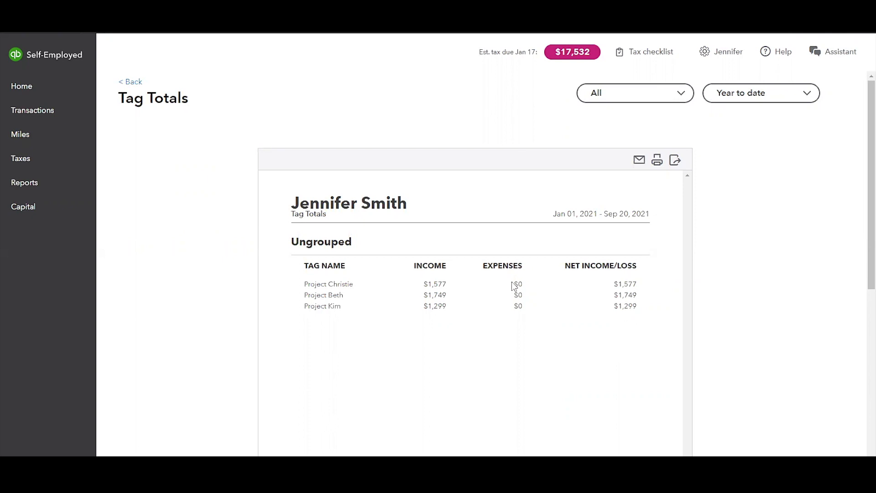
{"action": "mouse_move", "coordinate": [530, 289]}
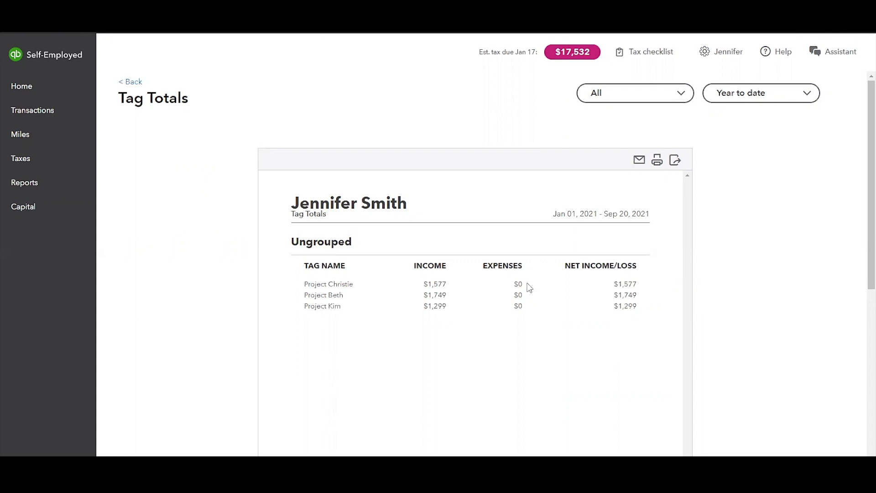
{"action": "mouse_move", "coordinate": [511, 287]}
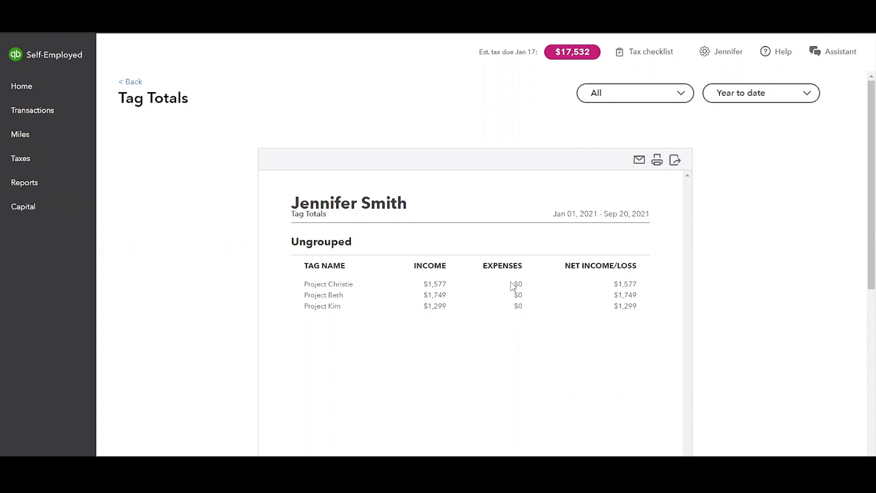
{"action": "mouse_move", "coordinate": [615, 291]}
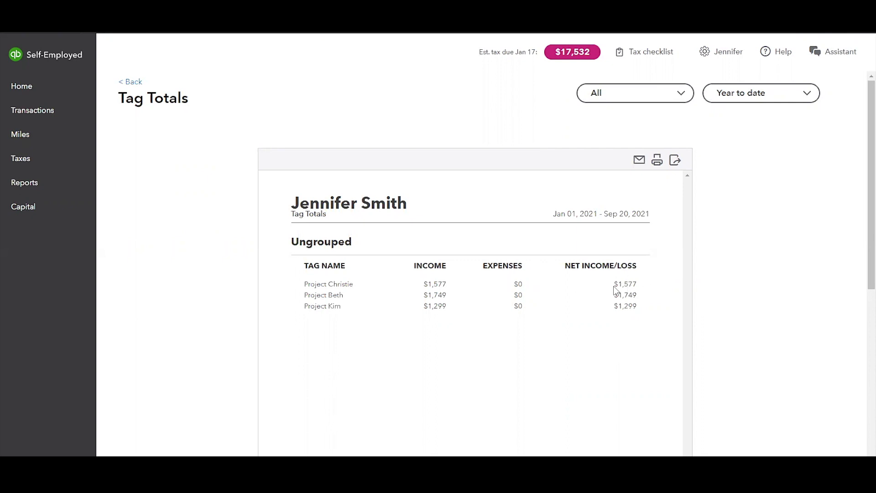
{"action": "mouse_move", "coordinate": [575, 288]}
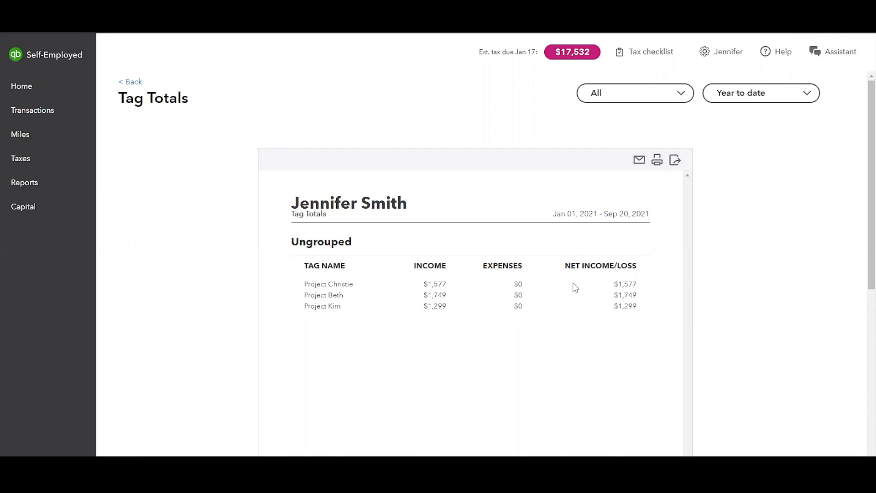
{"action": "mouse_move", "coordinate": [412, 209]}
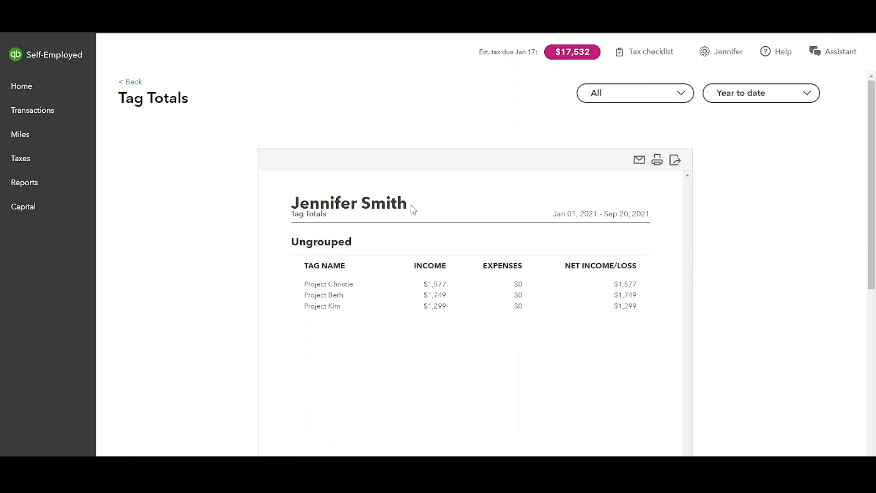
{"action": "mouse_move", "coordinate": [130, 83]}
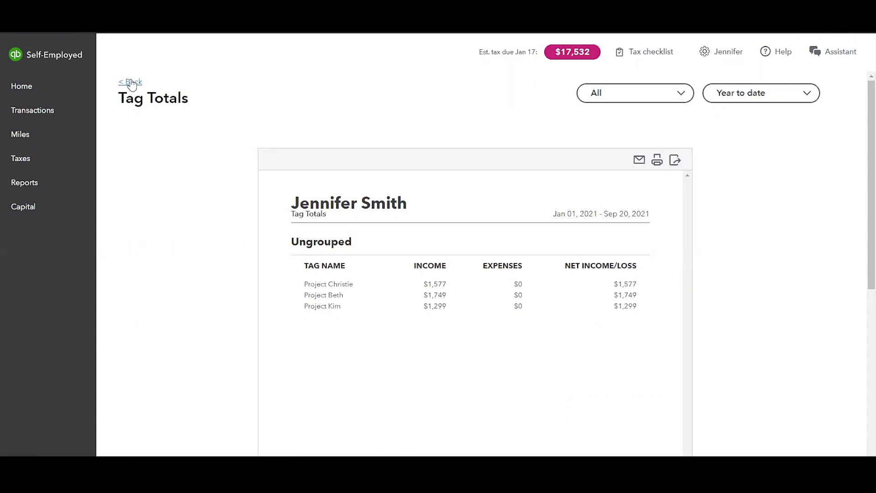
{"action": "mouse_move", "coordinate": [34, 110]}
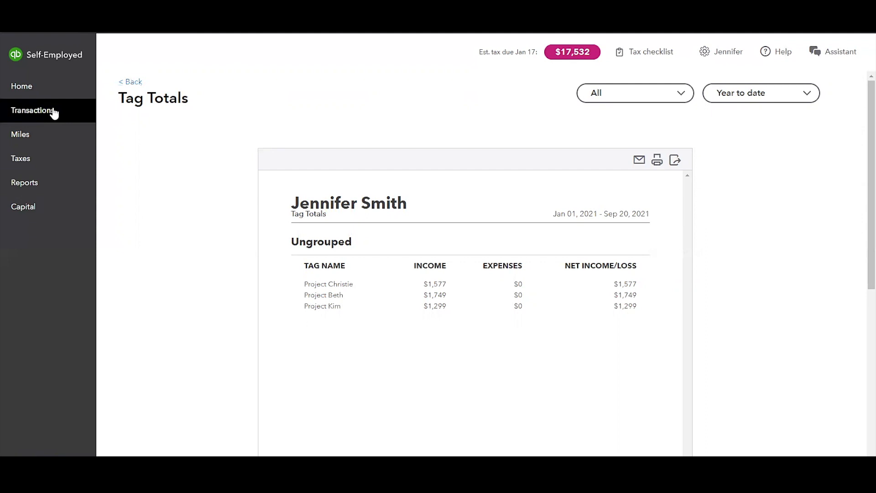
Return to Transactions and mark the 8/23/21 Seo Online Advertising charge as business
{"action": "left_click", "coordinate": [33, 111]}
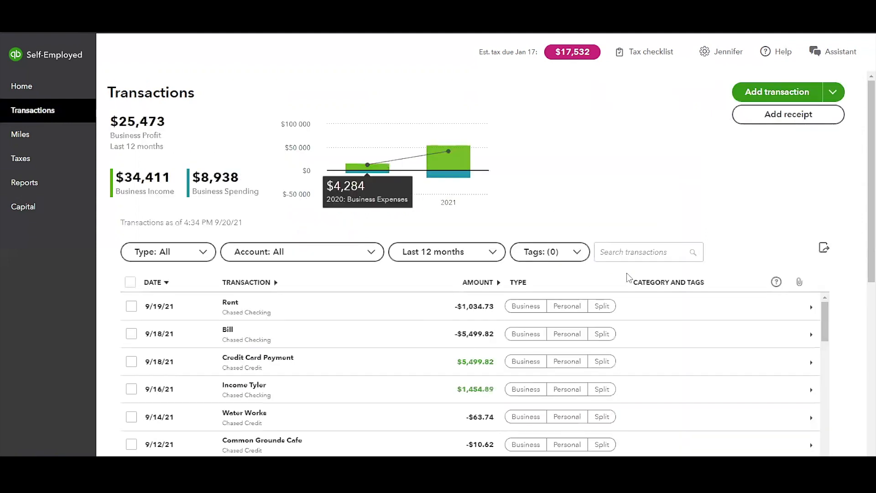
{"action": "scroll", "scroll_direction": "down", "scroll_amount": 3}
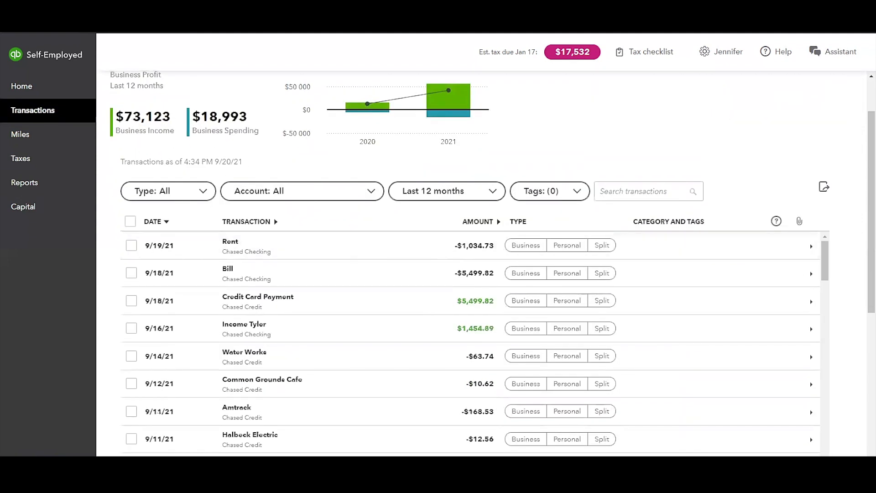
{"action": "scroll", "scroll_direction": "down", "scroll_amount": 3}
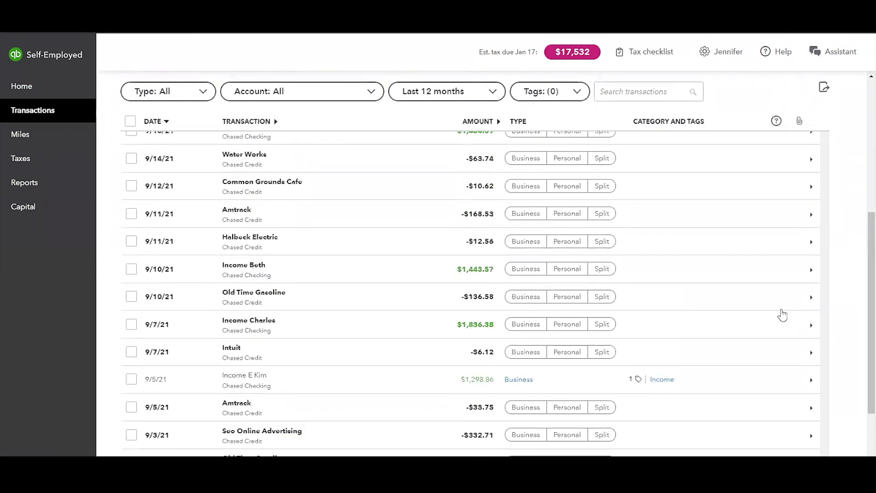
{"action": "scroll", "scroll_direction": "down", "scroll_amount": 3}
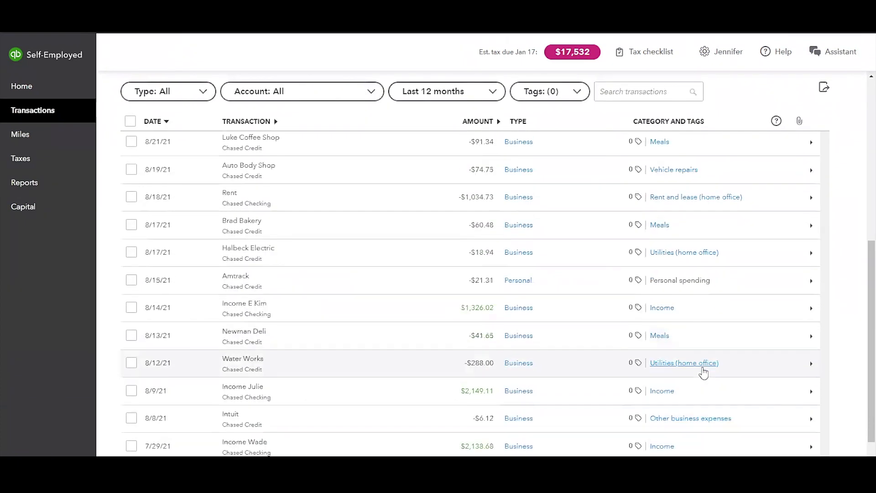
{"action": "scroll", "scroll_direction": "up", "scroll_amount": 3}
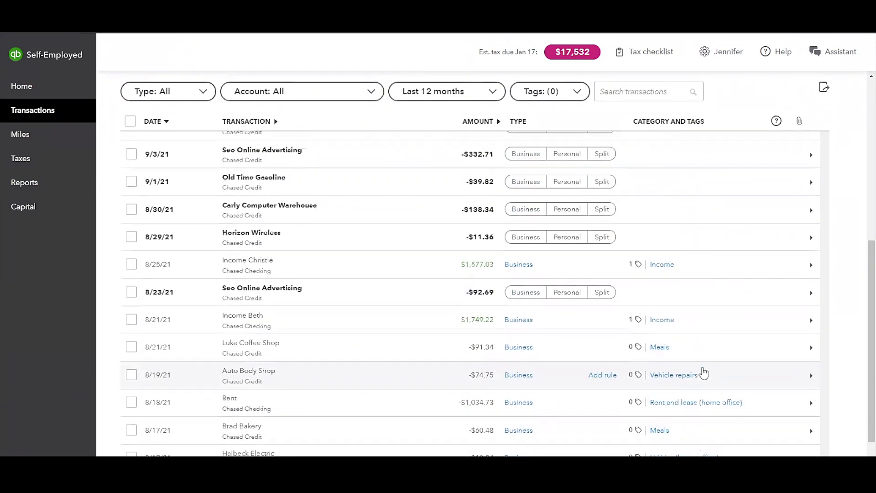
{"action": "mouse_move", "coordinate": [525, 292]}
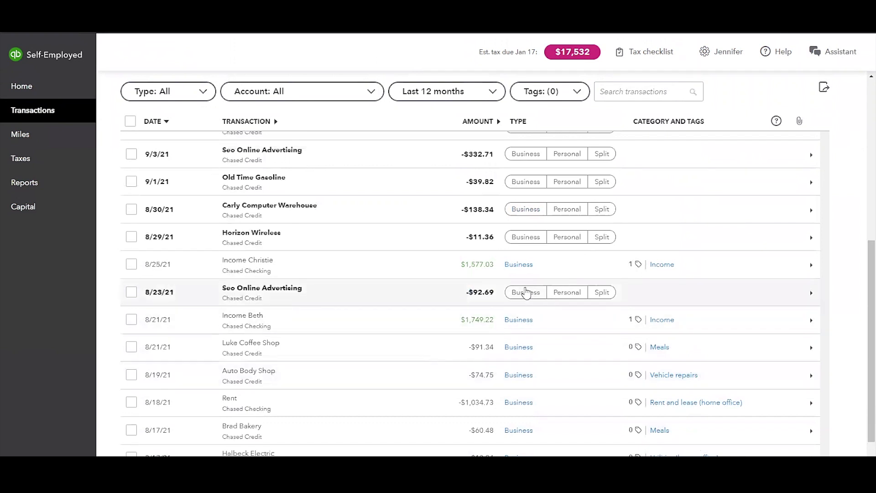
{"action": "left_click", "coordinate": [524, 292]}
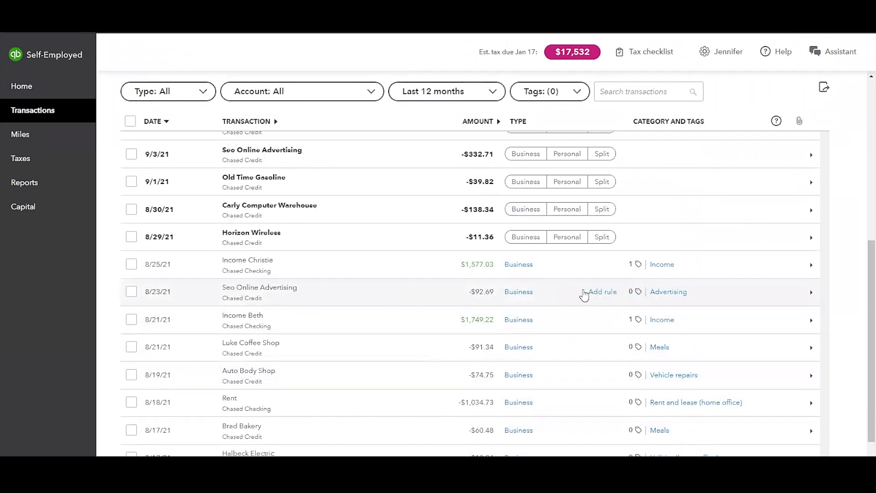
{"action": "mouse_move", "coordinate": [320, 240]}
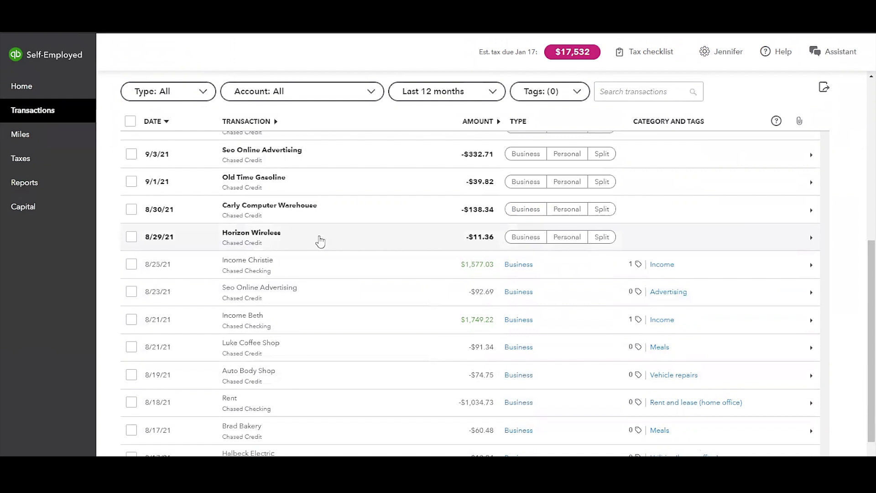
Mark the 9/5/21 Amtrack charge as personal spending
{"action": "scroll", "scroll_direction": "up", "scroll_amount": 3}
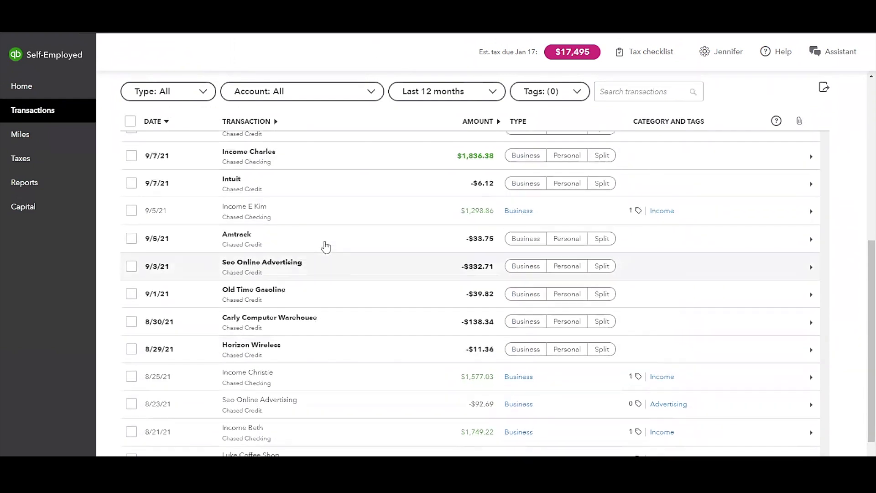
{"action": "scroll", "scroll_direction": "up", "scroll_amount": 3}
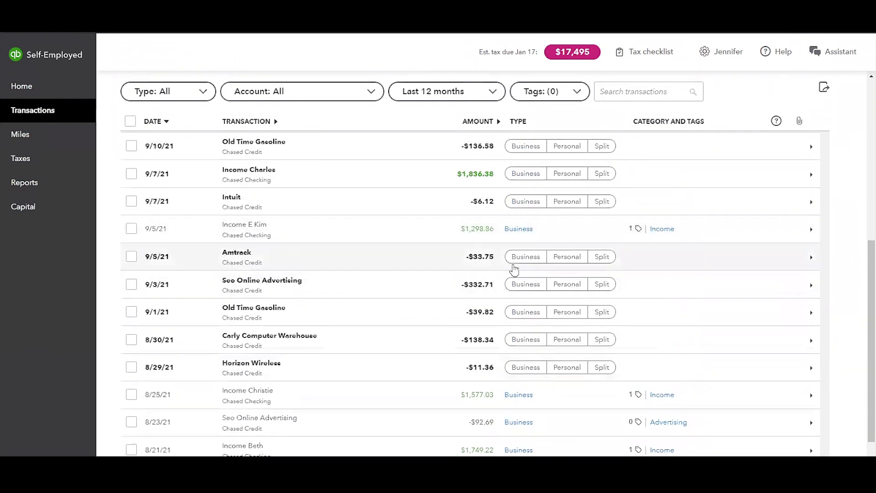
{"action": "left_click", "coordinate": [566, 256]}
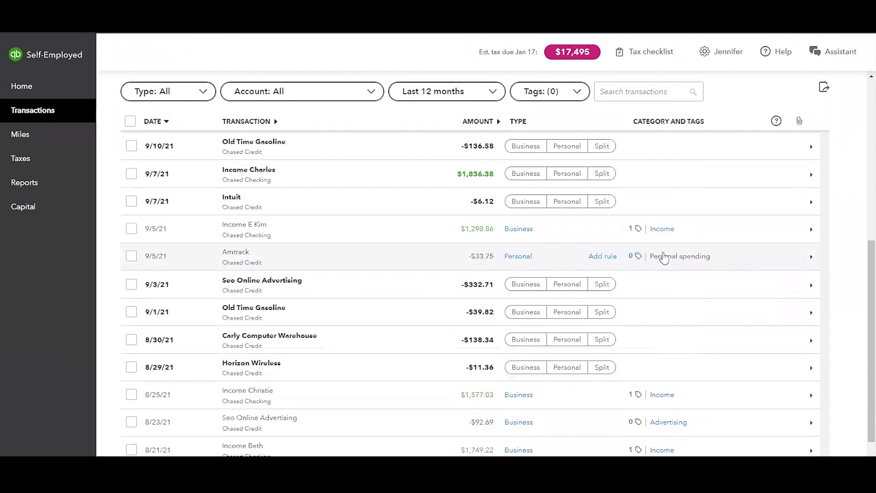
{"action": "mouse_move", "coordinate": [668, 260]}
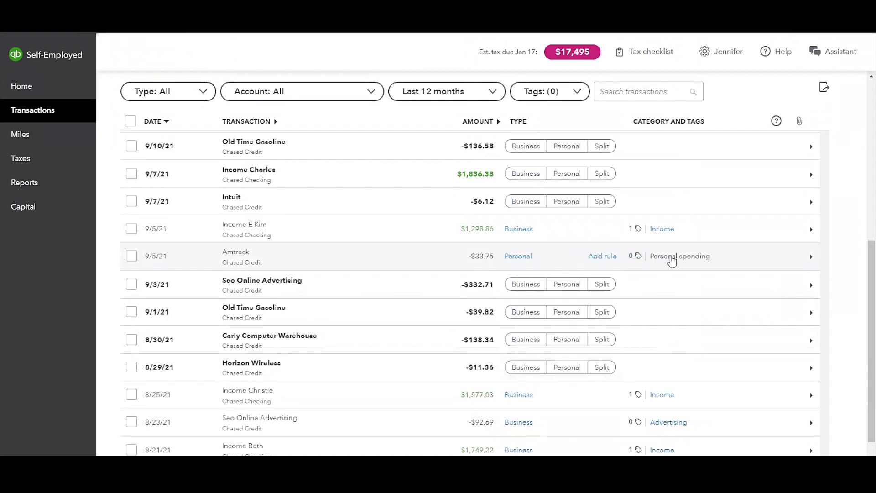
{"action": "mouse_move", "coordinate": [811, 263]}
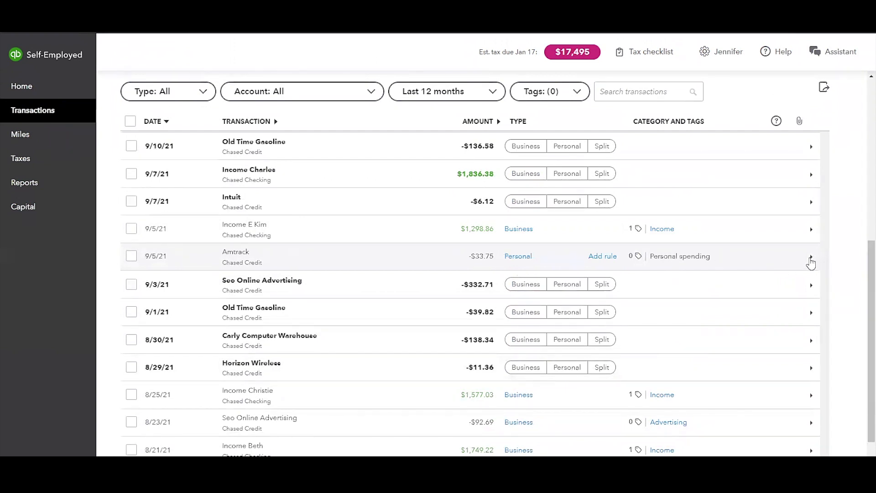
Switch the $33.75 Amtrack charge to a business travel expense and bring up its category choices
{"action": "left_click", "coordinate": [810, 263]}
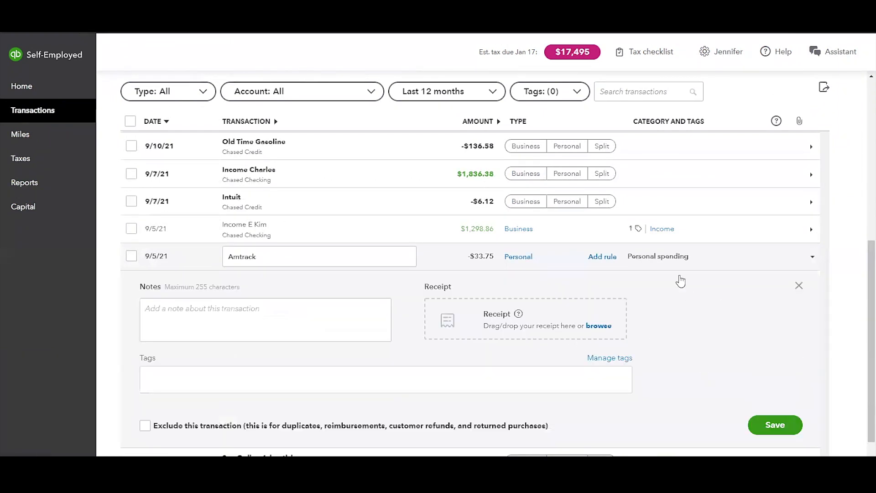
{"action": "mouse_move", "coordinate": [665, 262]}
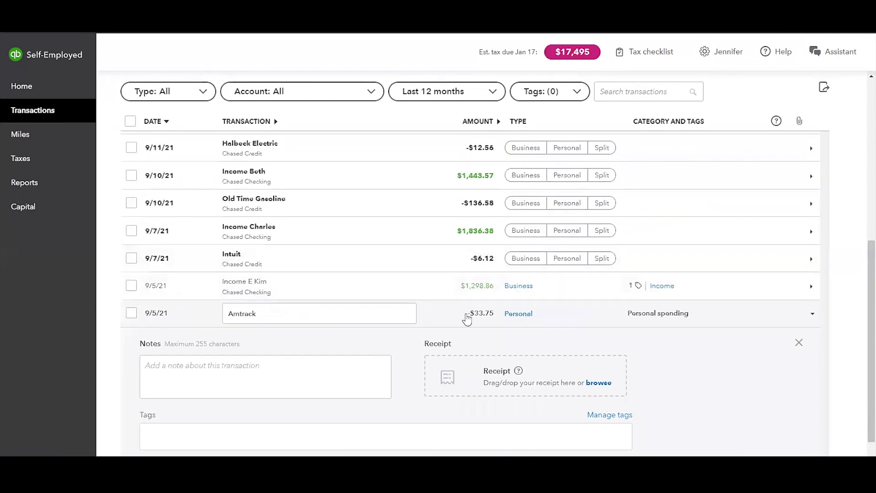
{"action": "left_click", "coordinate": [518, 313]}
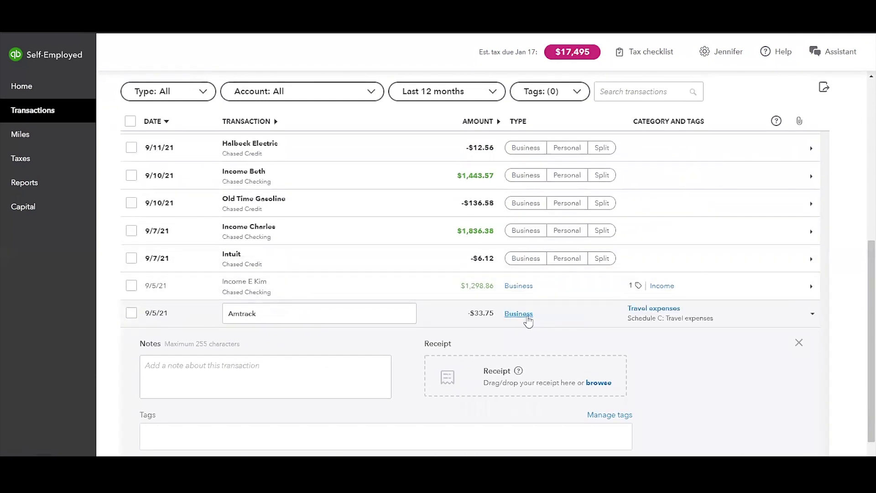
{"action": "mouse_move", "coordinate": [653, 307]}
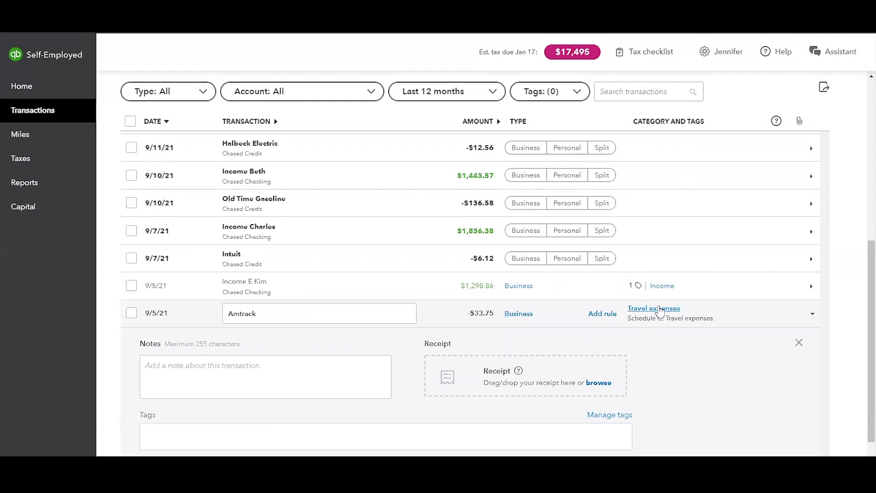
{"action": "left_click", "coordinate": [653, 307]}
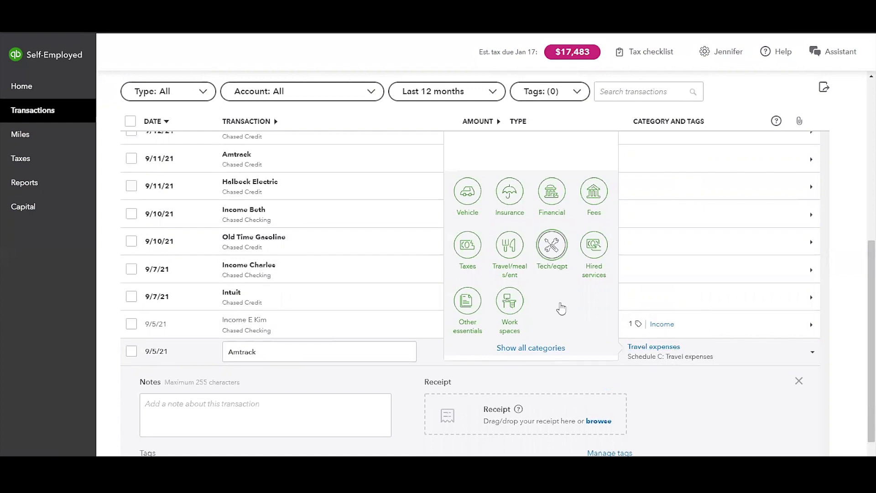
Show the complete list of expense categories and scroll through it
{"action": "left_click", "coordinate": [530, 348]}
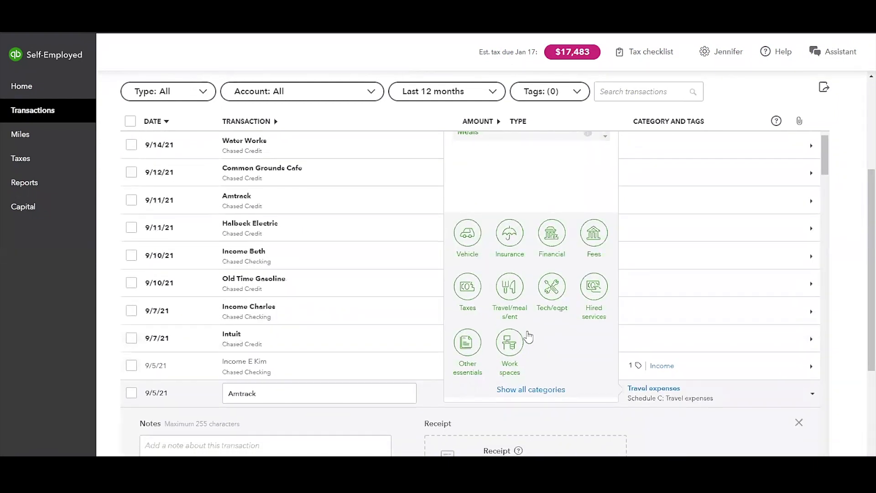
{"action": "scroll", "scroll_direction": "up", "scroll_amount": 3}
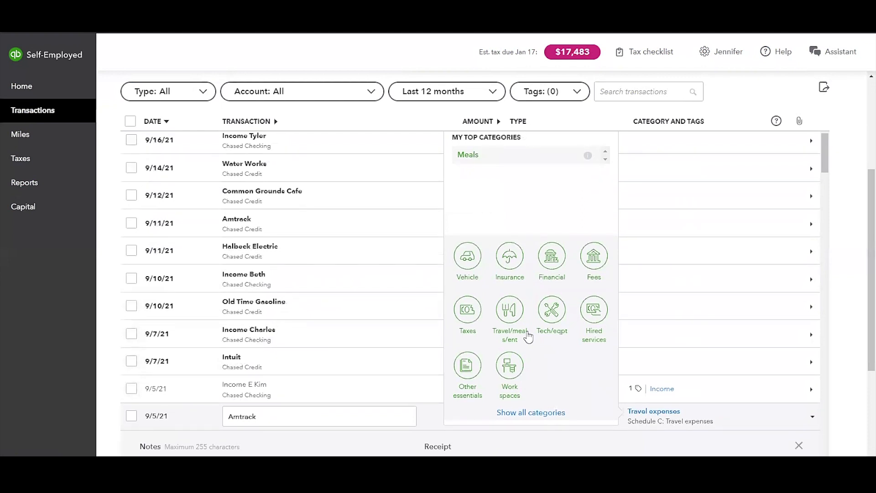
{"action": "left_click", "coordinate": [530, 412]}
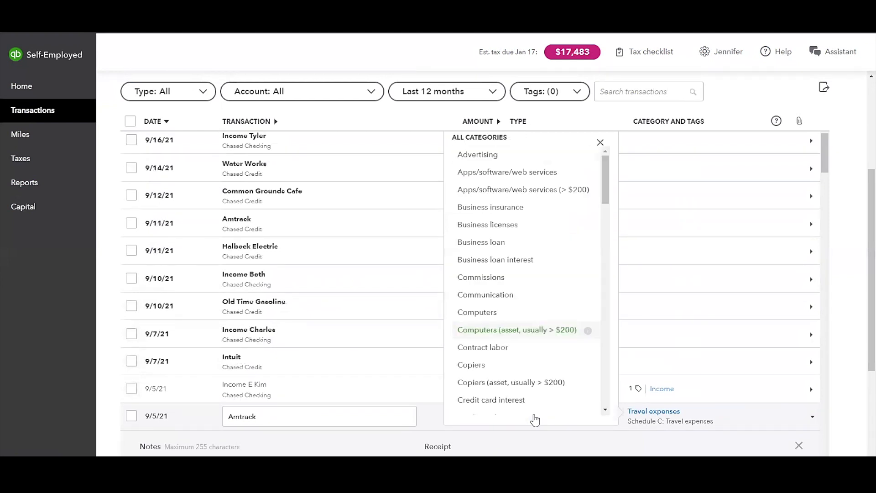
{"action": "scroll", "scroll_direction": "down", "scroll_amount": 3}
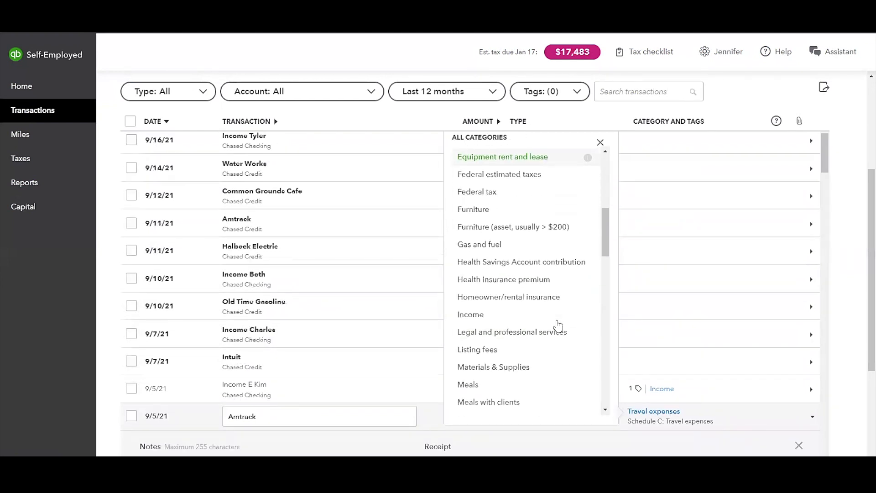
{"action": "scroll", "scroll_direction": "down", "scroll_amount": 3}
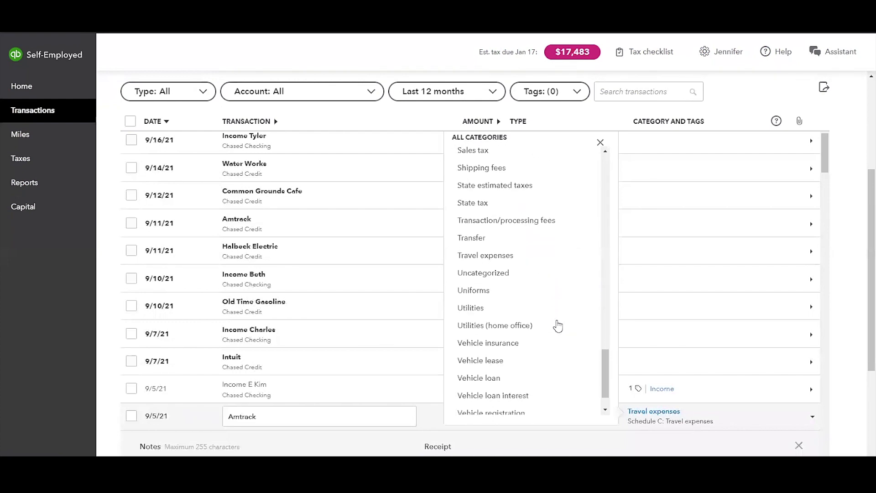
{"action": "scroll", "scroll_direction": "up", "scroll_amount": 3}
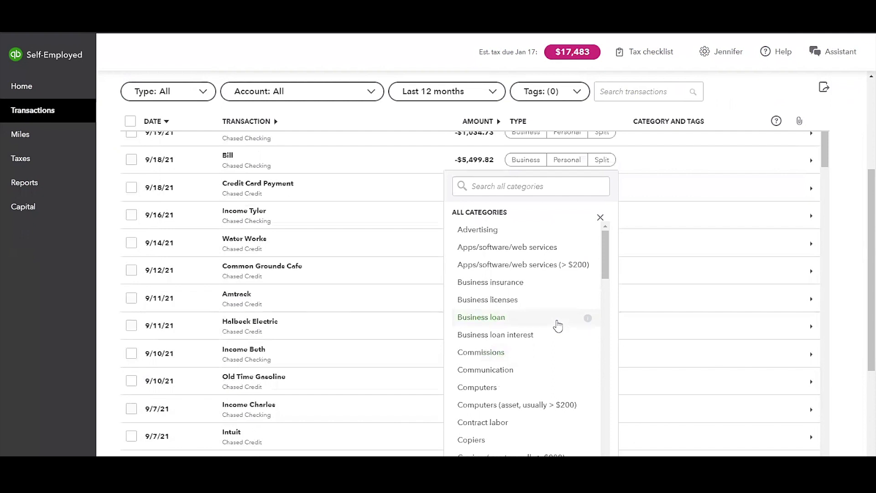
{"action": "mouse_move", "coordinate": [552, 319]}
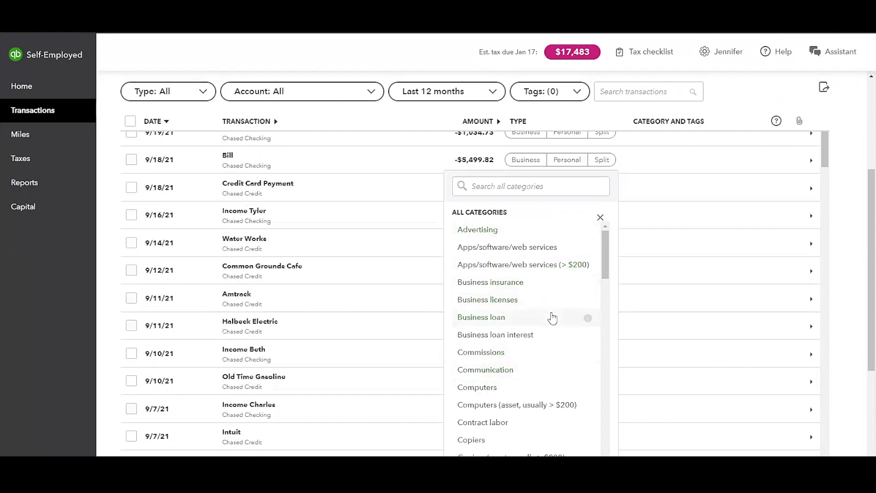
Keep browsing the categories, then return to the top of the Transactions overview
{"action": "scroll", "scroll_direction": "down", "scroll_amount": 3}
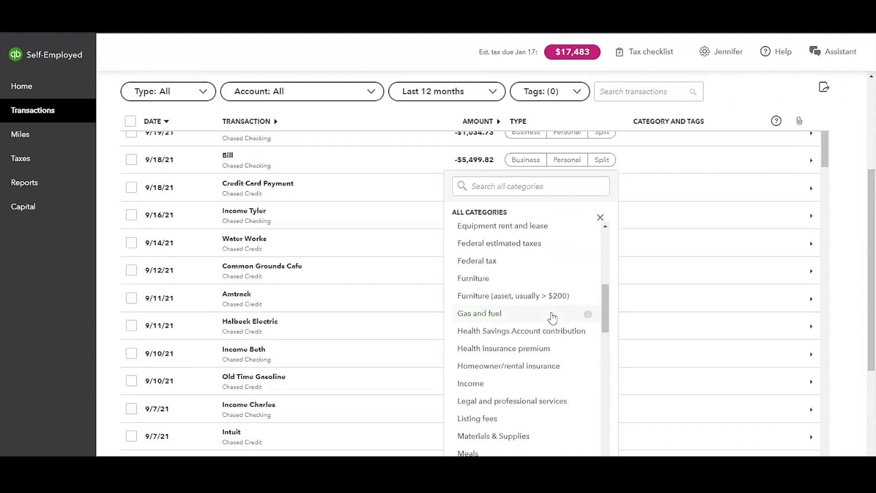
{"action": "scroll", "scroll_direction": "down", "scroll_amount": 3}
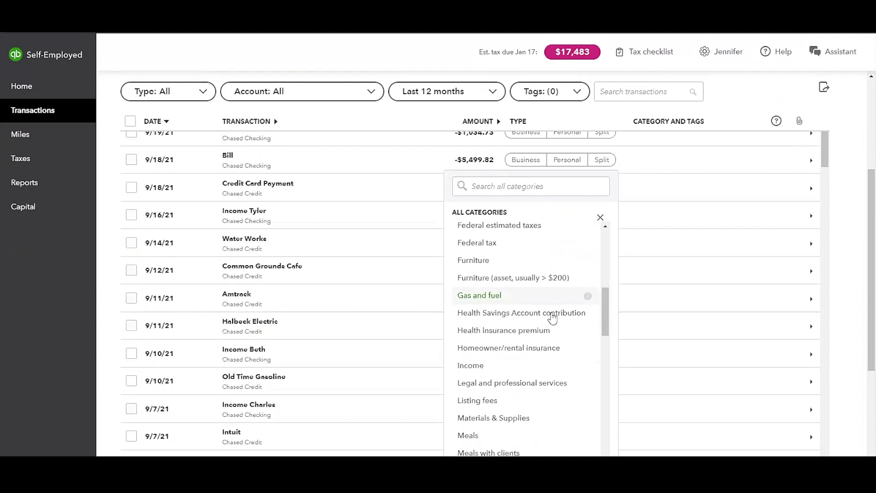
{"action": "scroll", "scroll_direction": "down", "scroll_amount": 3}
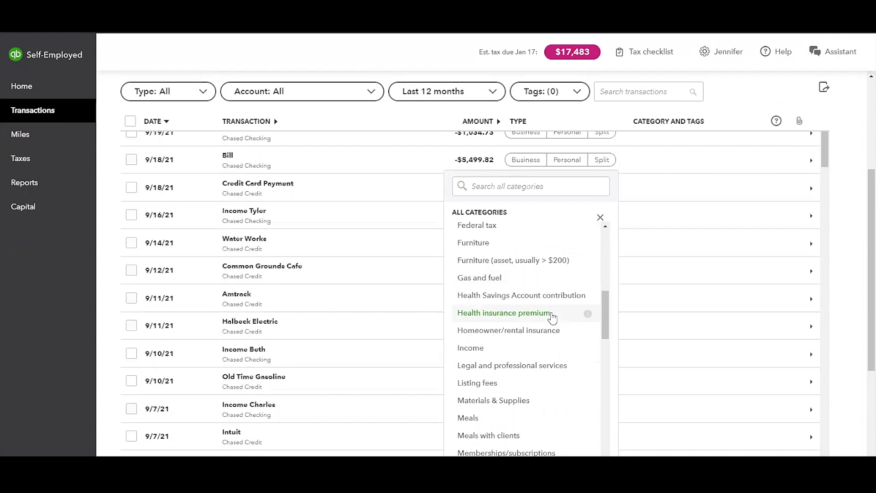
{"action": "scroll", "scroll_direction": "up", "scroll_amount": 3}
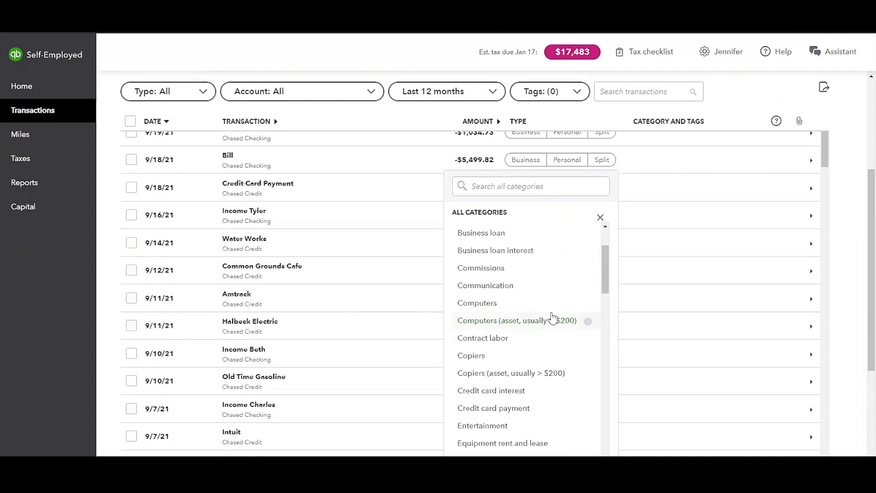
{"action": "scroll", "scroll_direction": "up", "scroll_amount": 3}
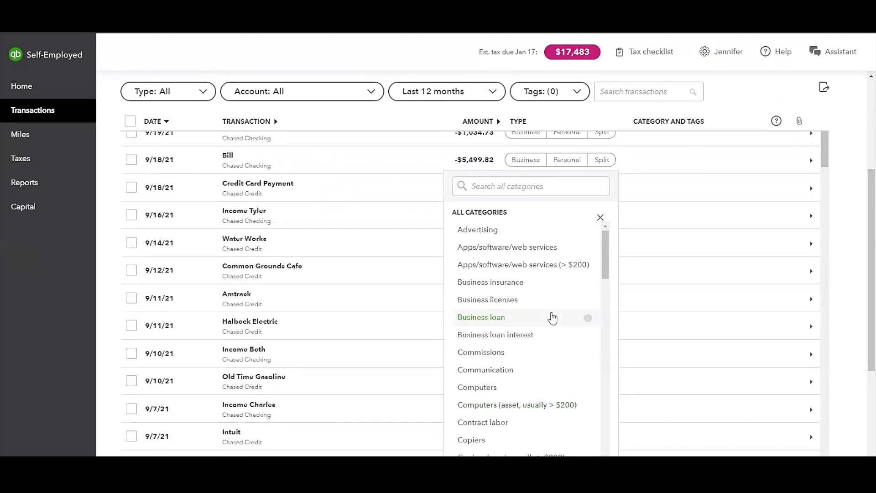
{"action": "scroll", "scroll_direction": "down", "scroll_amount": 3}
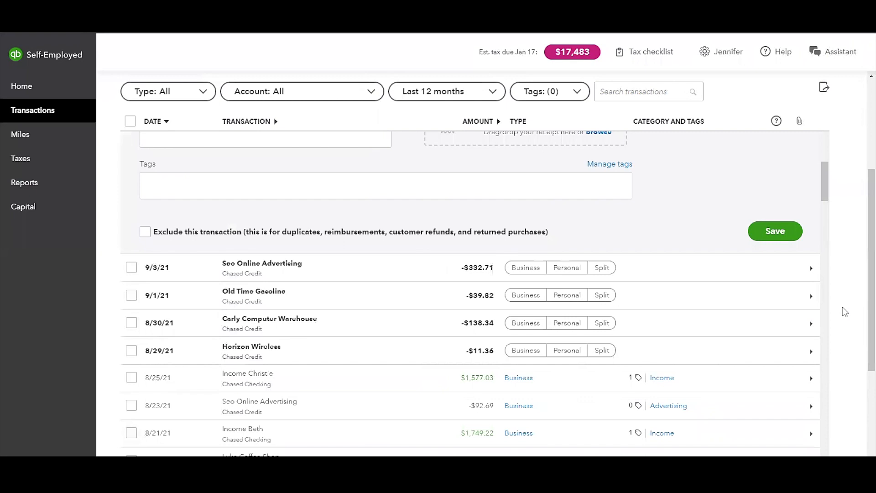
{"action": "scroll", "scroll_direction": "up", "scroll_amount": 3}
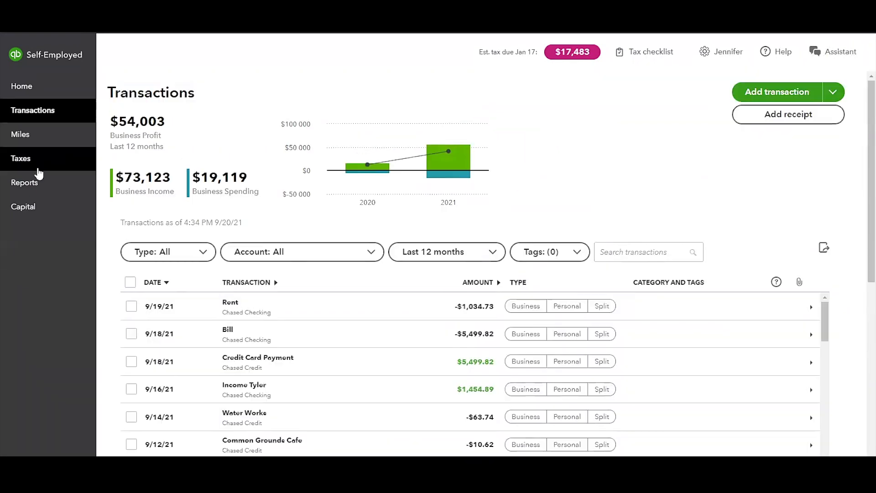
On Reports, set the Tax details report period to the 2021 tax year for download
{"action": "left_click", "coordinate": [25, 182]}
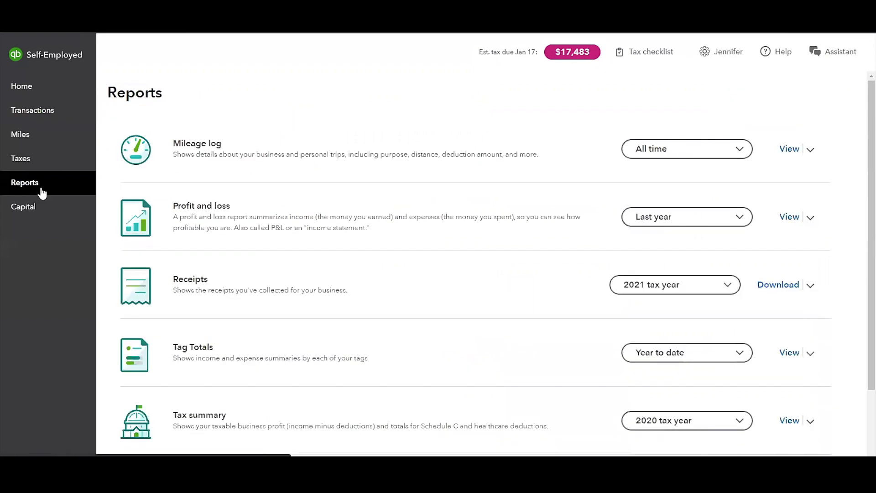
{"action": "scroll", "scroll_direction": "down", "scroll_amount": 3}
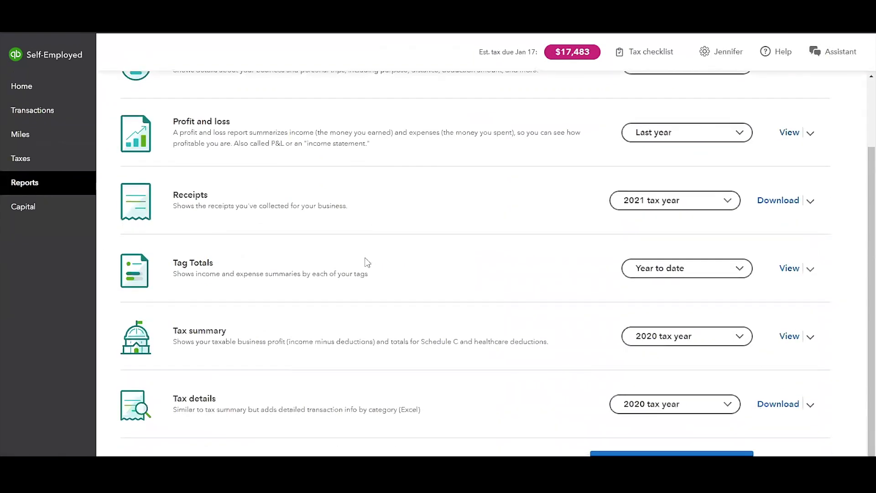
{"action": "mouse_move", "coordinate": [557, 340]}
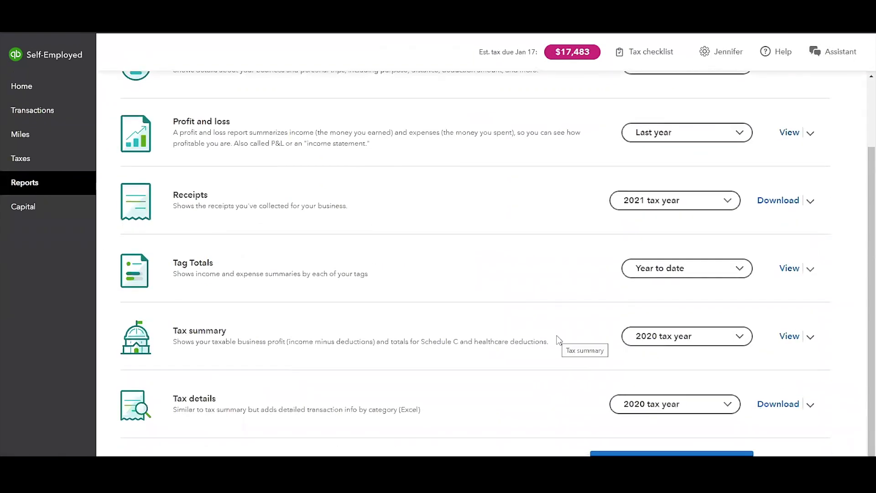
{"action": "mouse_move", "coordinate": [544, 398]}
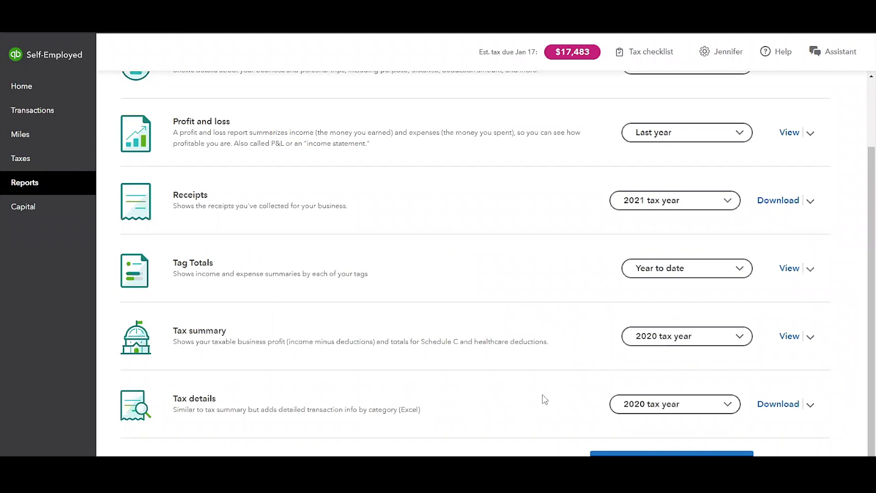
{"action": "mouse_move", "coordinate": [540, 398]}
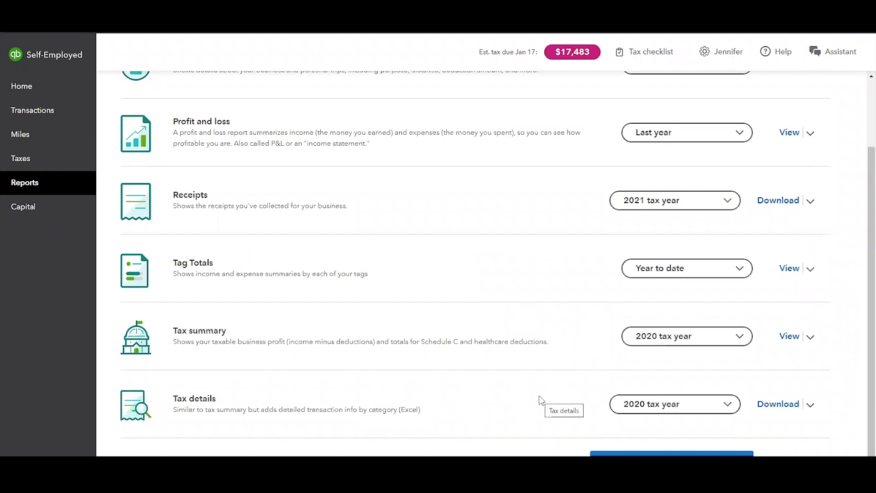
{"action": "mouse_move", "coordinate": [753, 366]}
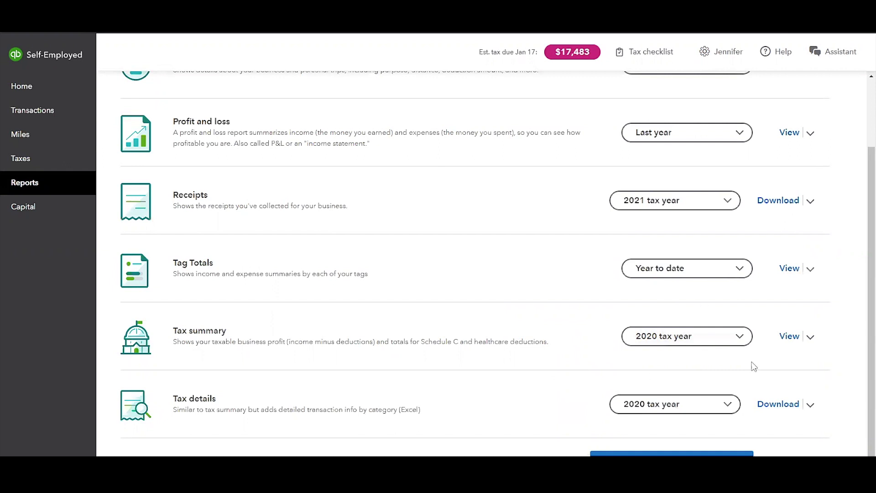
{"action": "mouse_move", "coordinate": [778, 405]}
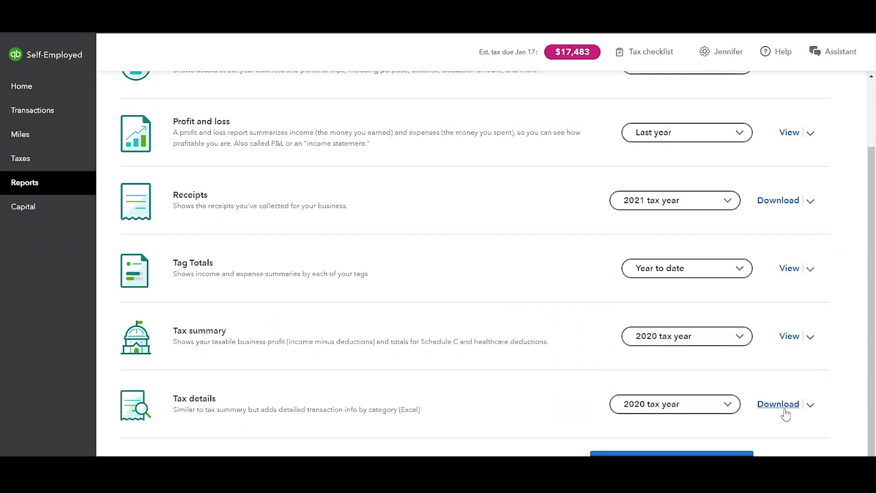
{"action": "left_click", "coordinate": [808, 404]}
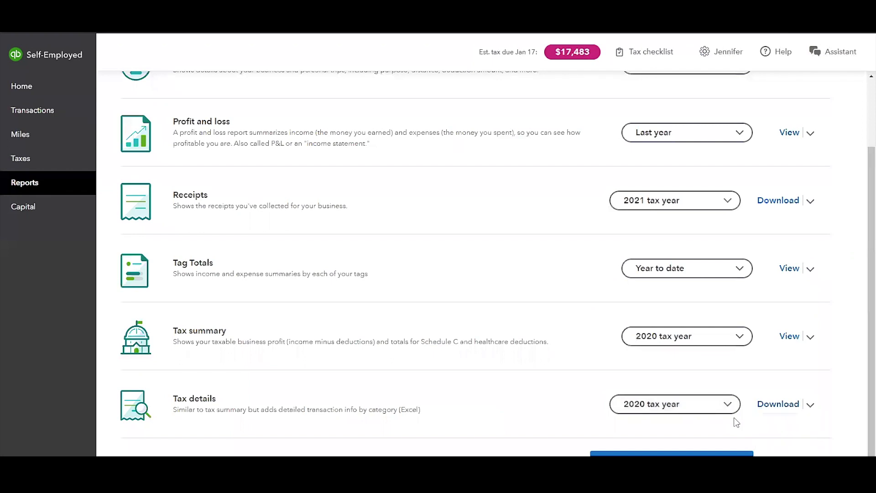
{"action": "left_click", "coordinate": [674, 405]}
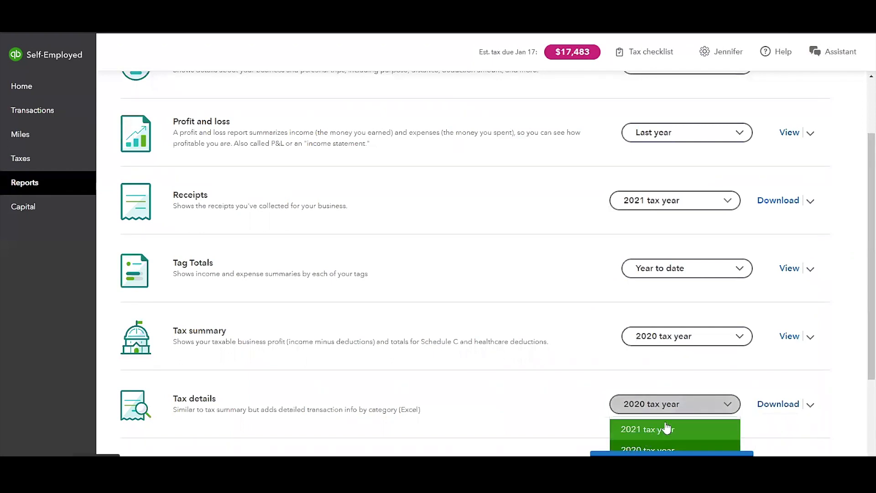
{"action": "left_click", "coordinate": [648, 429]}
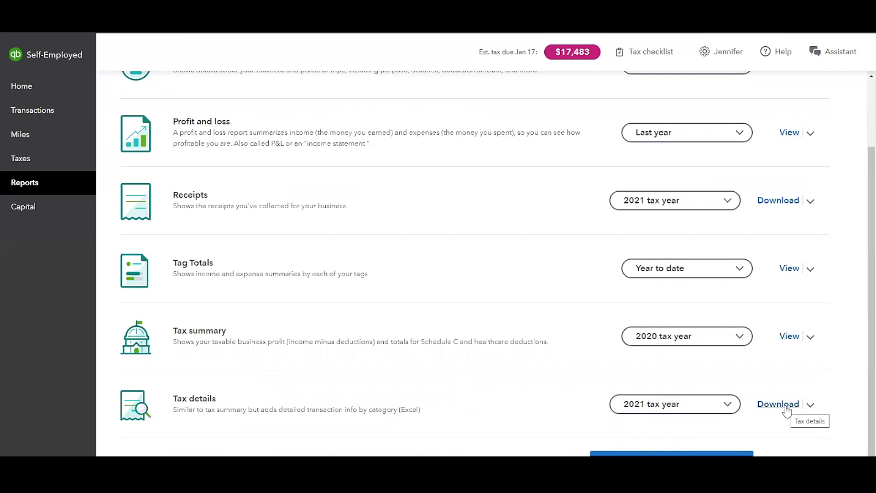
{"action": "mouse_move", "coordinate": [710, 326]}
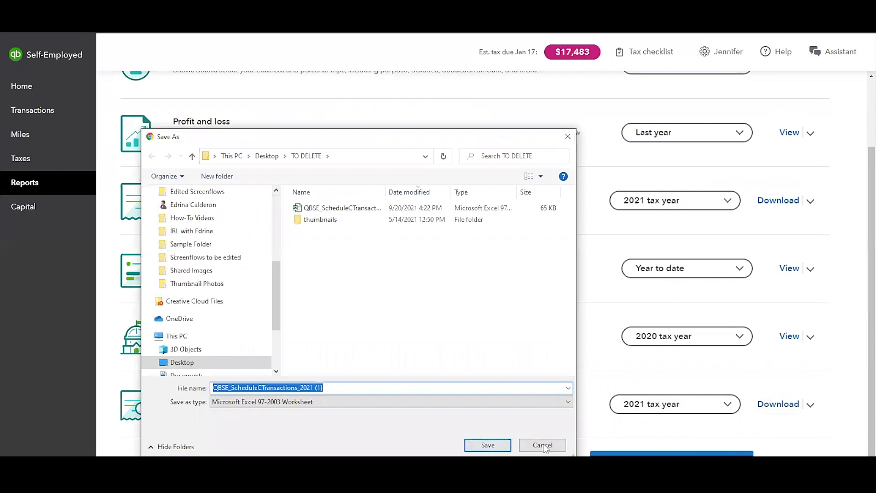
Dismiss the save prompt and review the 2021 Business Summary with income 56,143.47 and deductions 3,491.96
{"action": "left_click", "coordinate": [542, 444]}
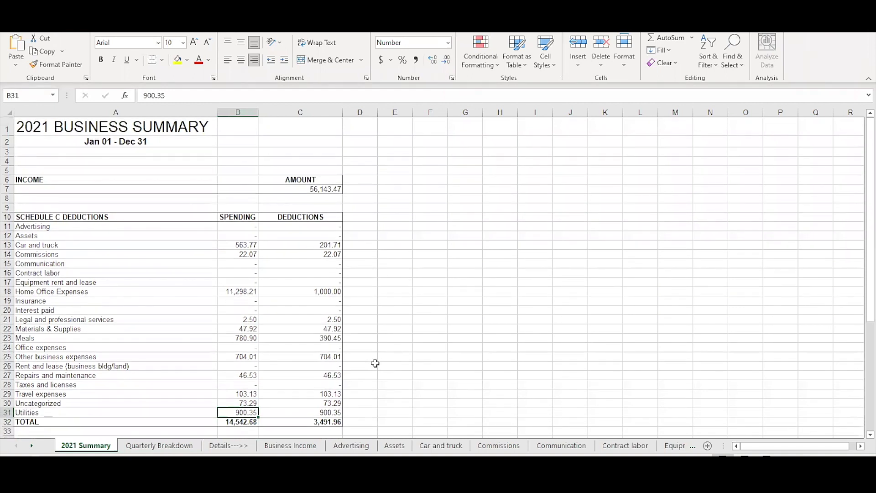
{"action": "scroll", "scroll_direction": "down", "scroll_amount": 3}
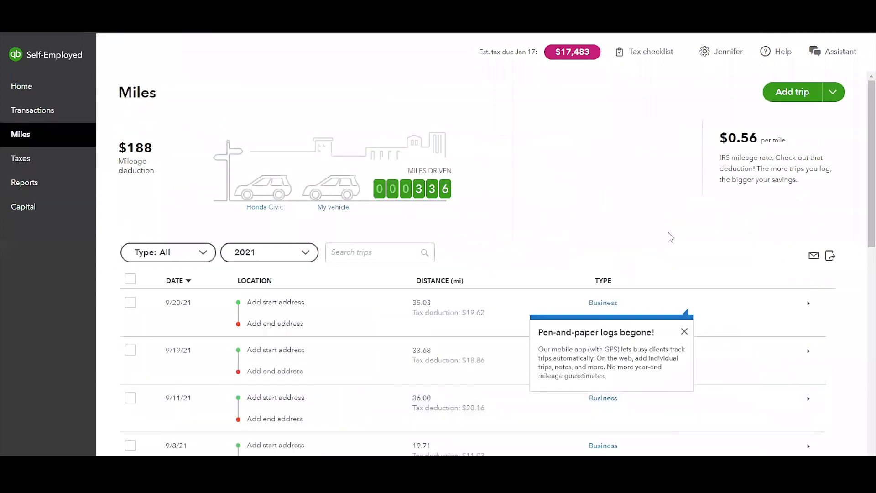
{"action": "mouse_move", "coordinate": [832, 119]}
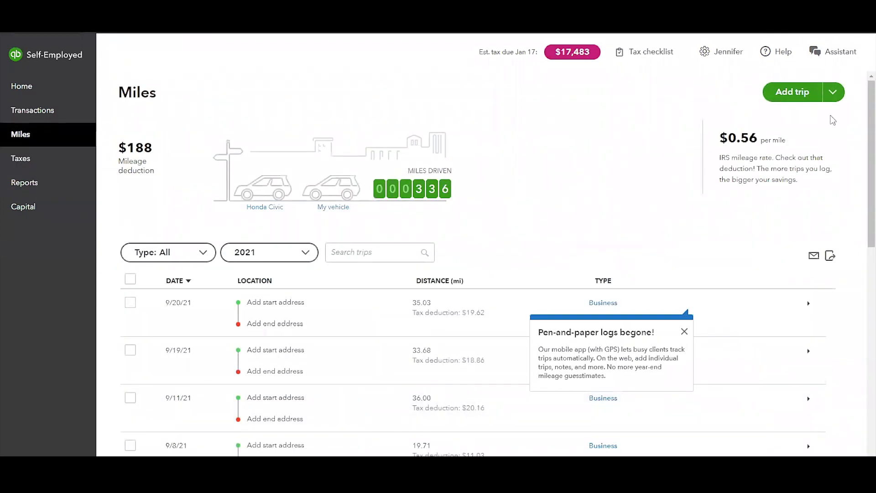
{"action": "mouse_move", "coordinate": [697, 303]}
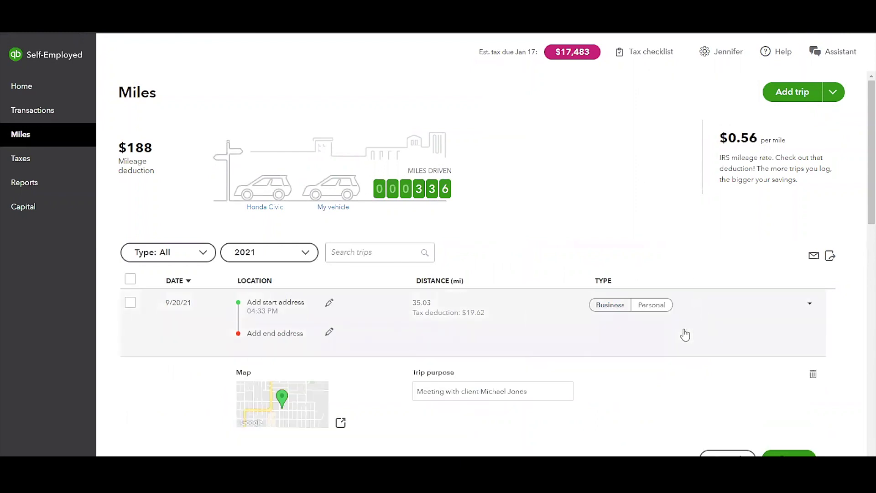
Expand the 9/20/21 business trip to view its client-meeting purpose and map, then return to the top
{"action": "scroll", "scroll_direction": "down", "scroll_amount": 3}
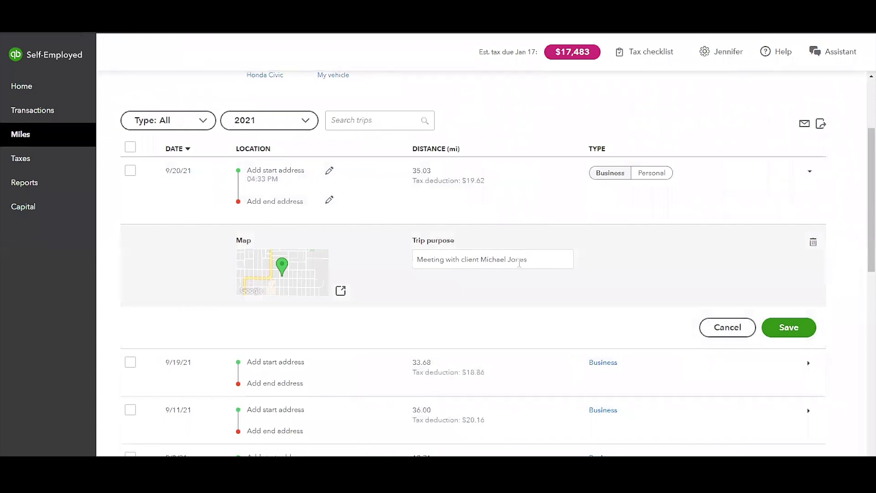
{"action": "mouse_move", "coordinate": [518, 281]}
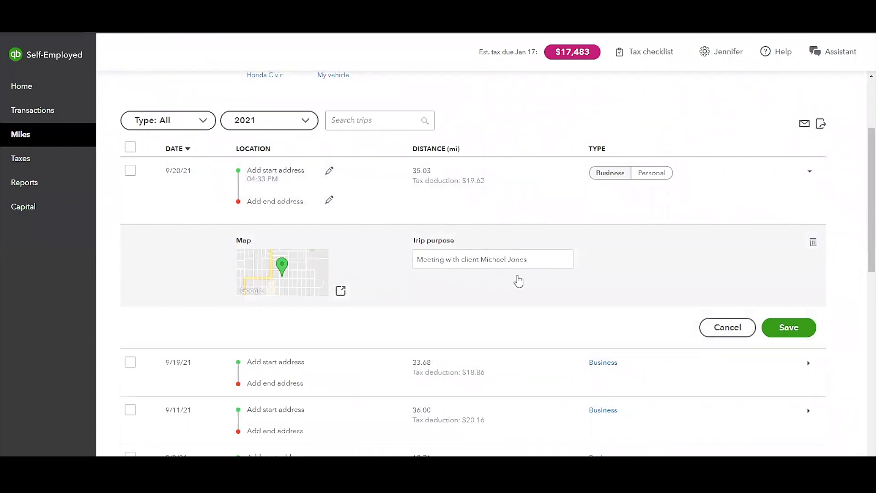
{"action": "mouse_move", "coordinate": [618, 311]}
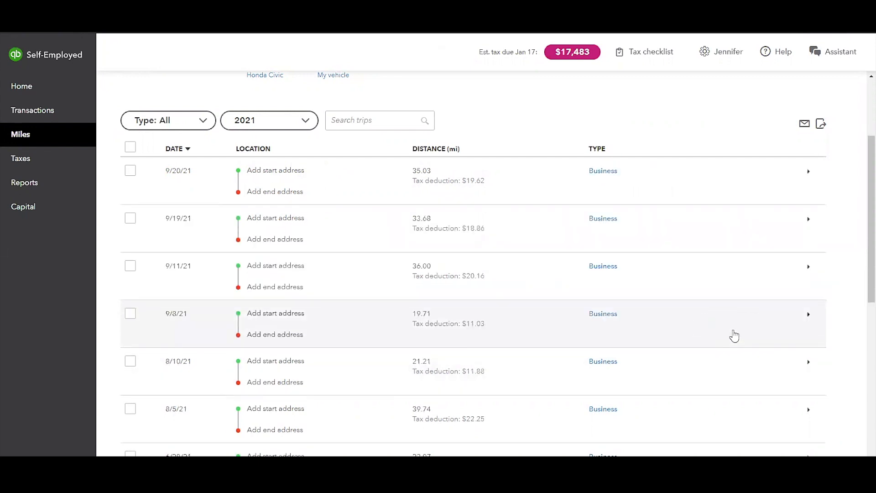
{"action": "mouse_move", "coordinate": [809, 185]}
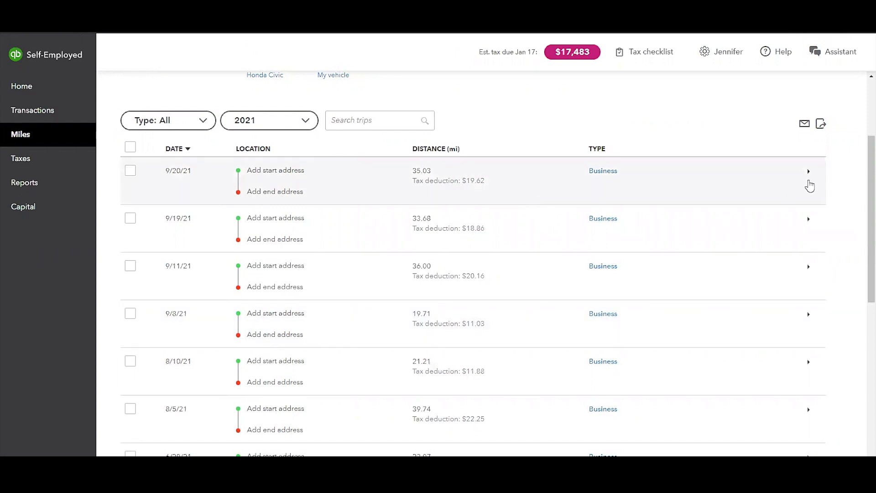
{"action": "left_click", "coordinate": [807, 170]}
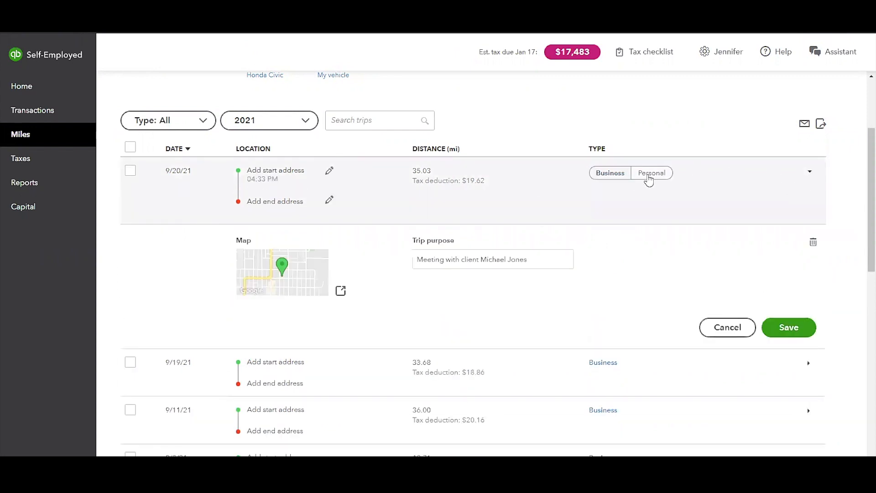
{"action": "mouse_move", "coordinate": [830, 182]}
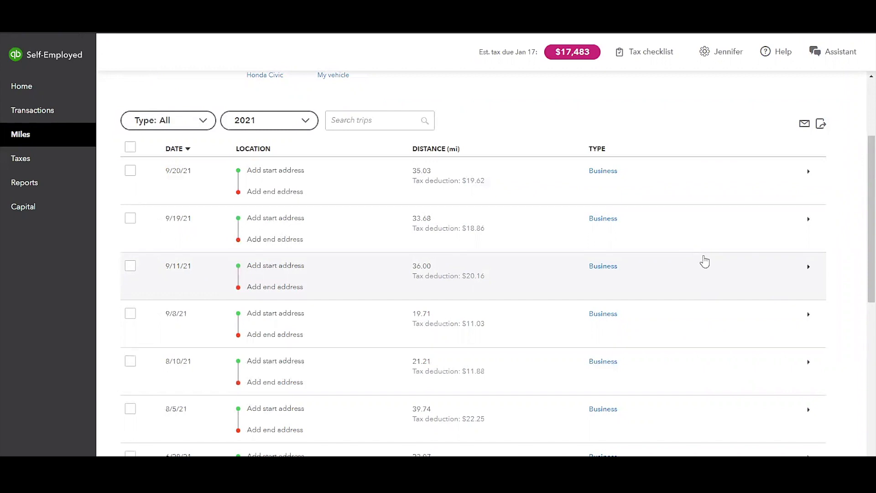
{"action": "scroll", "scroll_direction": "up", "scroll_amount": 3}
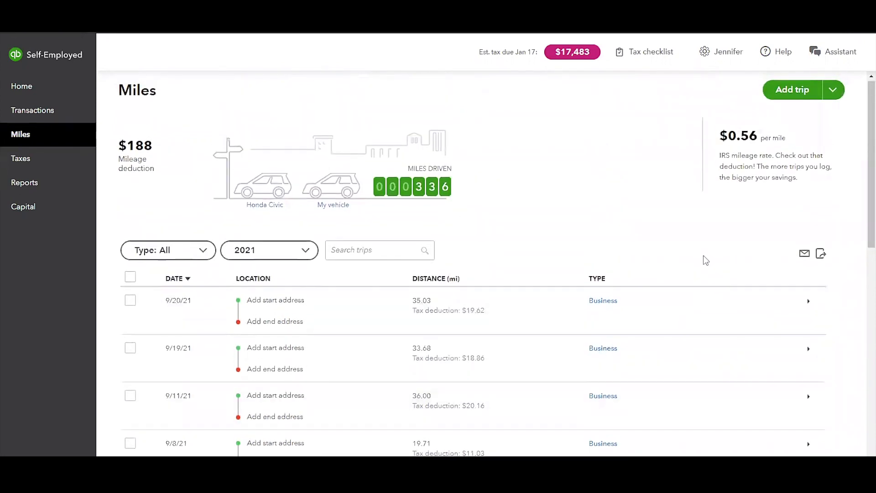
{"action": "mouse_move", "coordinate": [770, 166]}
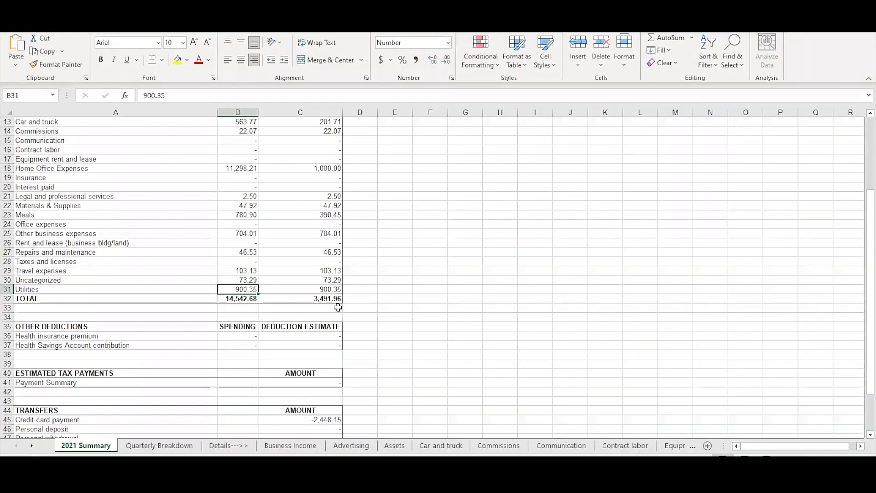
Maximize Excel, review the 2021 Summary's 336.34 miles tracked, then switch to the Quarterly Breakdown sheet
{"action": "scroll", "scroll_direction": "down", "scroll_amount": 3}
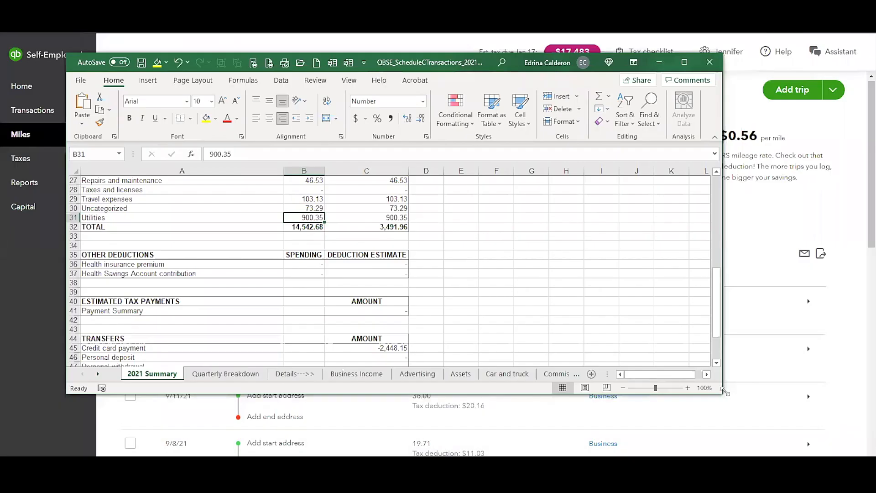
{"action": "left_click", "coordinate": [684, 62]}
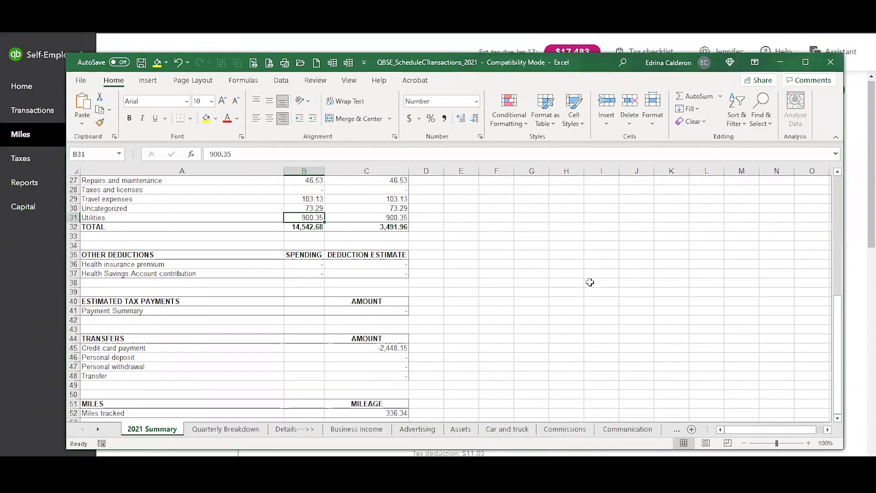
{"action": "scroll", "scroll_direction": "down", "scroll_amount": 3}
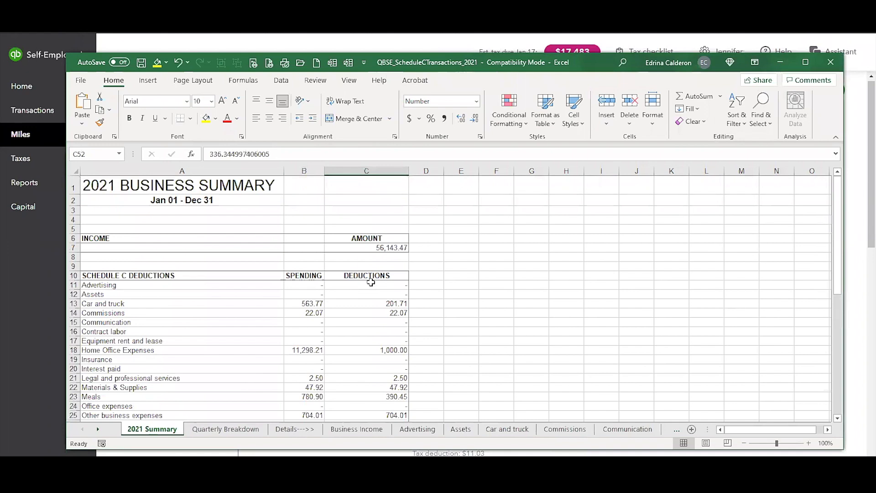
{"action": "scroll", "scroll_direction": "down", "scroll_amount": 3}
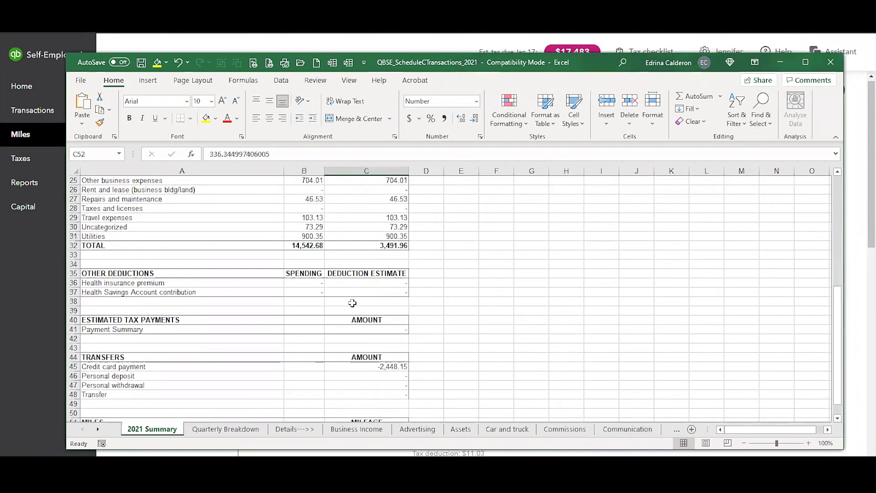
{"action": "scroll", "scroll_direction": "down", "scroll_amount": 3}
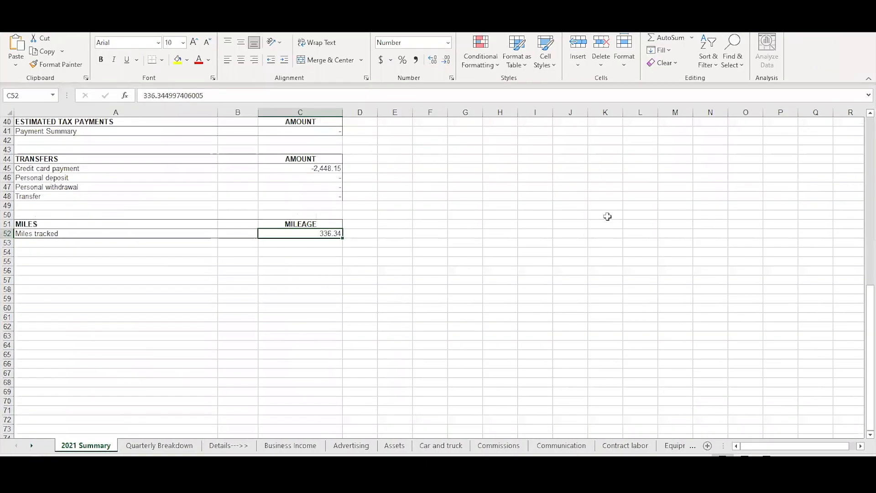
{"action": "mouse_move", "coordinate": [282, 319]}
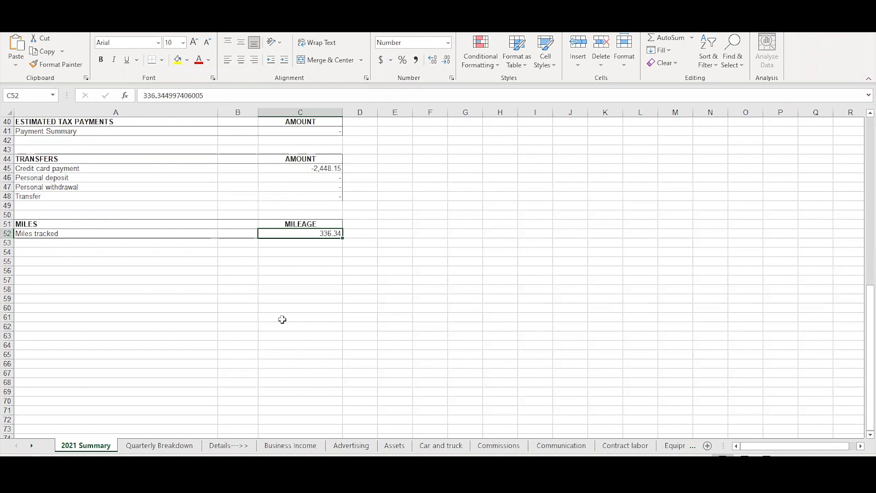
{"action": "left_click", "coordinate": [159, 445]}
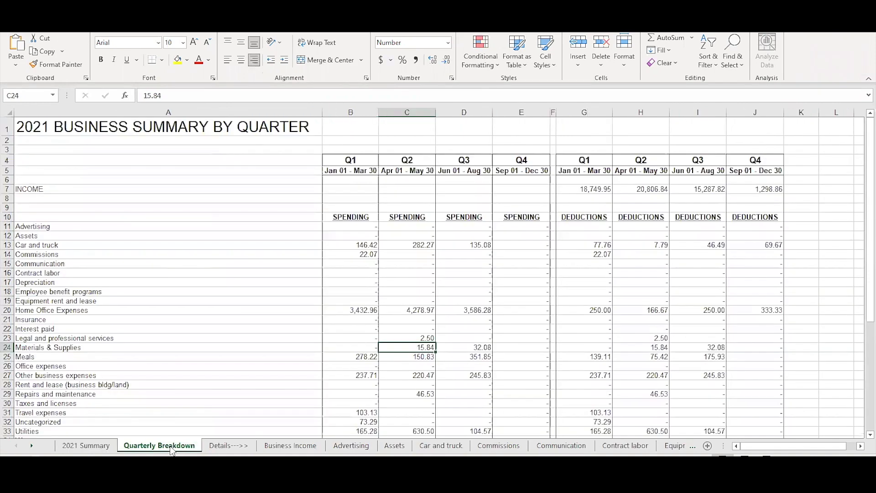
Look through the Quarterly Breakdown sheet, then return to the 2021 Summary sheet
{"action": "scroll", "scroll_direction": "down", "scroll_amount": 3}
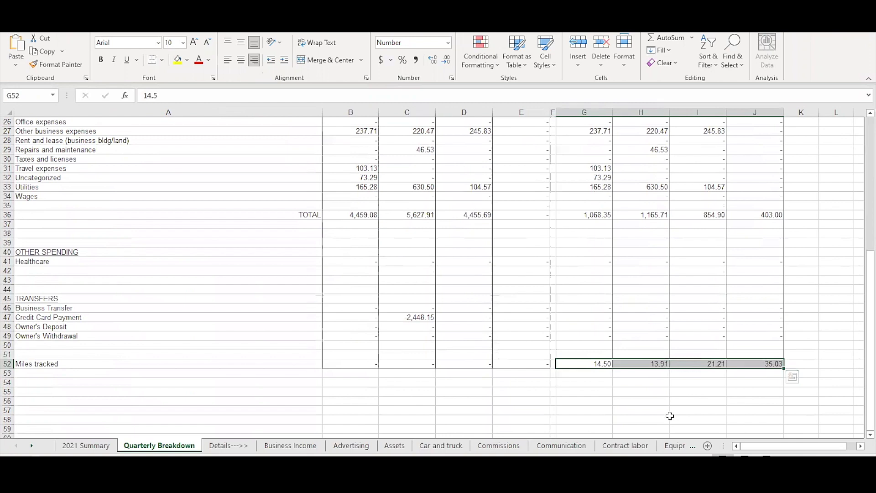
{"action": "scroll", "scroll_direction": "up", "scroll_amount": 3}
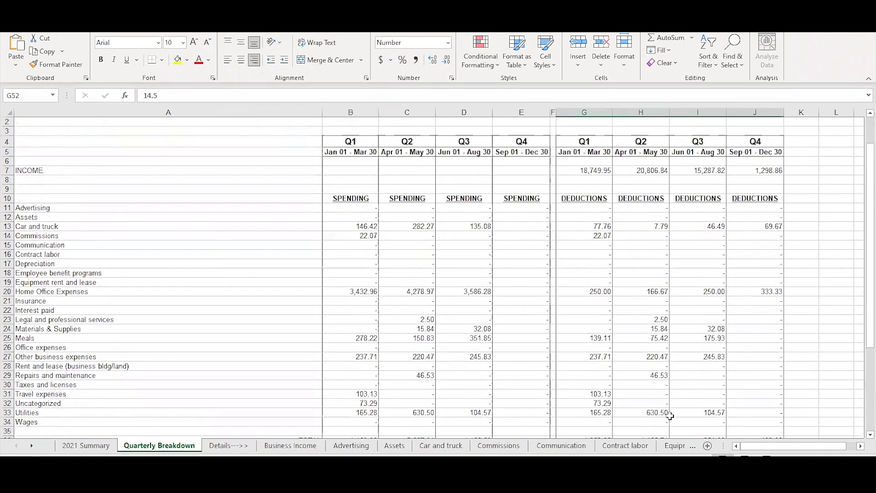
{"action": "scroll", "scroll_direction": "up", "scroll_amount": 3}
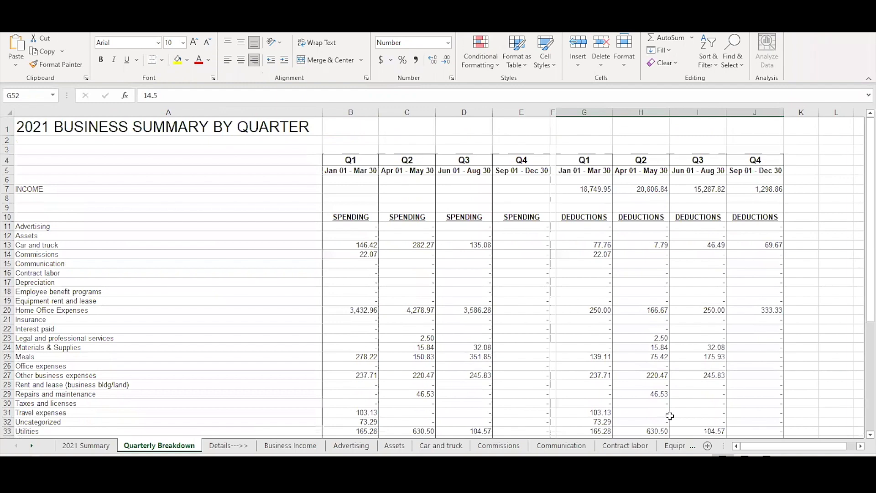
{"action": "scroll", "scroll_direction": "down", "scroll_amount": 3}
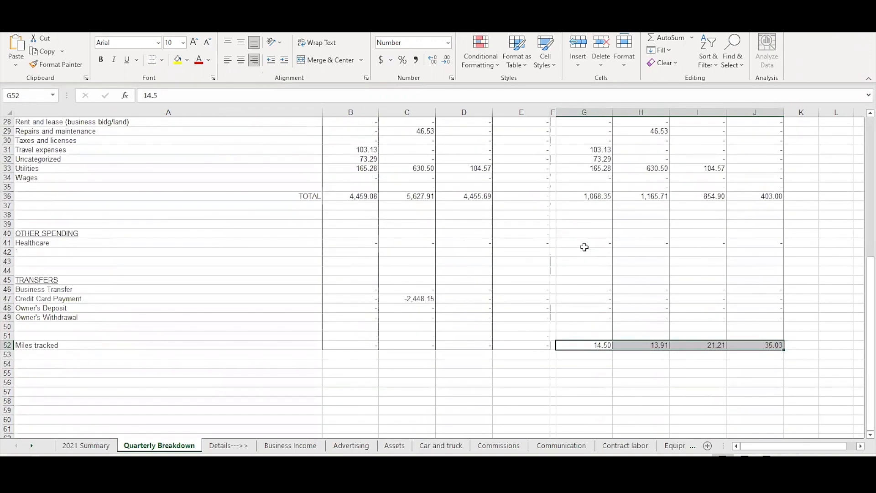
{"action": "left_click", "coordinate": [86, 445]}
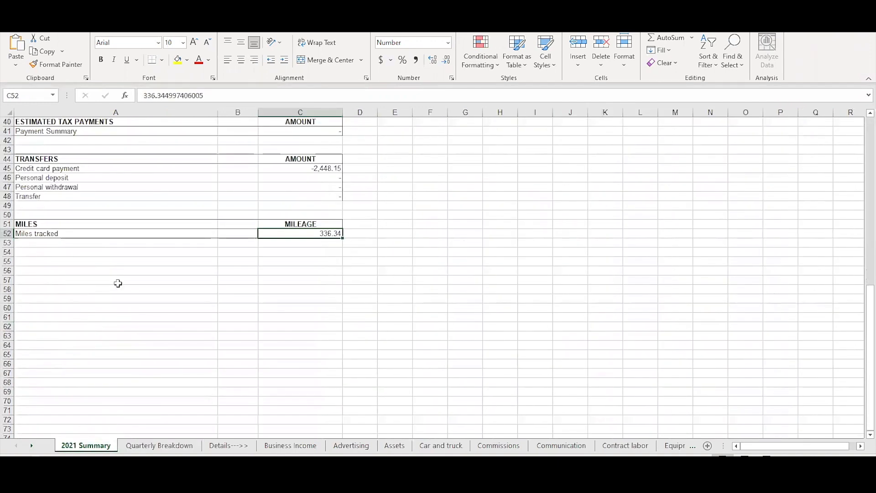
{"action": "scroll", "scroll_direction": "up", "scroll_amount": 3}
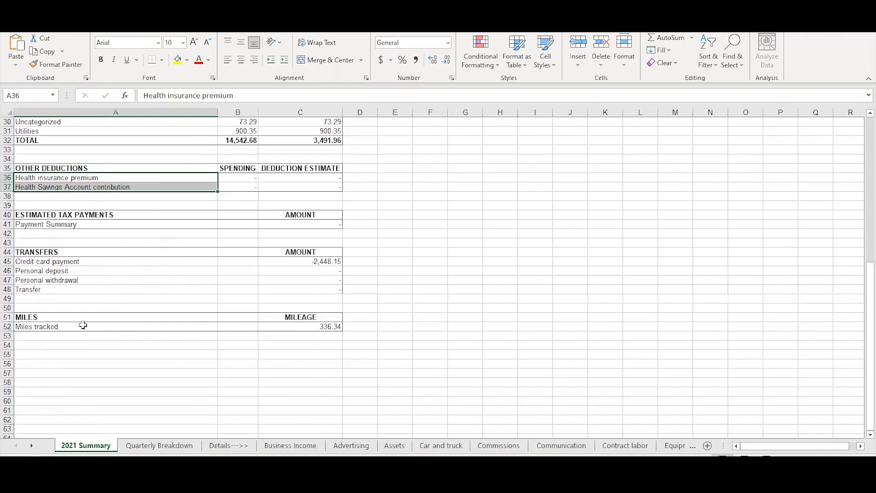
Select the MILEAGE heading and the Miles tracked total of 336.34, then review transfers and other deductions
{"action": "left_click", "coordinate": [300, 316]}
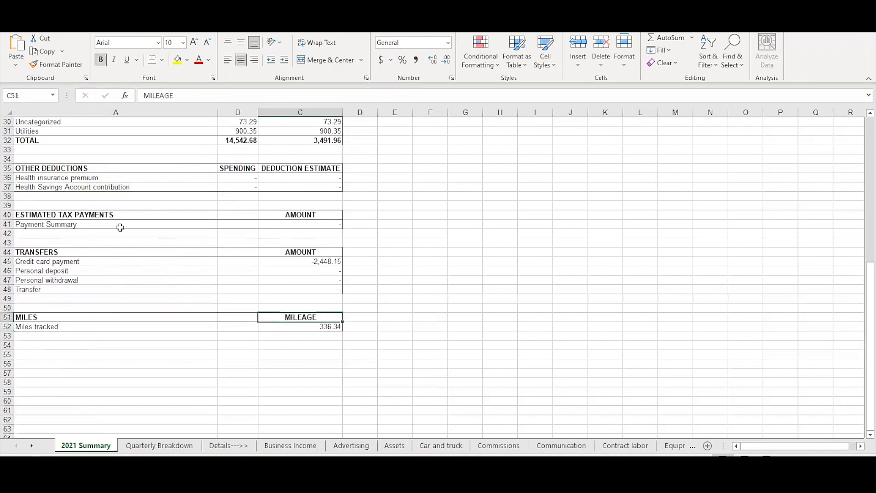
{"action": "mouse_move", "coordinate": [234, 248]}
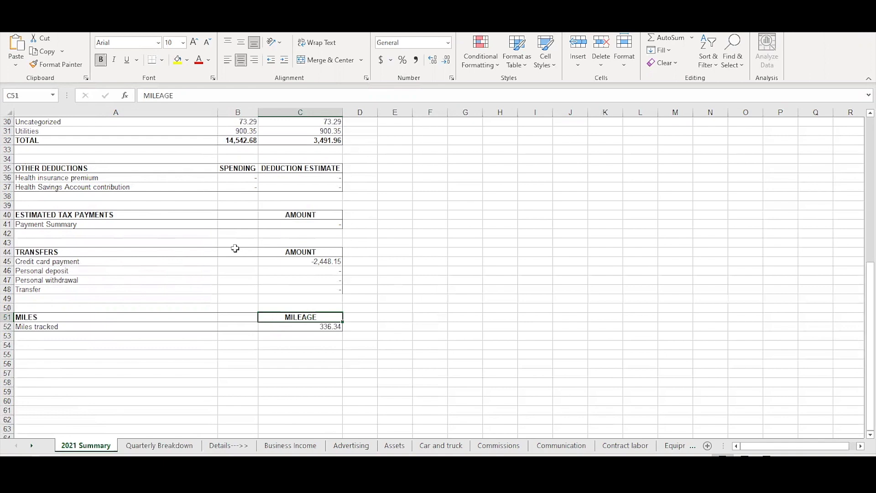
{"action": "left_click", "coordinate": [300, 326]}
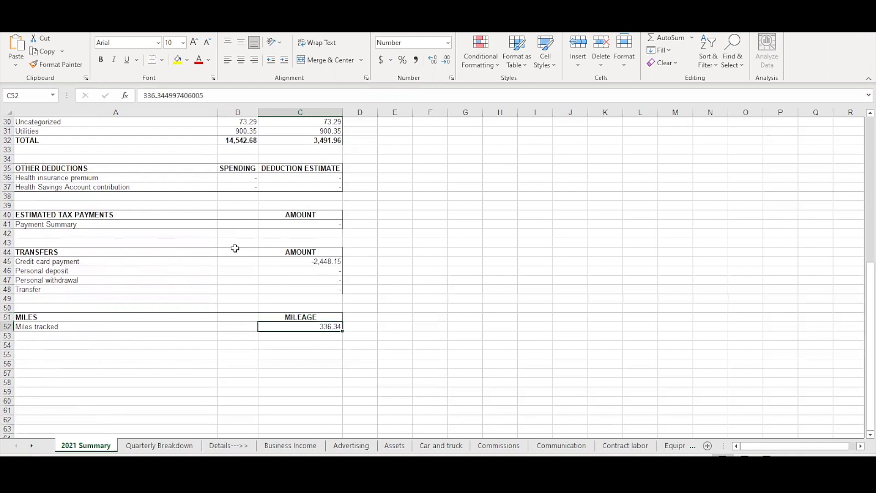
{"action": "mouse_move", "coordinate": [144, 342]}
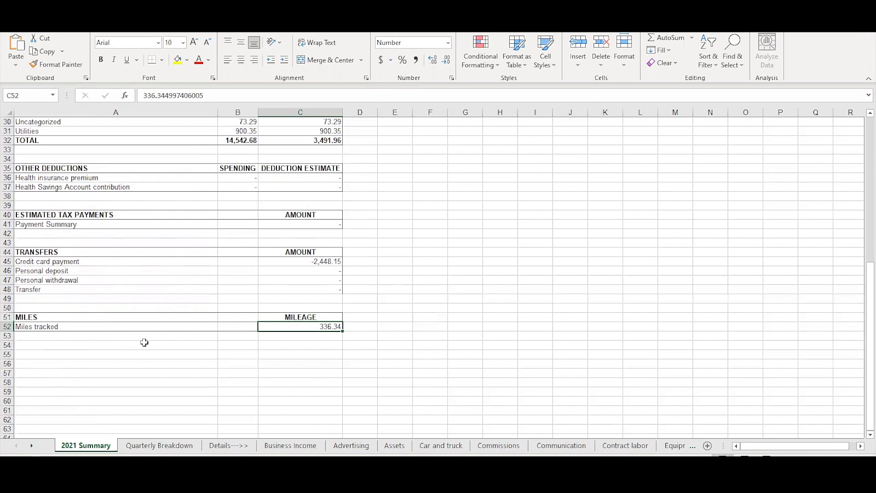
{"action": "scroll", "scroll_direction": "up", "scroll_amount": 3}
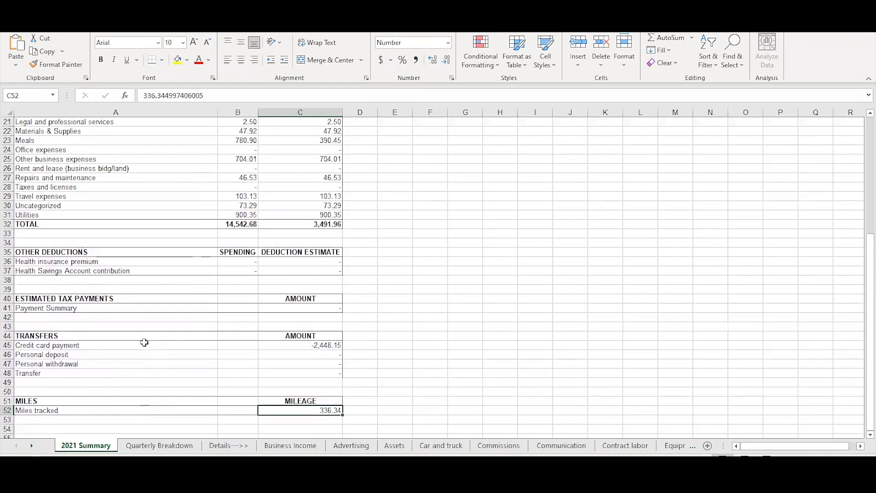
{"action": "scroll", "scroll_direction": "up", "scroll_amount": 3}
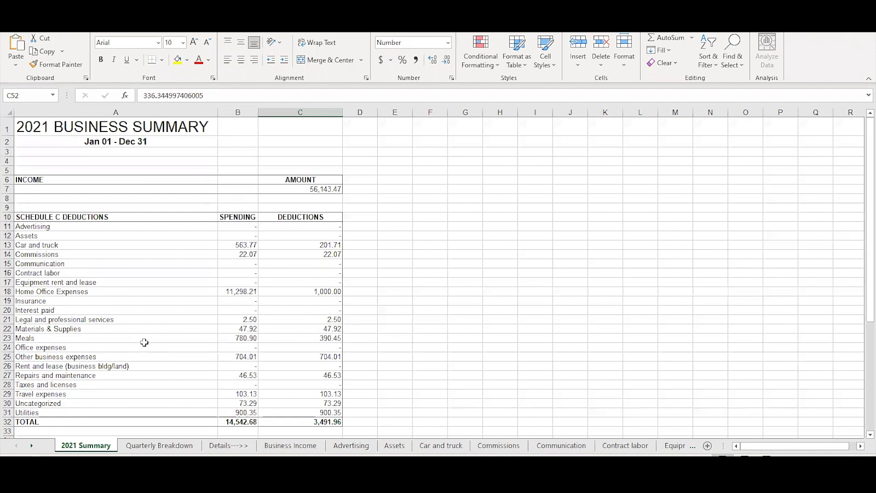
{"action": "scroll", "scroll_direction": "down", "scroll_amount": 3}
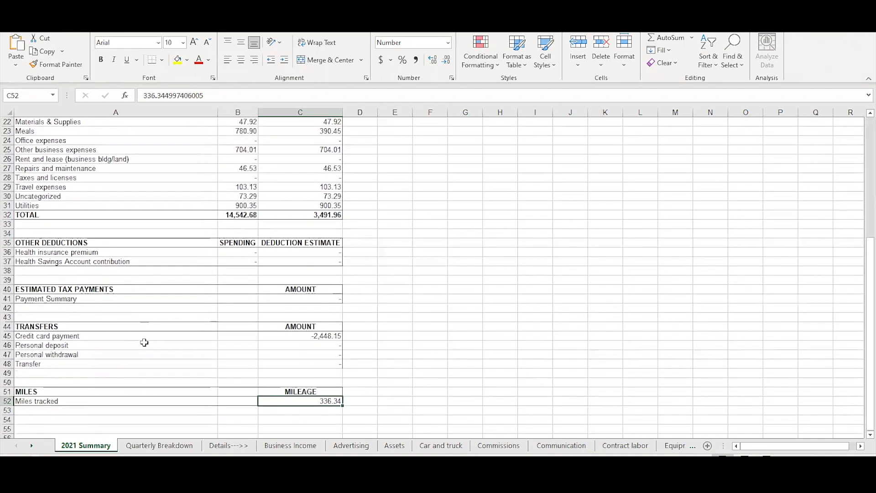
{"action": "left_click", "coordinate": [159, 446]}
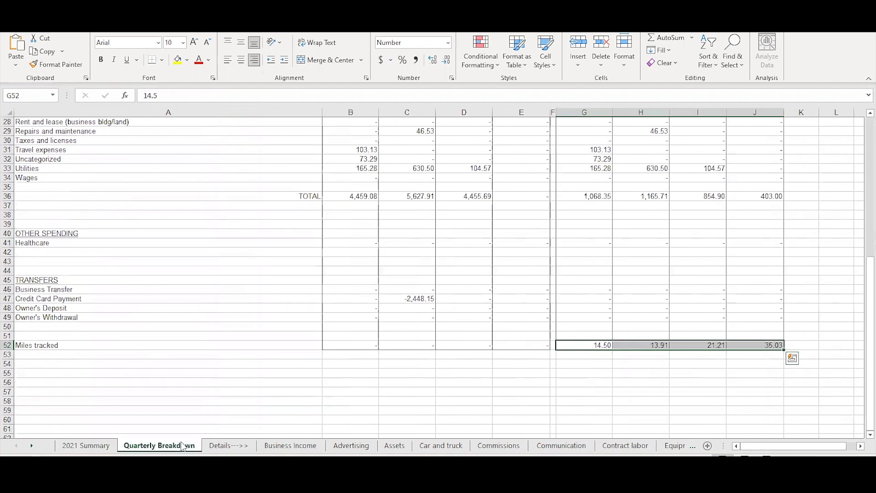
{"action": "scroll", "scroll_direction": "up", "scroll_amount": 3}
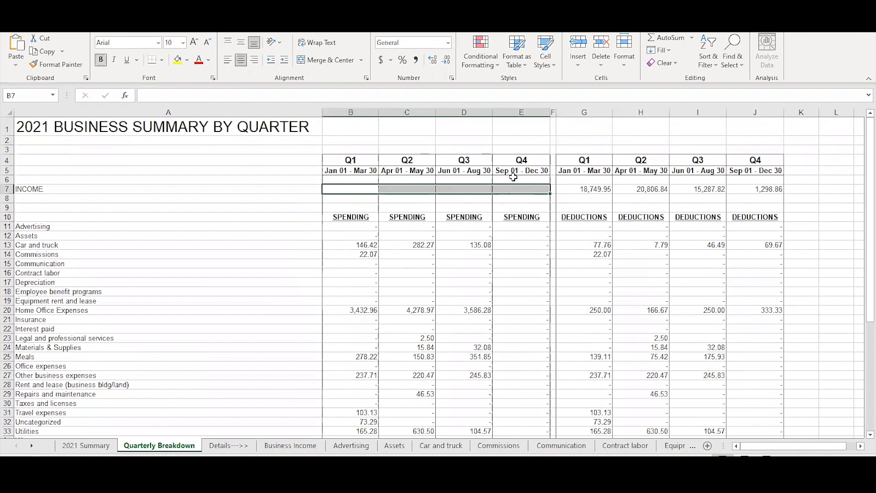
{"action": "left_click", "coordinate": [583, 189]}
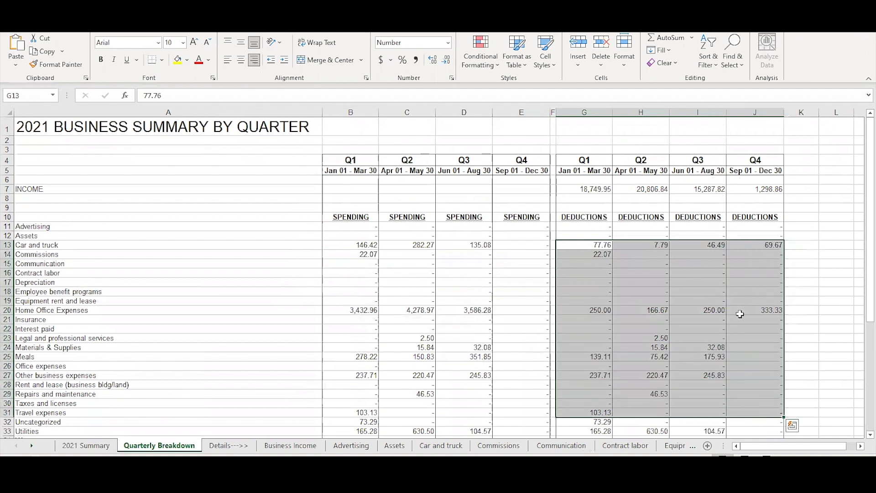
{"action": "scroll", "scroll_direction": "down", "scroll_amount": 3}
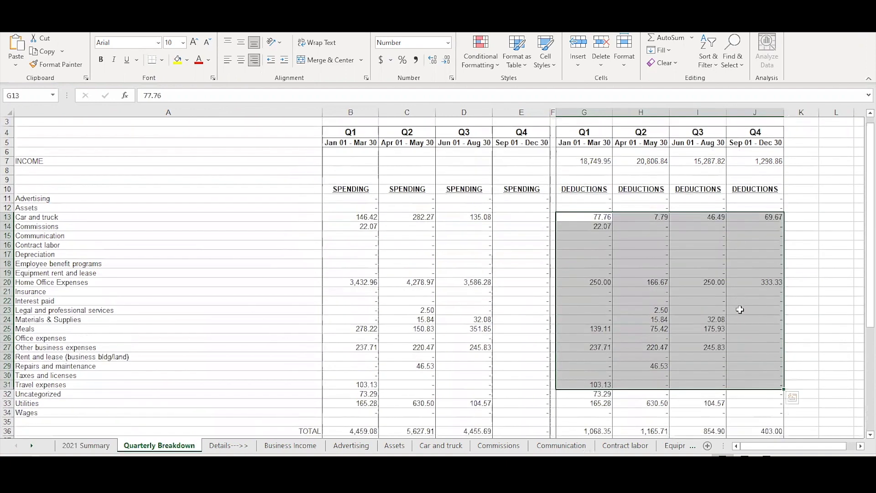
{"action": "scroll", "scroll_direction": "up", "scroll_amount": 3}
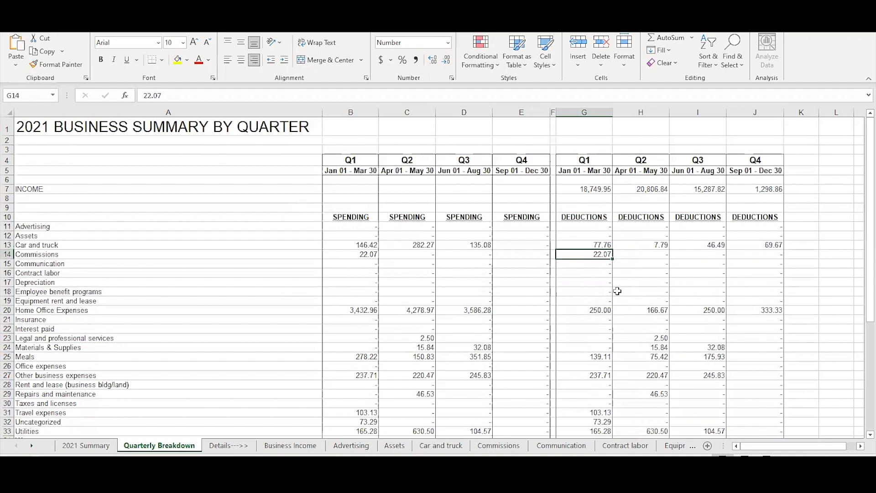
{"action": "left_click", "coordinate": [584, 310]}
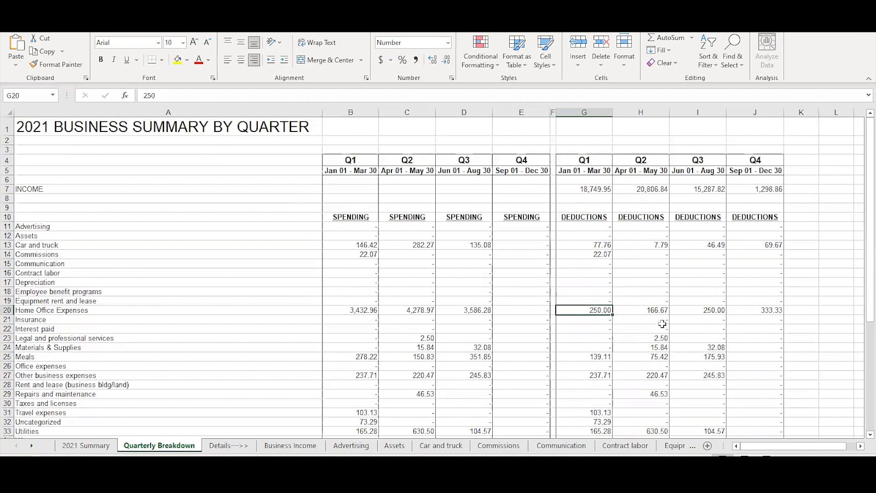
{"action": "mouse_move", "coordinate": [753, 315]}
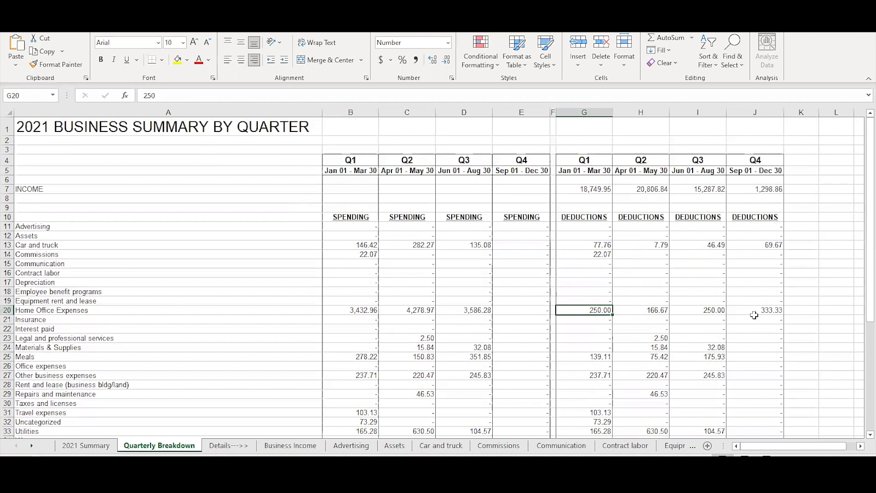
{"action": "scroll", "scroll_direction": "down", "scroll_amount": 3}
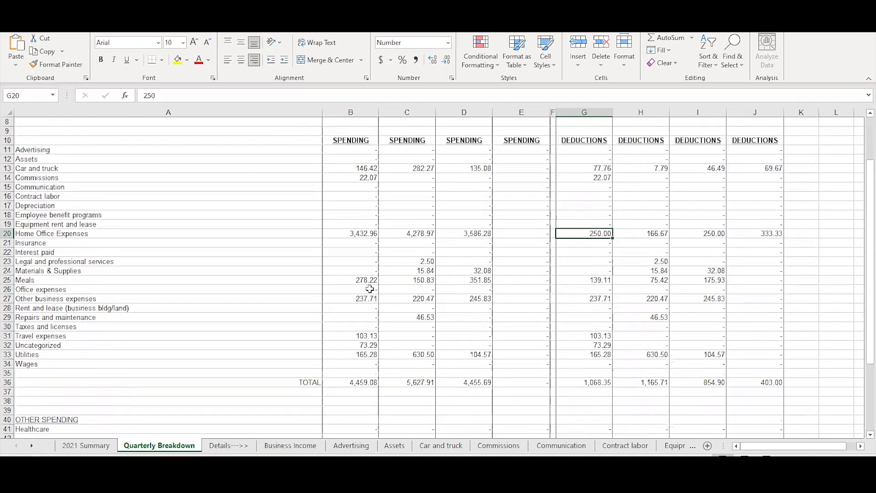
{"action": "mouse_move", "coordinate": [417, 239]}
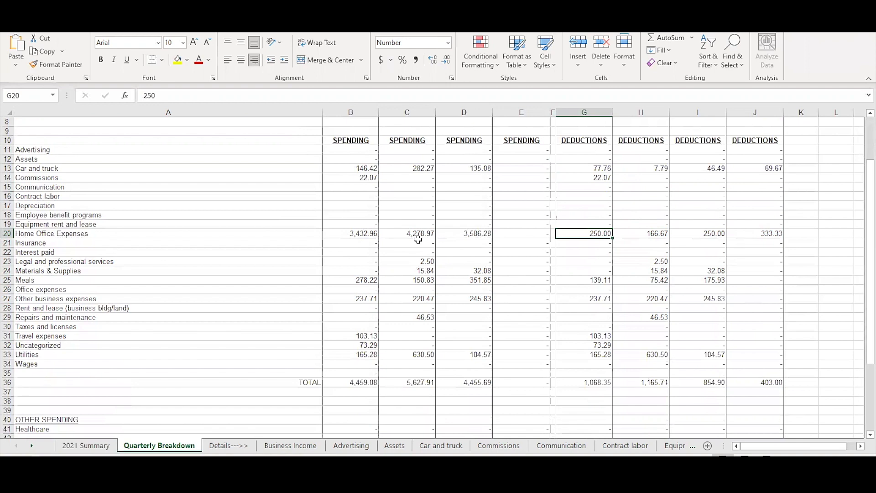
{"action": "mouse_move", "coordinate": [378, 275]}
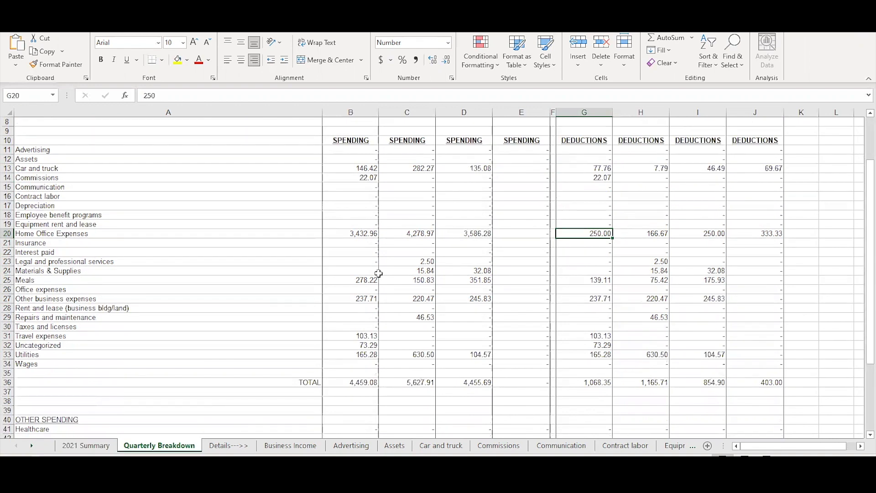
{"action": "mouse_move", "coordinate": [532, 258]}
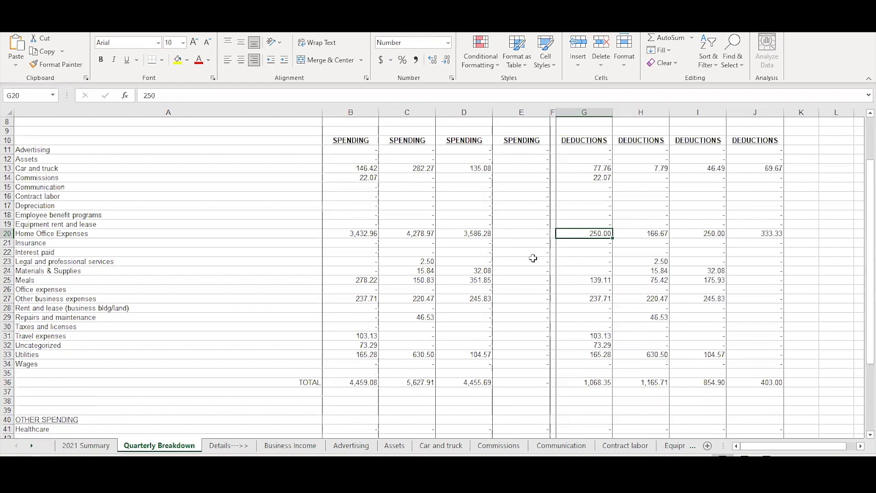
{"action": "mouse_move", "coordinate": [630, 275]}
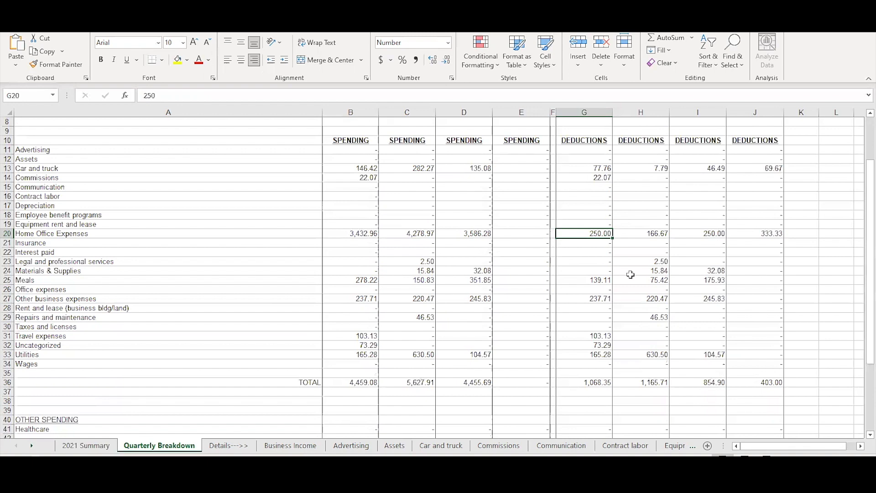
{"action": "left_click", "coordinate": [584, 243]}
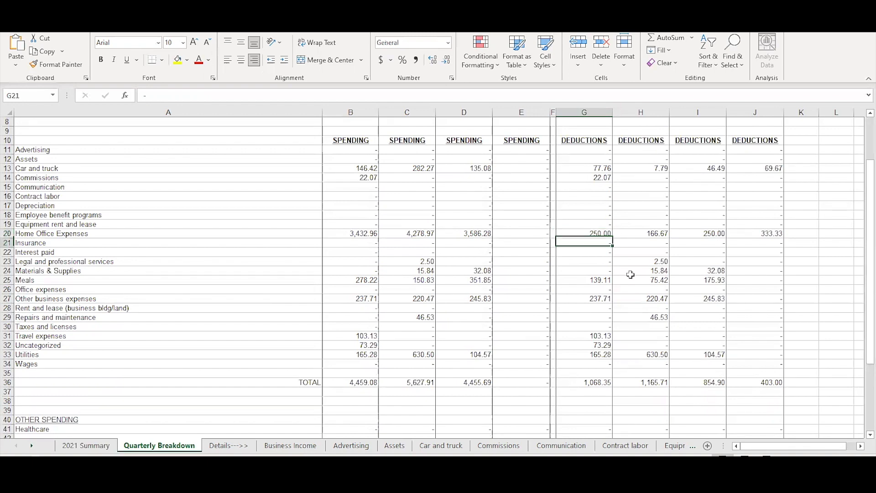
{"action": "left_click", "coordinate": [584, 299]}
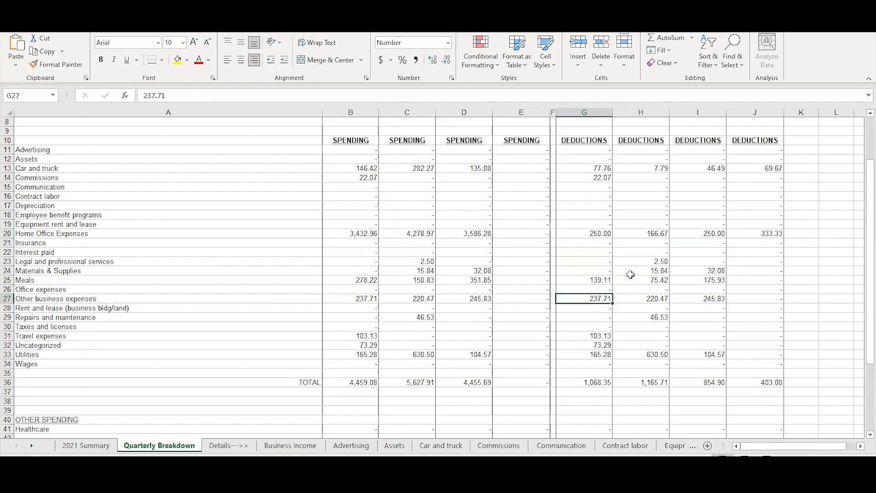
{"action": "left_click", "coordinate": [584, 280]}
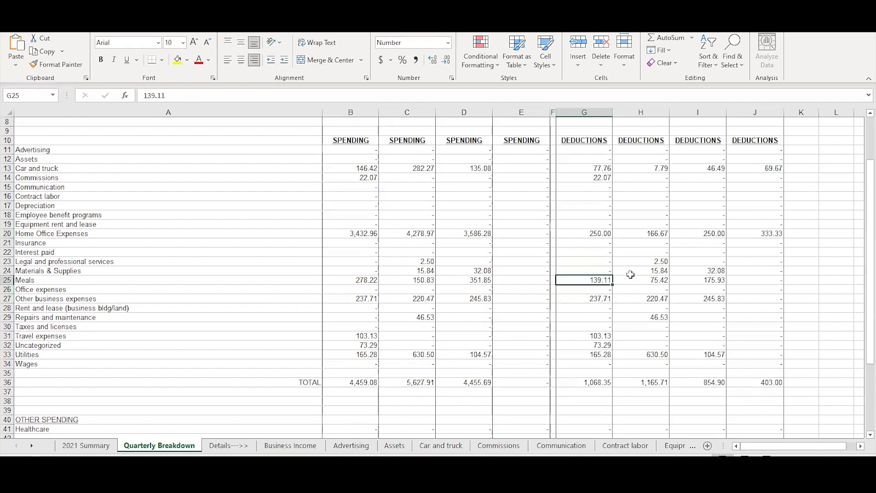
{"action": "left_click", "coordinate": [641, 280]}
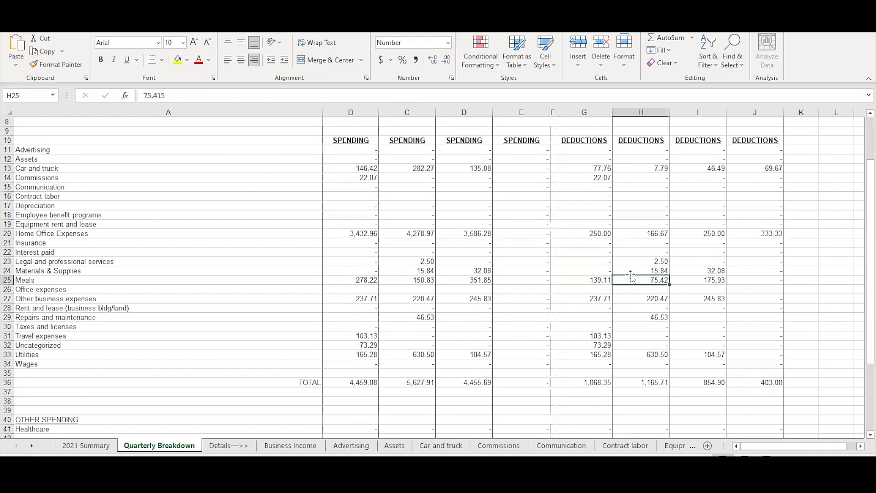
{"action": "left_click", "coordinate": [583, 280]}
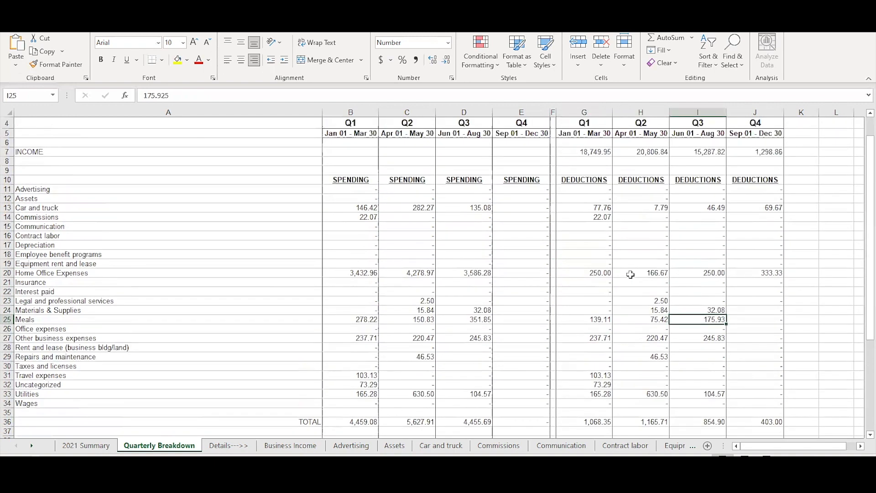
{"action": "scroll", "scroll_direction": "down", "scroll_amount": 3}
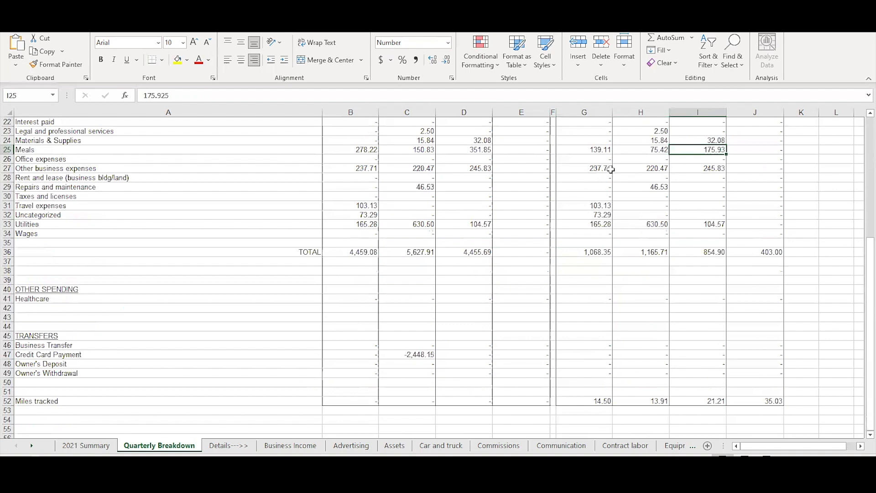
{"action": "left_click", "coordinate": [584, 149]}
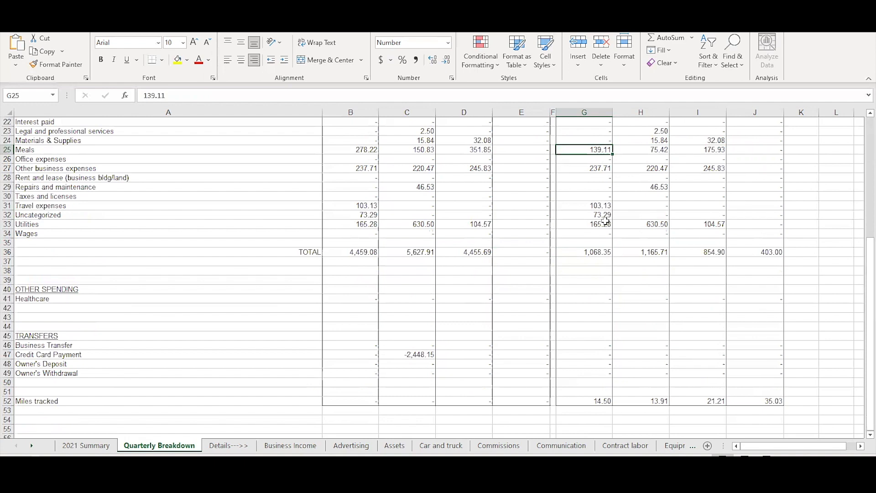
{"action": "scroll", "scroll_direction": "up", "scroll_amount": 3}
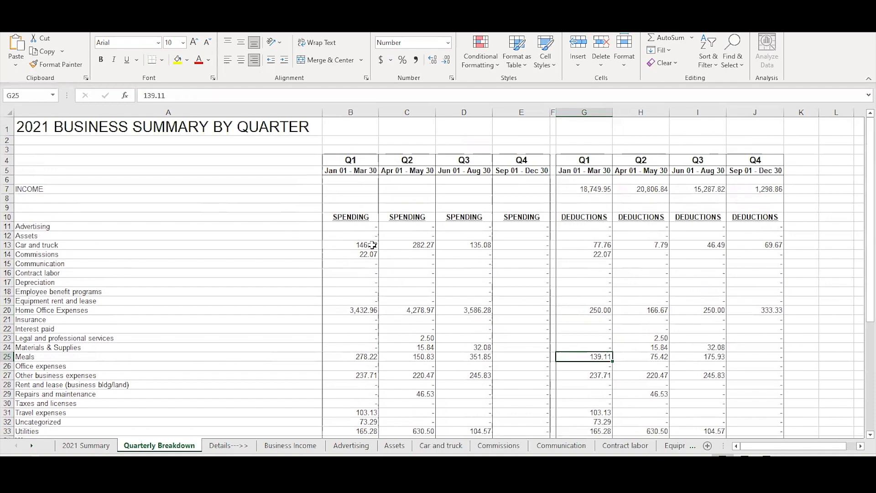
{"action": "left_click", "coordinate": [350, 244]}
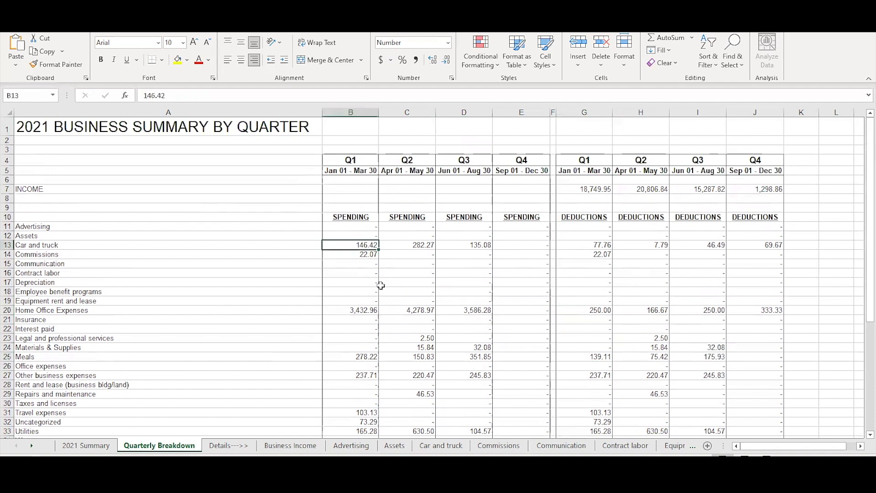
{"action": "mouse_move", "coordinate": [137, 245]}
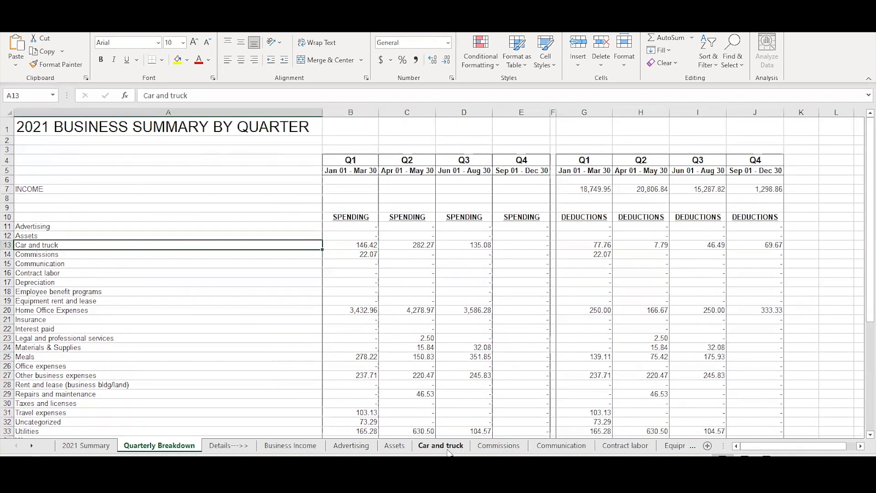
Switch to the Car and truck sheet listing gas, parking and vehicle insurance charges
{"action": "left_click", "coordinate": [440, 446]}
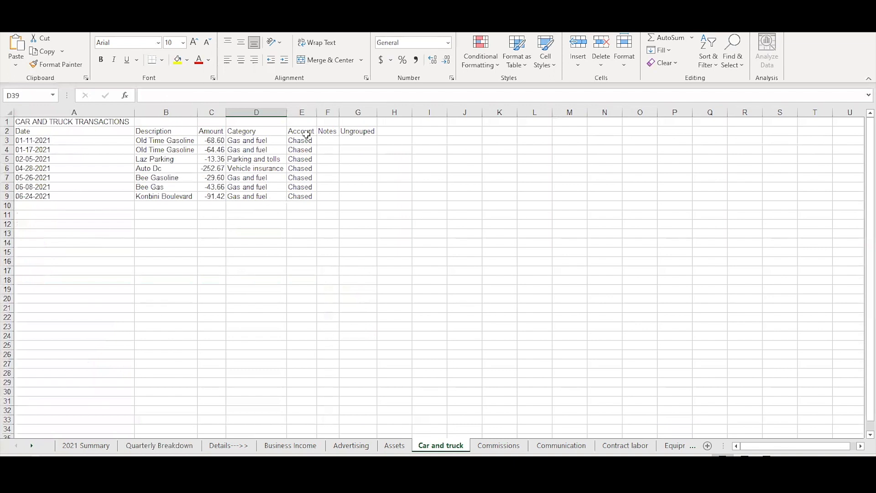
{"action": "mouse_move", "coordinate": [212, 197]}
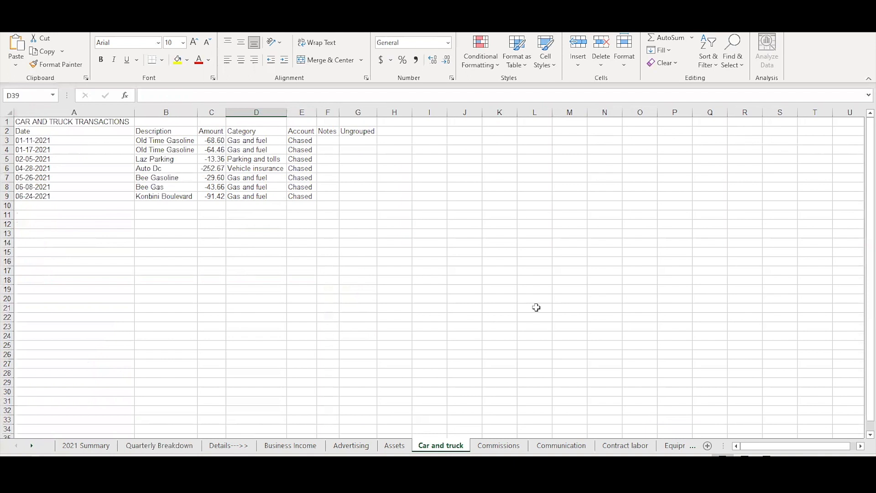
{"action": "mouse_move", "coordinate": [689, 152]}
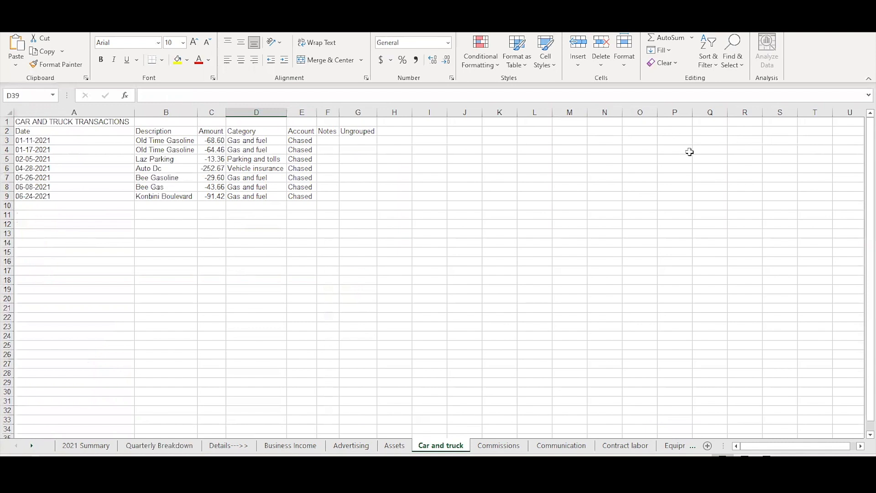
{"action": "mouse_move", "coordinate": [683, 126]}
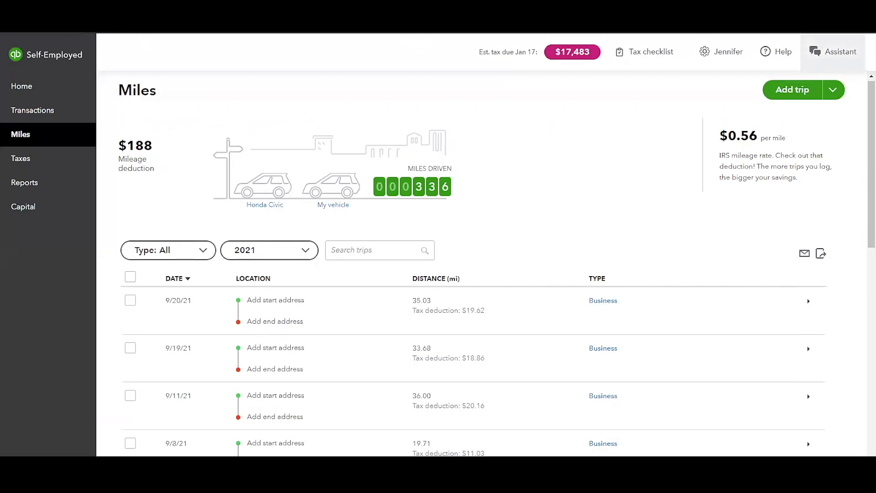
{"action": "mouse_move", "coordinate": [58, 167]}
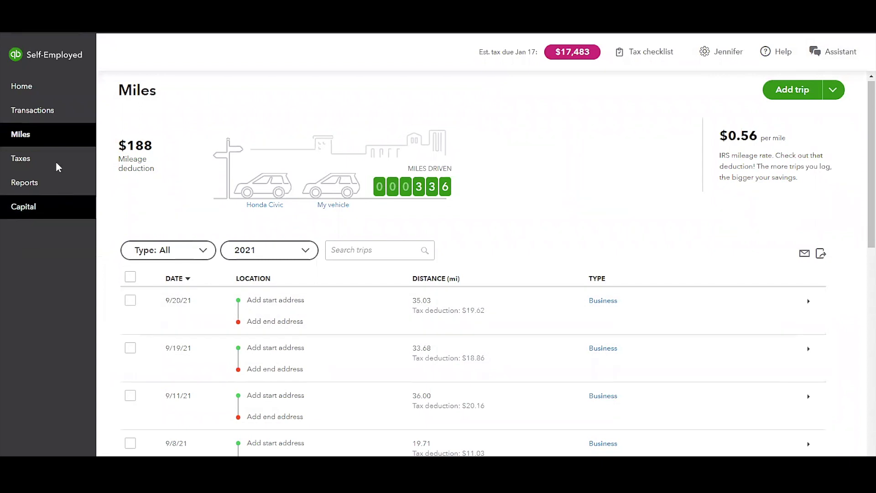
Return to the Home dashboard showing $886 tax savings and 16 transactions to review
{"action": "left_click", "coordinate": [22, 86]}
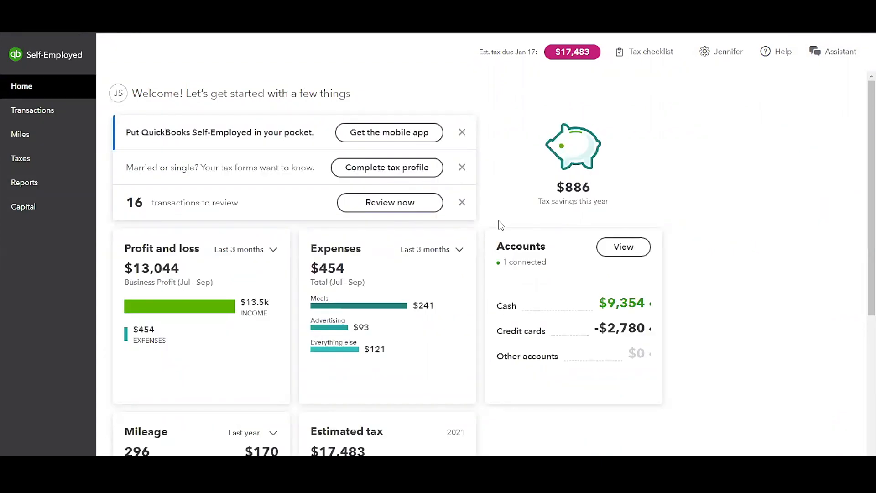
{"action": "mouse_move", "coordinate": [462, 202]}
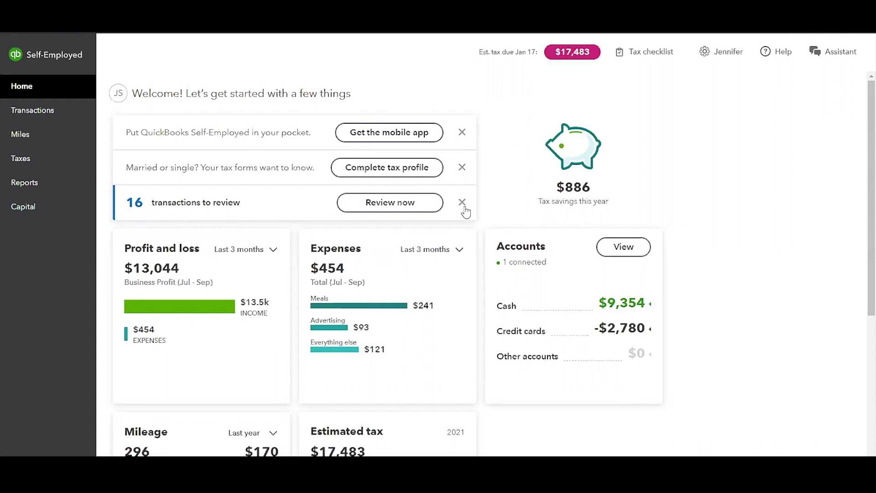
{"action": "mouse_move", "coordinate": [848, 236]}
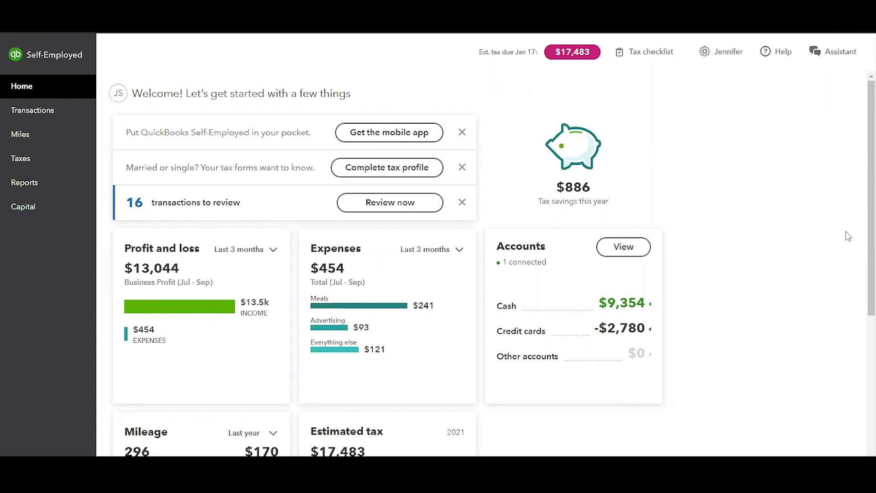
{"action": "mouse_move", "coordinate": [764, 277]}
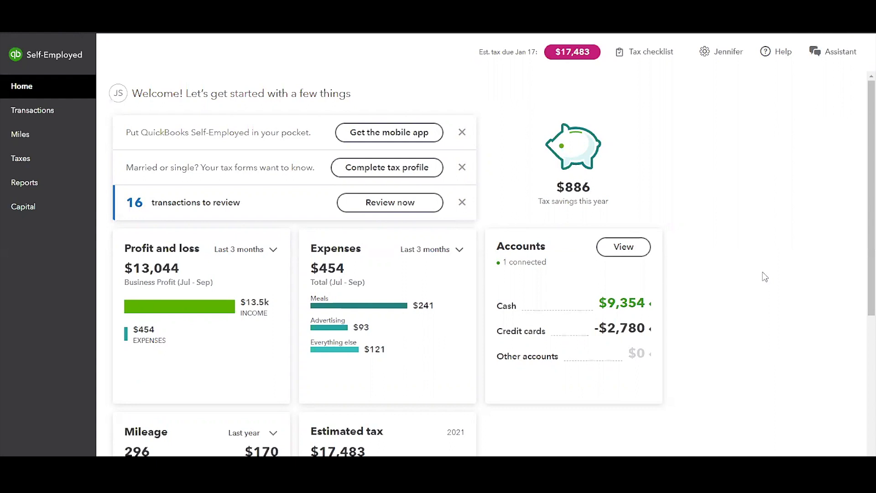
{"action": "mouse_move", "coordinate": [574, 127]}
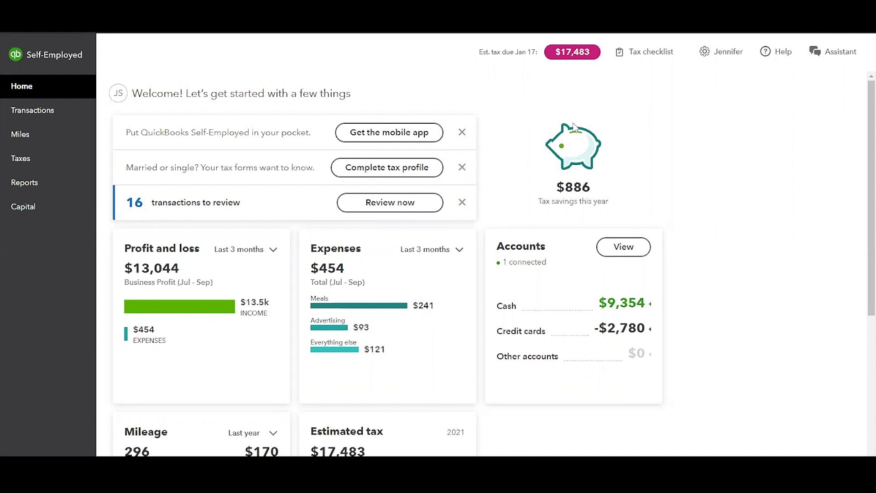